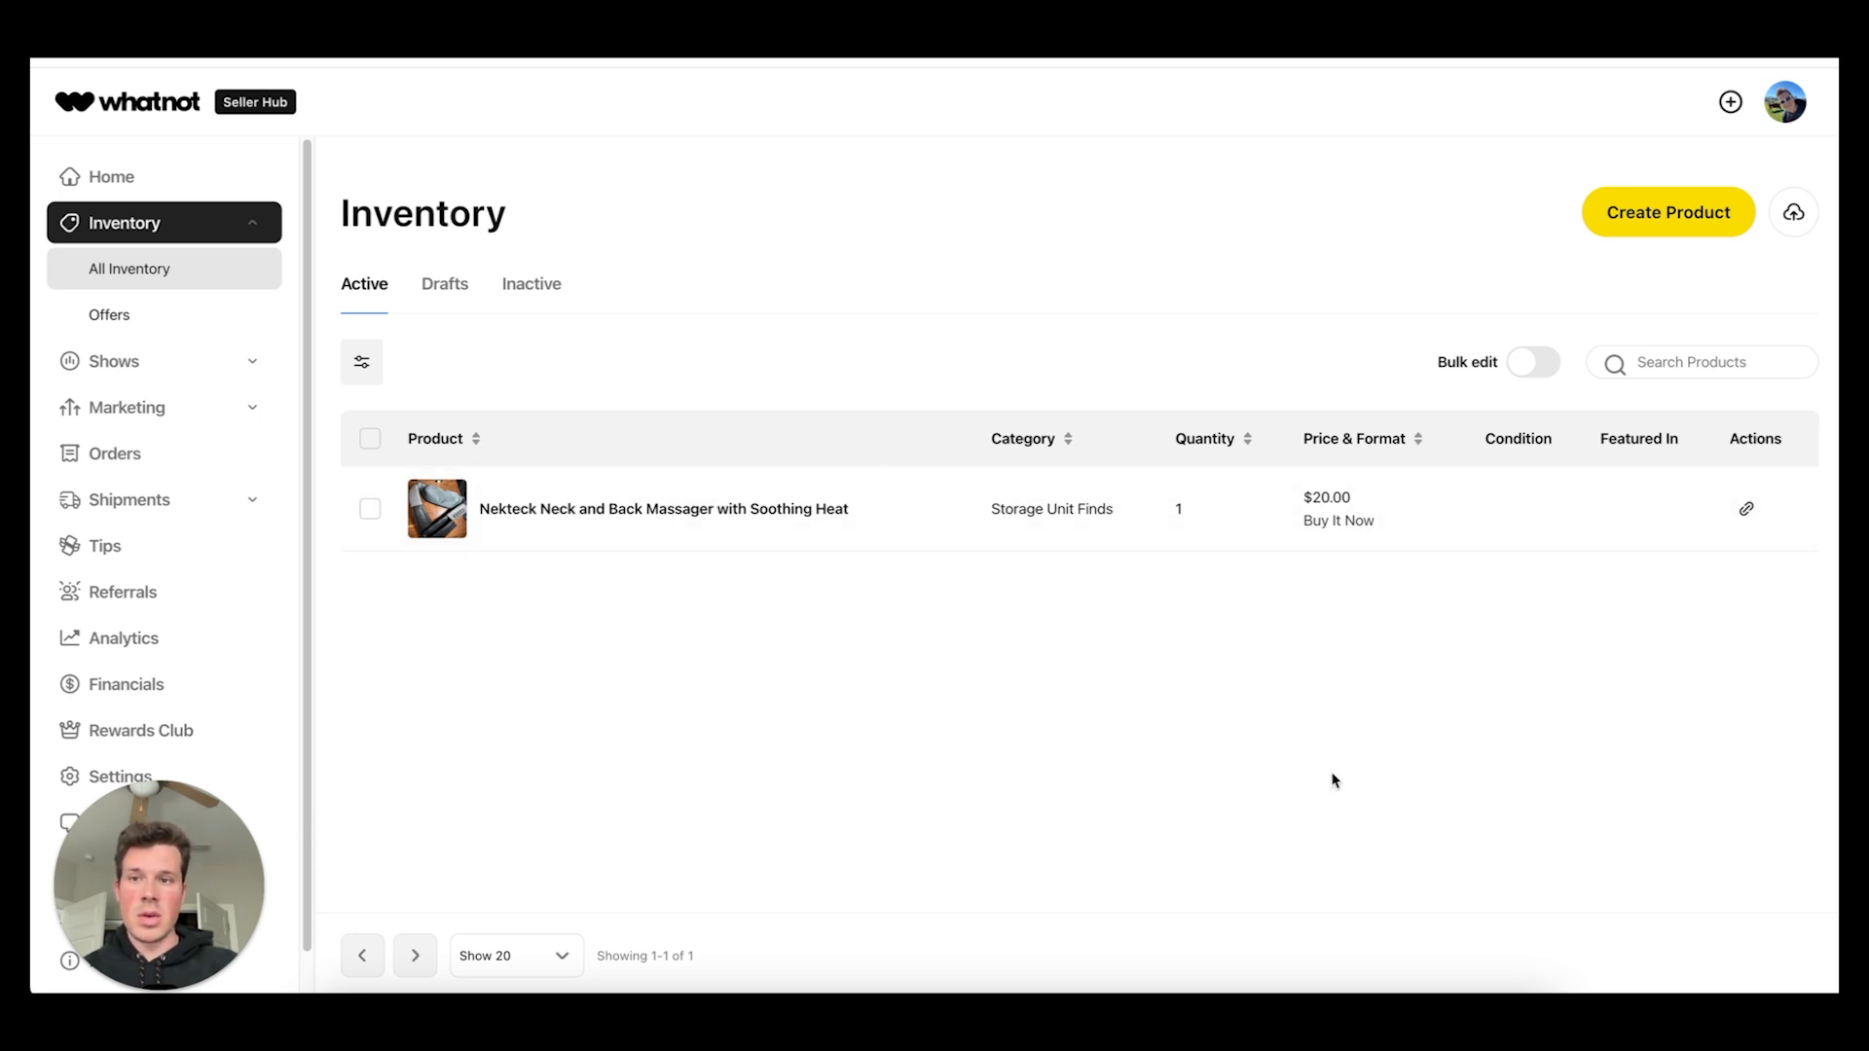
{"action": "mouse_move", "coordinate": [513, 262]}
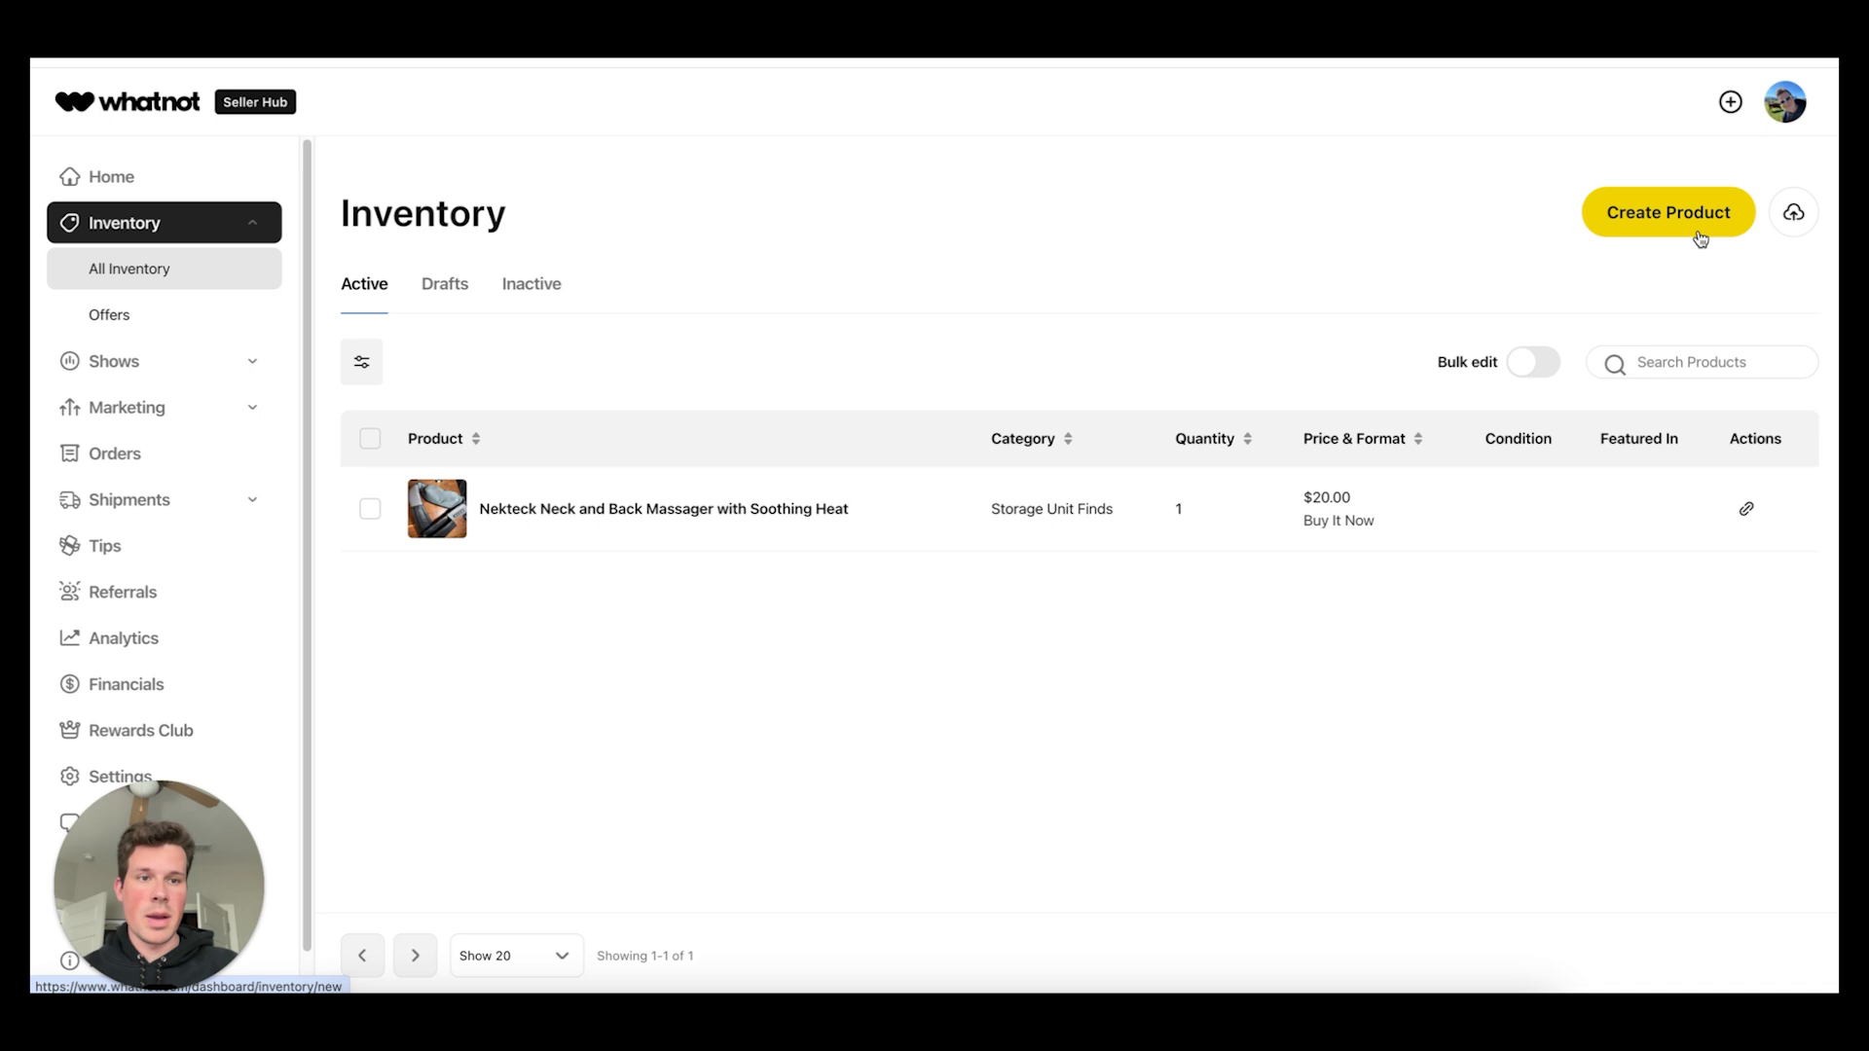
{"action": "mouse_move", "coordinate": [1384, 391]}
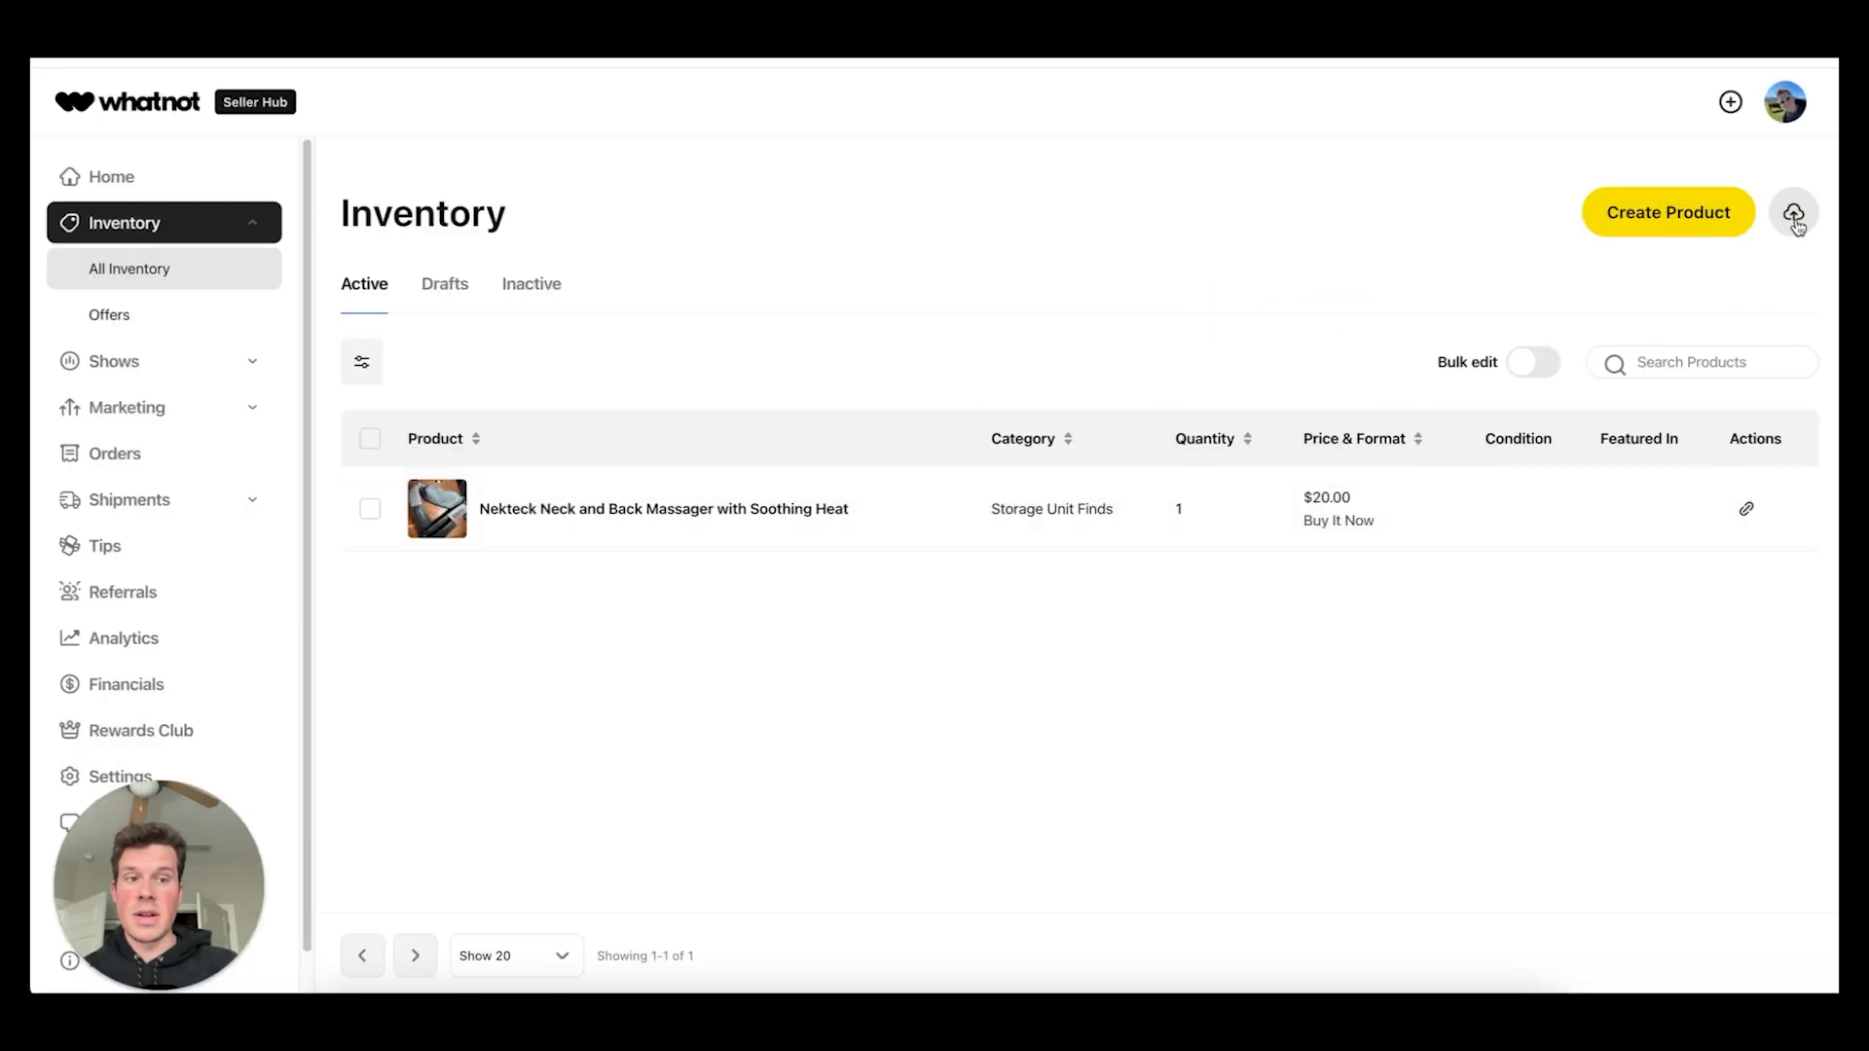
{"action": "mouse_move", "coordinate": [1216, 312]}
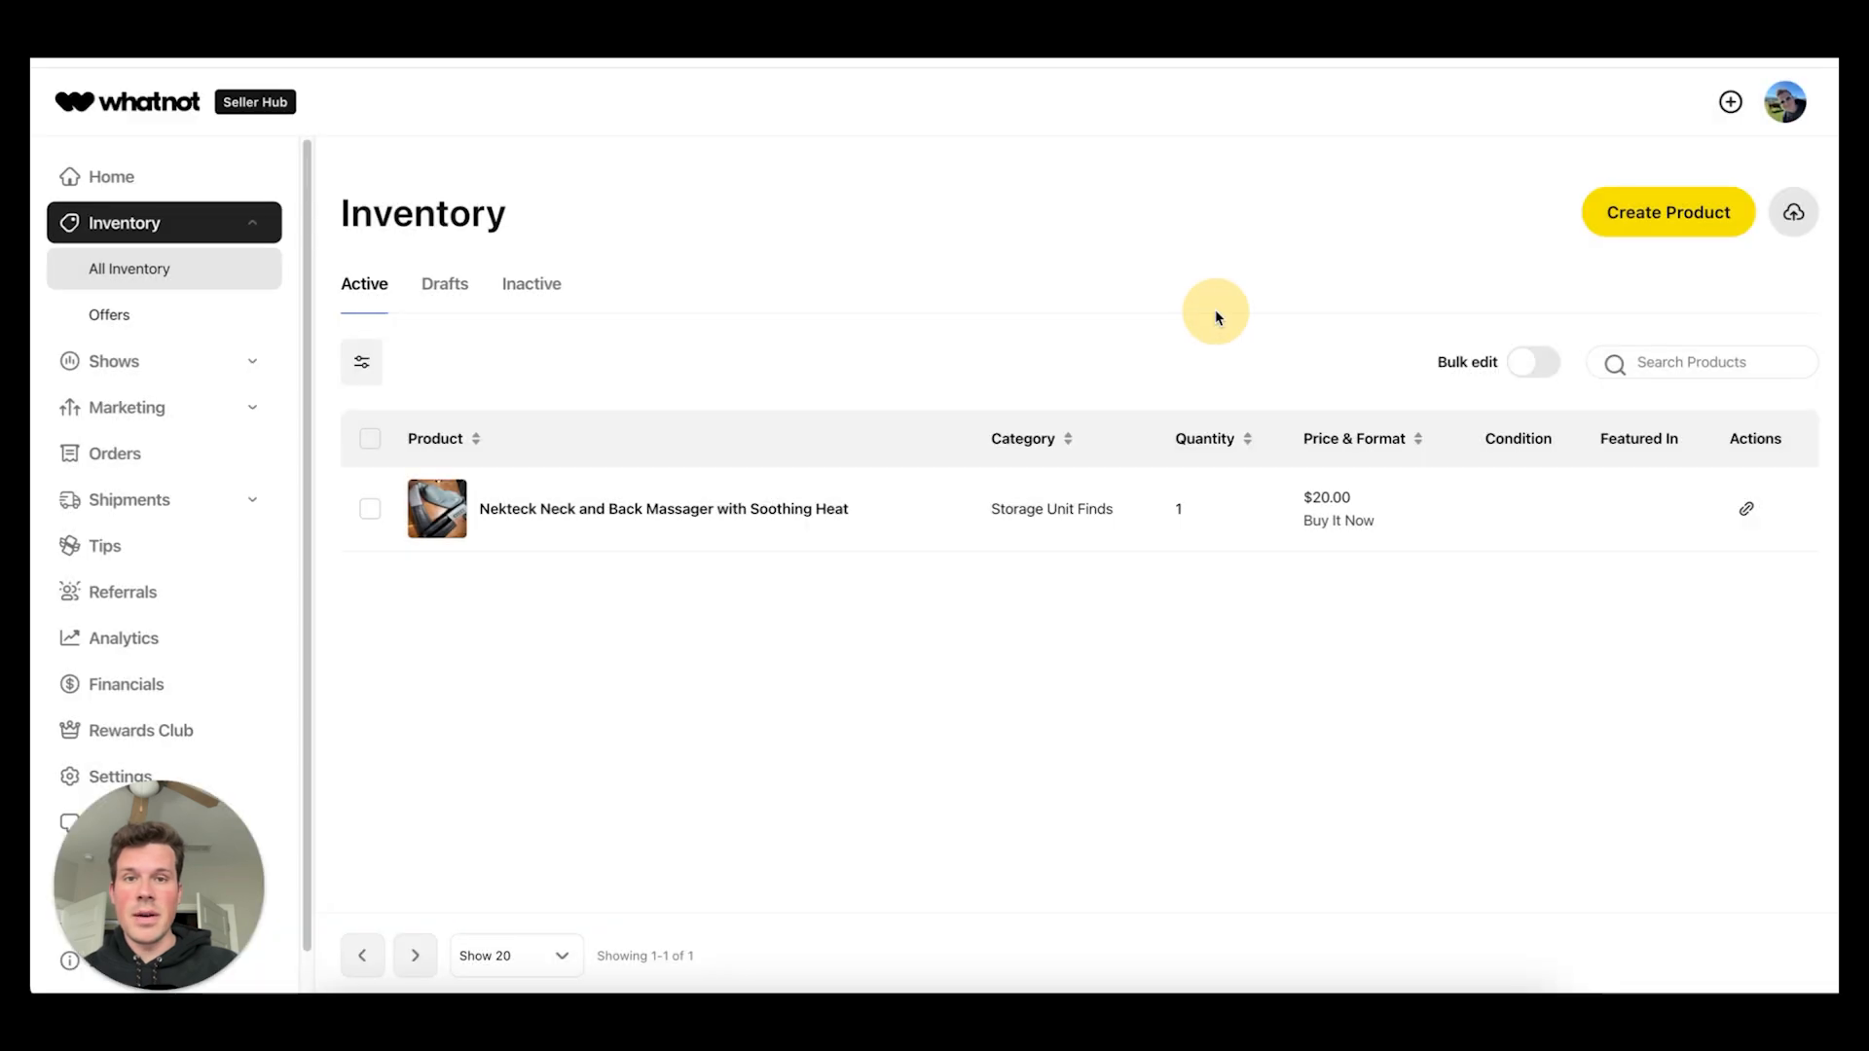
{"action": "mouse_move", "coordinate": [1541, 277]}
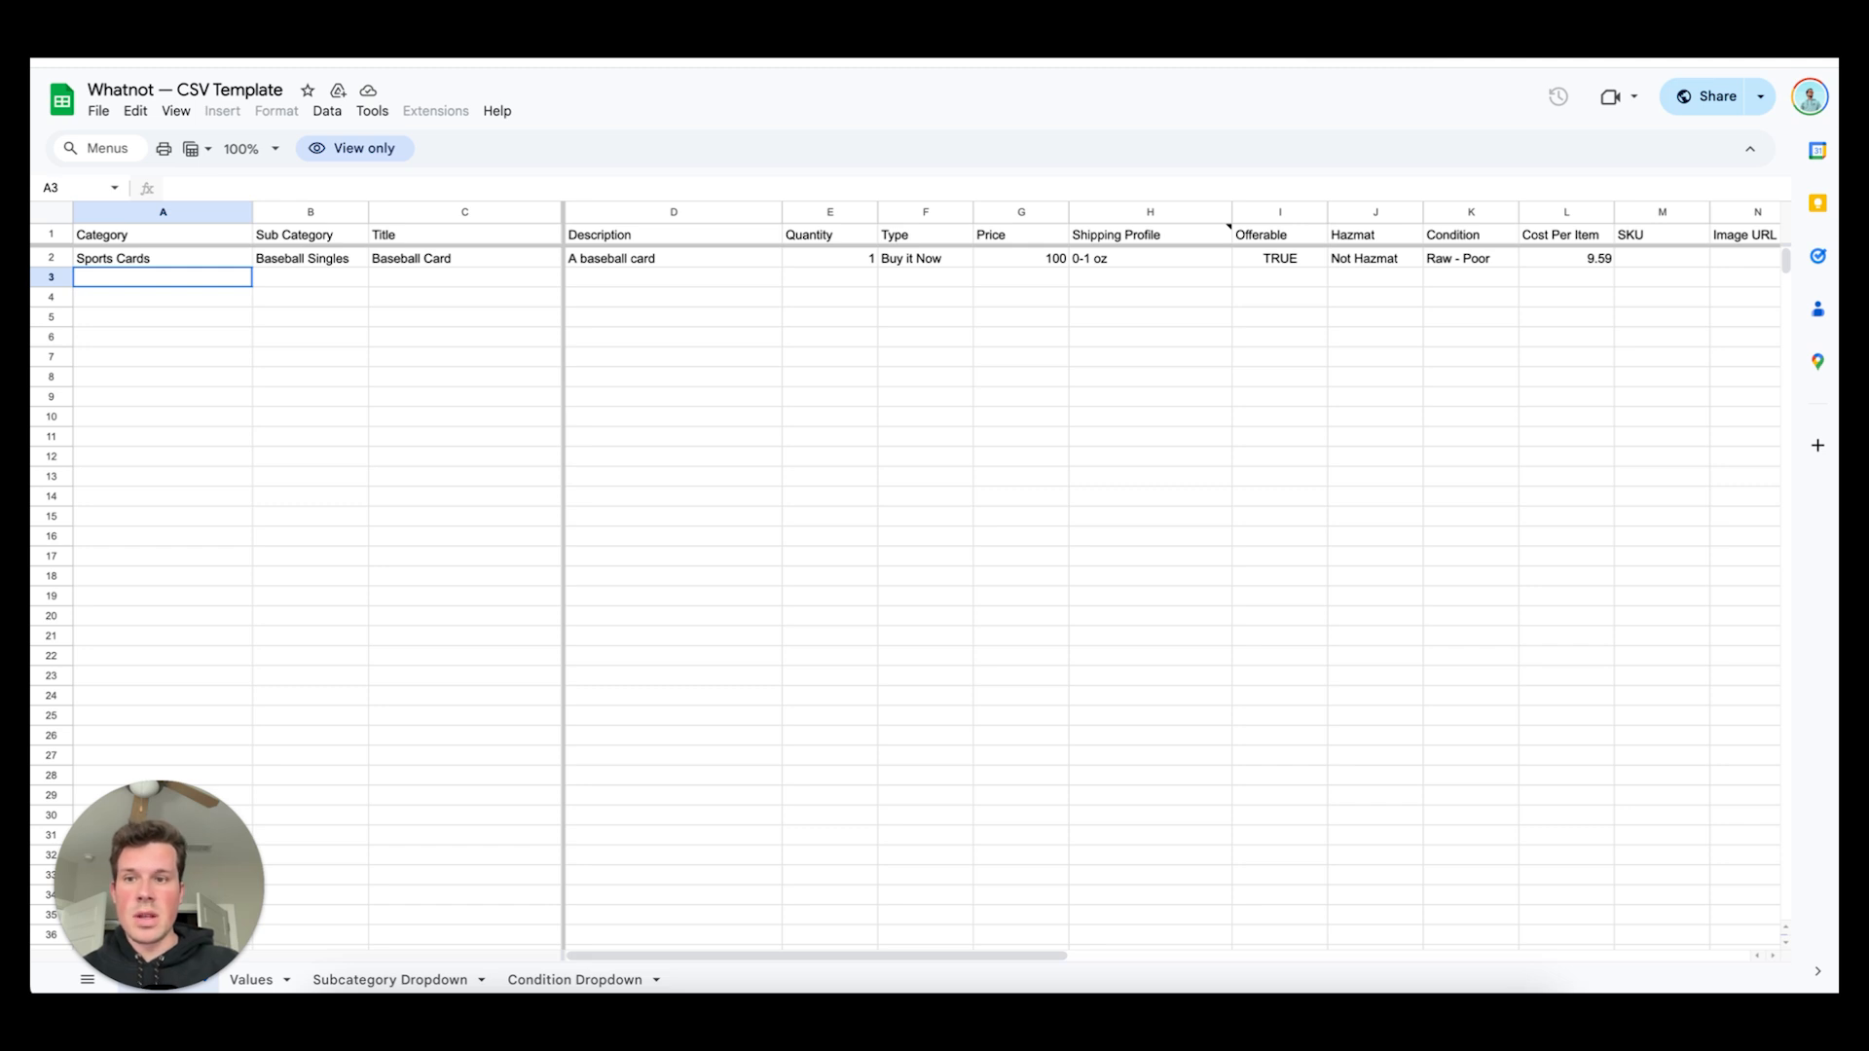
{"action": "mouse_move", "coordinate": [355, 235]}
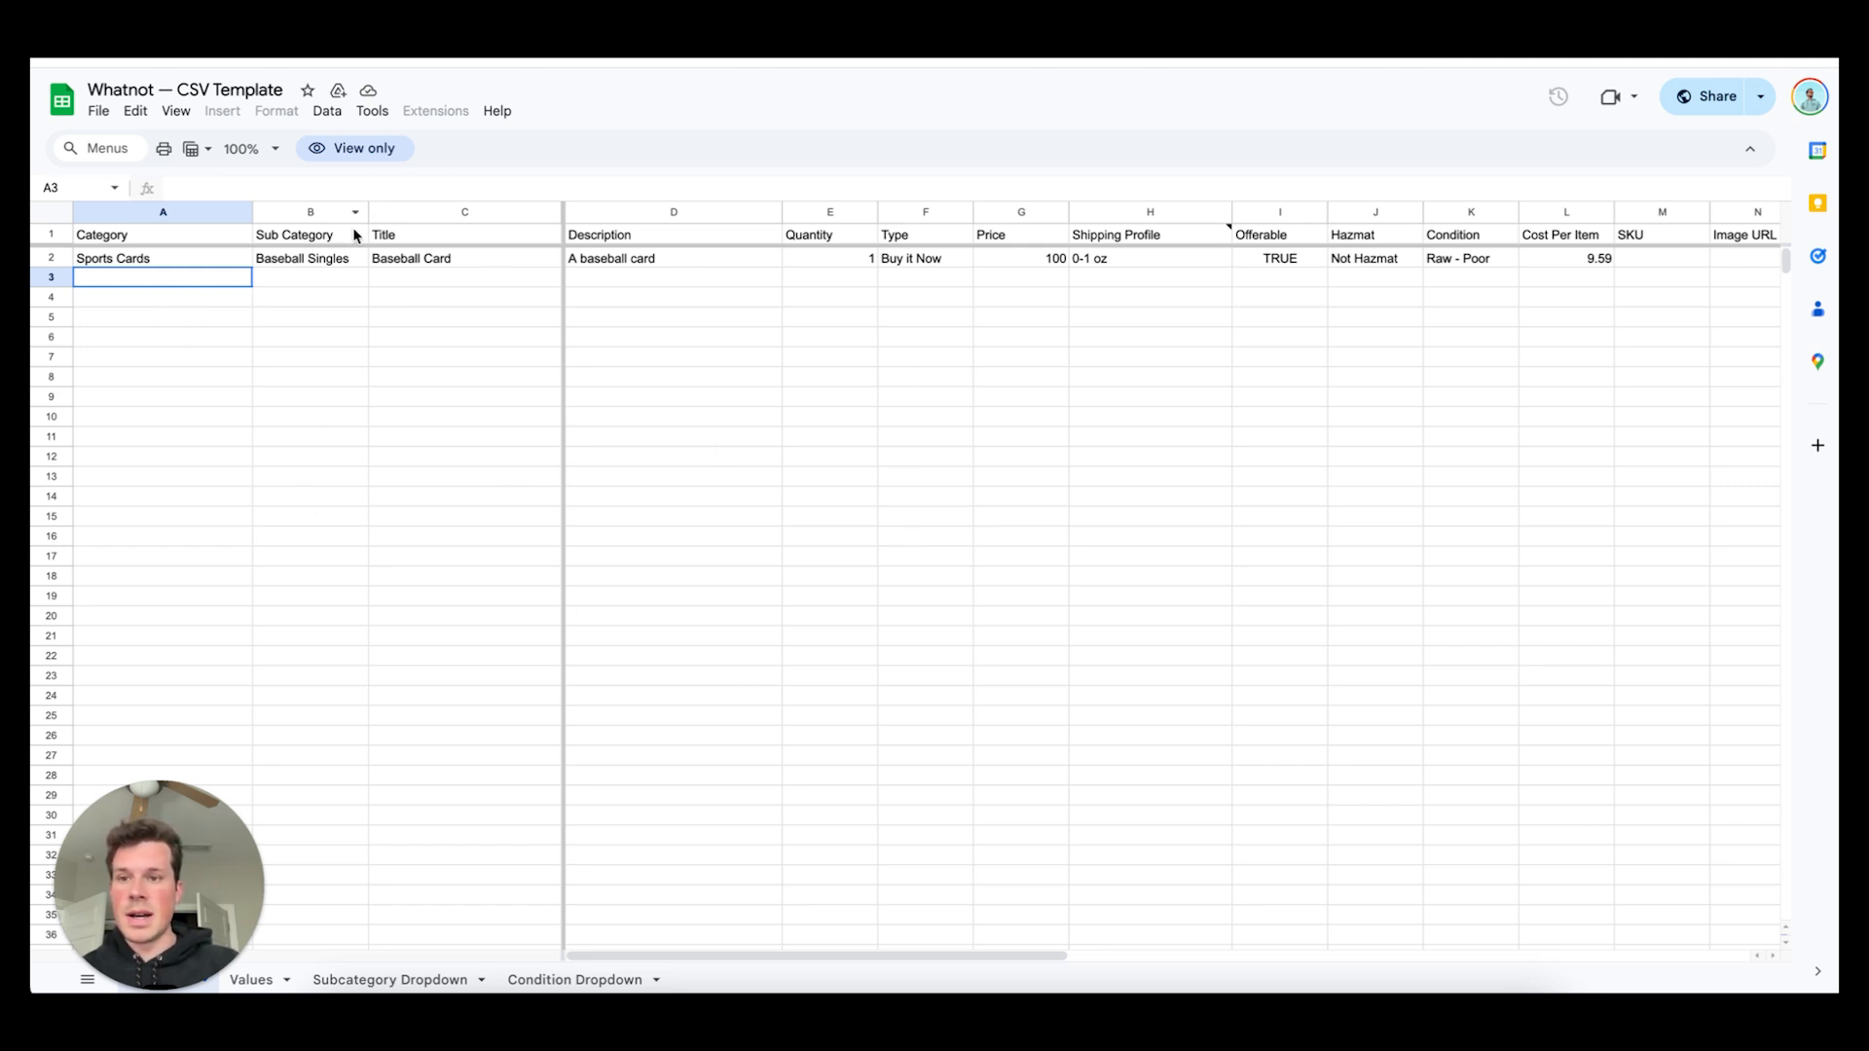
{"action": "mouse_move", "coordinate": [1020, 306]}
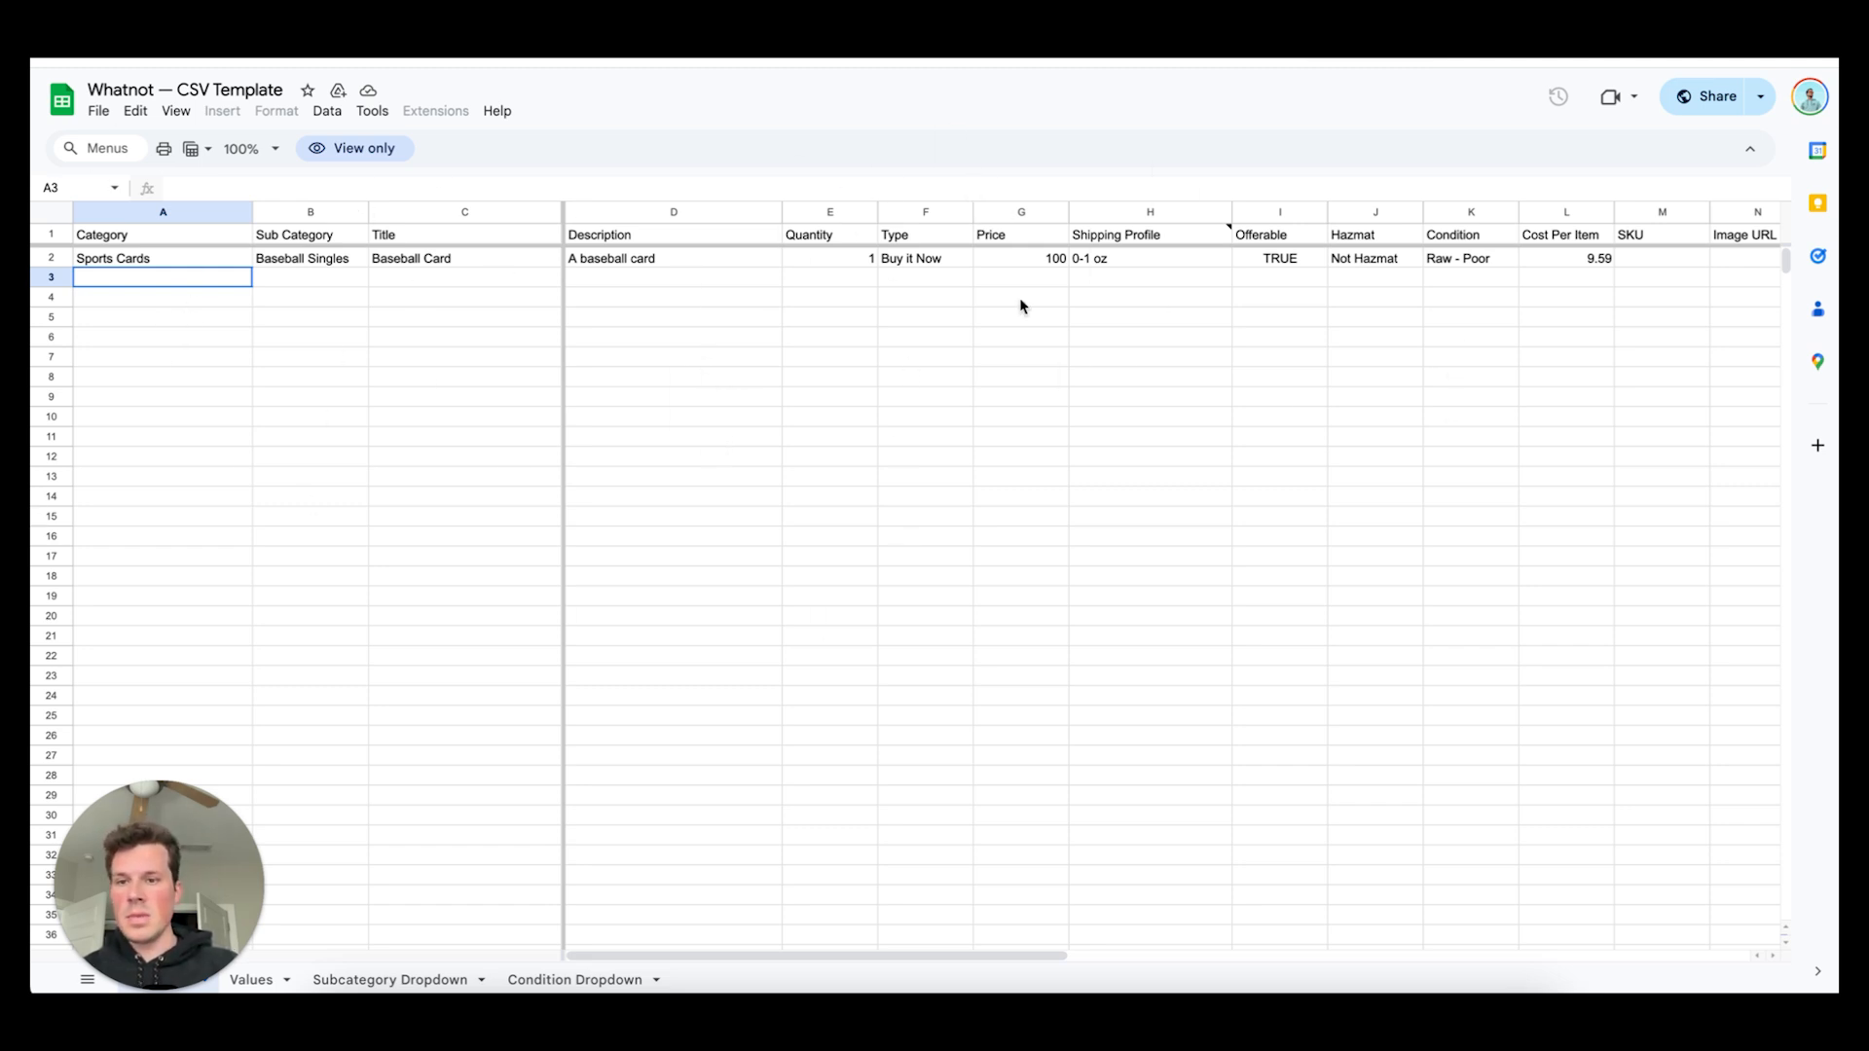
{"action": "mouse_move", "coordinate": [185, 860]}
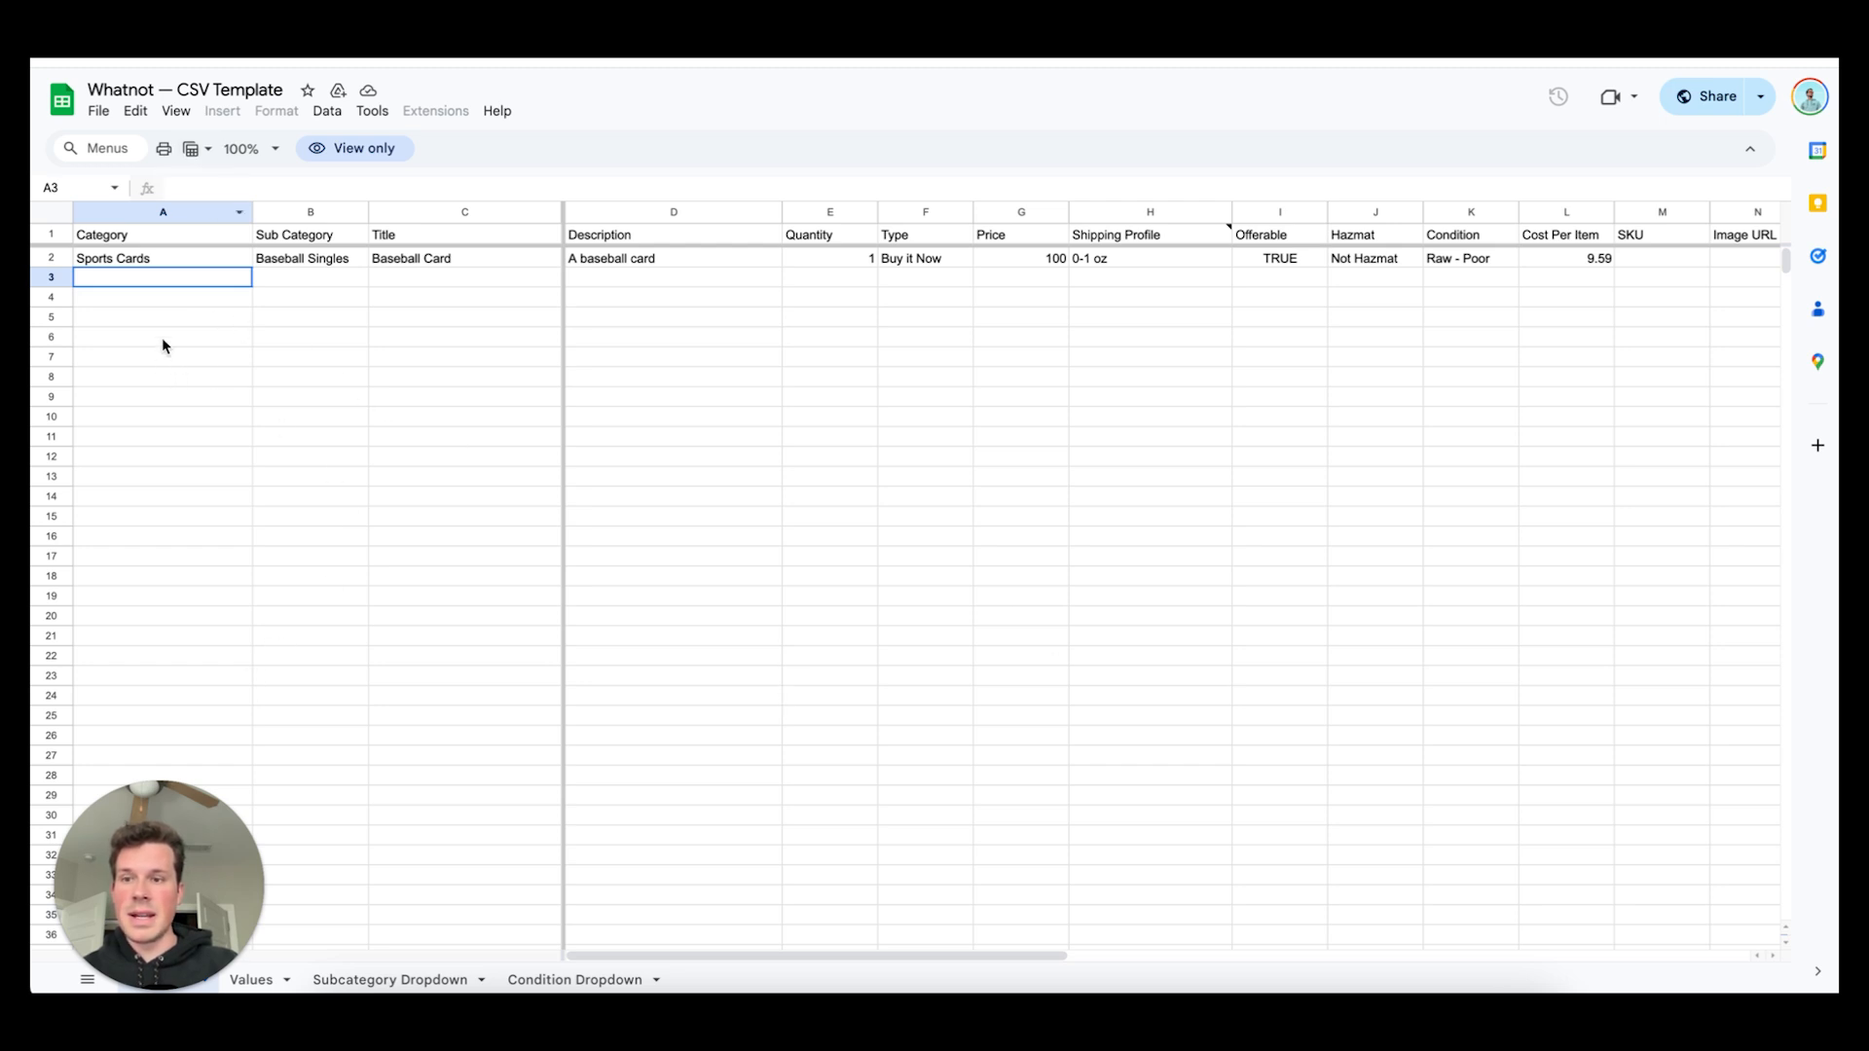
Select an empty cell in the view-only Whatnot CSV Template and bring up its File menu
{"action": "left_click", "coordinate": [162, 316]}
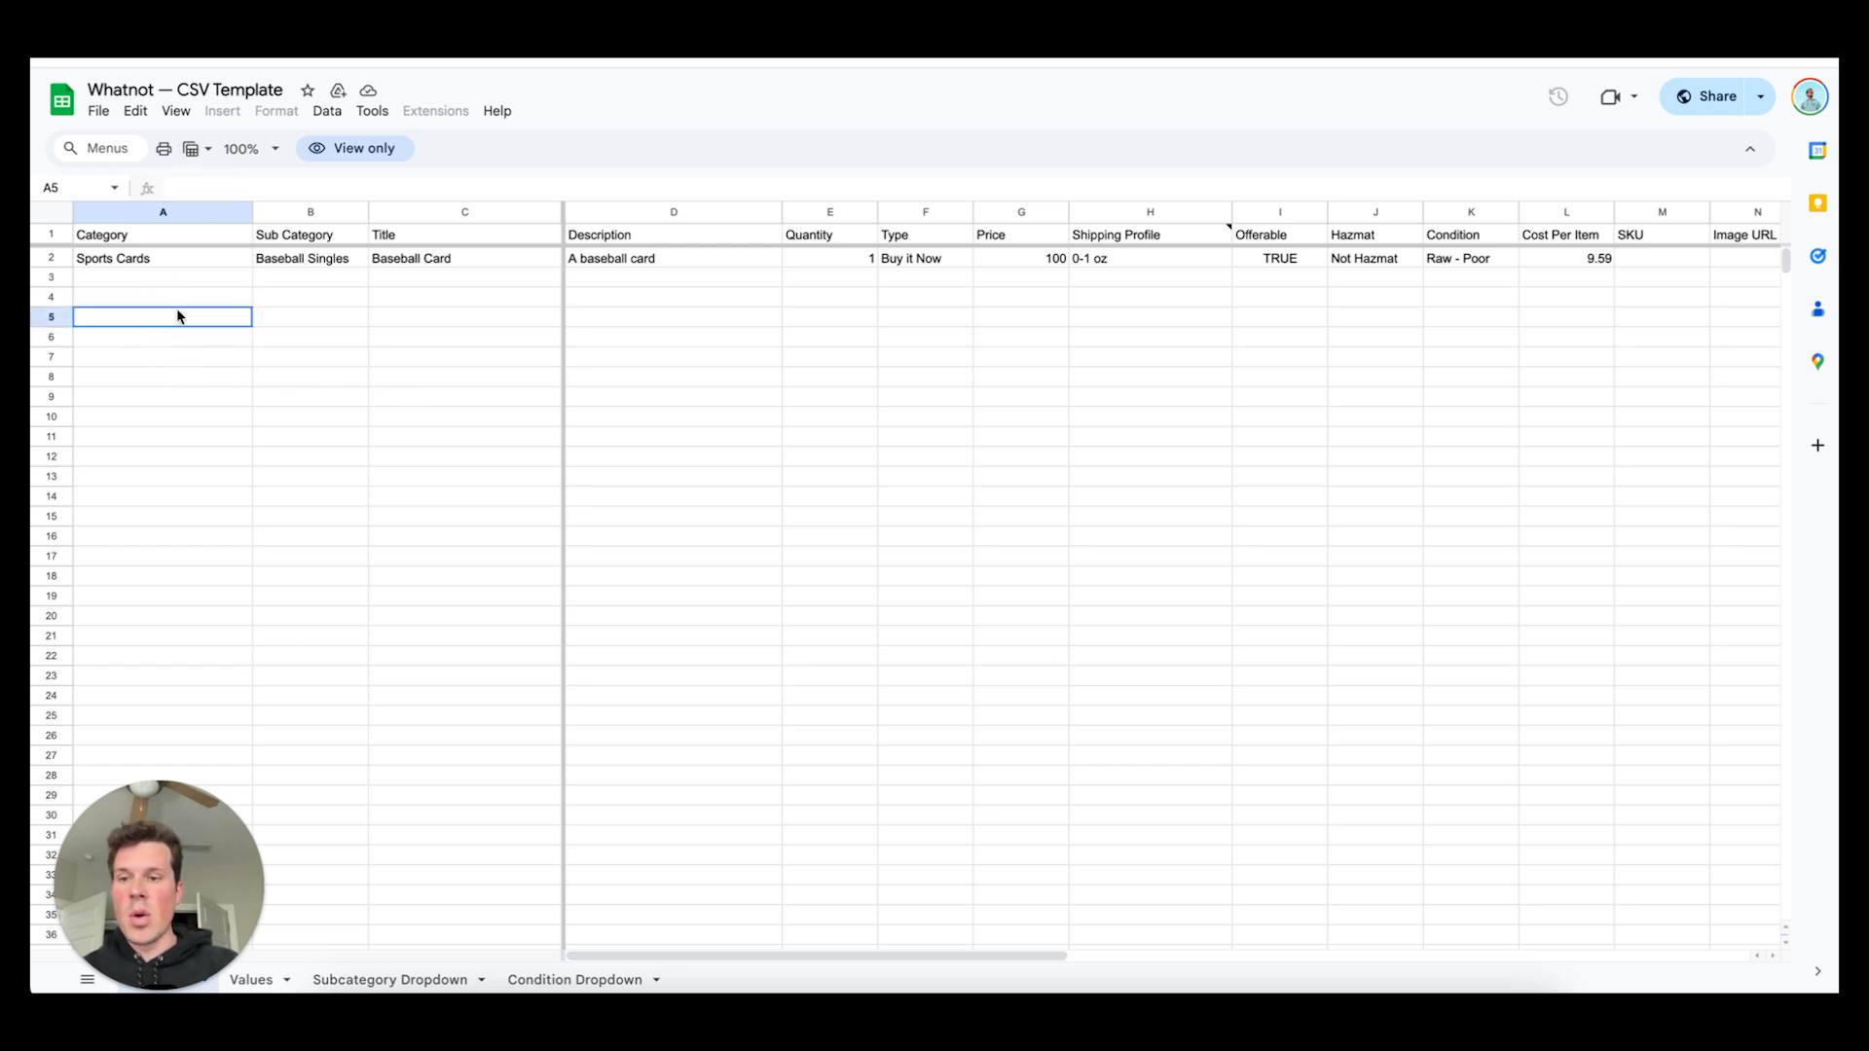
{"action": "left_click", "coordinate": [99, 110]}
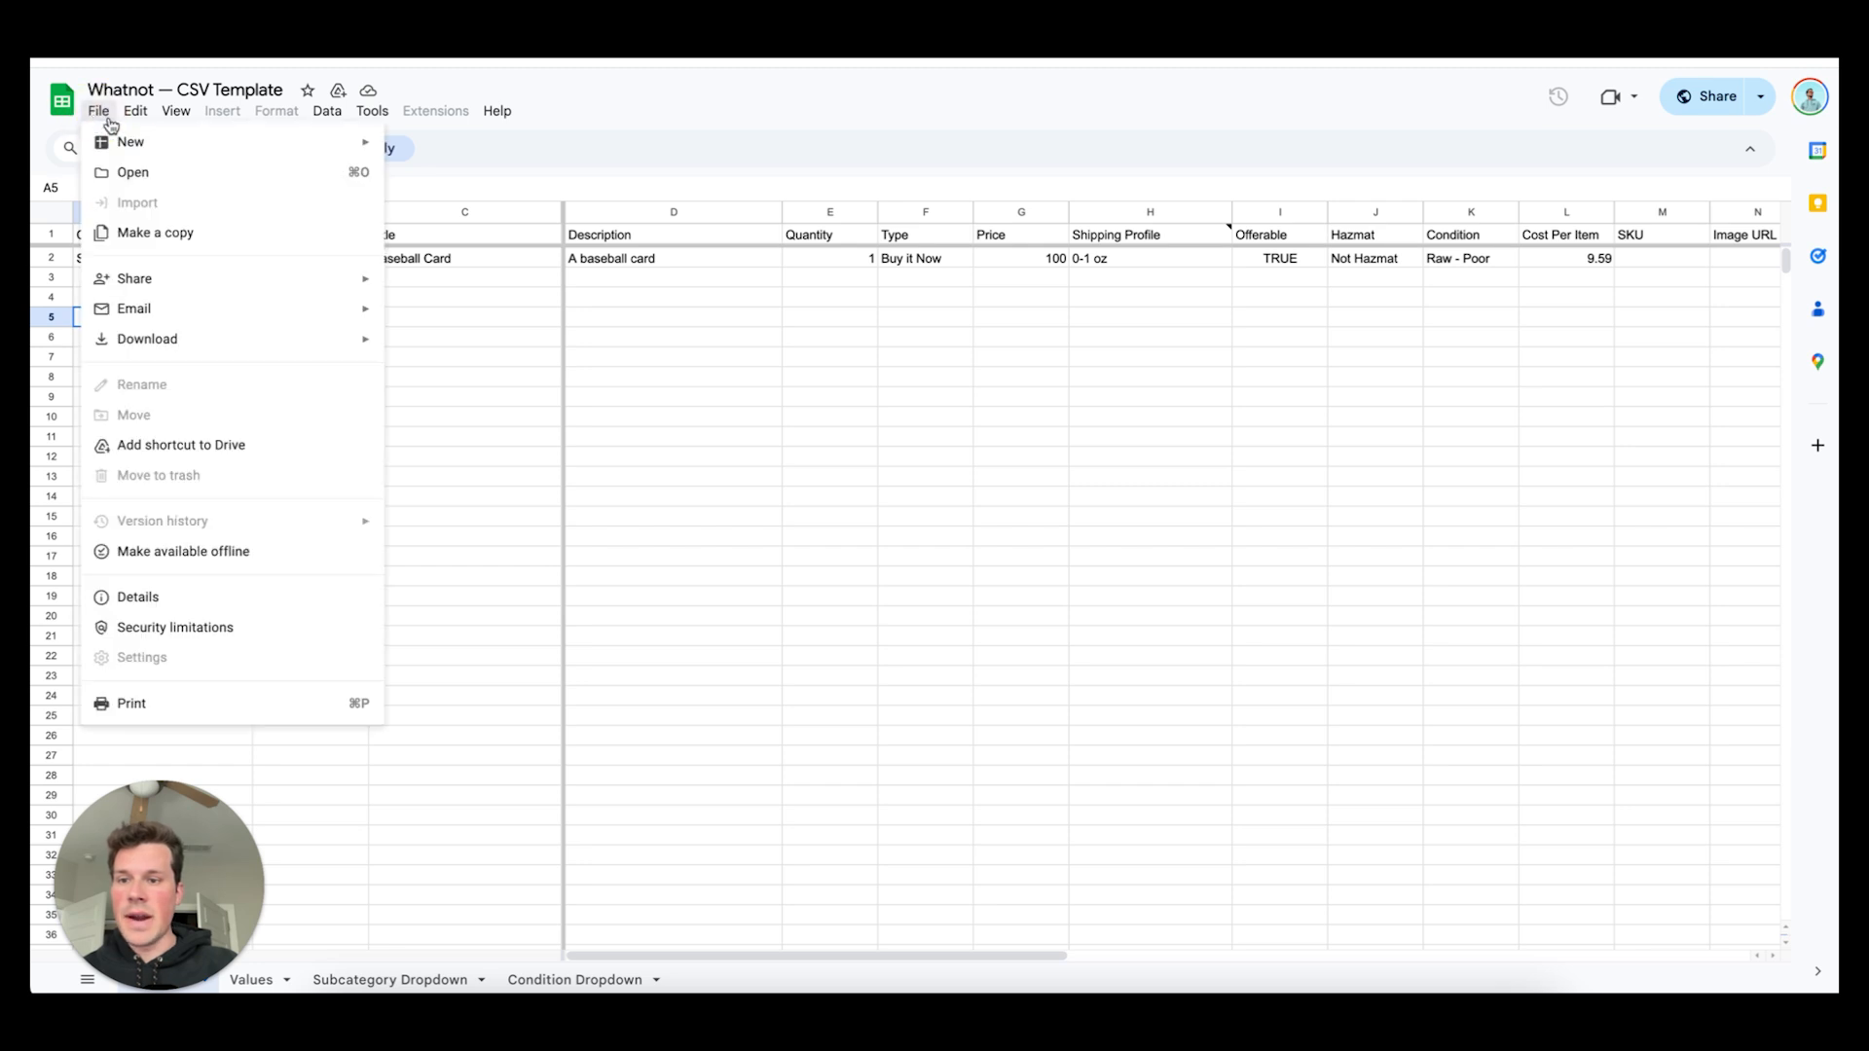
Make an editable copy of the Whatnot CSV Template with File > Make a copy
{"action": "left_click", "coordinate": [155, 233]}
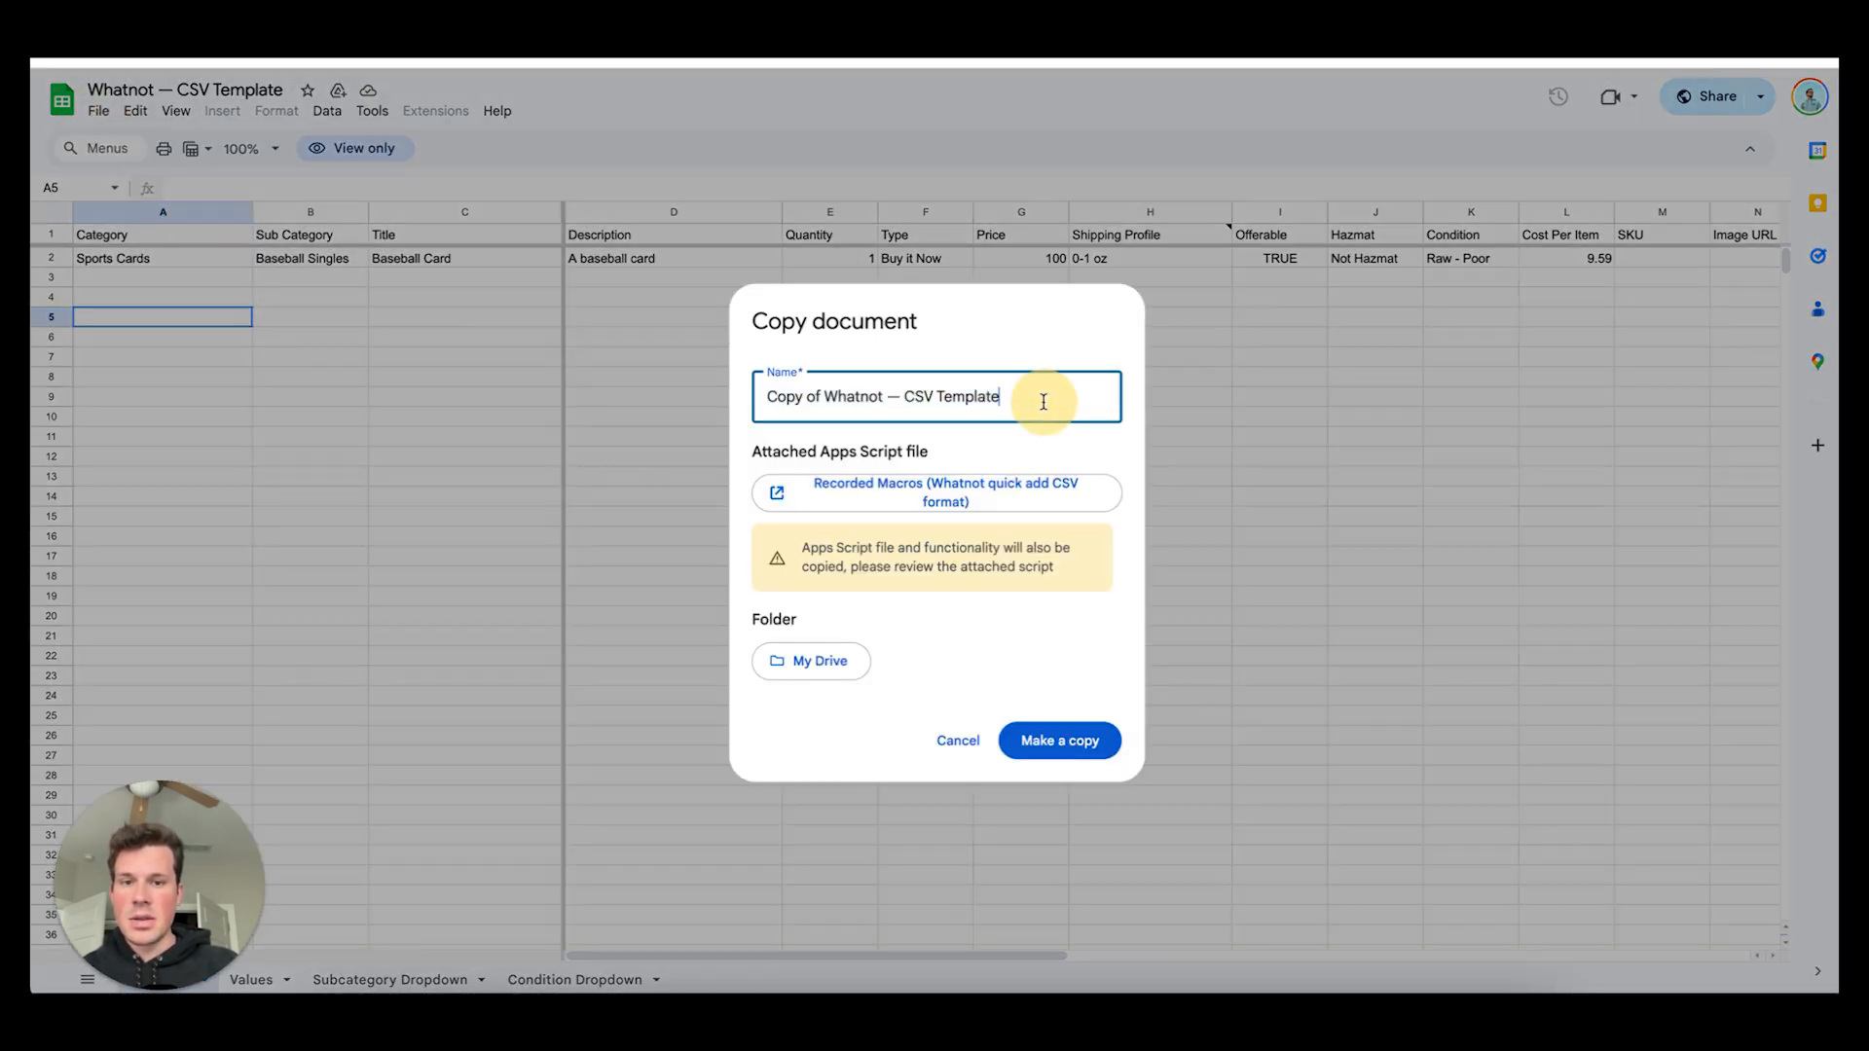
{"action": "left_click", "coordinate": [1058, 740]}
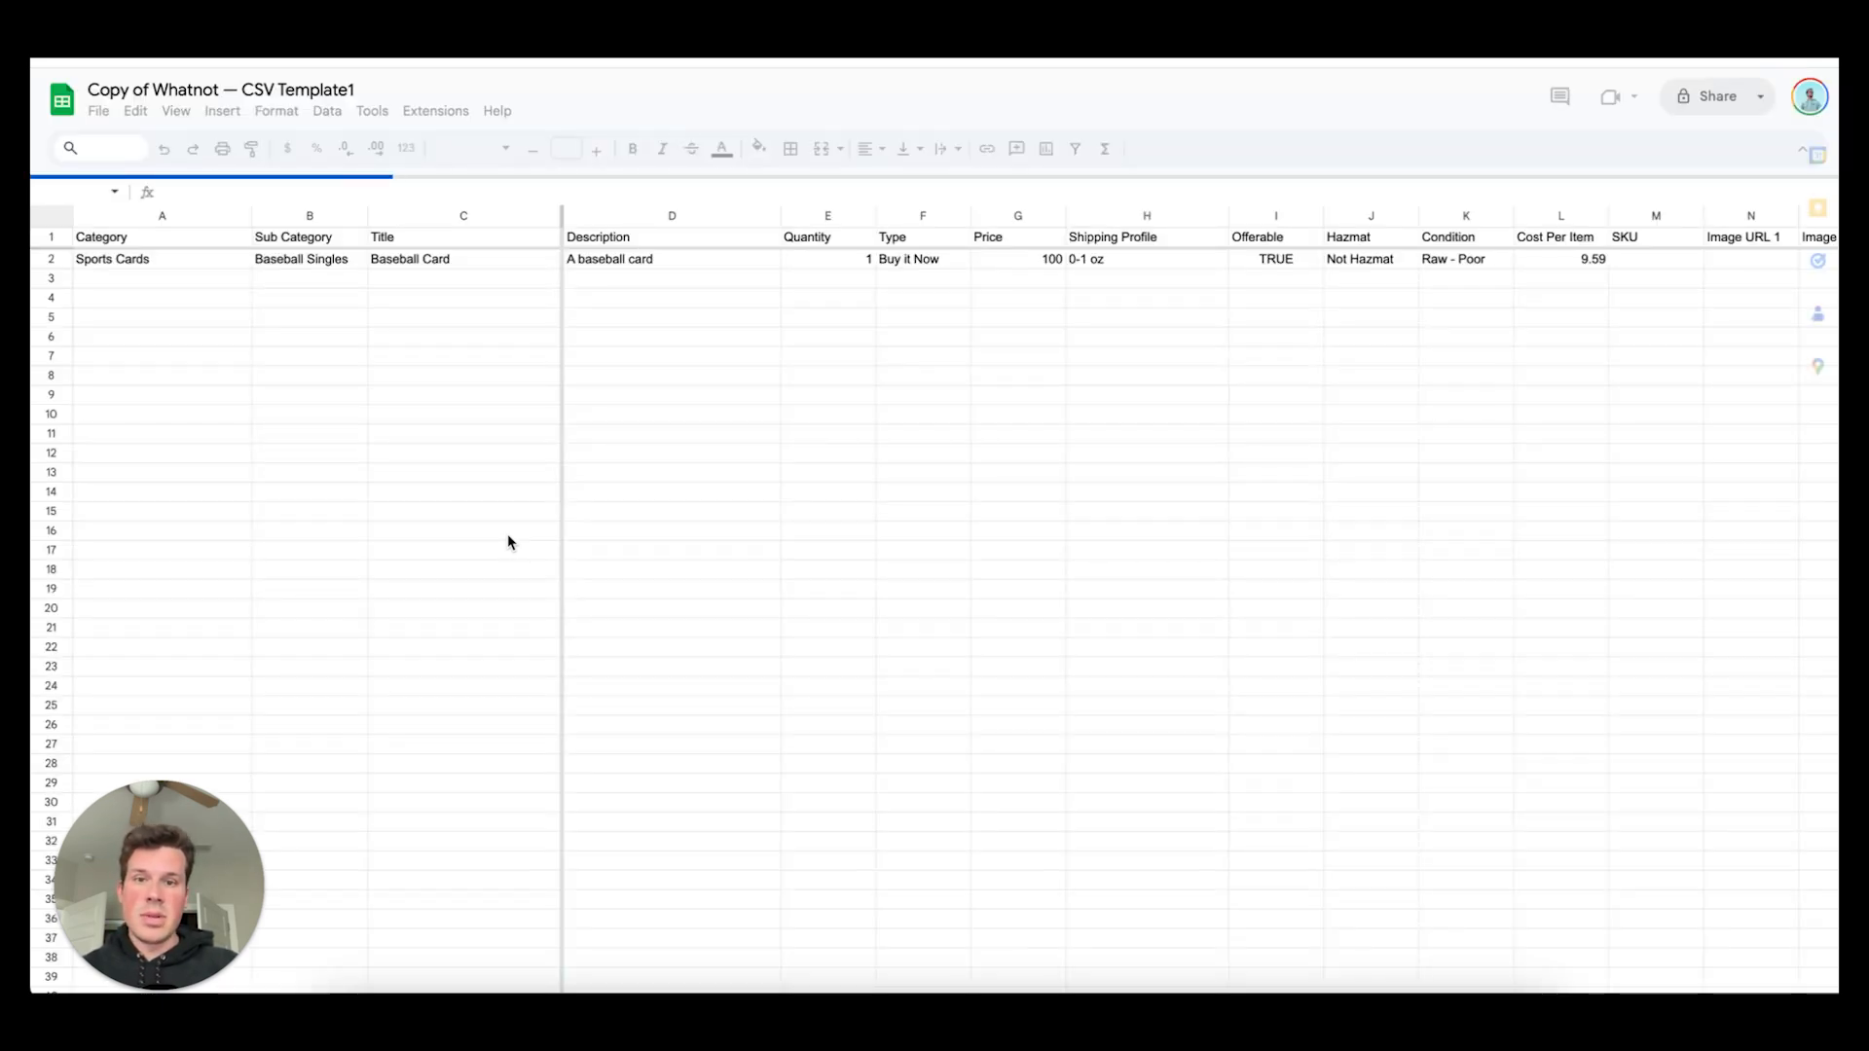
Set row 3's category to Estate Sales & Storage Units and sub category to Garage Sales
{"action": "left_click", "coordinate": [160, 234]}
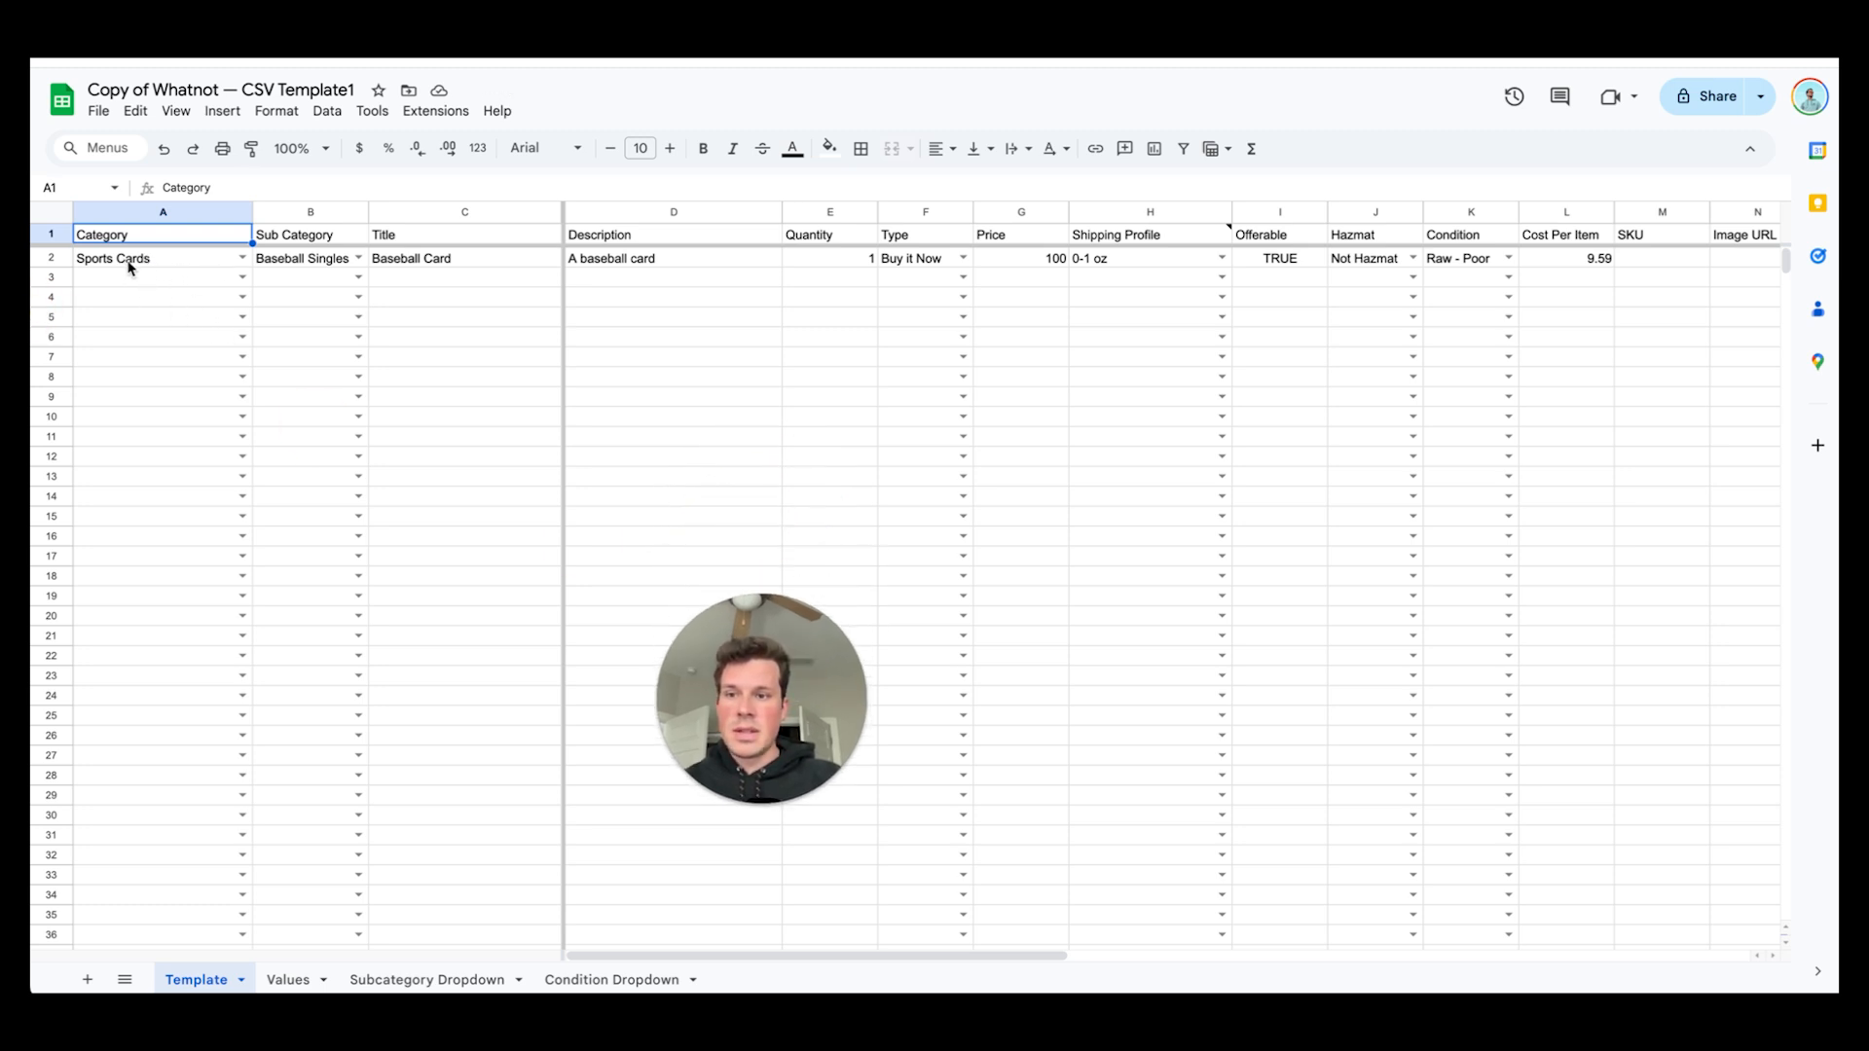
{"action": "mouse_move", "coordinate": [228, 301]}
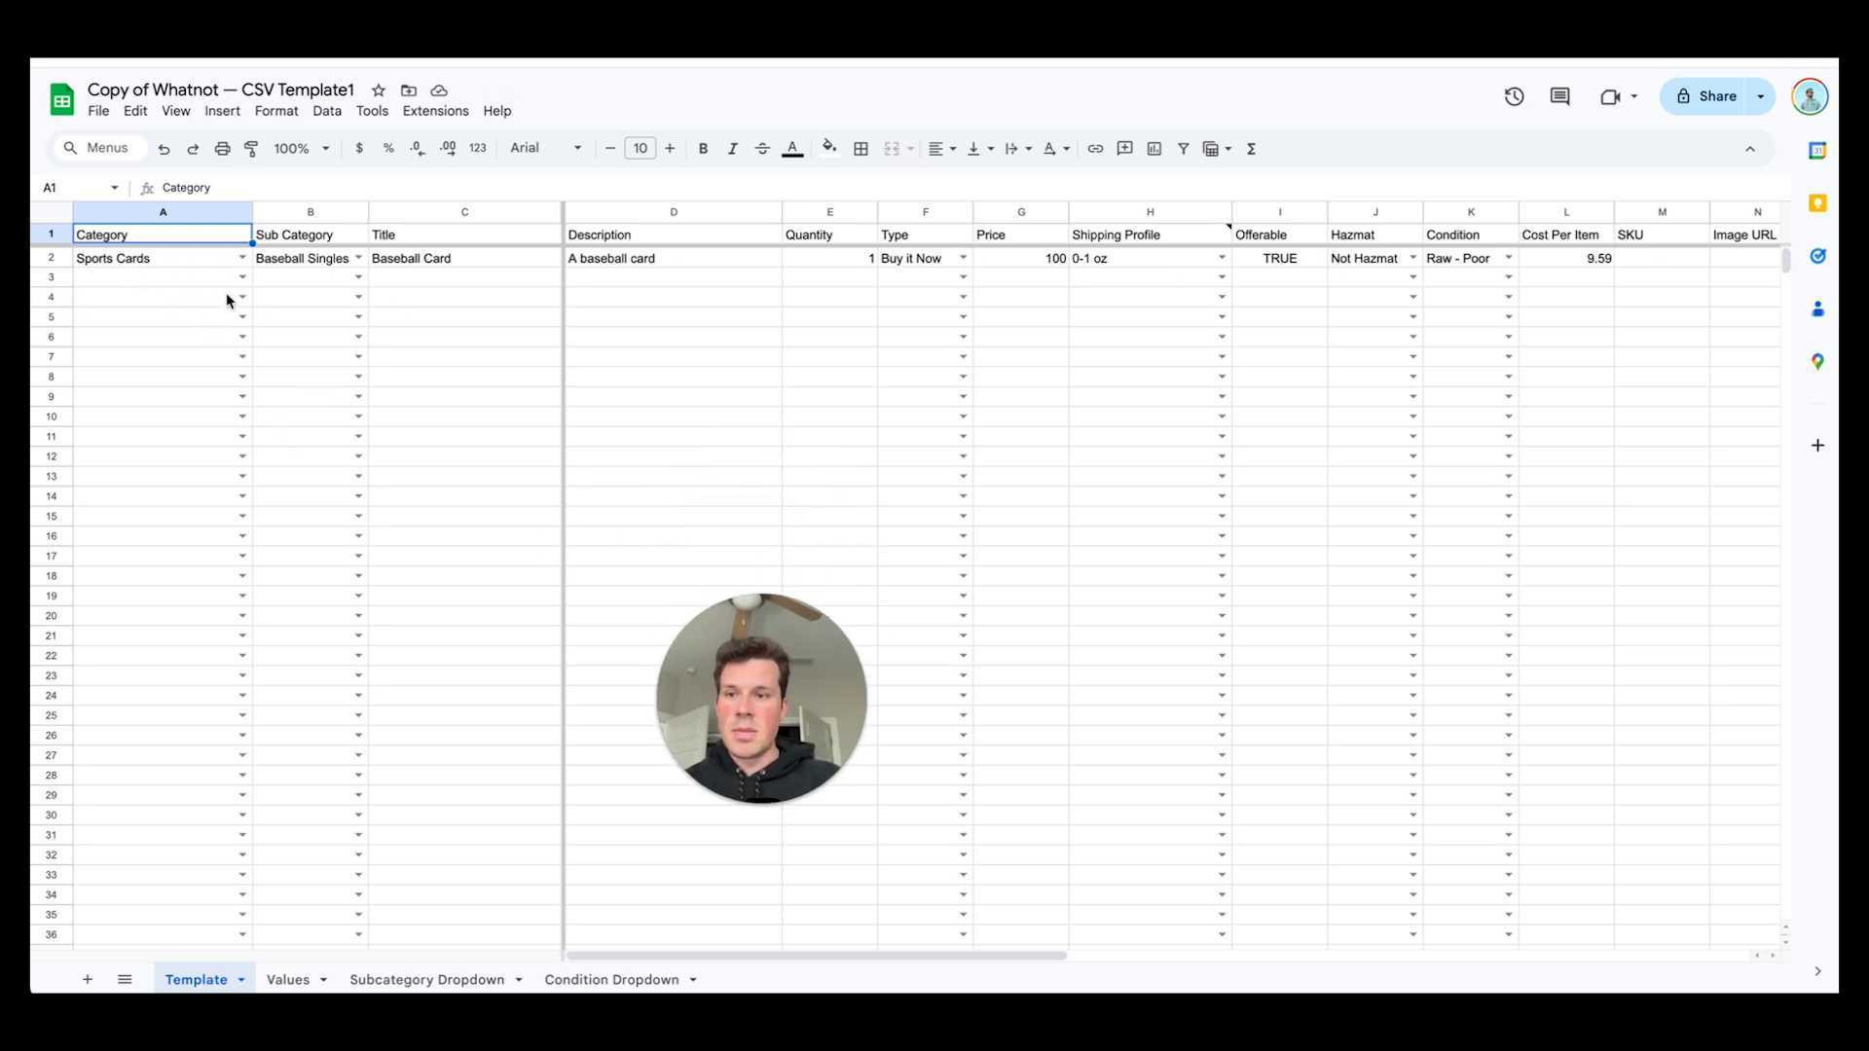
{"action": "mouse_move", "coordinate": [919, 513]}
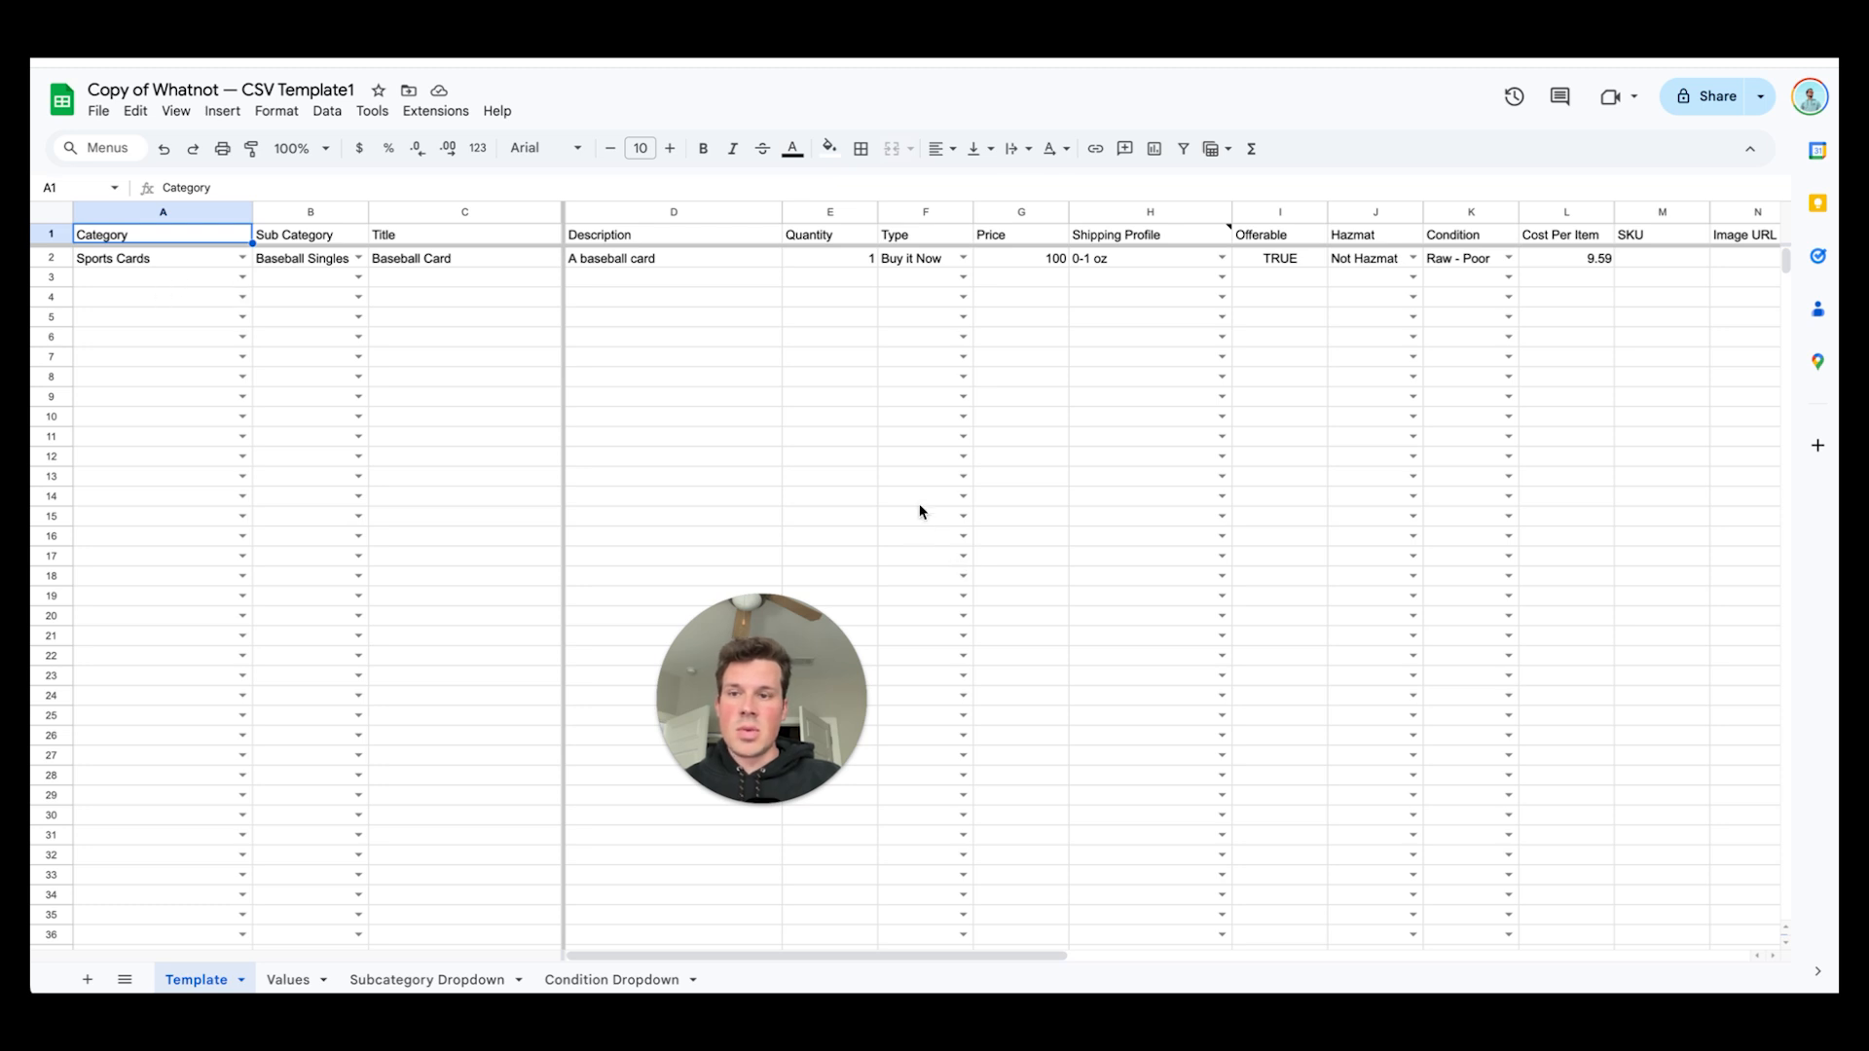
{"action": "left_click", "coordinate": [243, 276]}
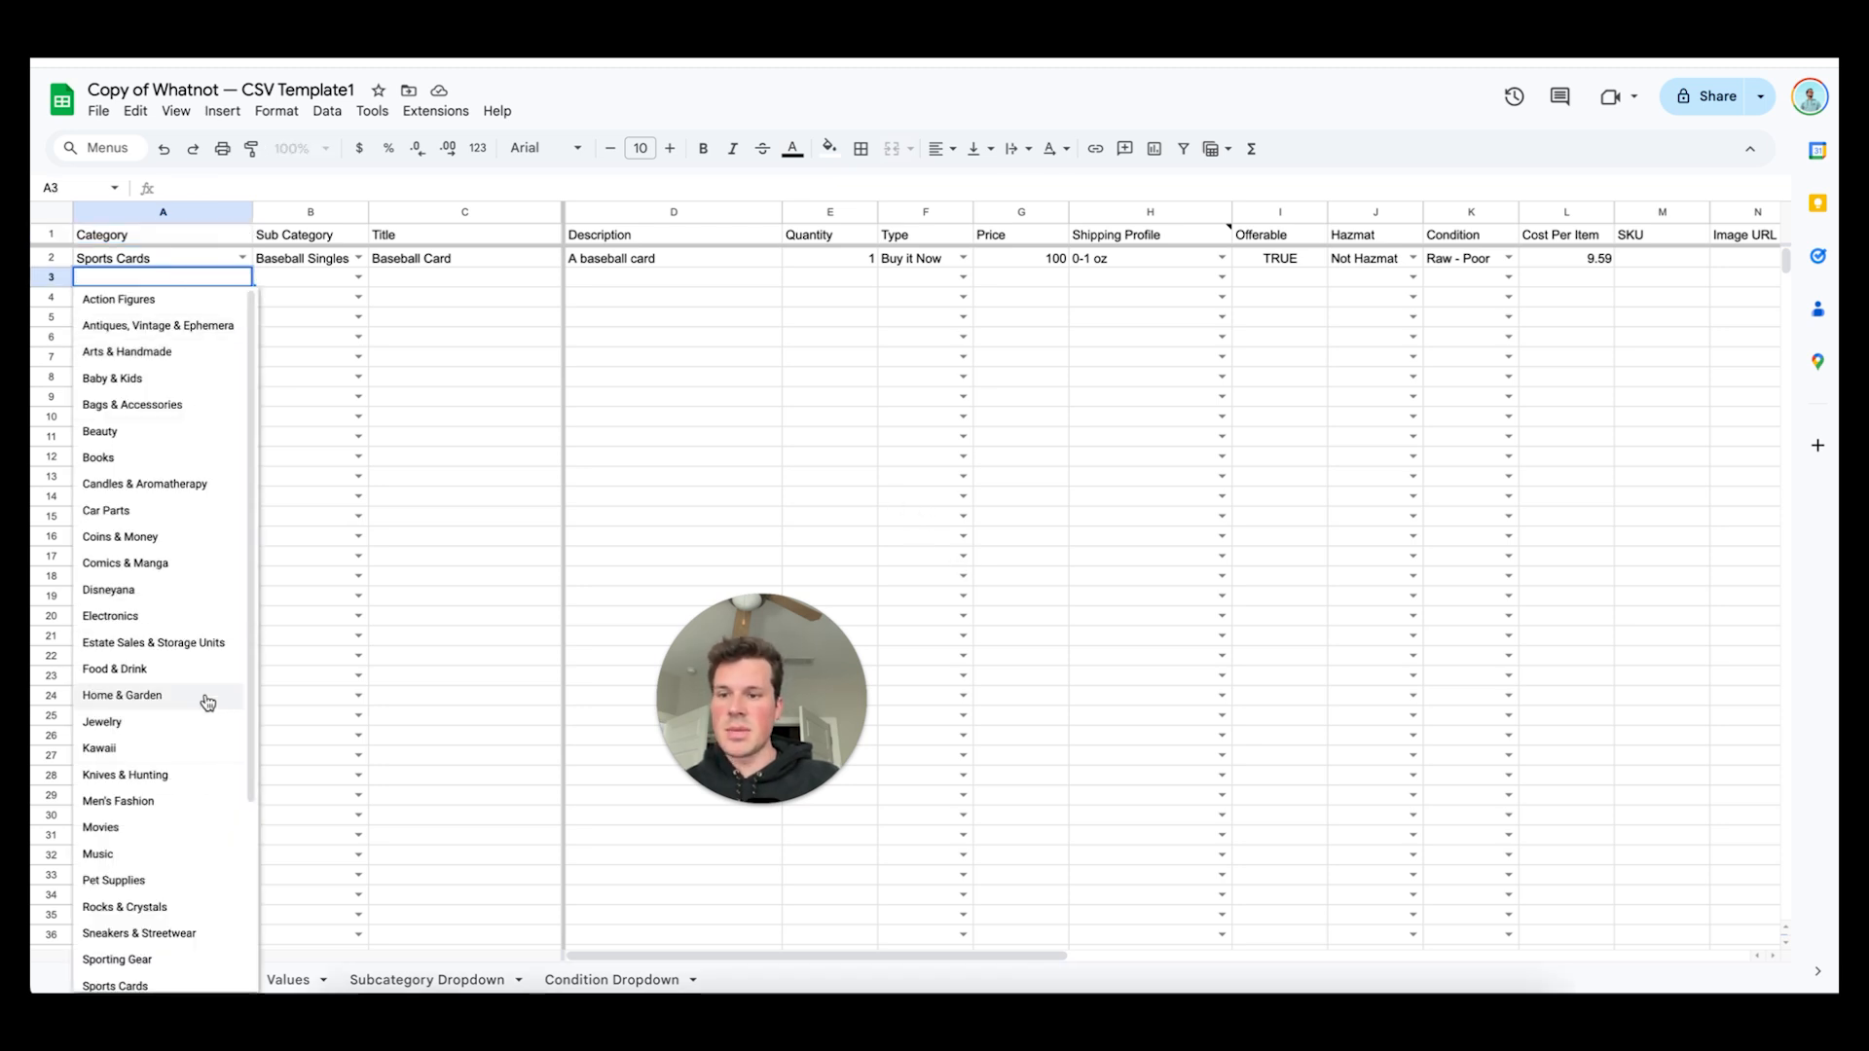
{"action": "left_click", "coordinate": [153, 642]}
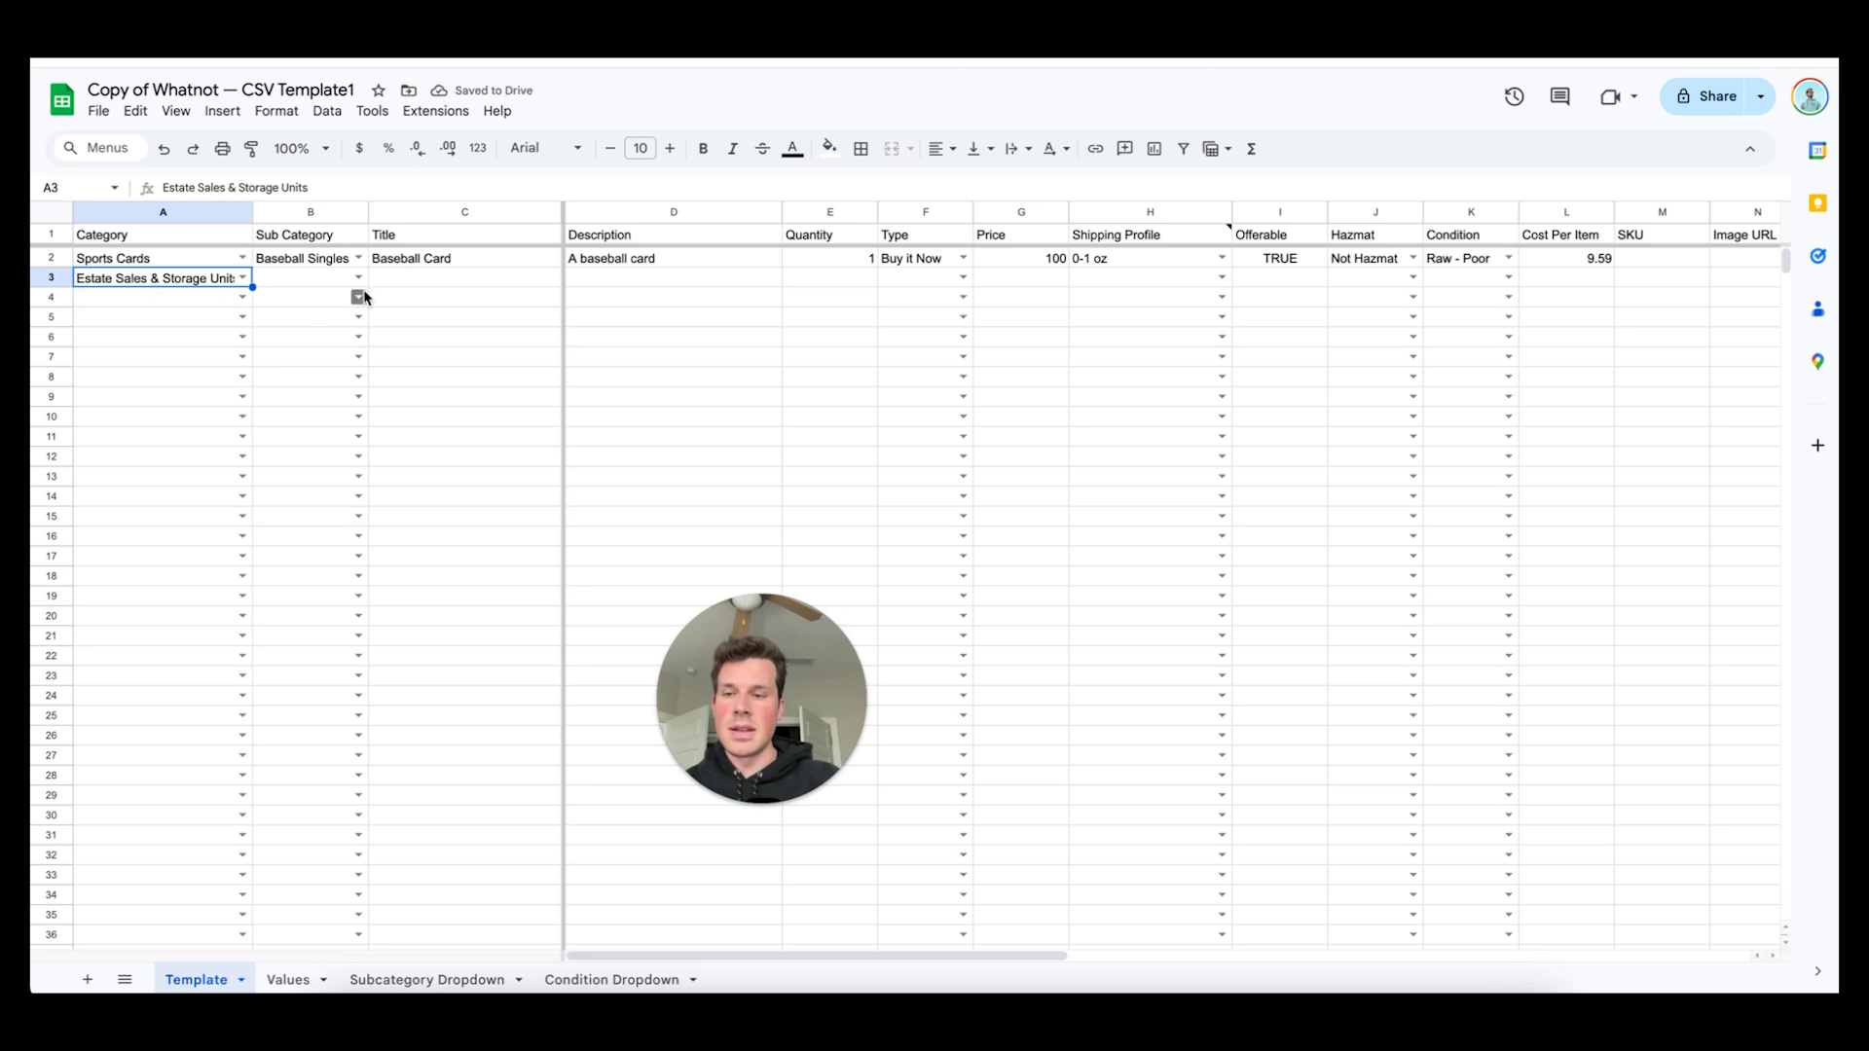
{"action": "left_click", "coordinate": [356, 277]}
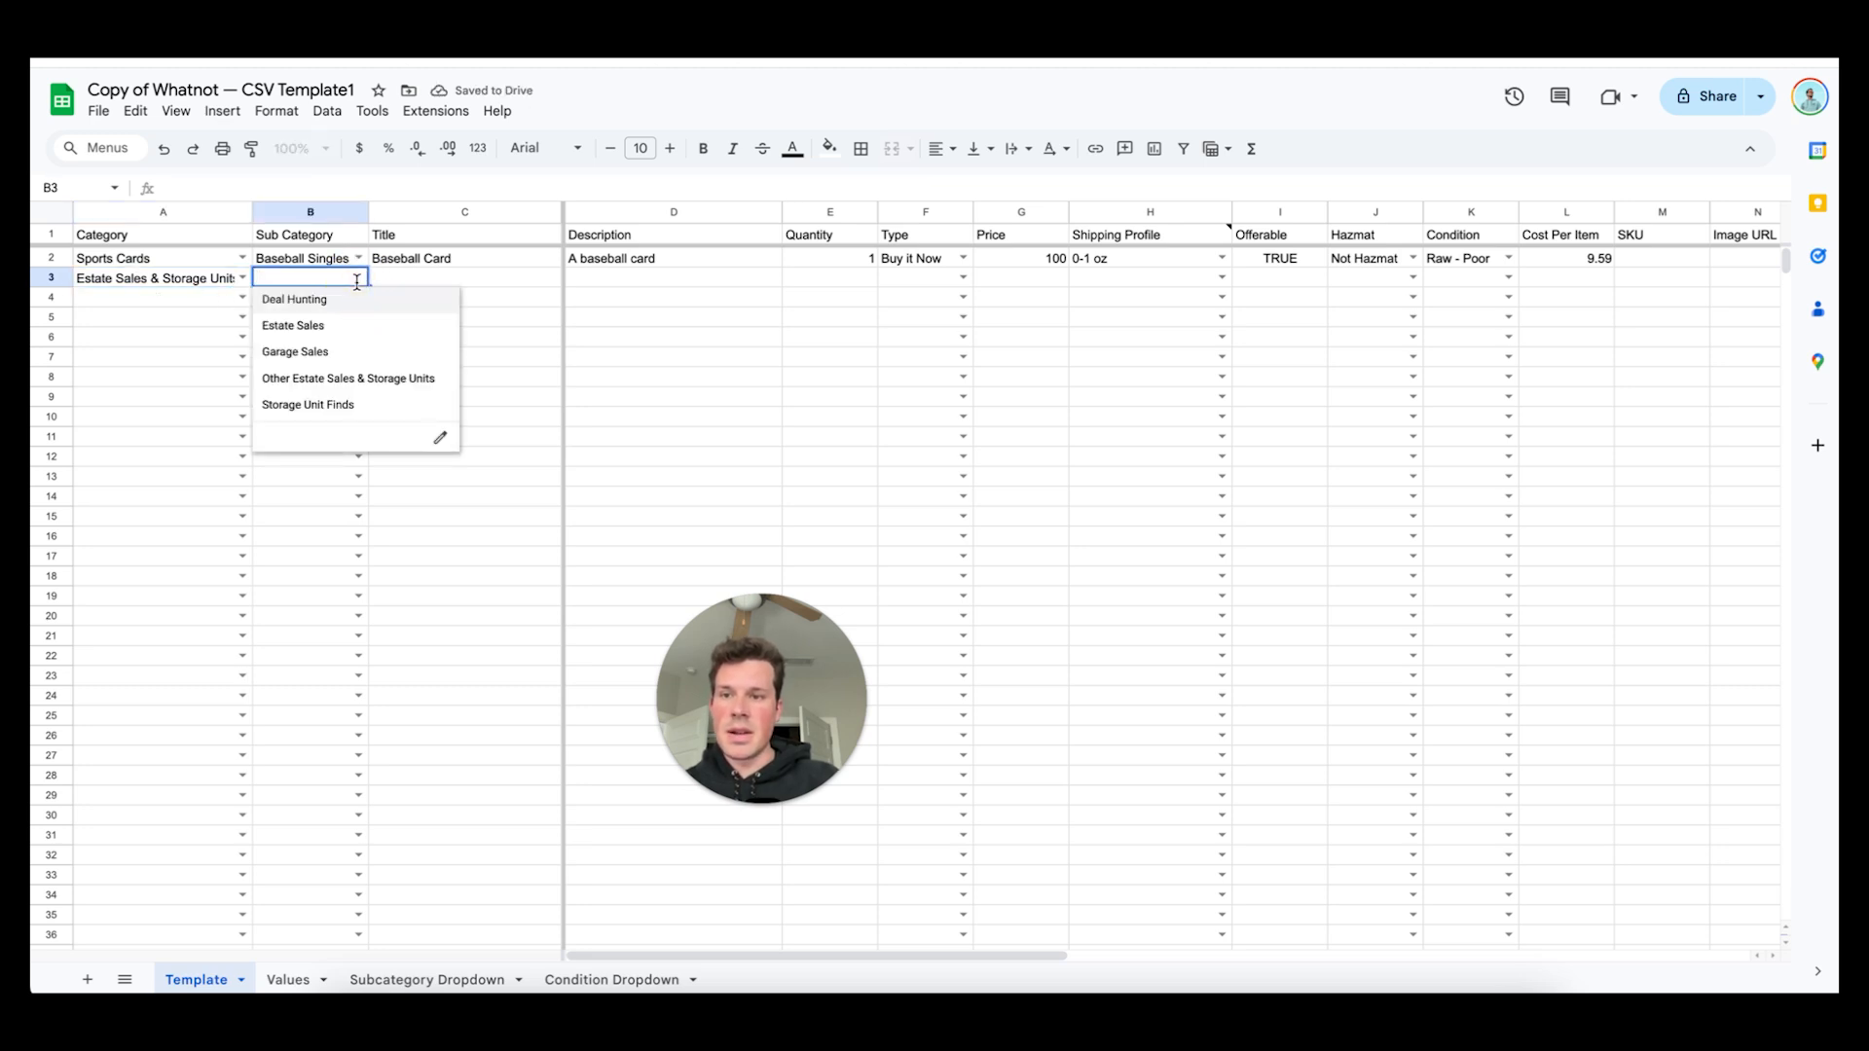
{"action": "left_click", "coordinate": [294, 351]}
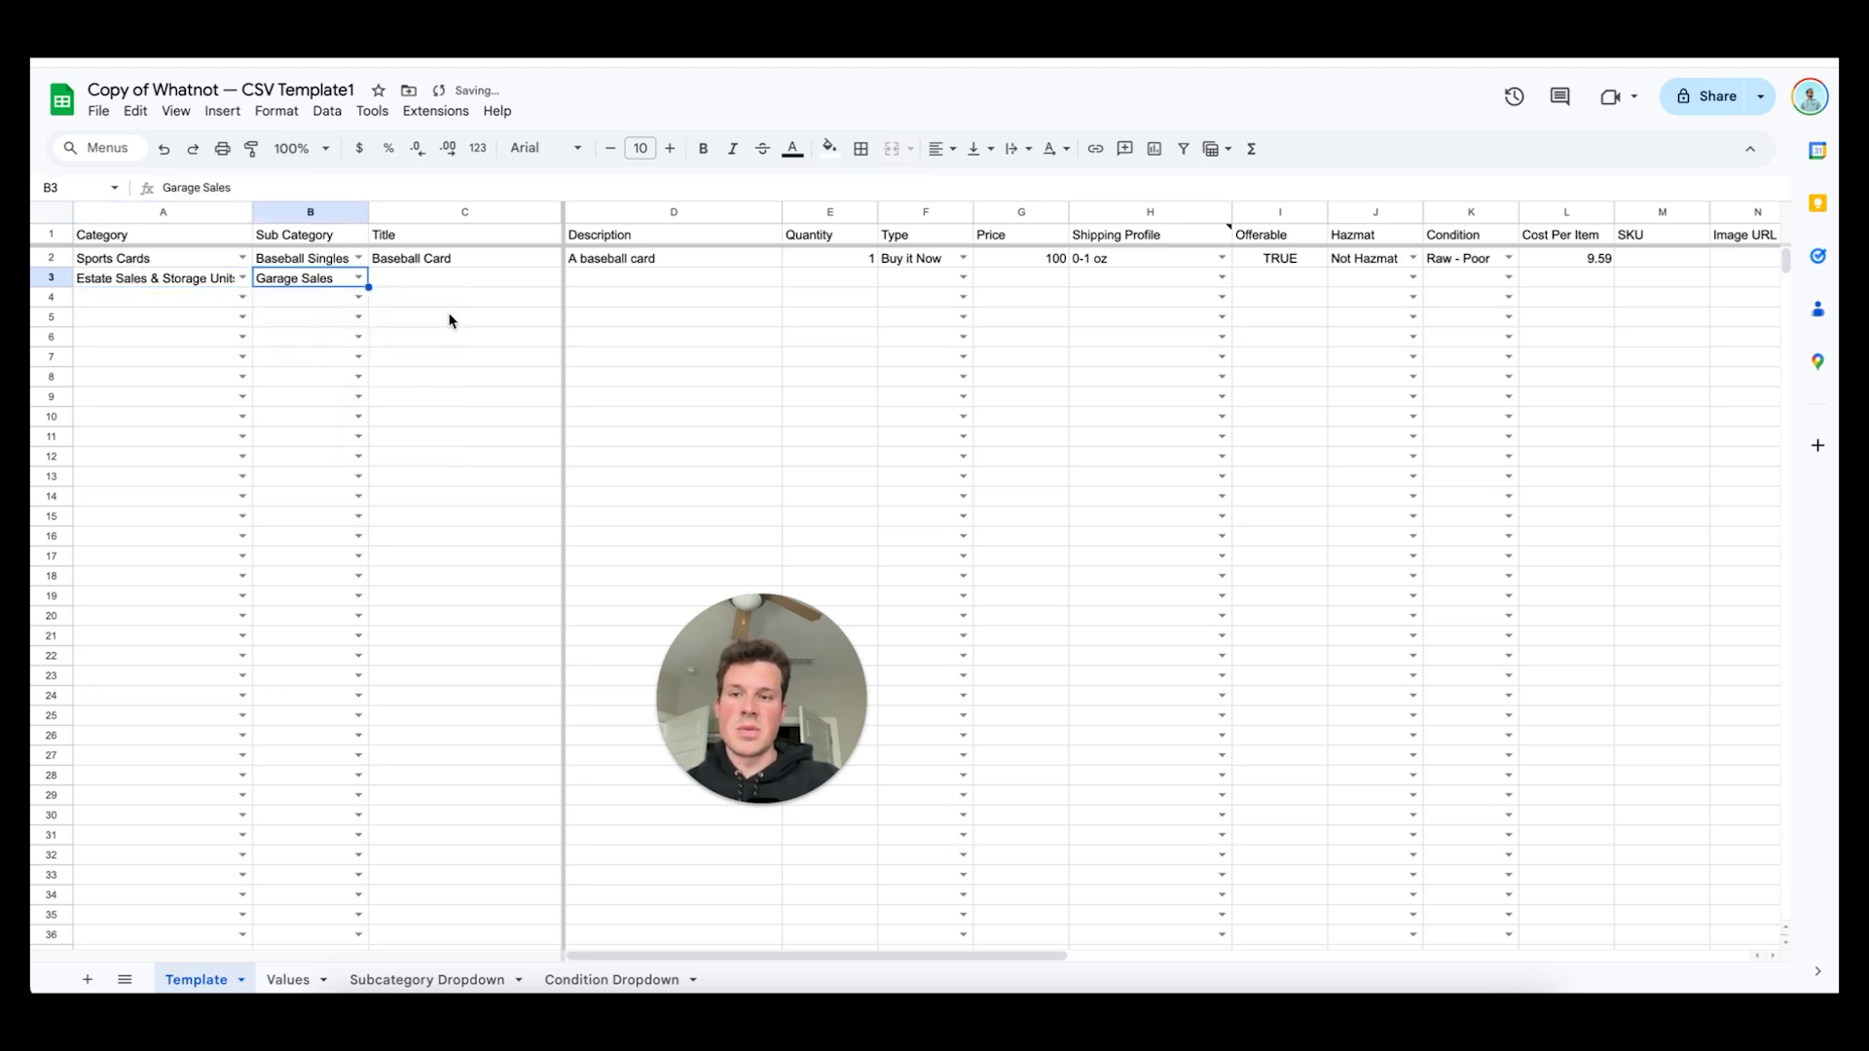
{"action": "left_click", "coordinate": [464, 276]}
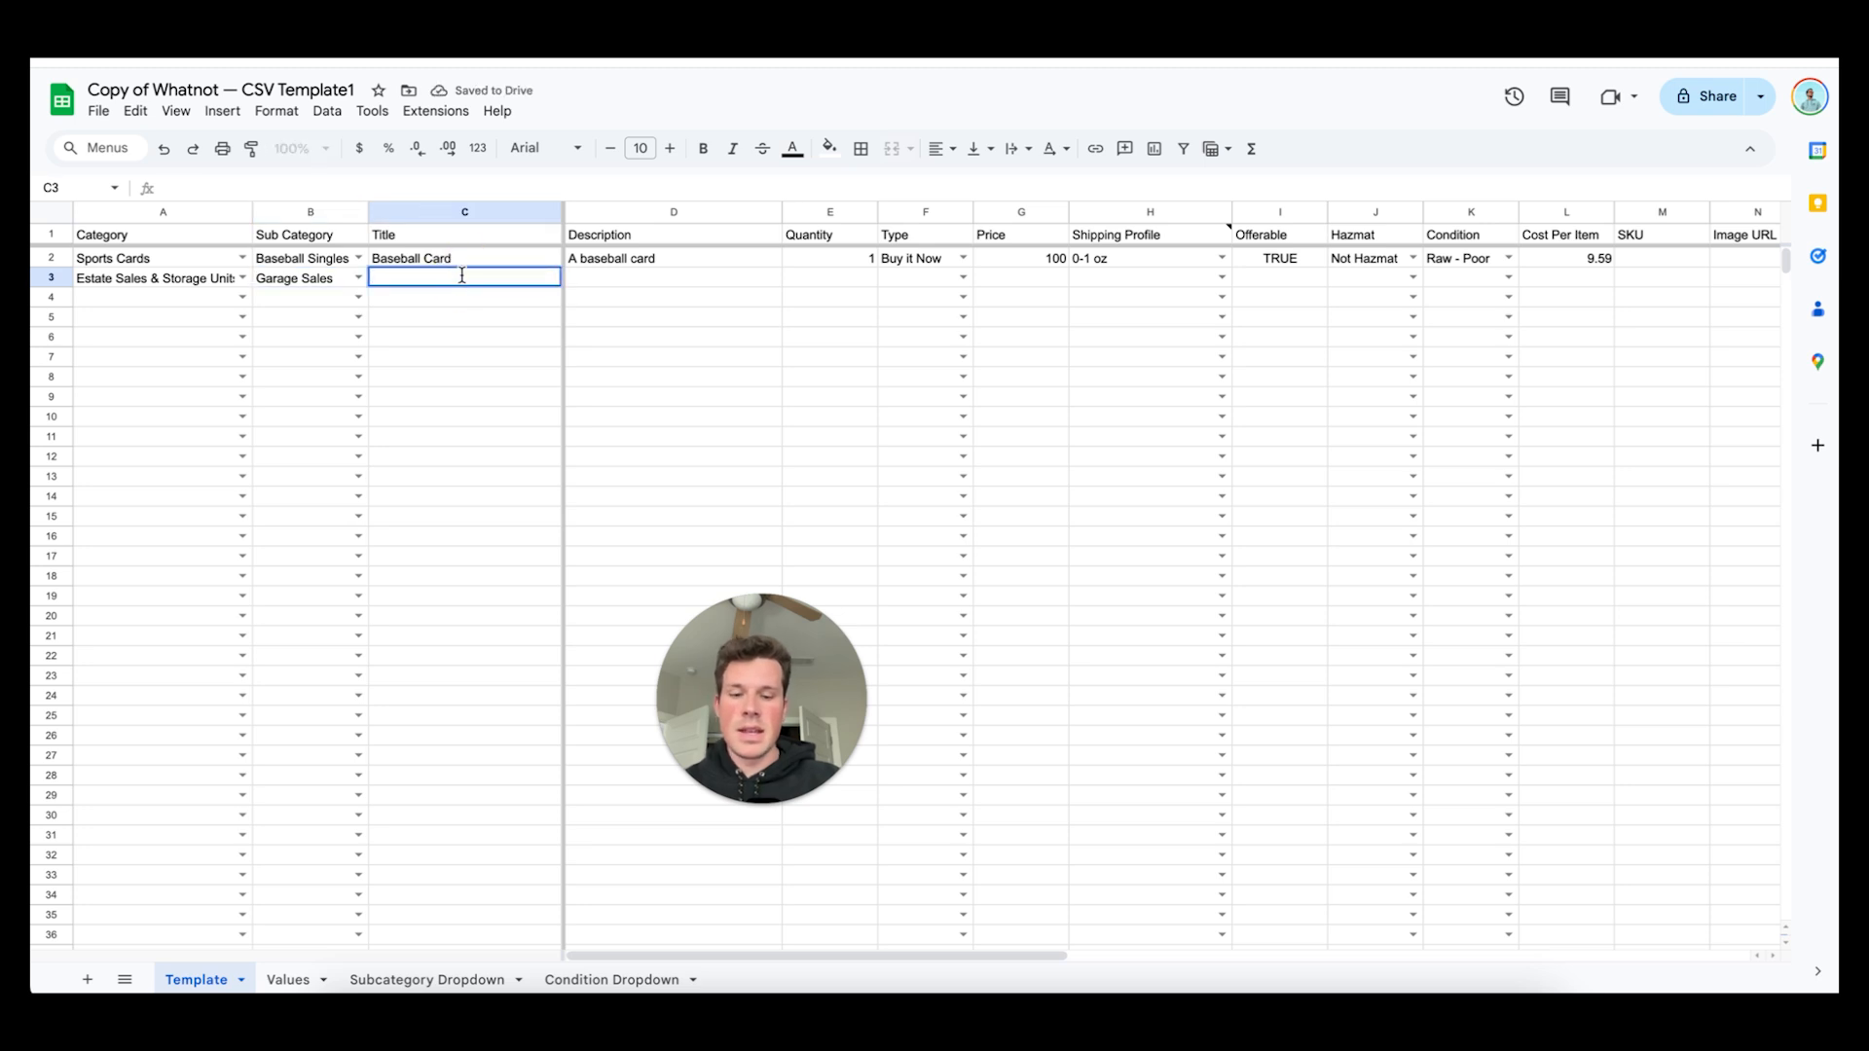
Enter row 3 as Headphones, 'New headphones', quantity 1, Buy it Now, price 20
{"action": "type", "text": "Head"}
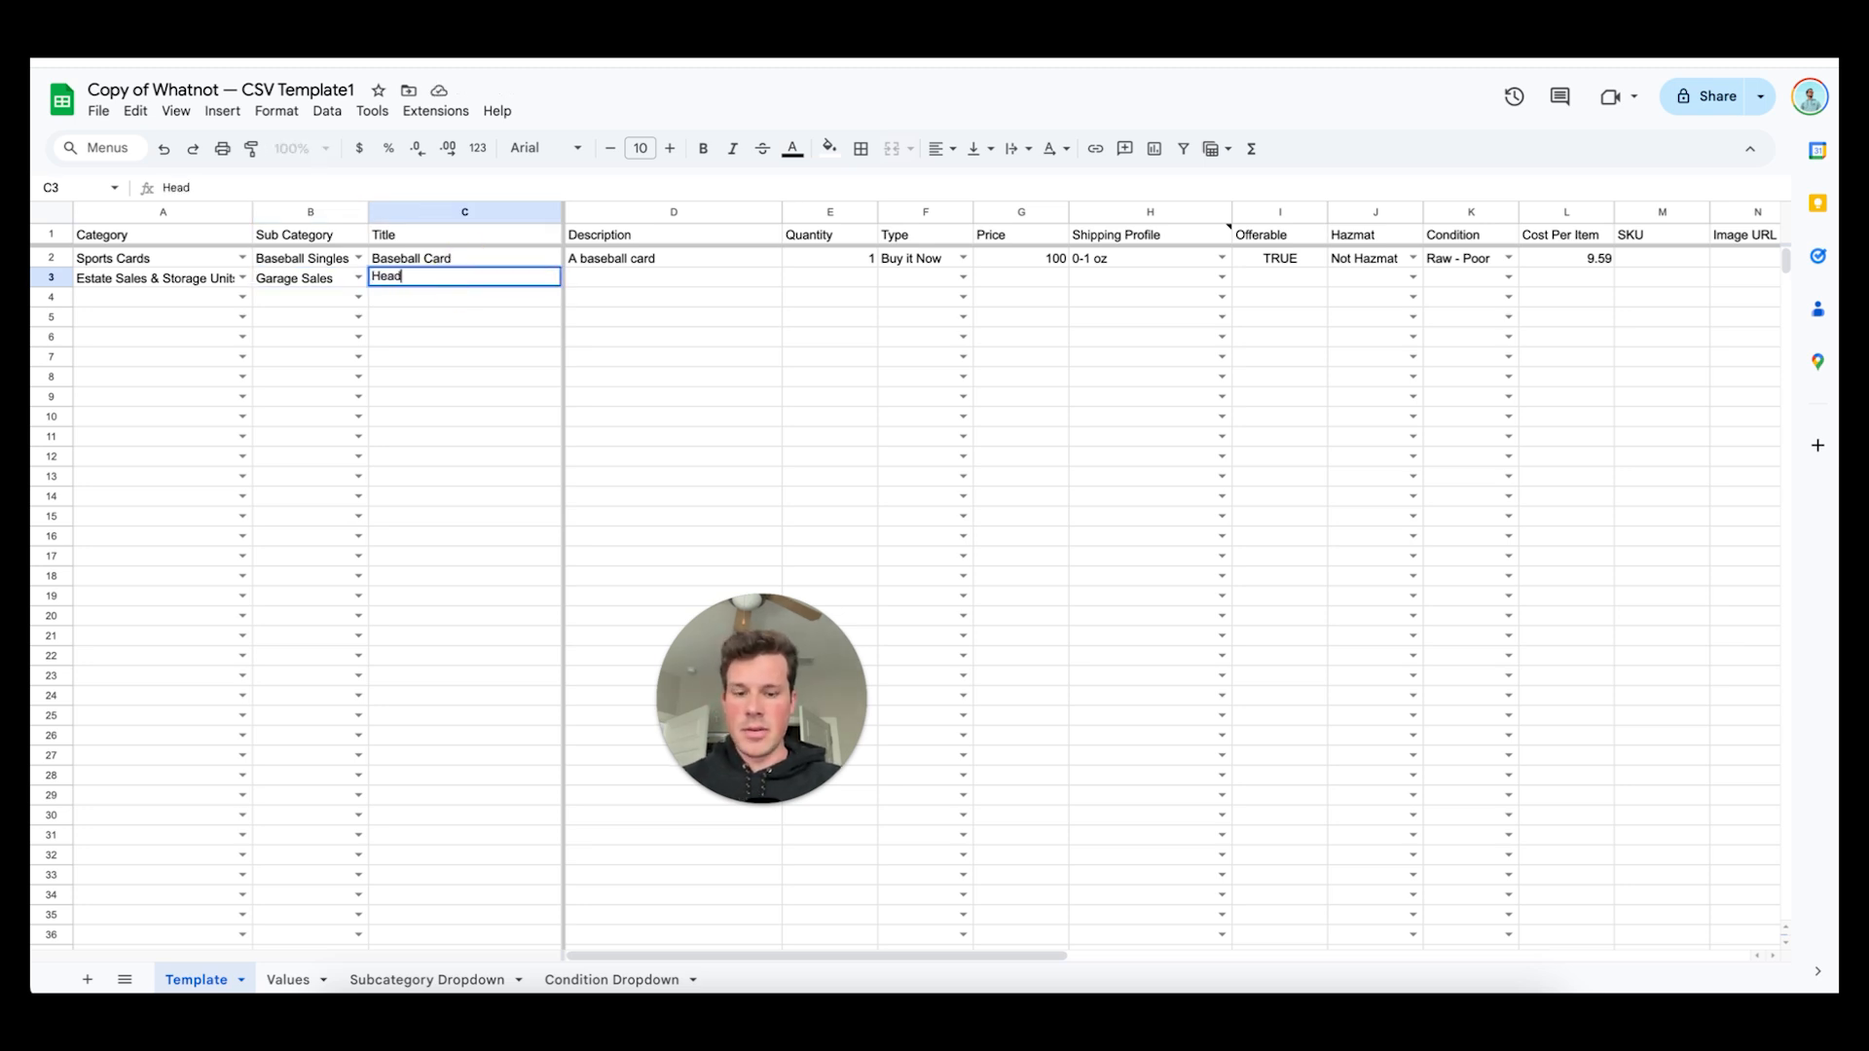
{"action": "type", "text": "phones"}
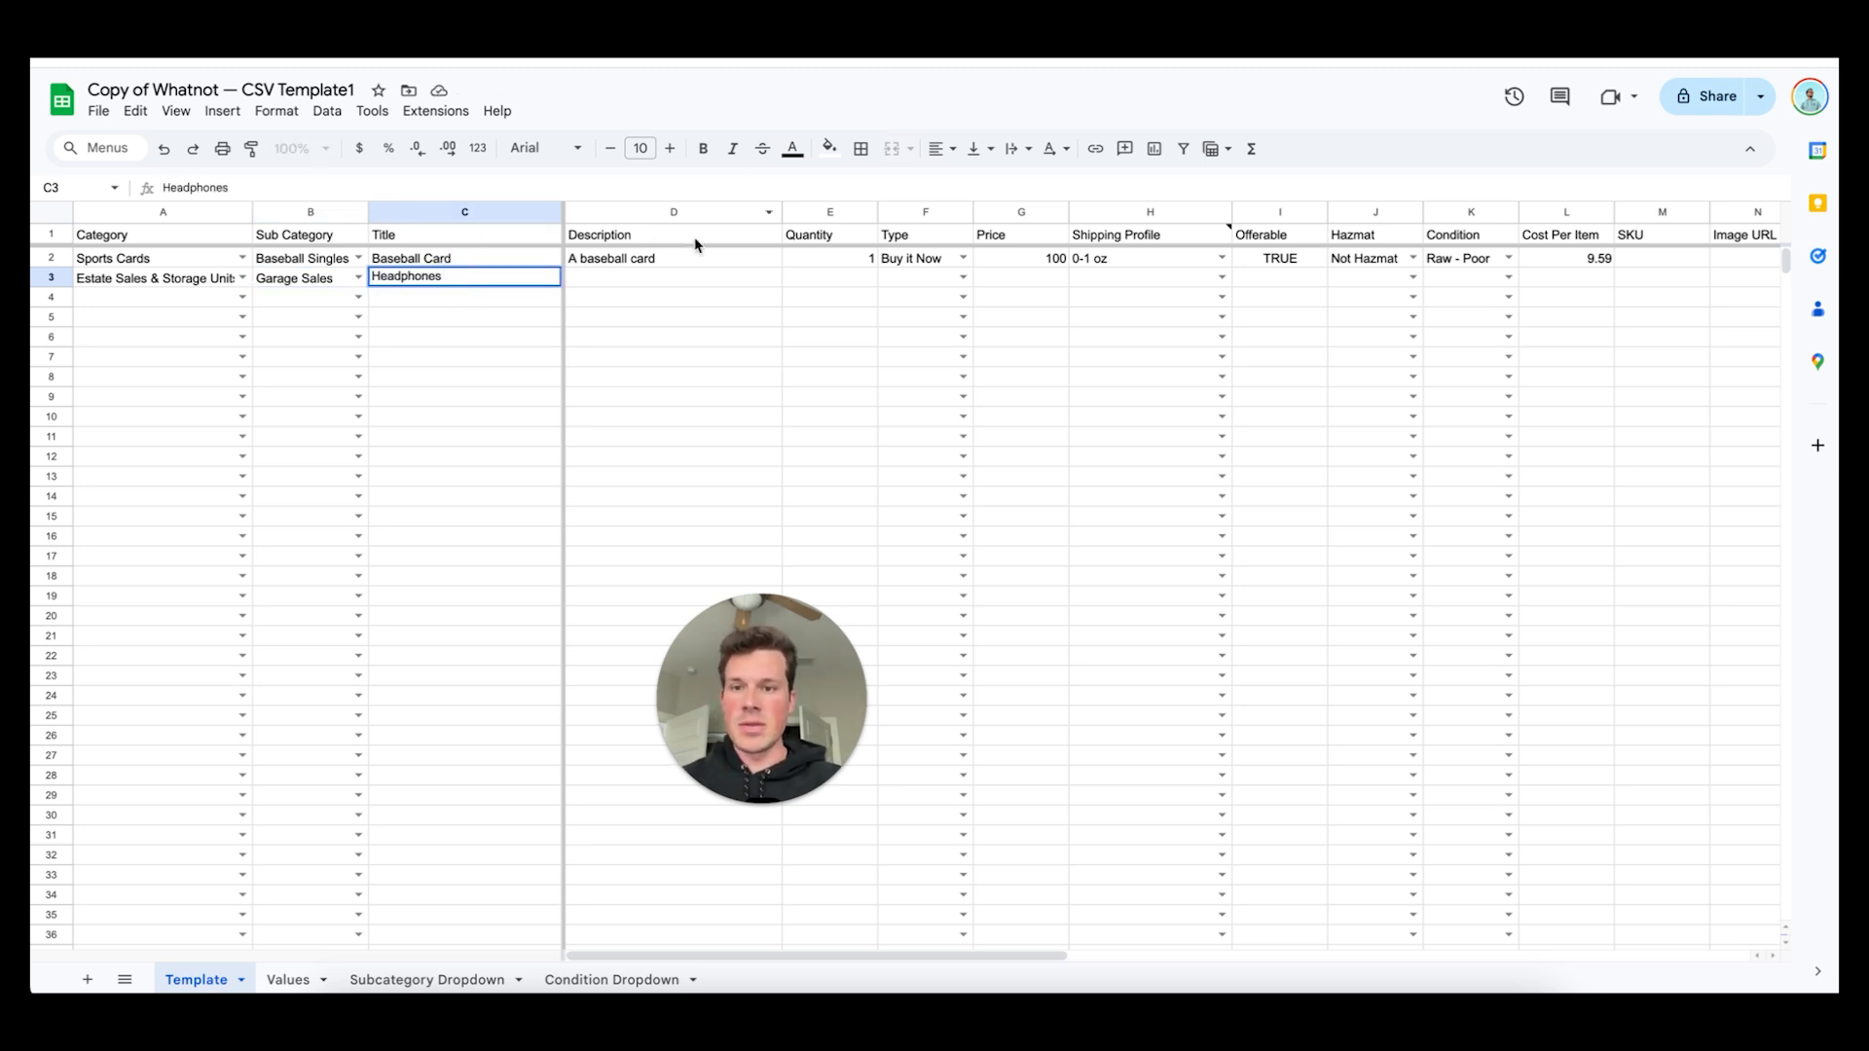
{"action": "left_click", "coordinate": [672, 276]}
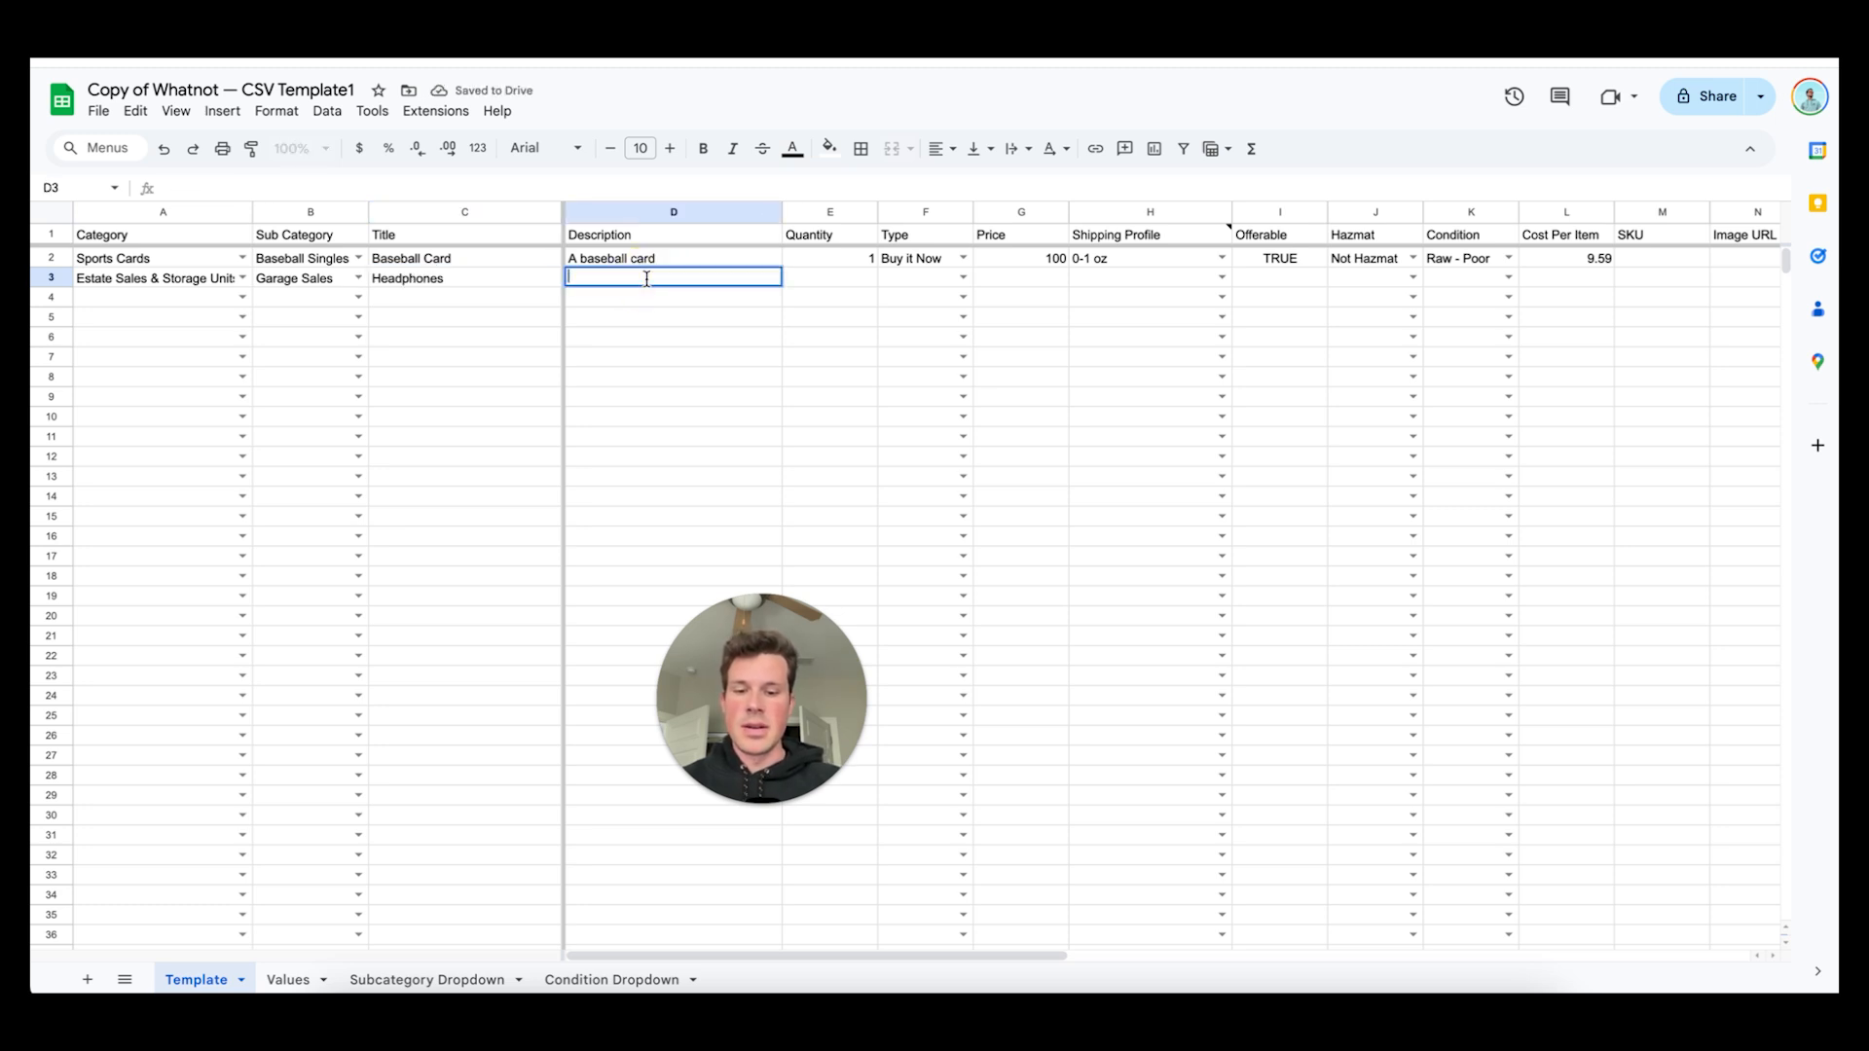
{"action": "type", "text": "New headphones"}
{"action": "left_click", "coordinate": [831, 277]}
{"action": "type", "text": "1"}
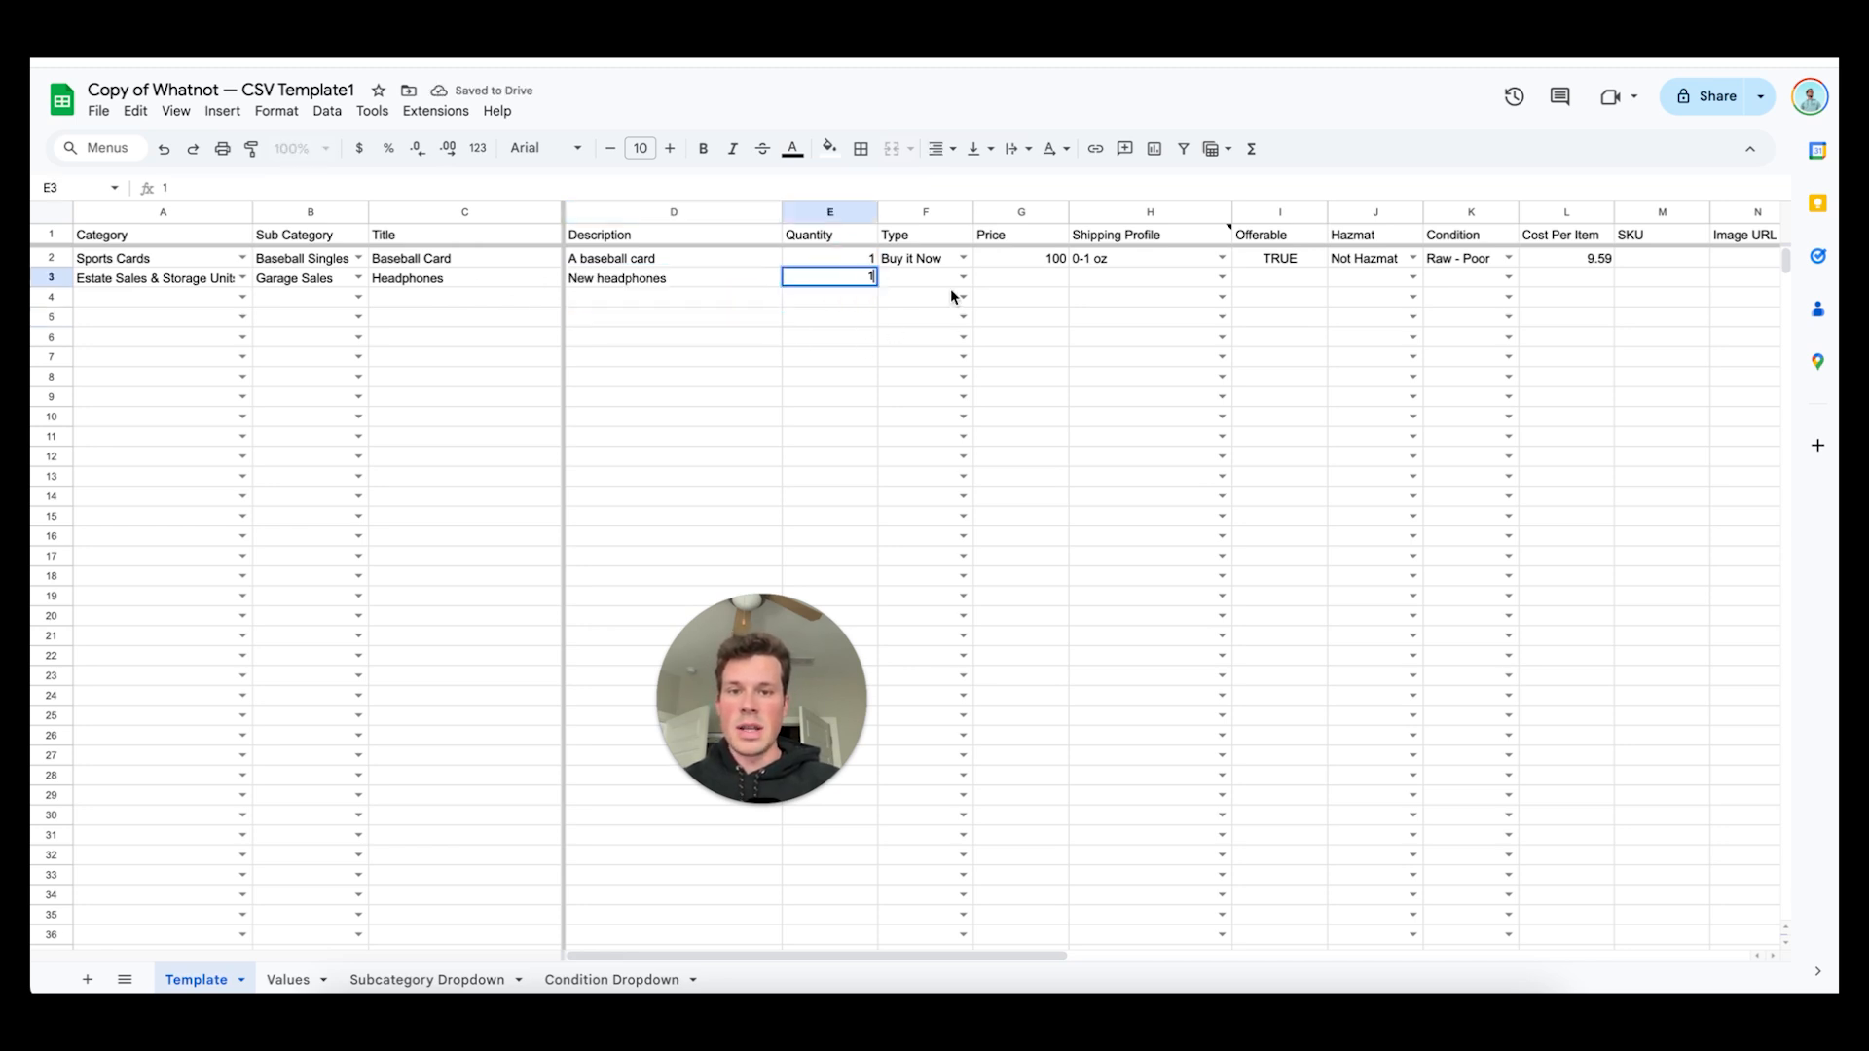
{"action": "left_click", "coordinate": [961, 277]}
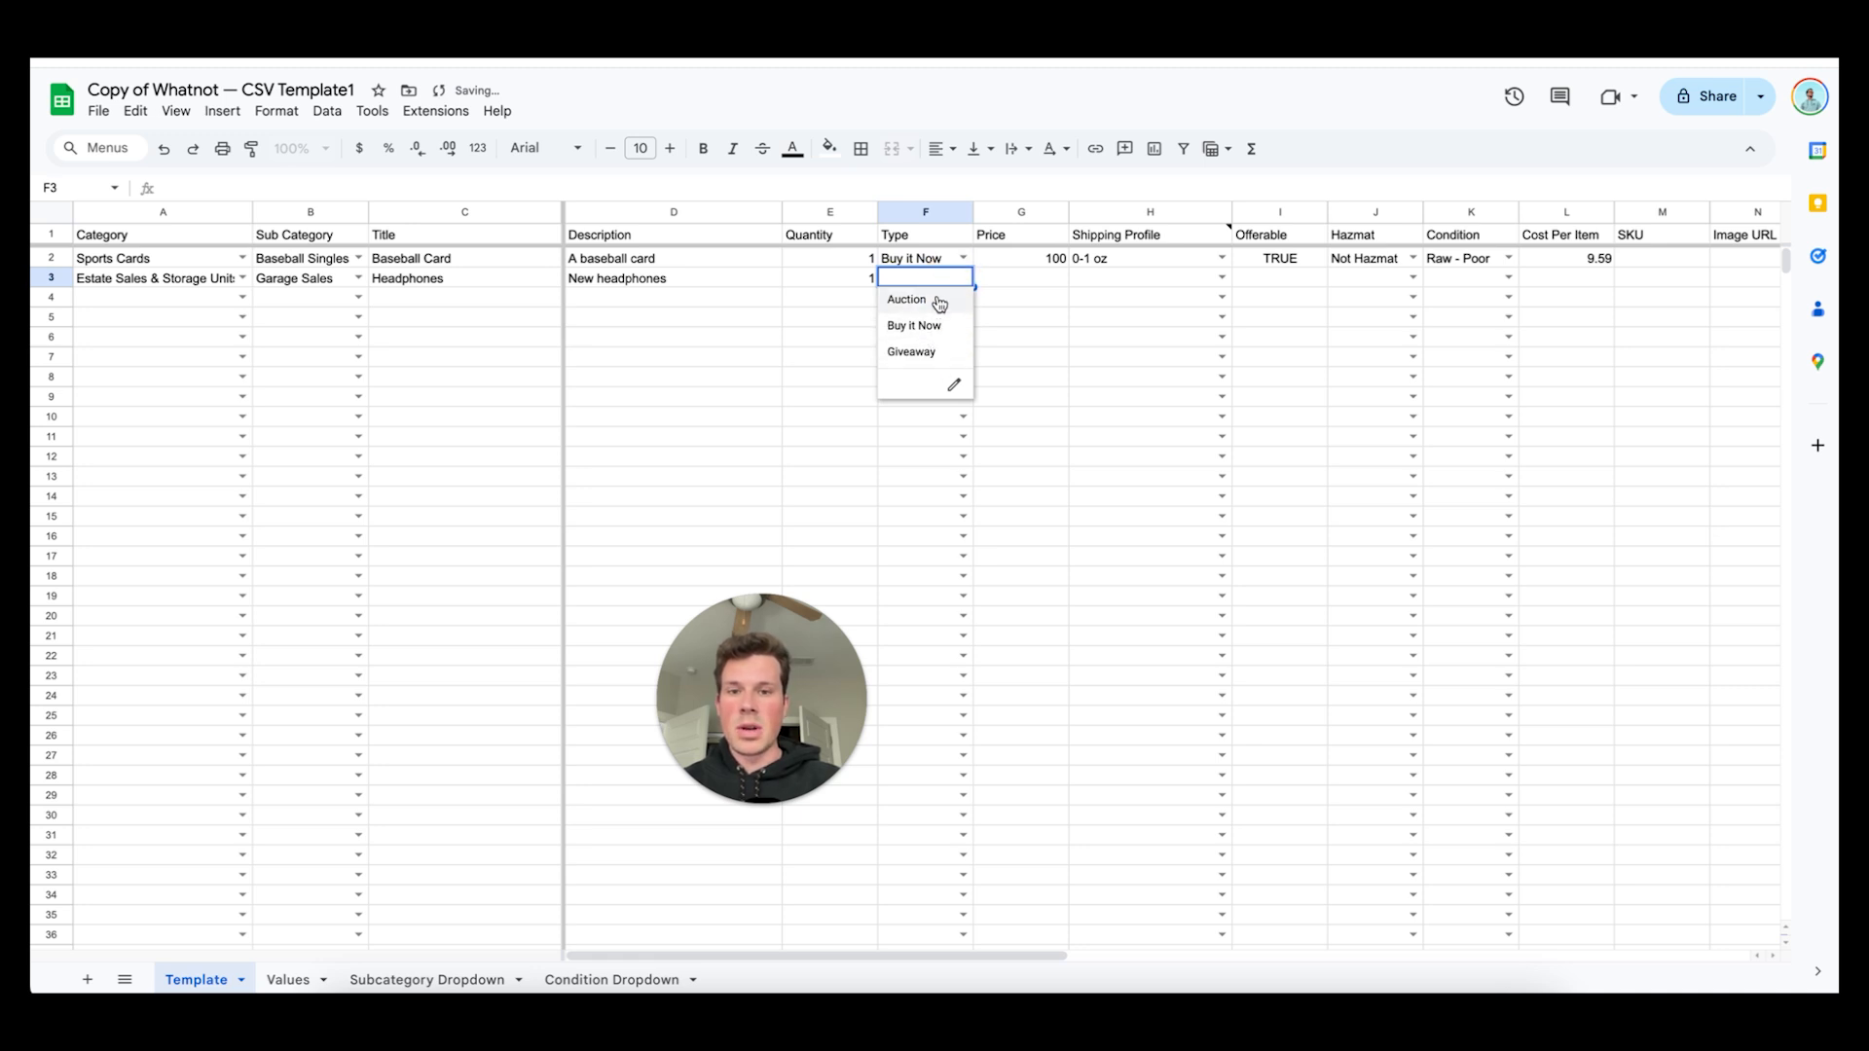
{"action": "mouse_move", "coordinate": [935, 325]}
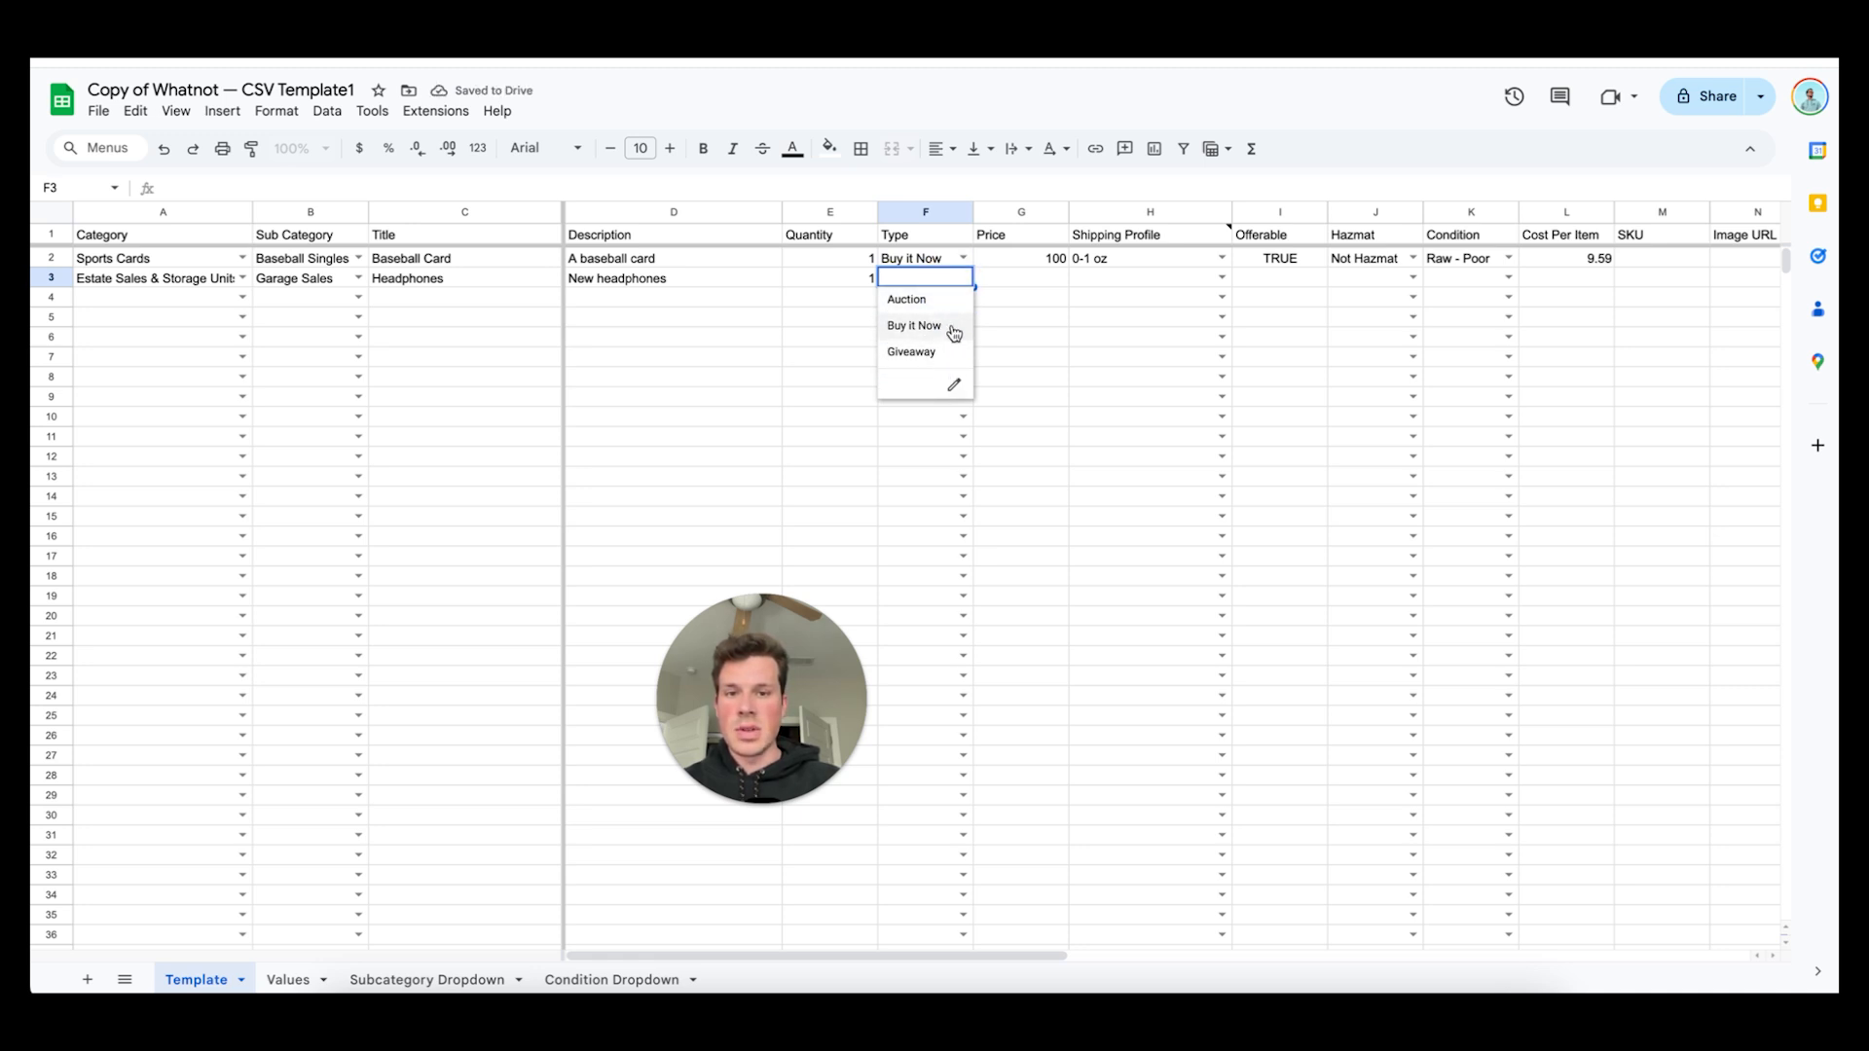
{"action": "mouse_move", "coordinate": [941, 331]}
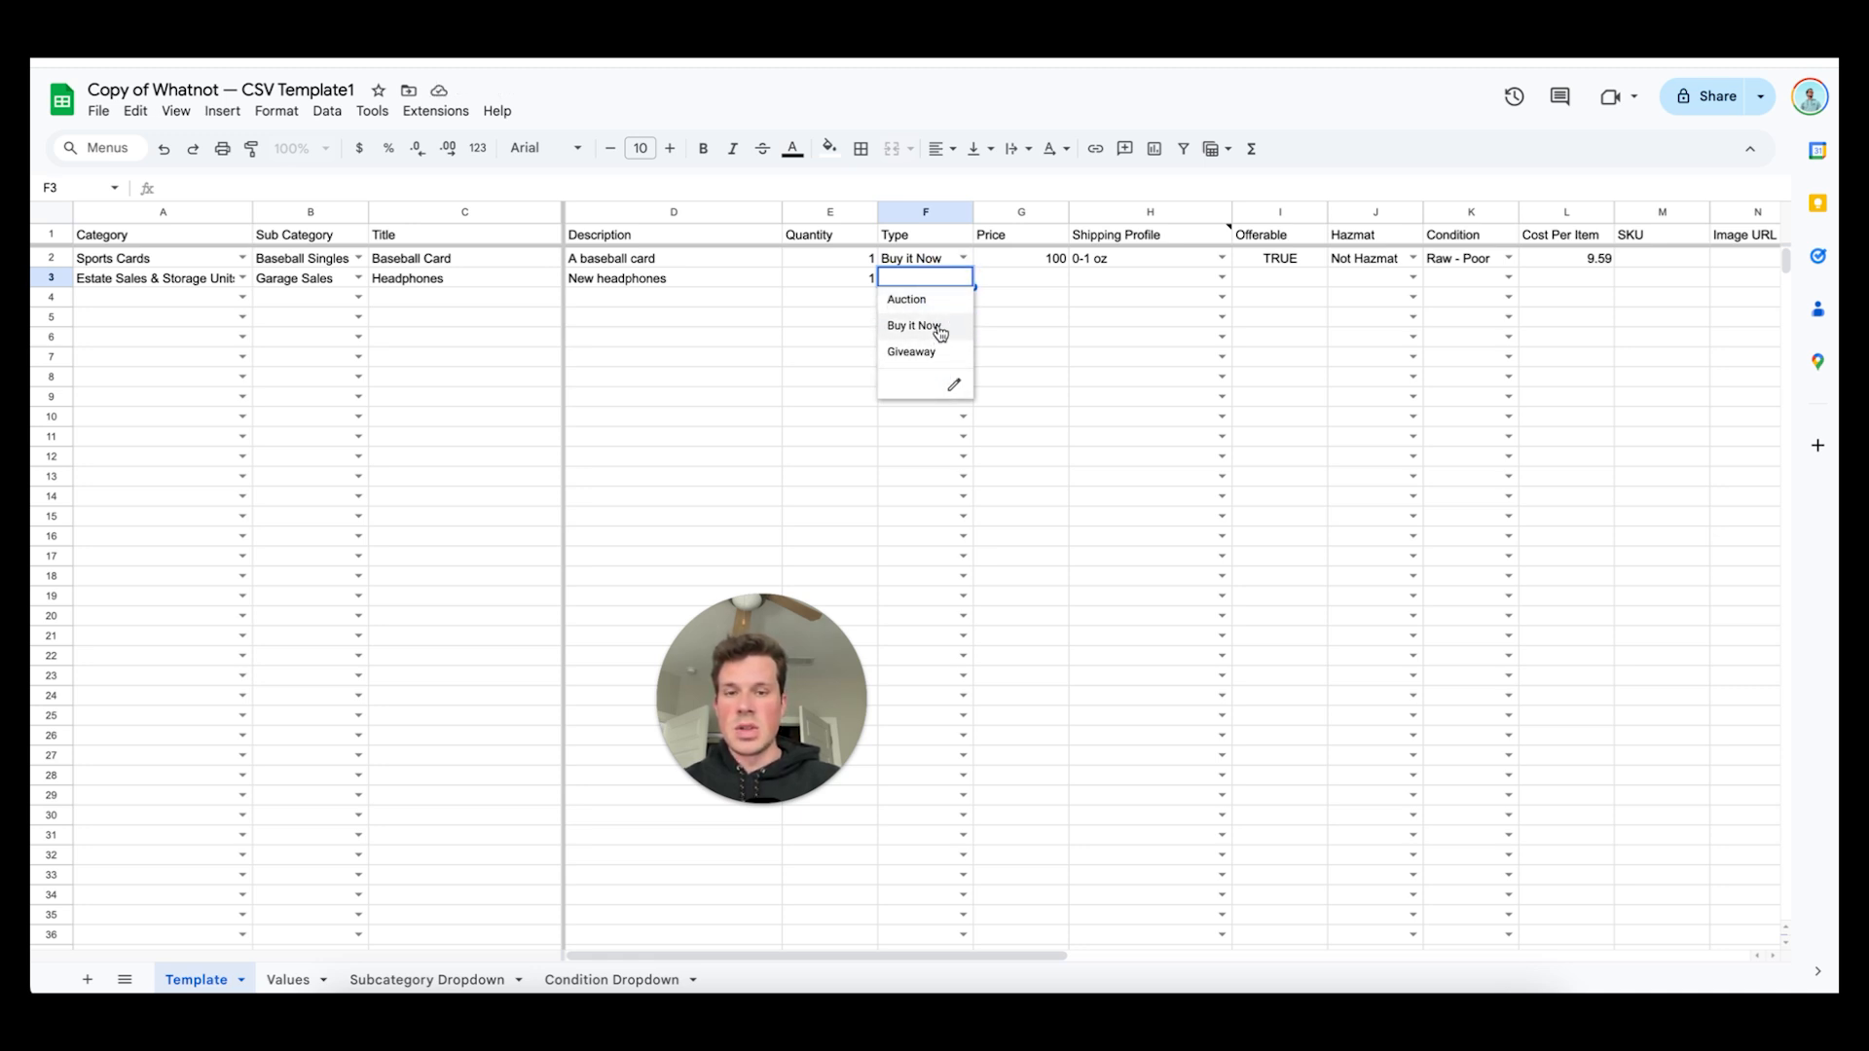
{"action": "left_click", "coordinate": [913, 325]}
{"action": "type", "text": "20"}
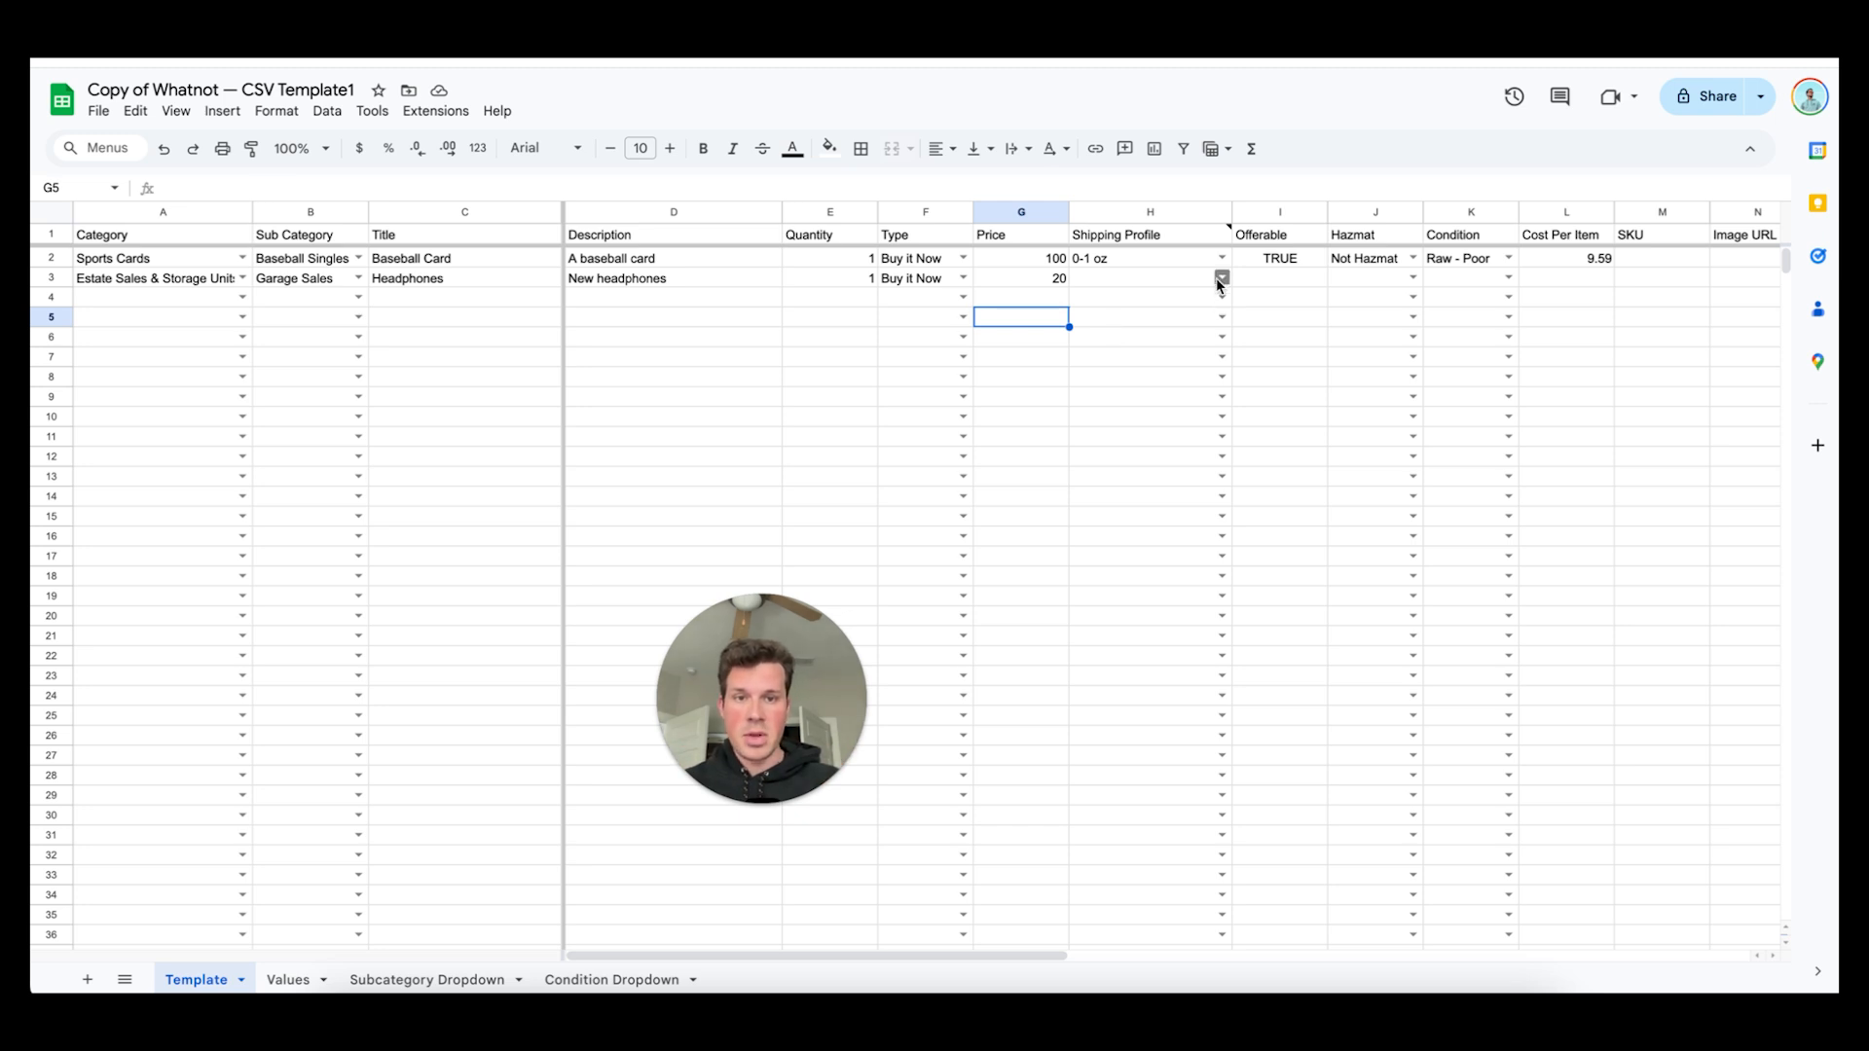
Give the Headphones row a 1 lb shipping profile and mark it Not Hazmat
{"action": "left_click", "coordinate": [1220, 278]}
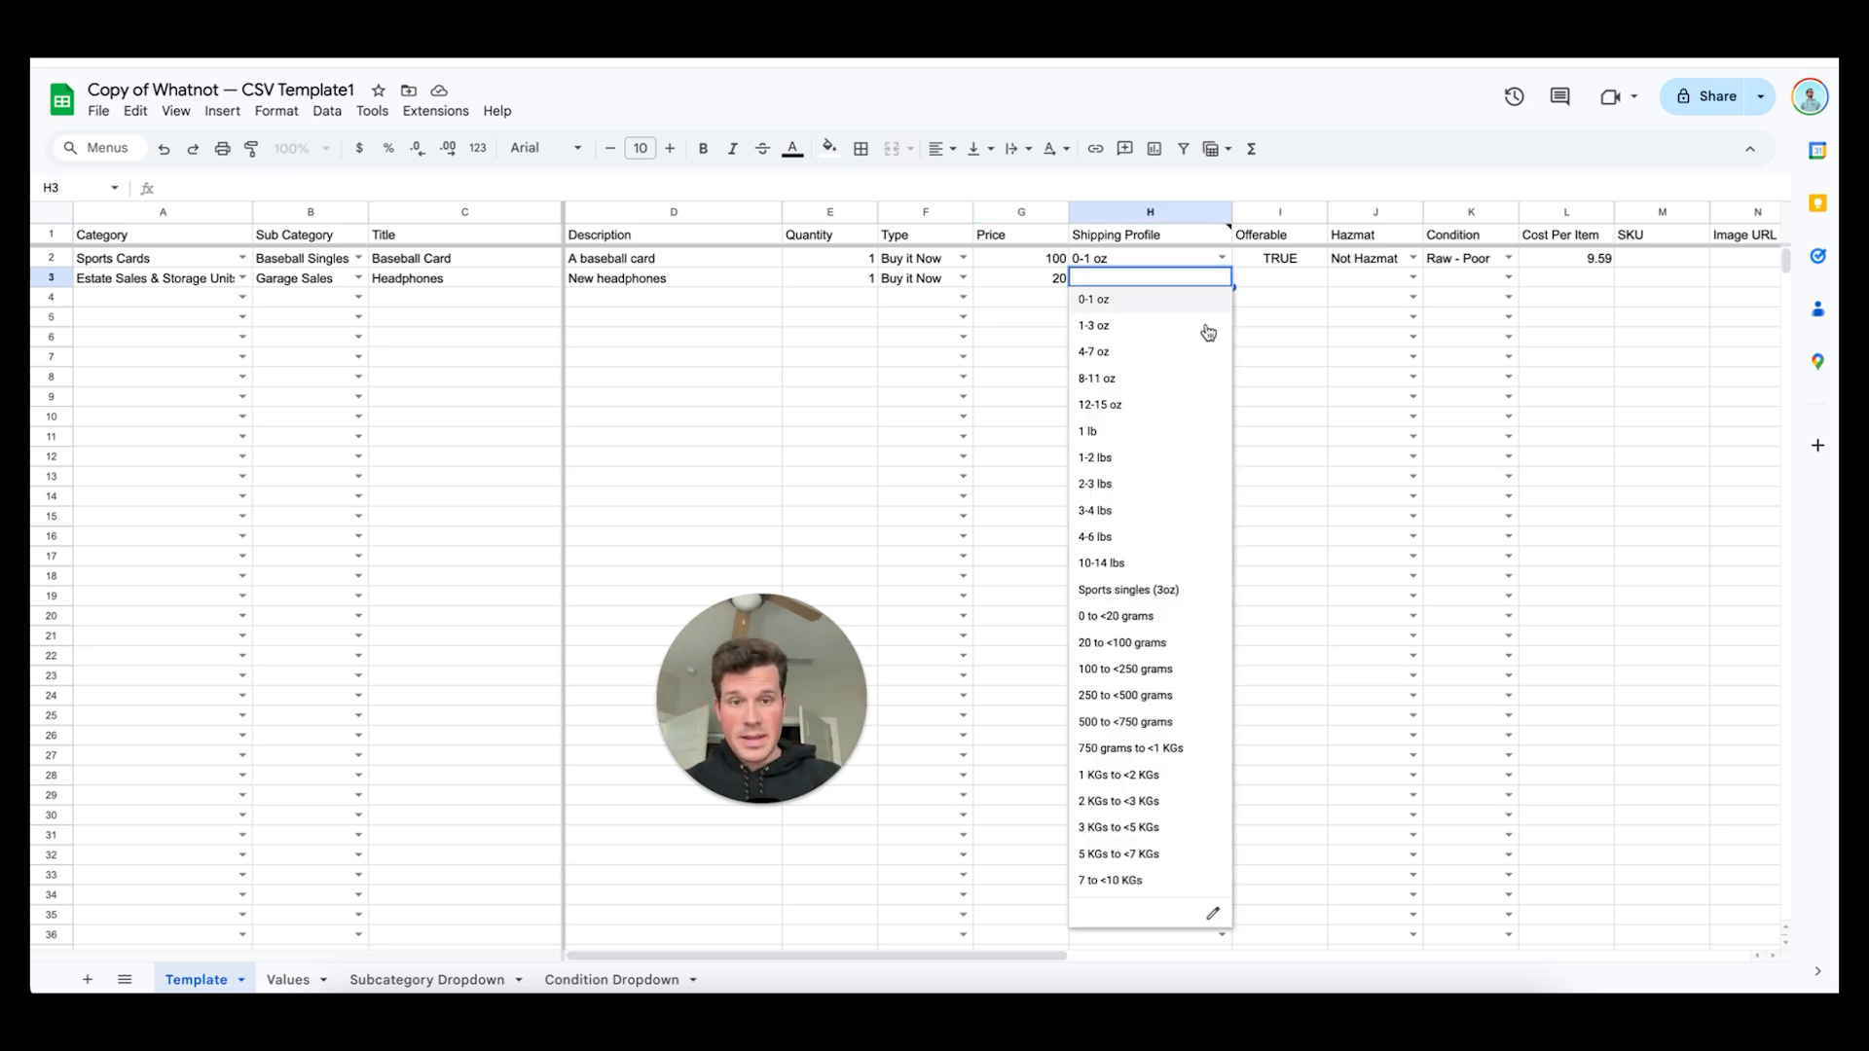
{"action": "left_click", "coordinate": [1088, 430]}
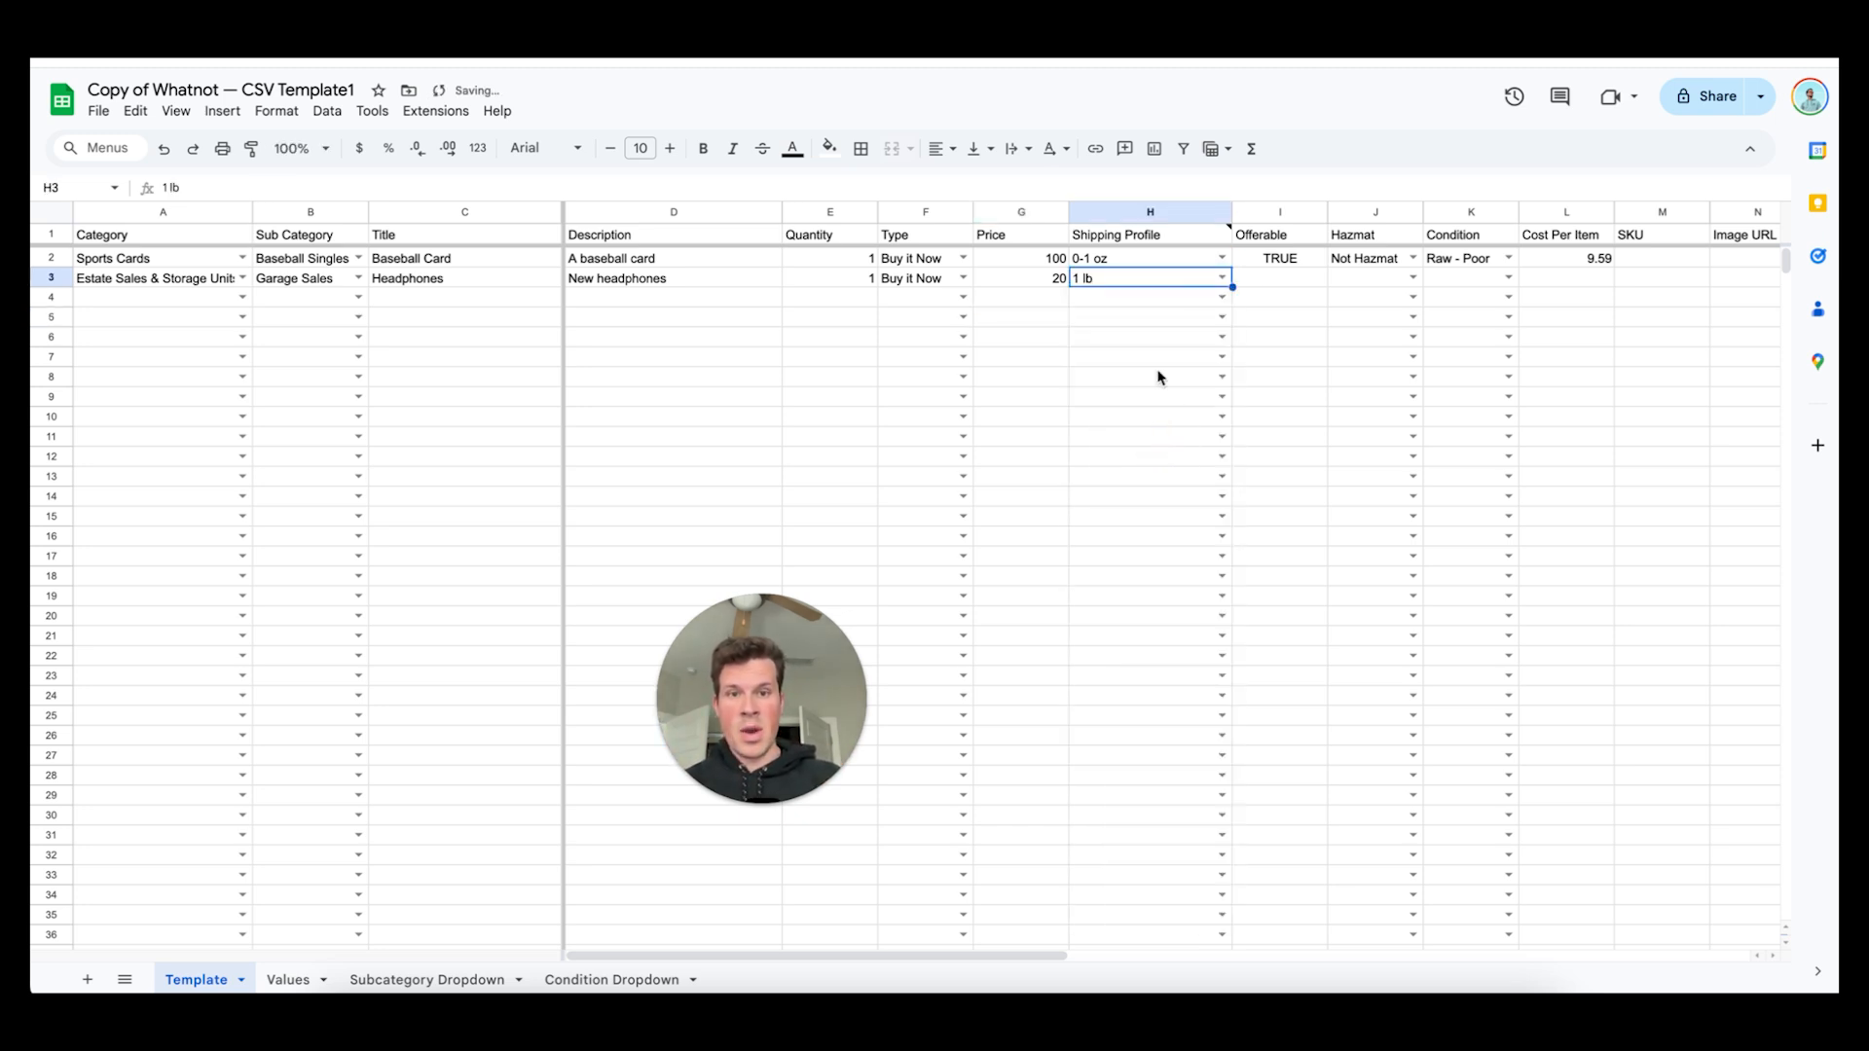
{"action": "mouse_move", "coordinate": [1398, 289]}
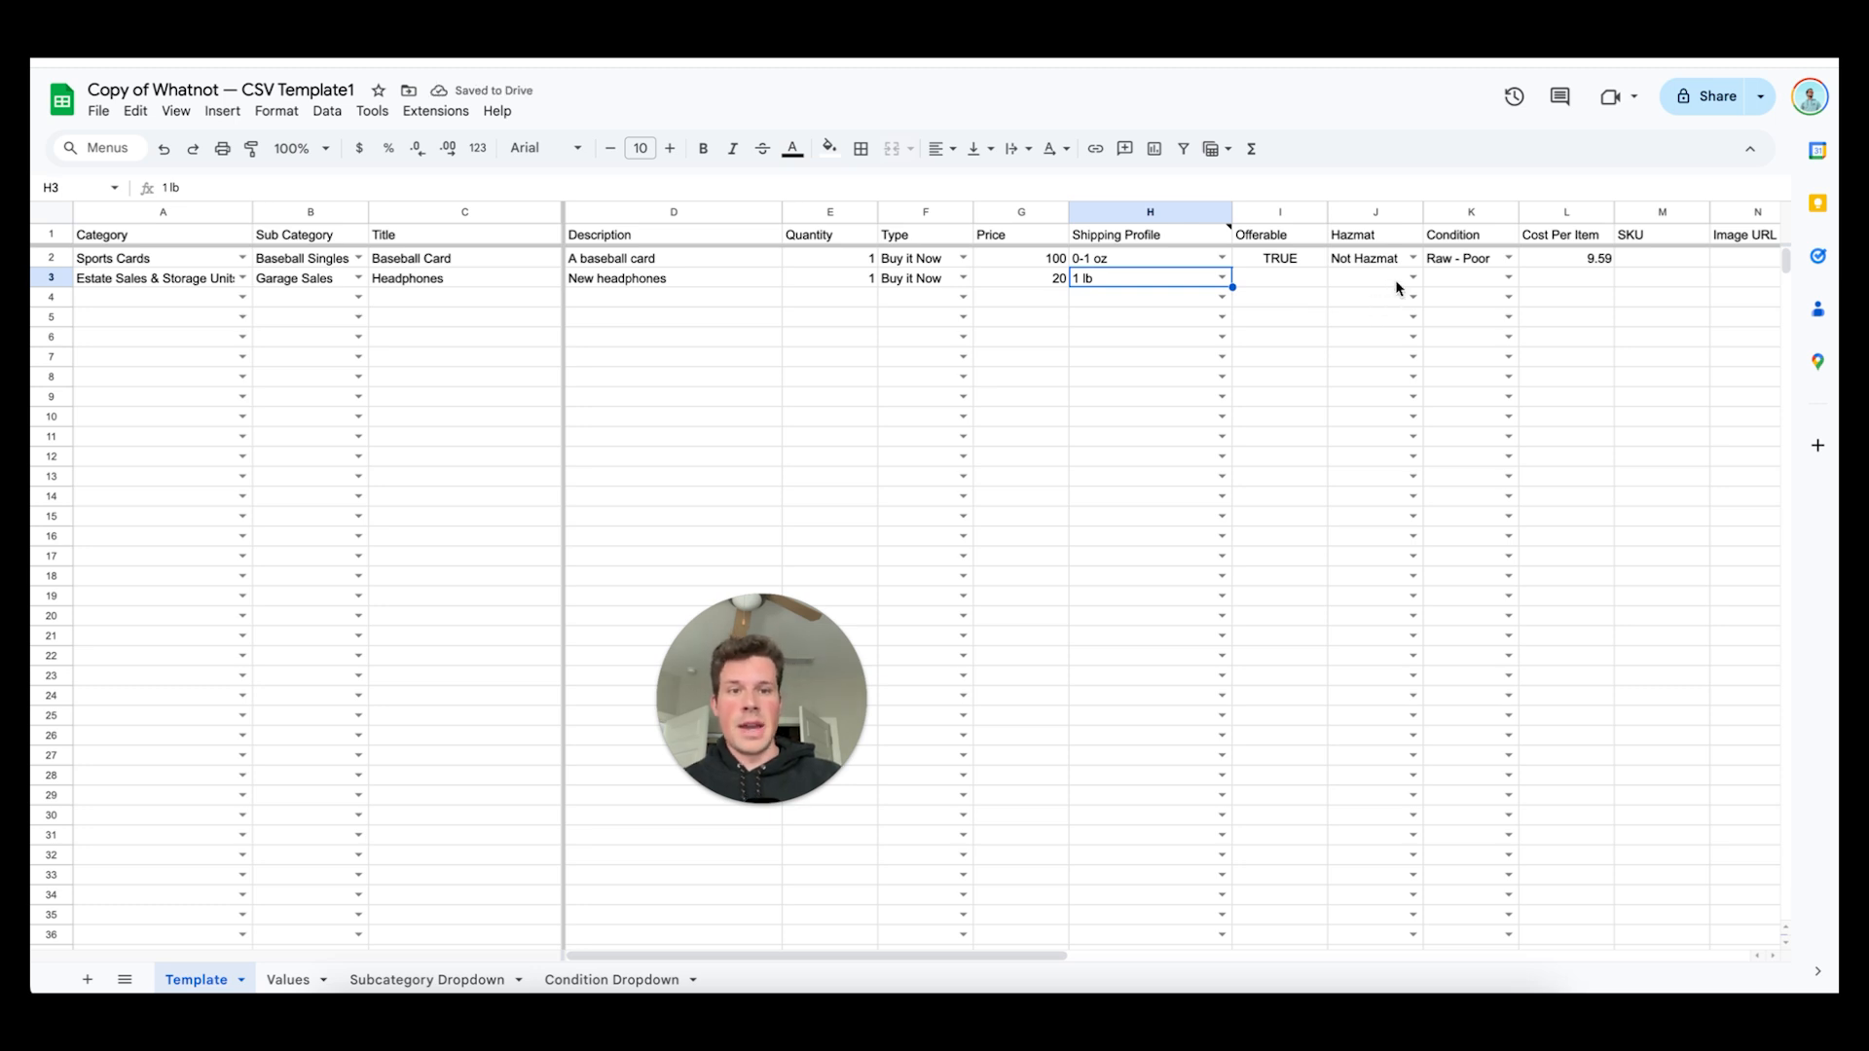
{"action": "left_click", "coordinate": [1374, 278]}
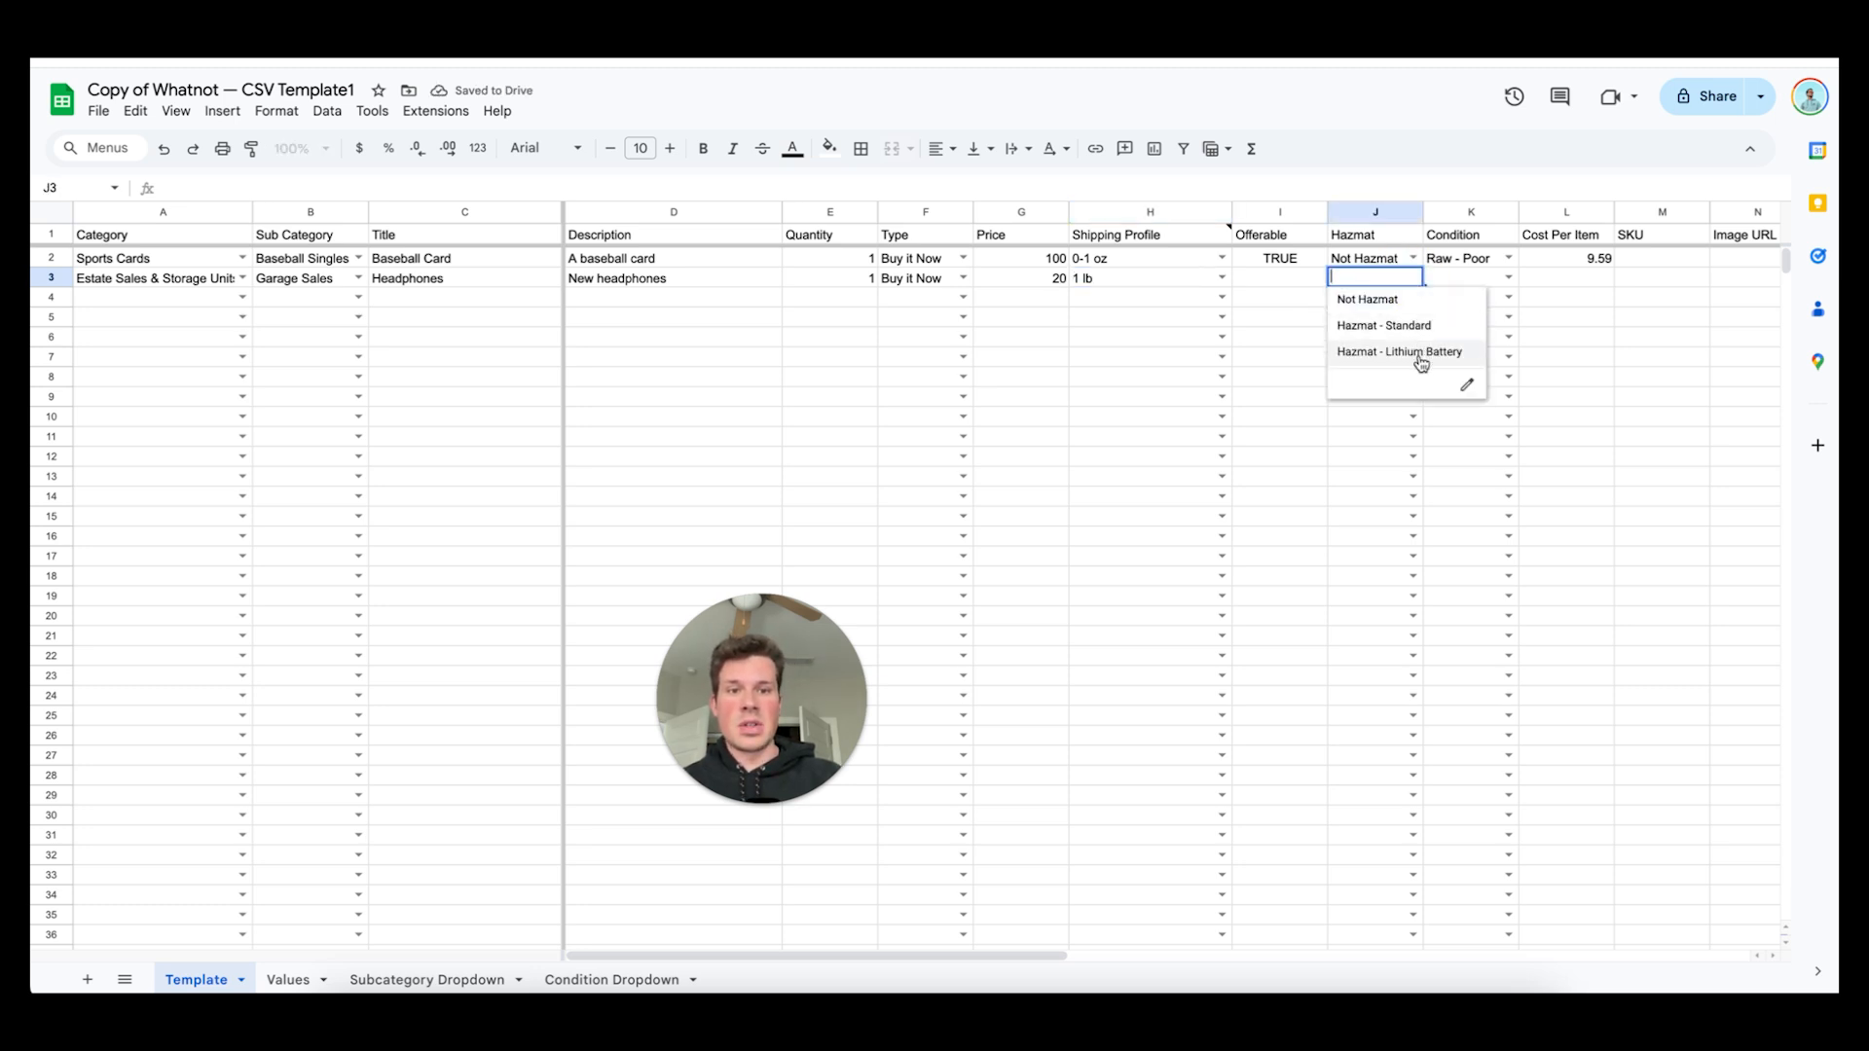
{"action": "left_click", "coordinate": [1367, 298]}
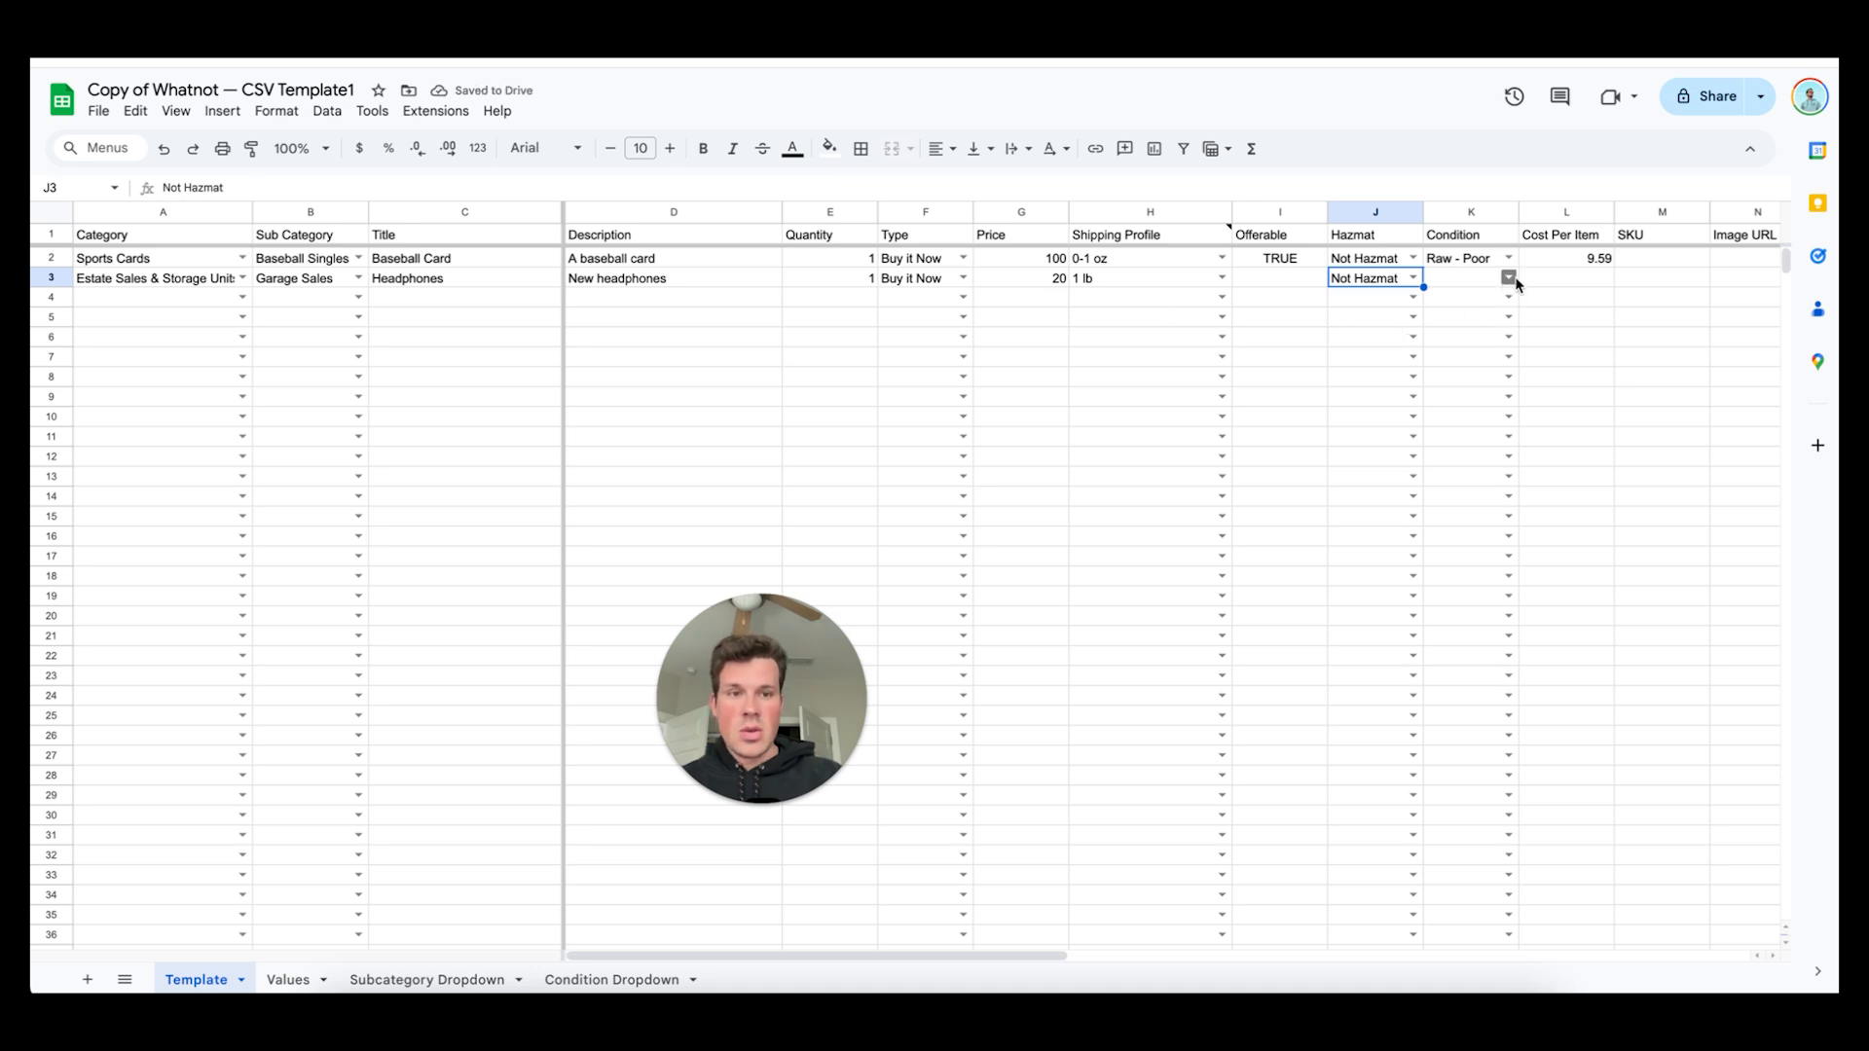
{"action": "left_click", "coordinate": [1470, 277]}
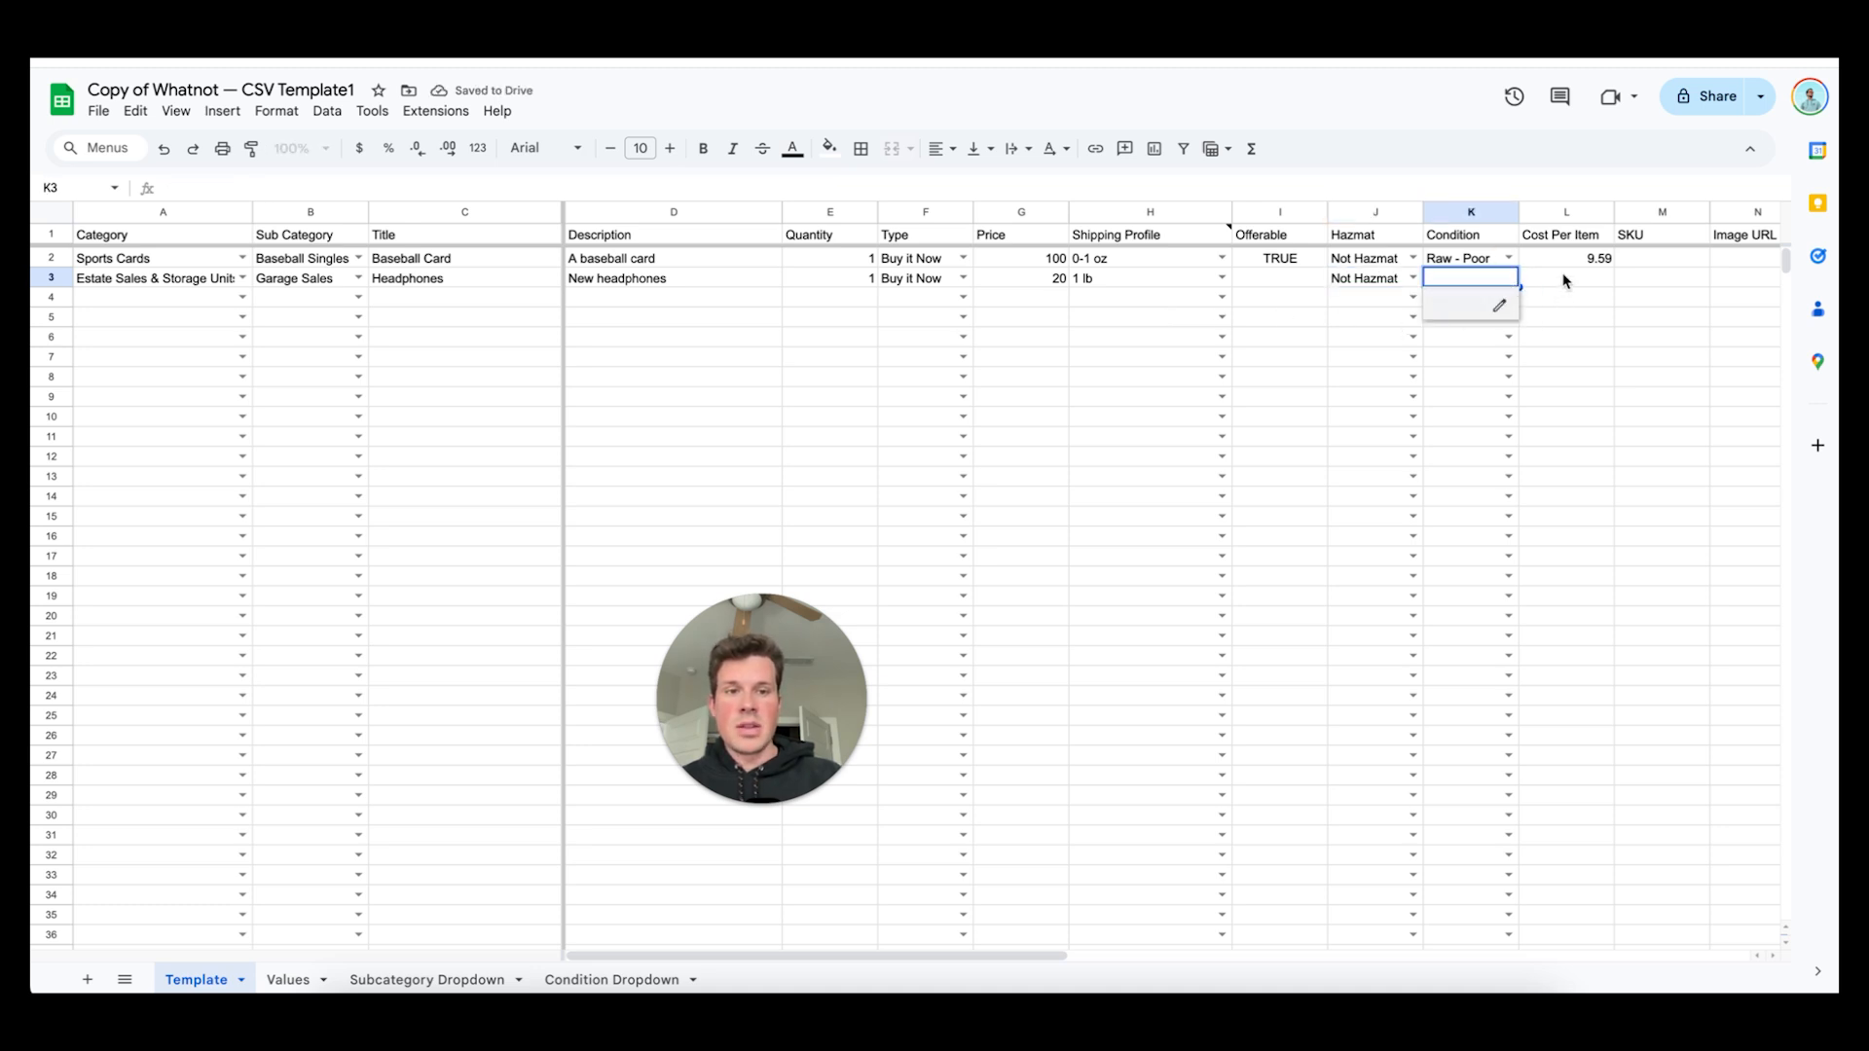
{"action": "left_click", "coordinate": [1565, 277]}
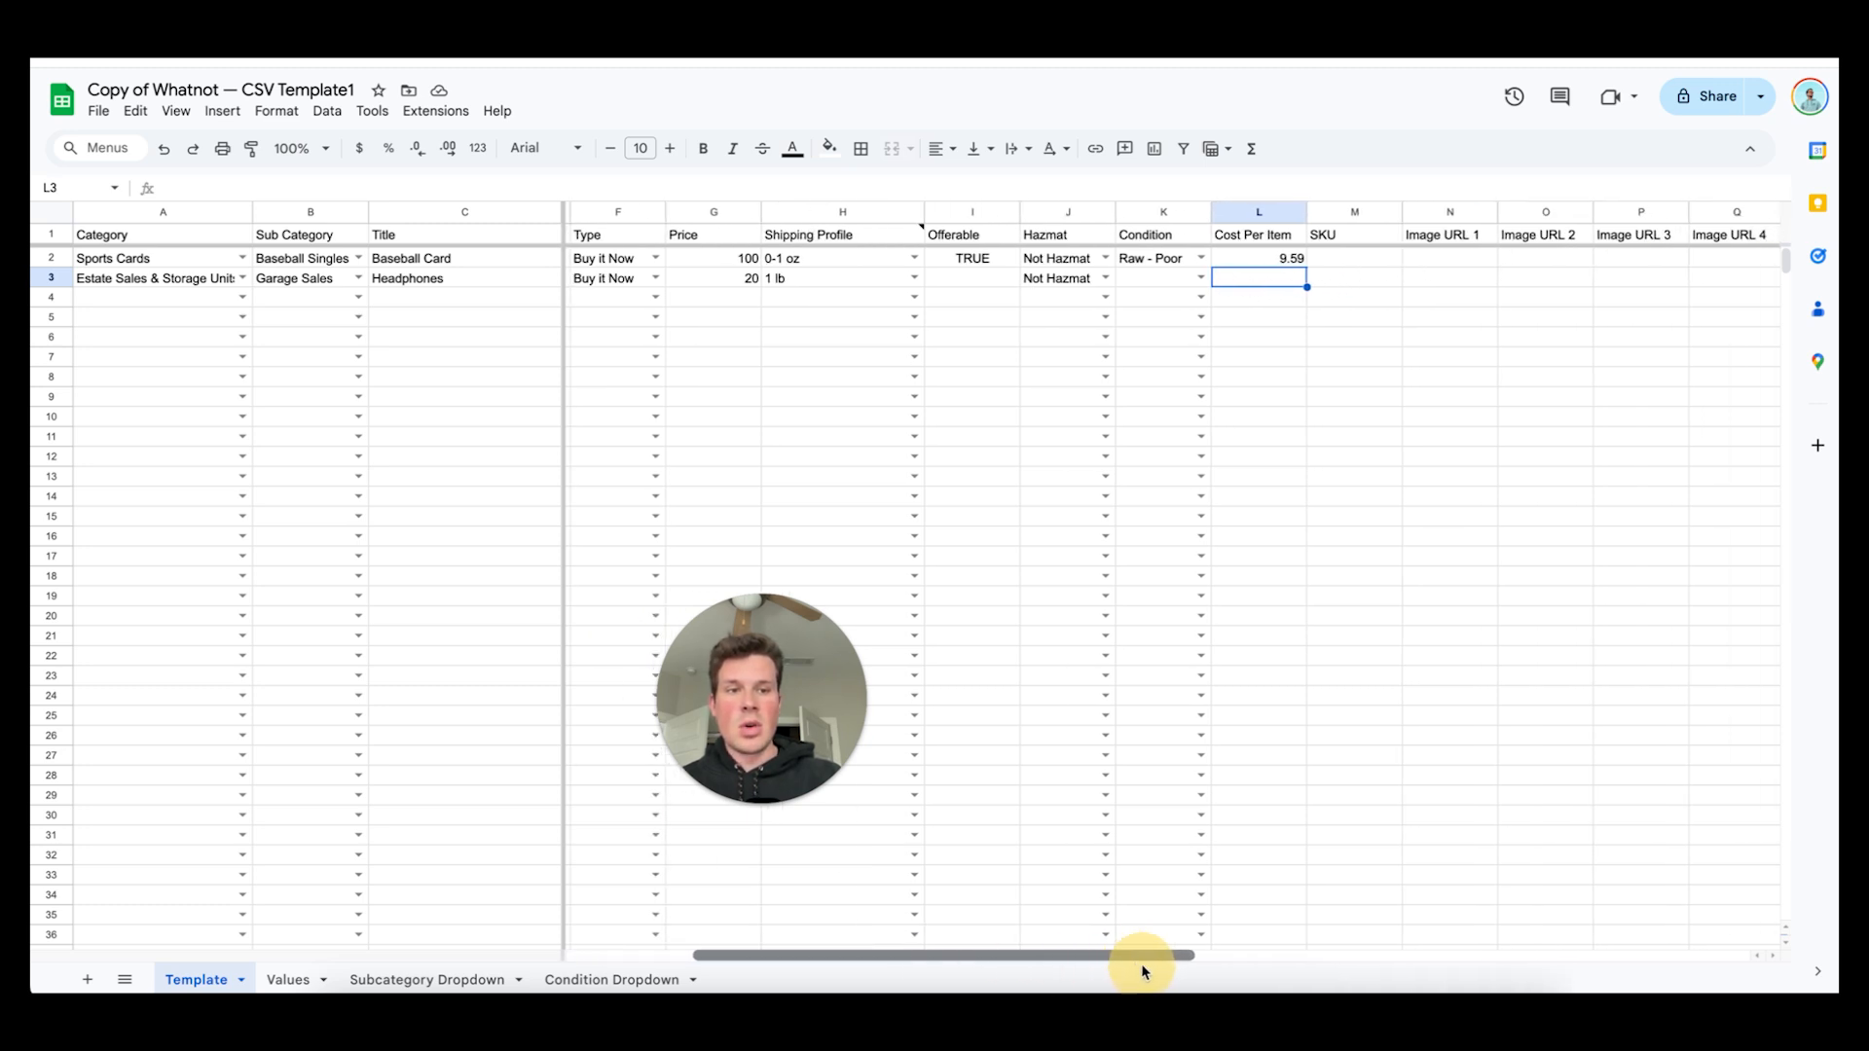
{"action": "left_click", "coordinate": [1446, 277]}
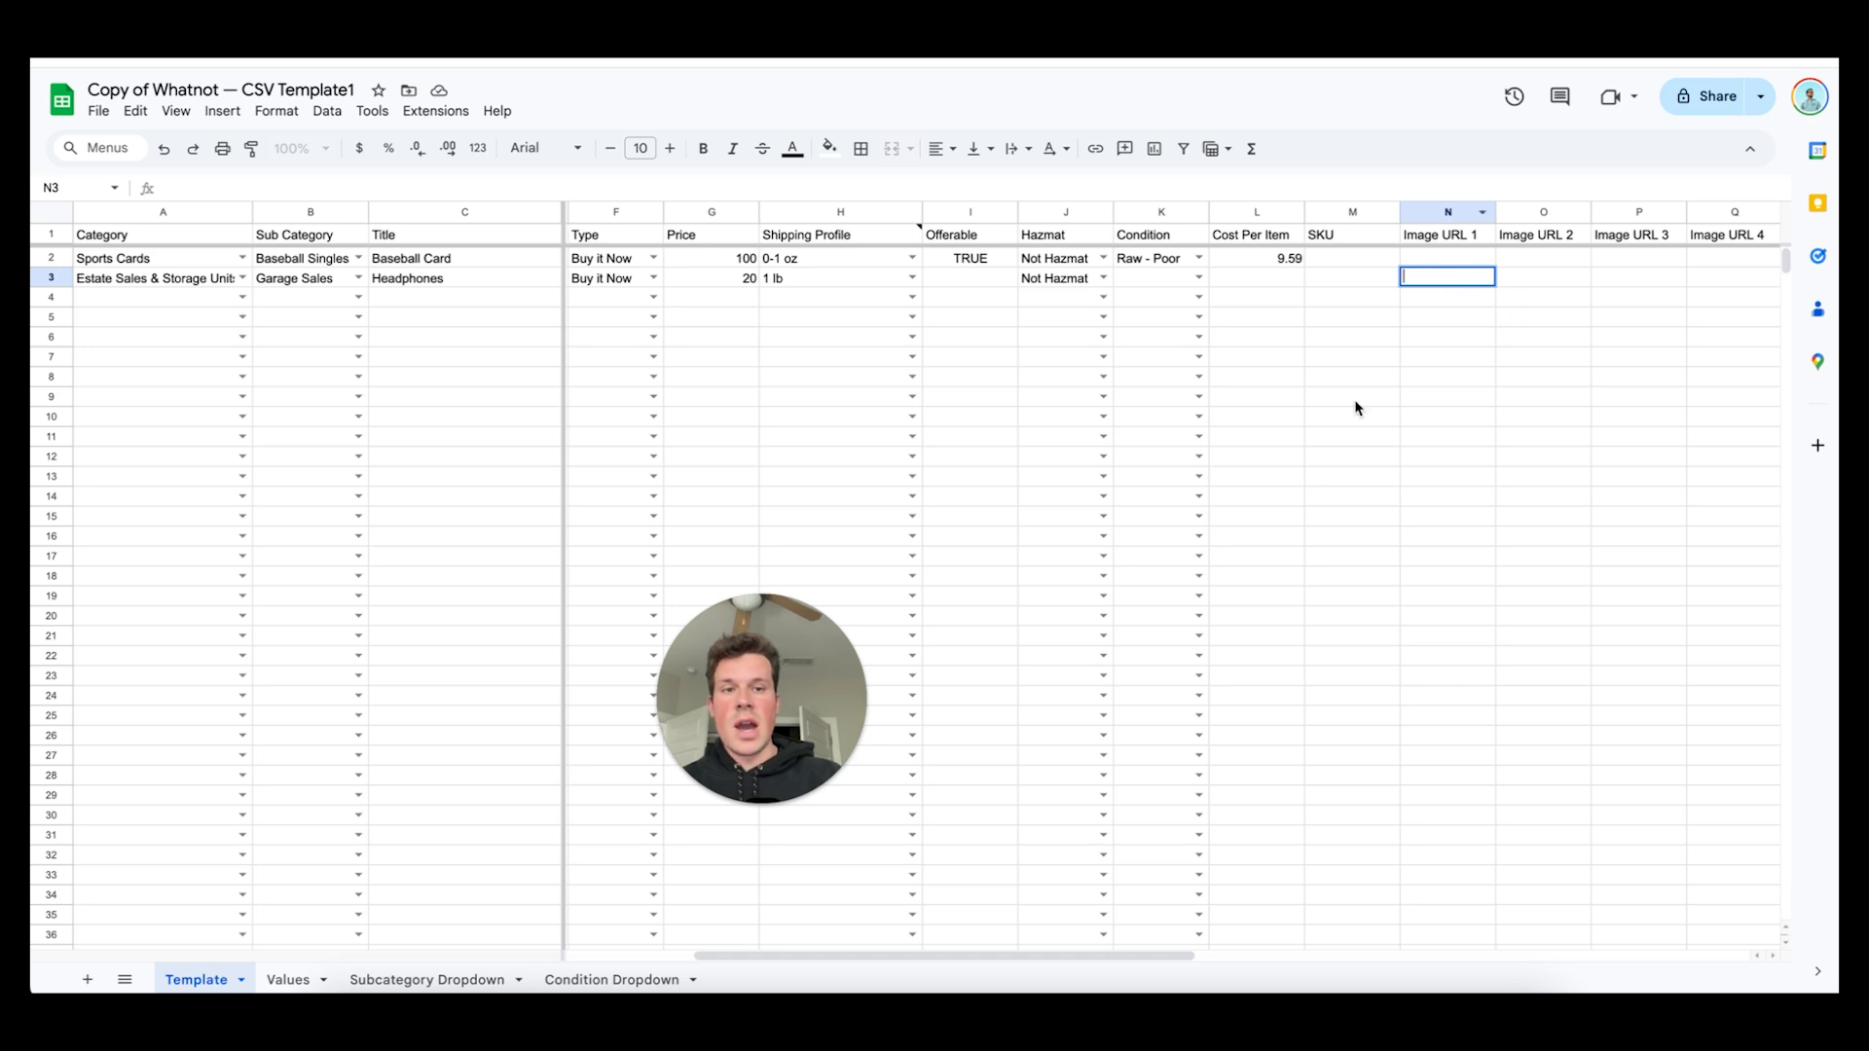
{"action": "mouse_move", "coordinate": [1403, 372]}
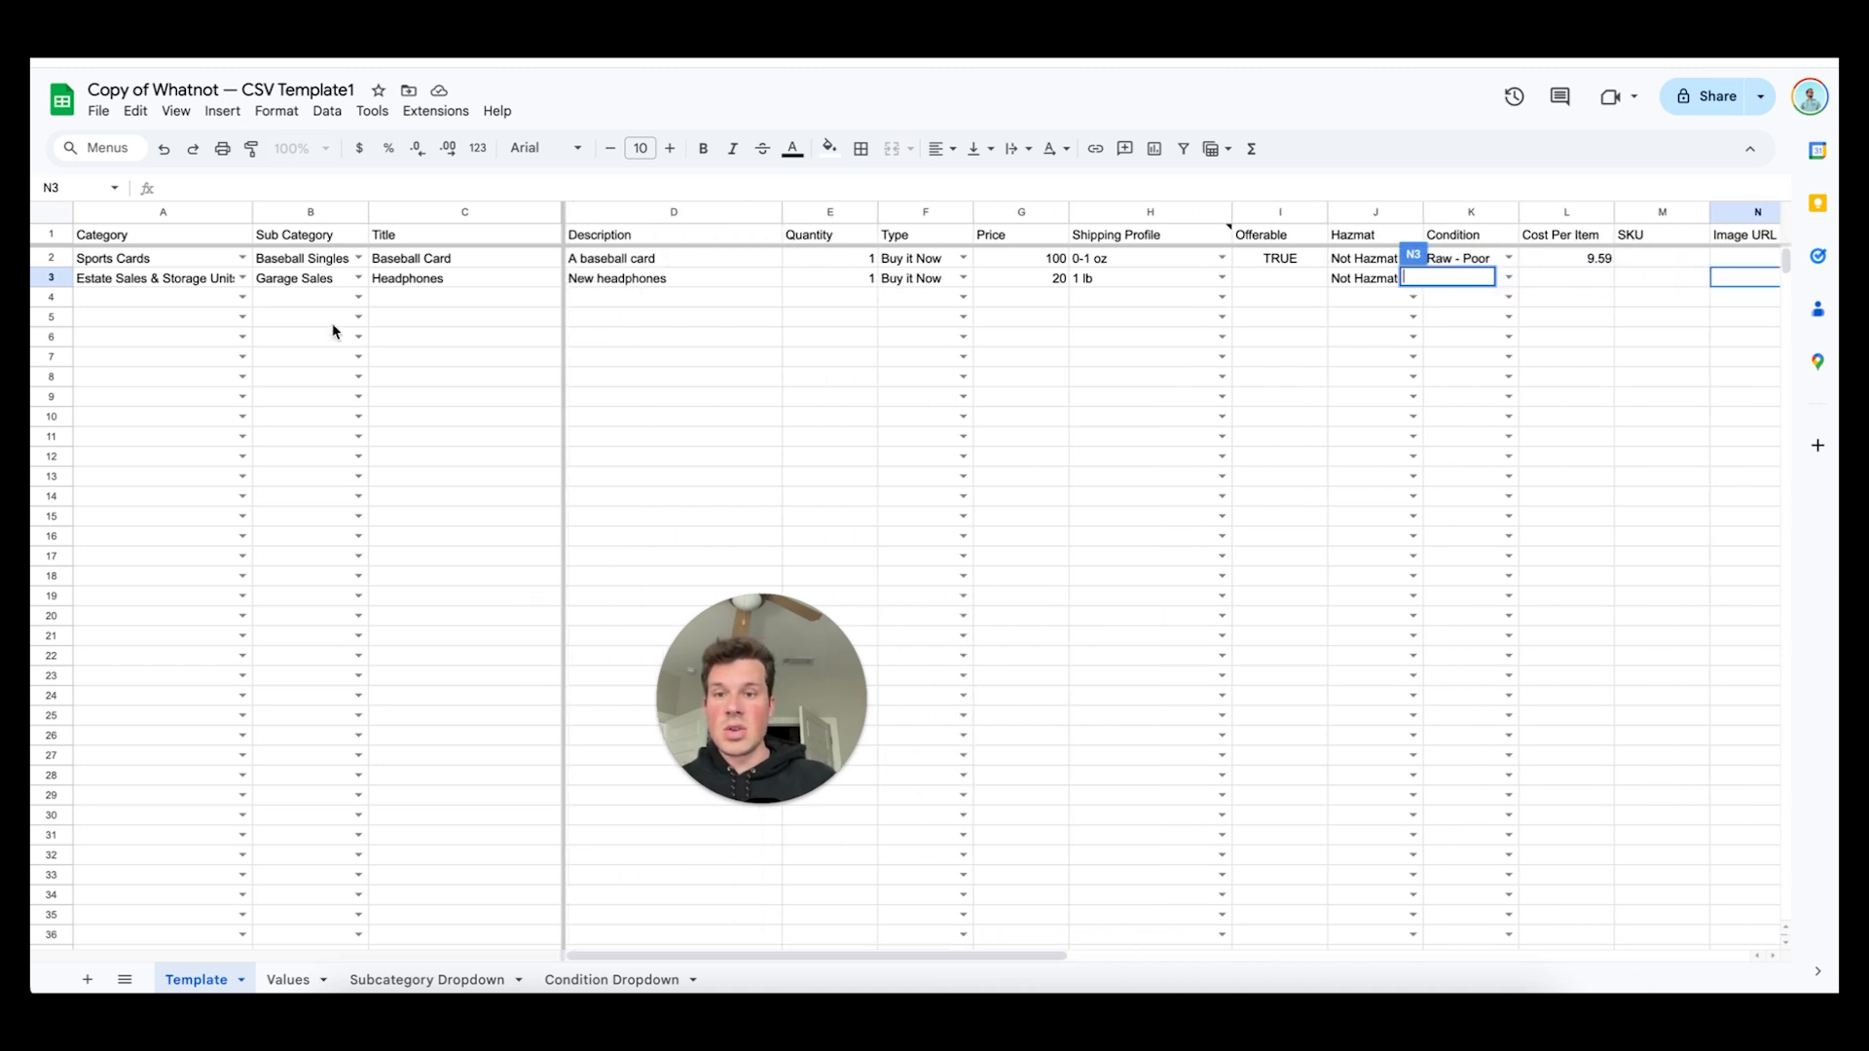
Set row 4's category to Books and its subcategory to Graphic Novels
{"action": "scroll", "scroll_direction": "down", "scroll_amount": 3}
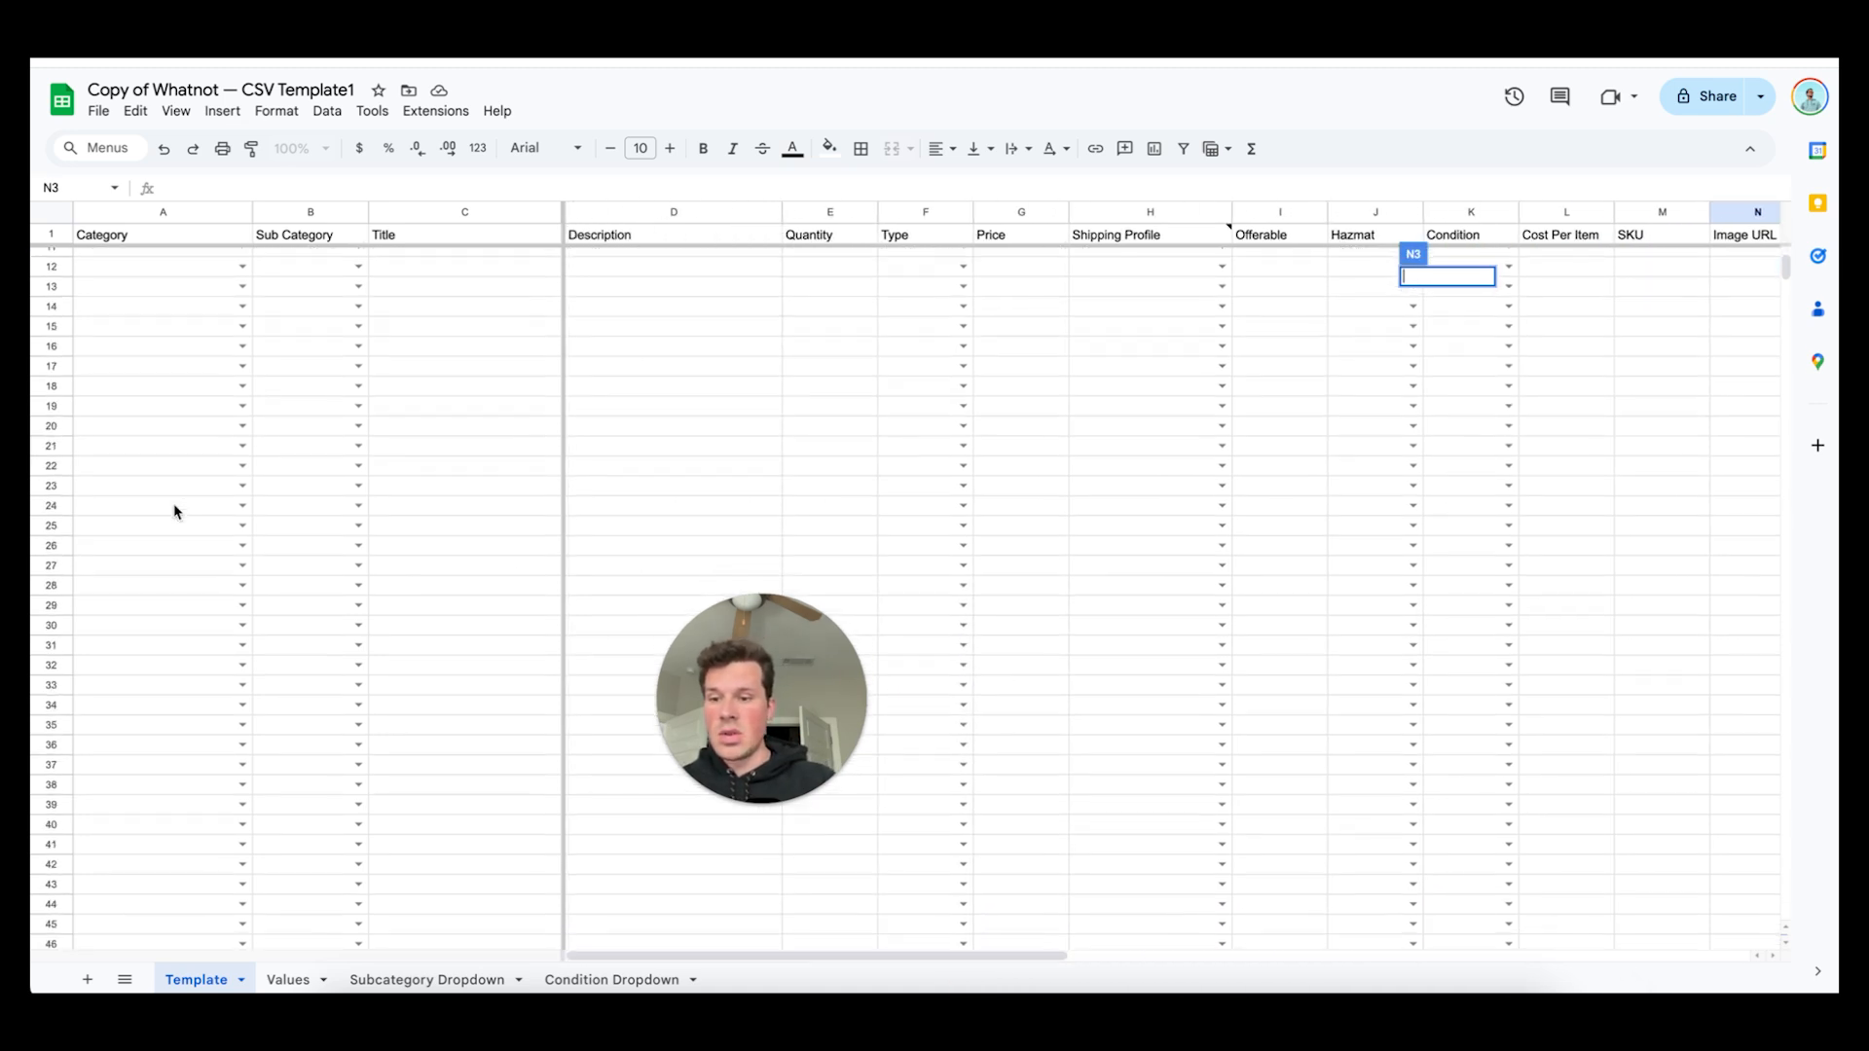
{"action": "scroll", "scroll_direction": "up", "scroll_amount": 3}
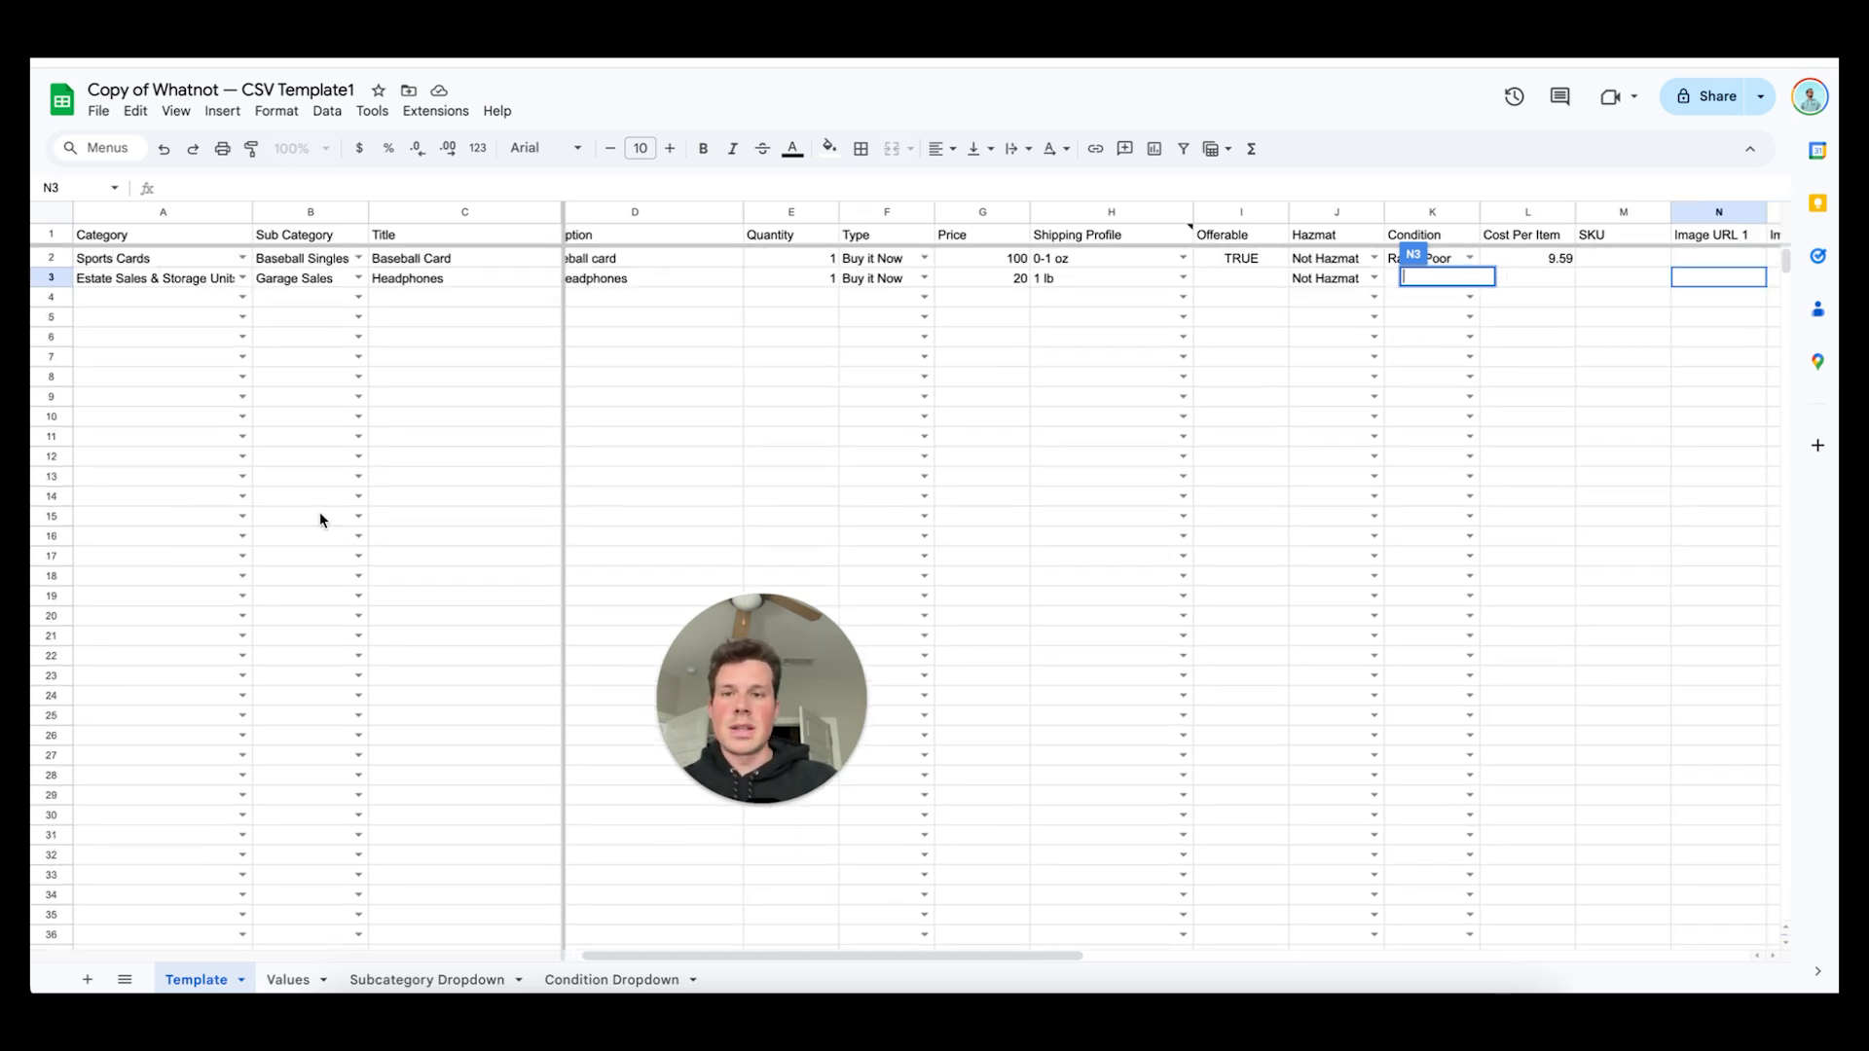
{"action": "left_click", "coordinate": [162, 297]}
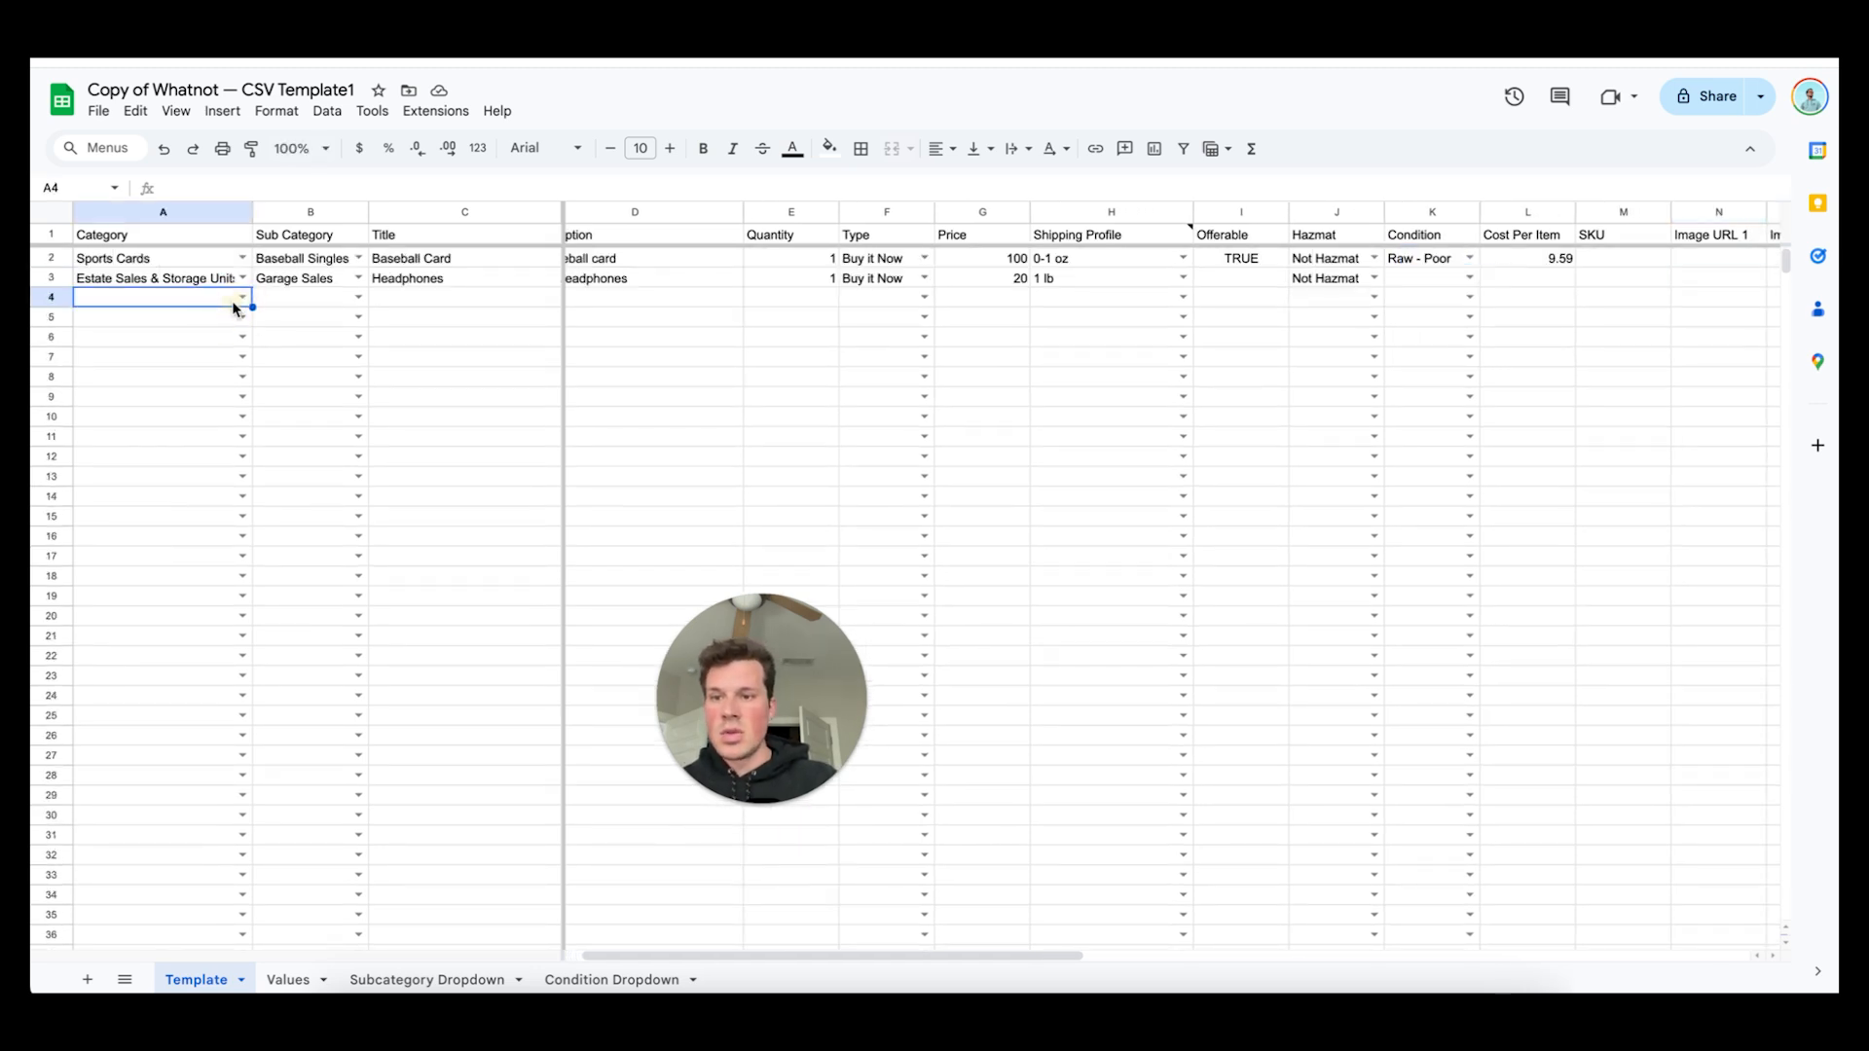
{"action": "left_click", "coordinate": [240, 297]}
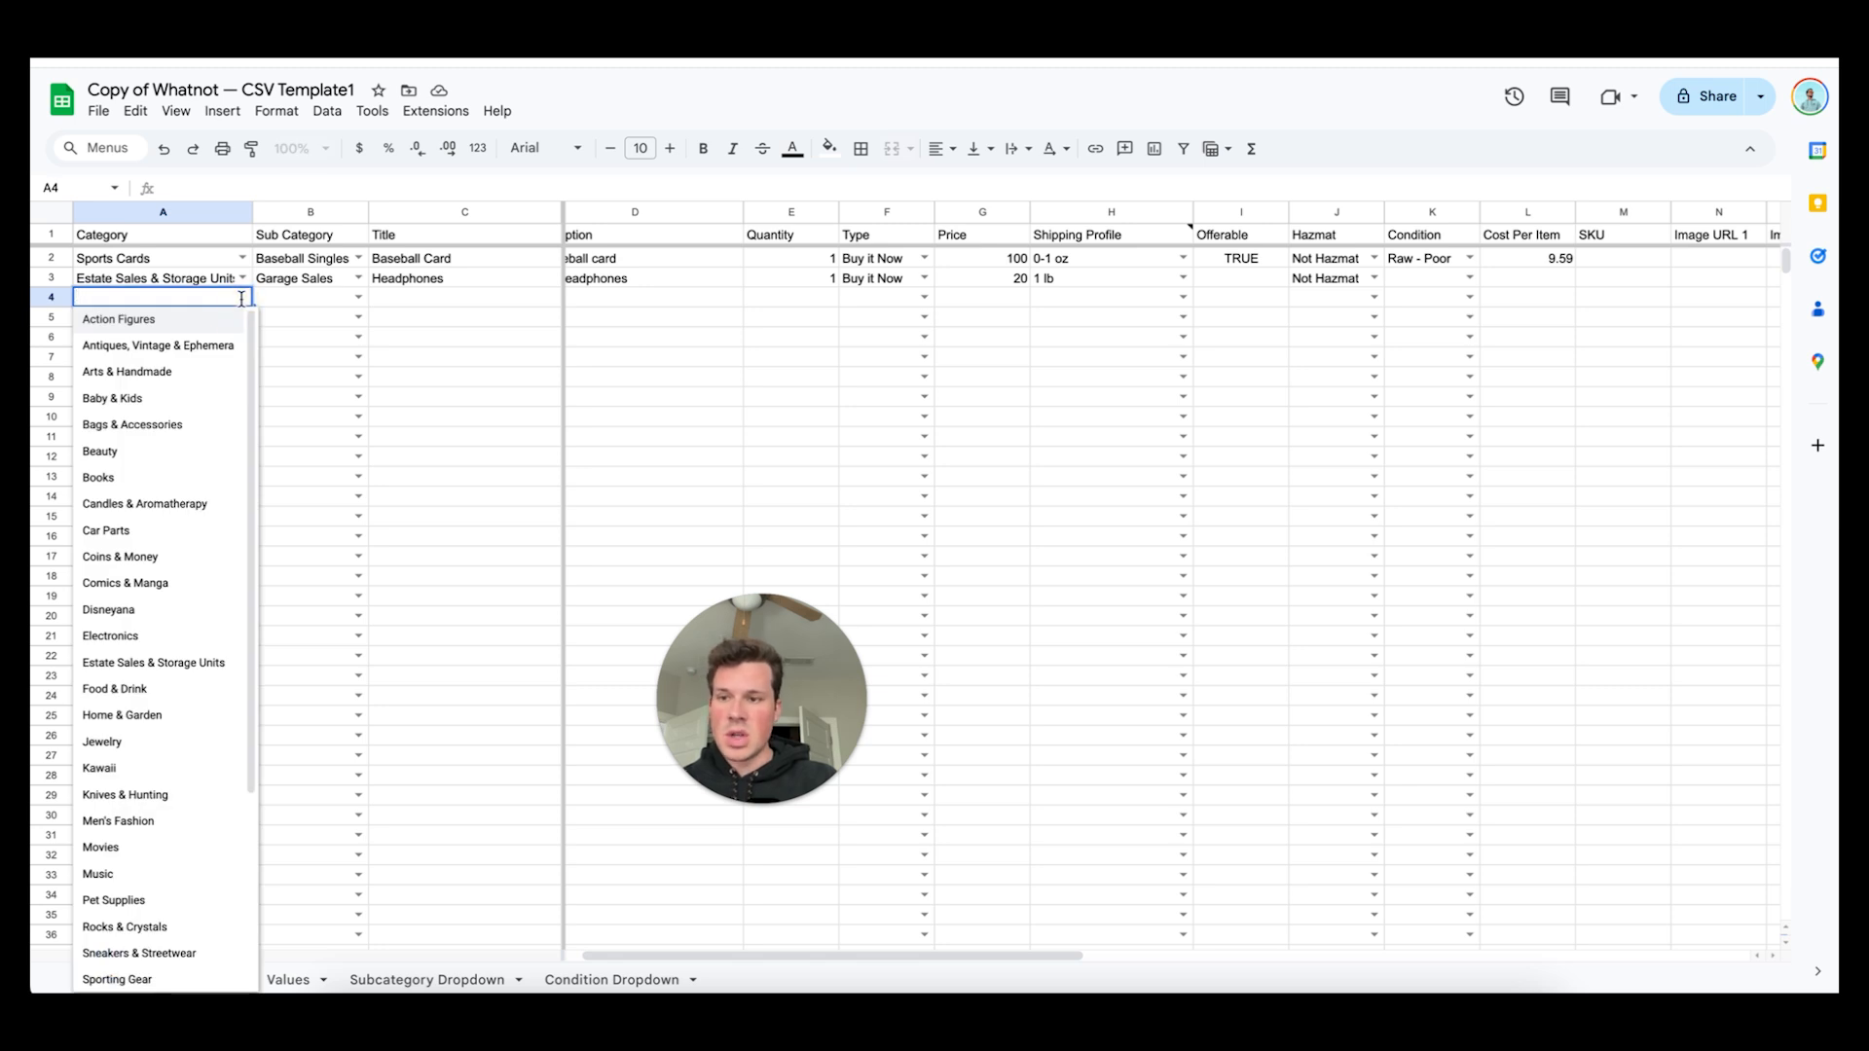
{"action": "type", "text": "bo"}
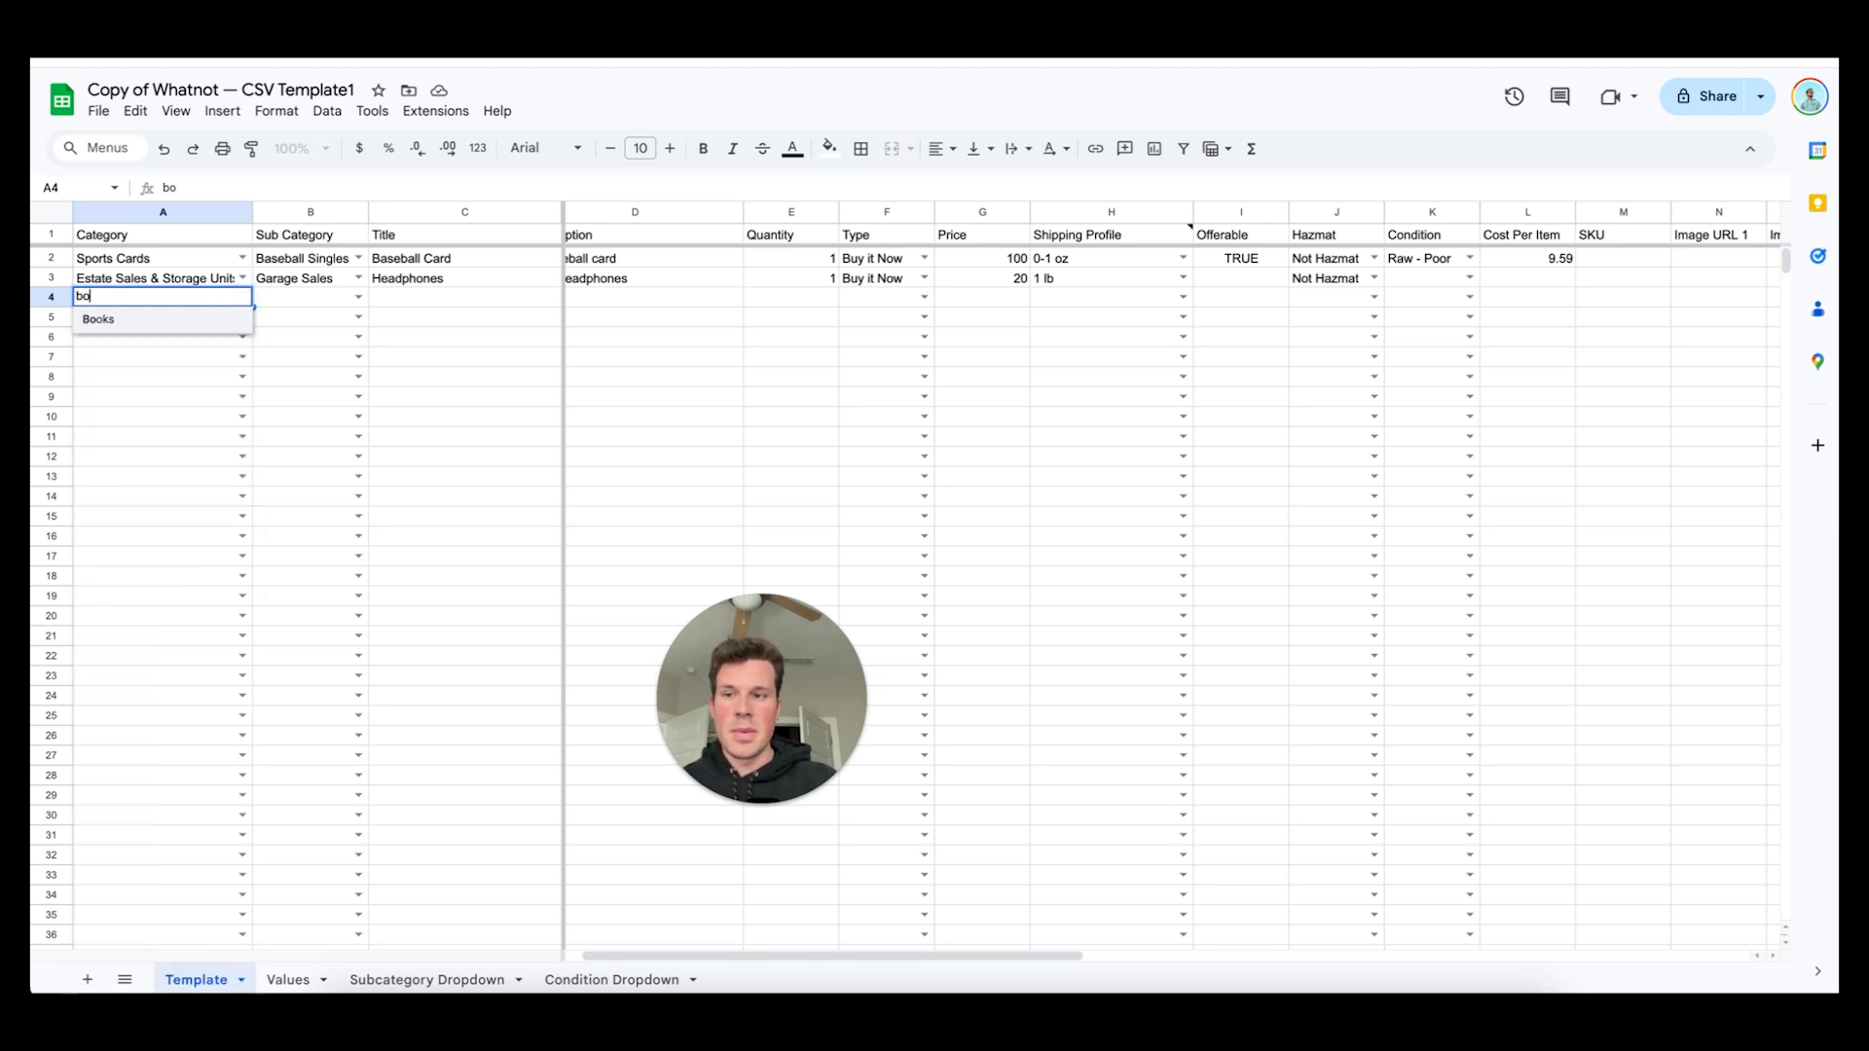
{"action": "left_click", "coordinate": [97, 318]}
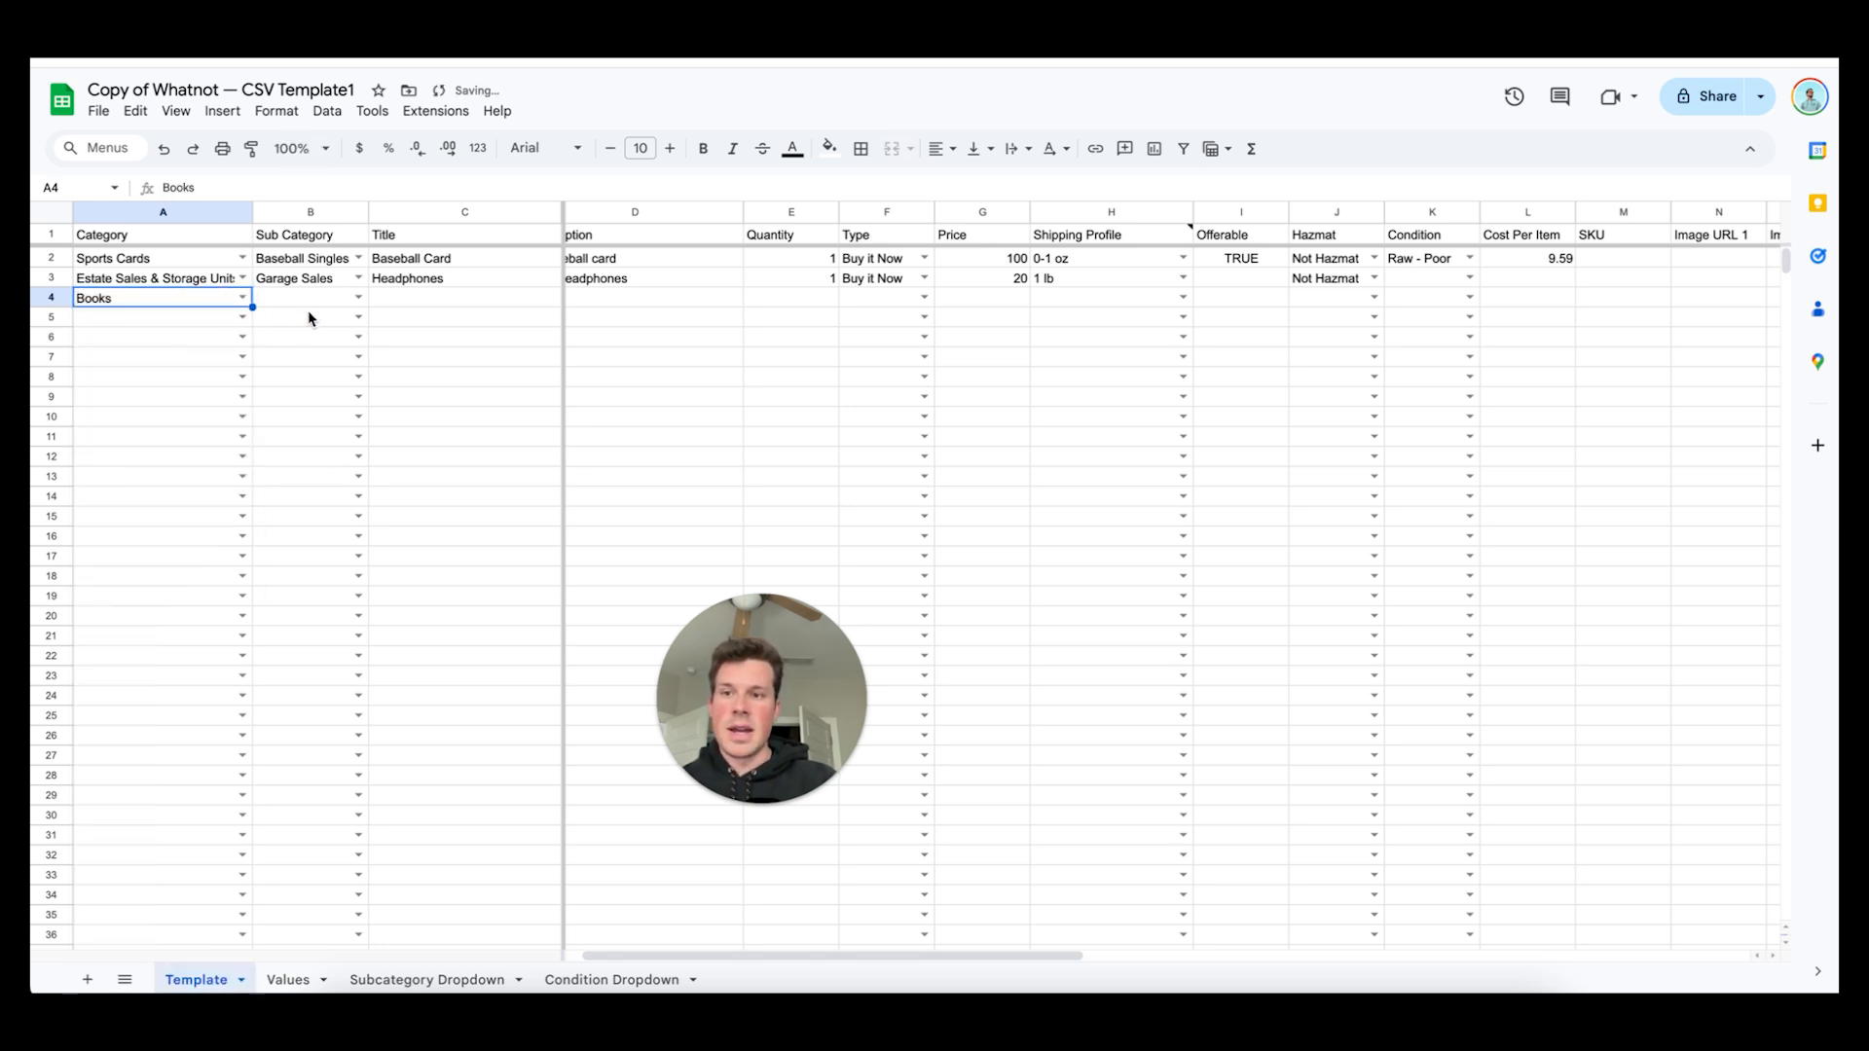
{"action": "left_click", "coordinate": [359, 297]}
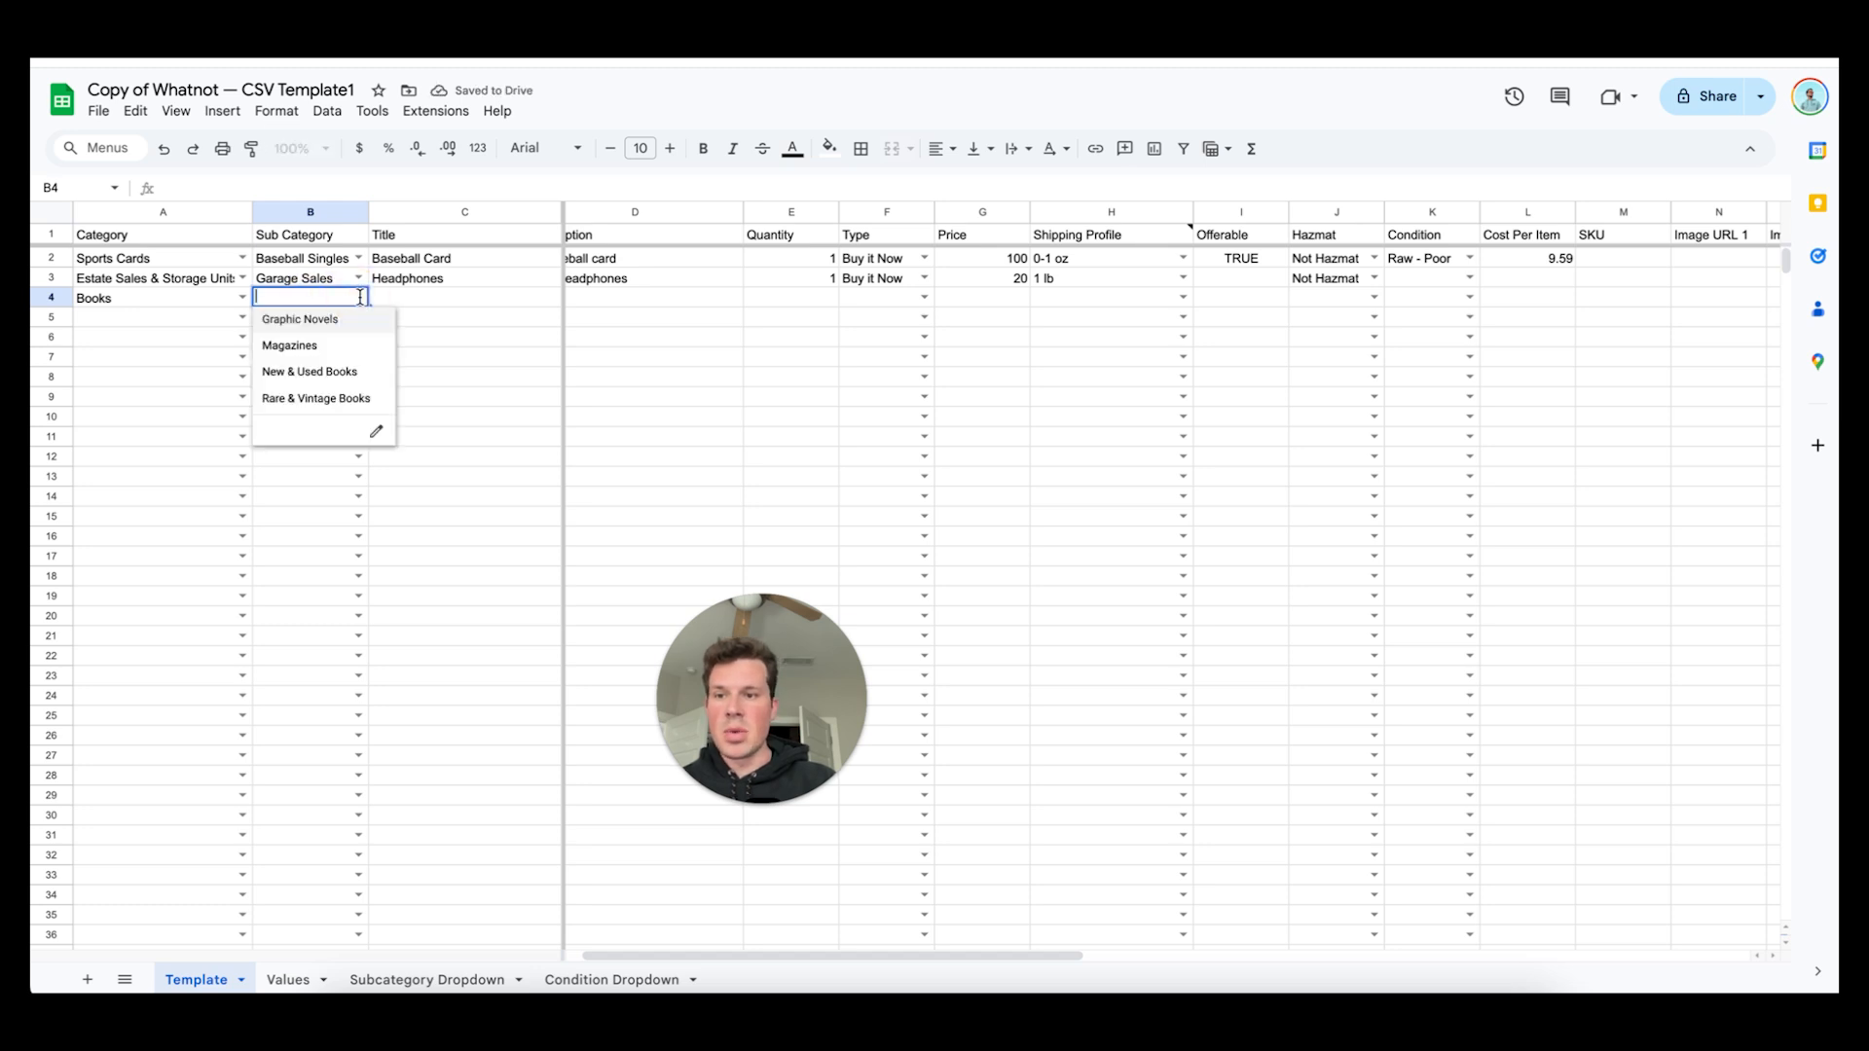
{"action": "left_click", "coordinate": [299, 318]}
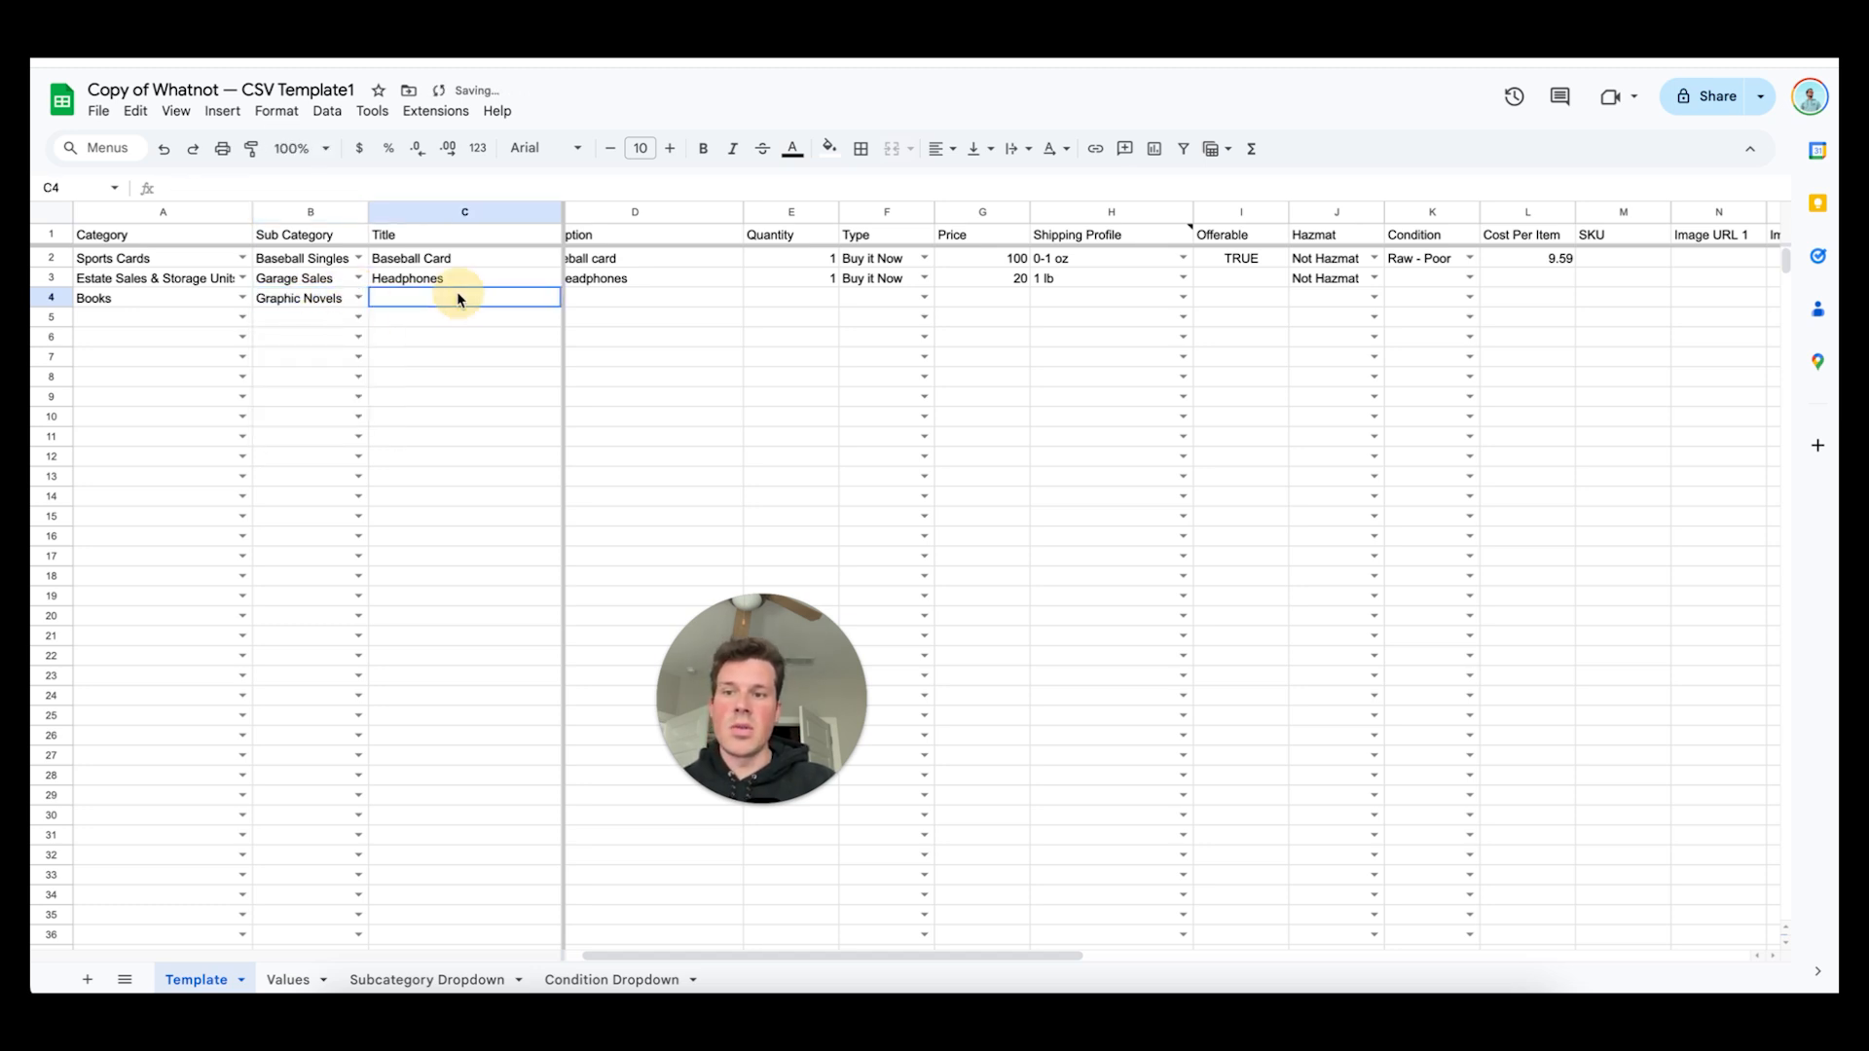
{"action": "mouse_move", "coordinate": [1097, 347]}
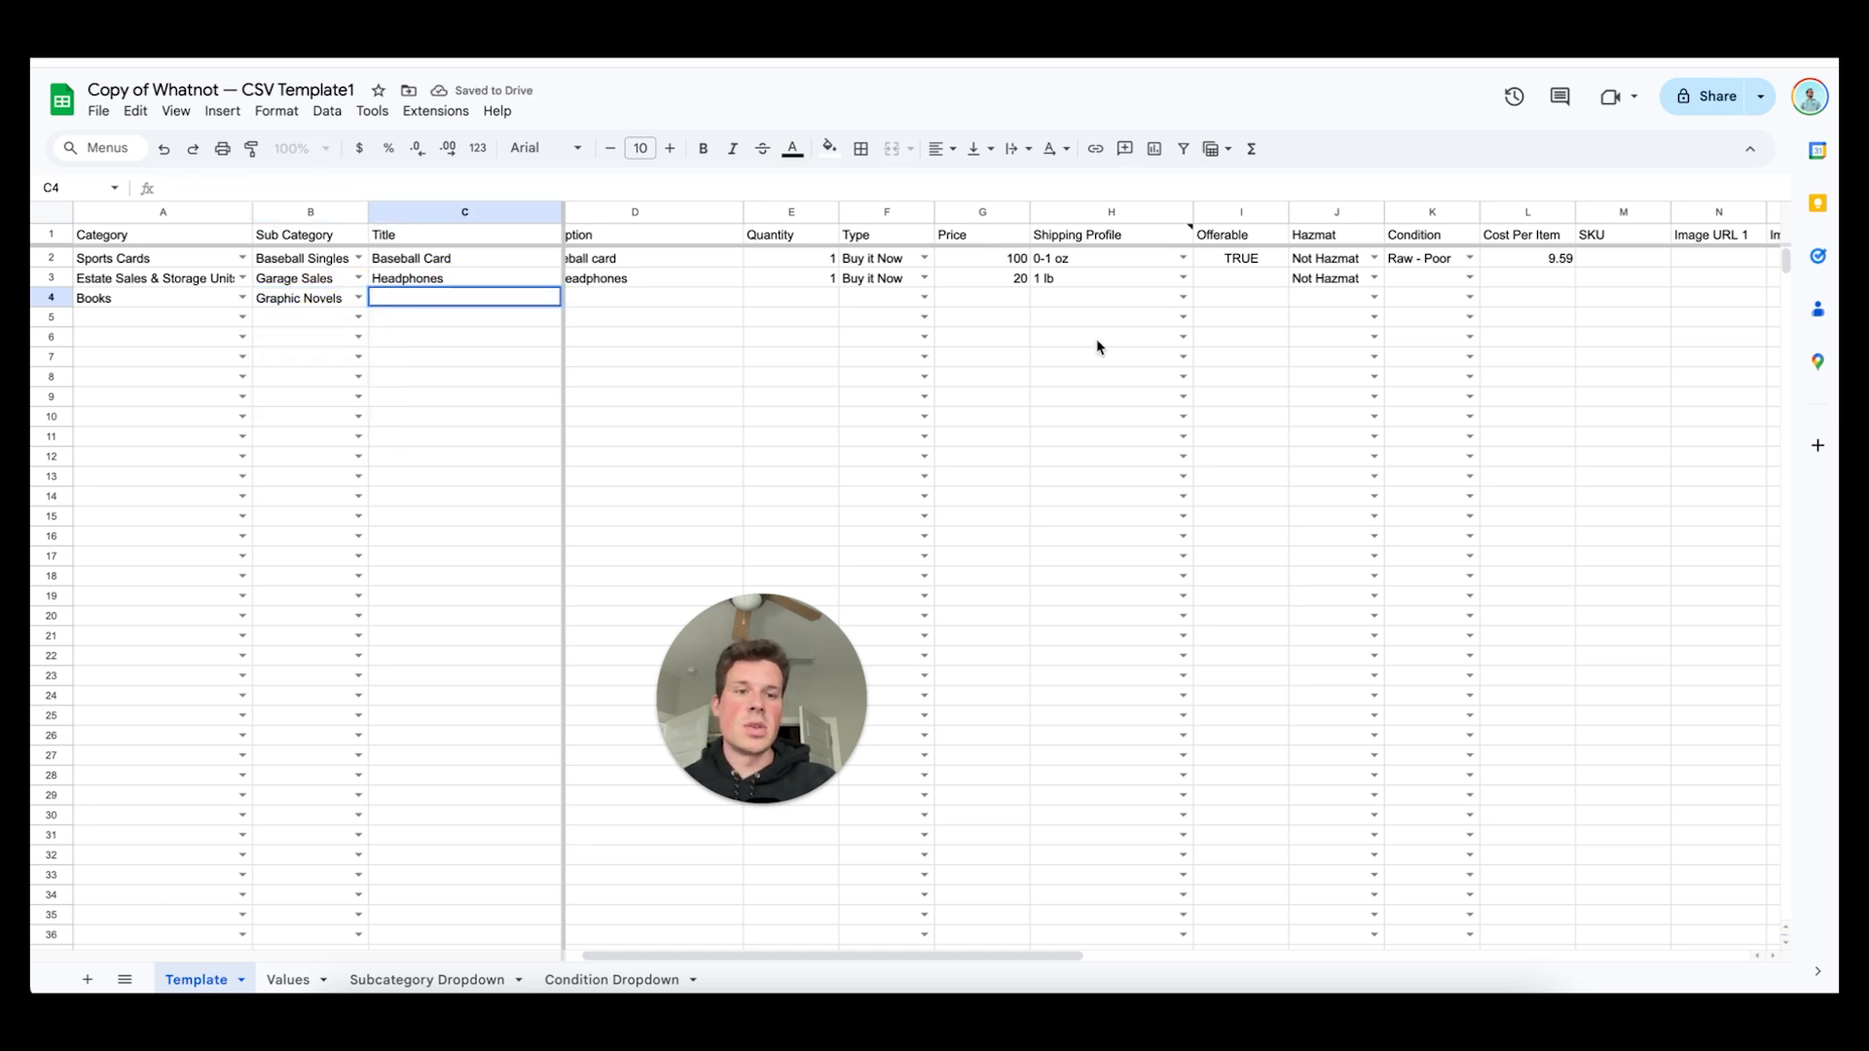
{"action": "mouse_move", "coordinate": [1240, 254]}
{"action": "type", "text": "a big book"}
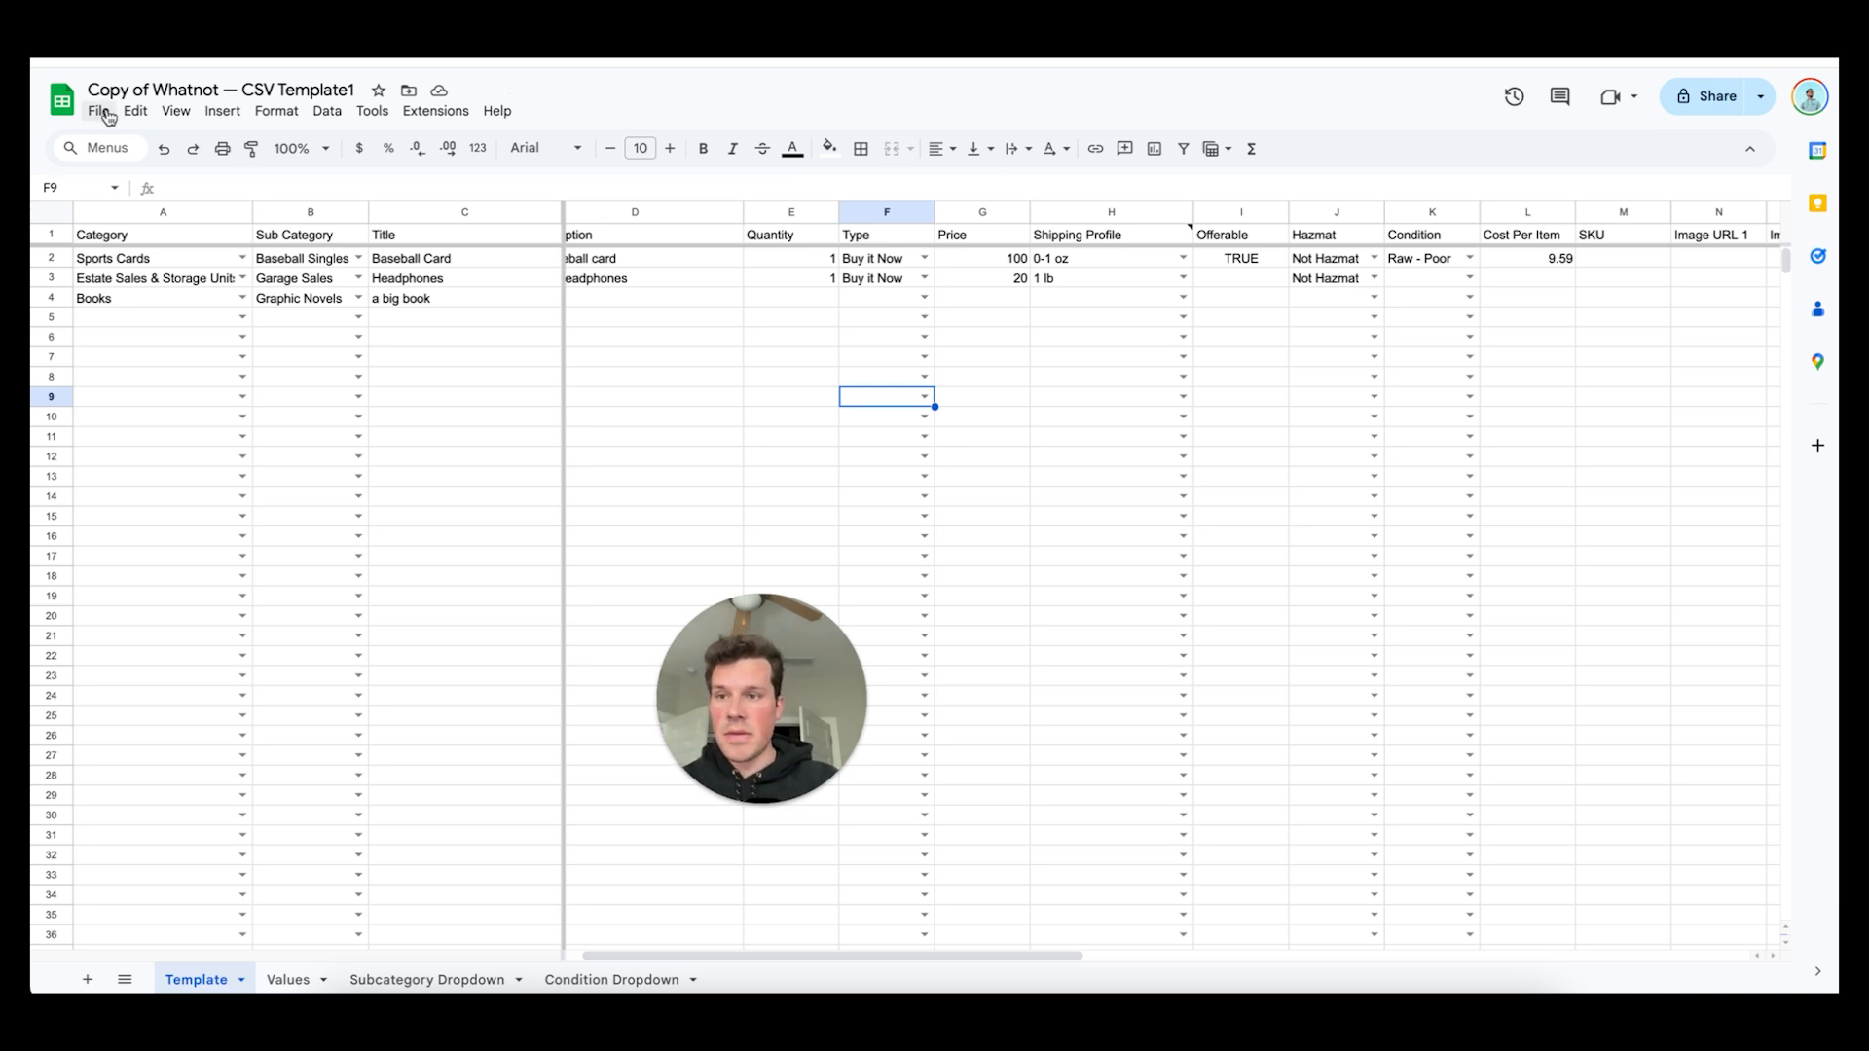
Download the sheet as a Comma Separated Values (.csv) file
{"action": "left_click", "coordinate": [99, 110]}
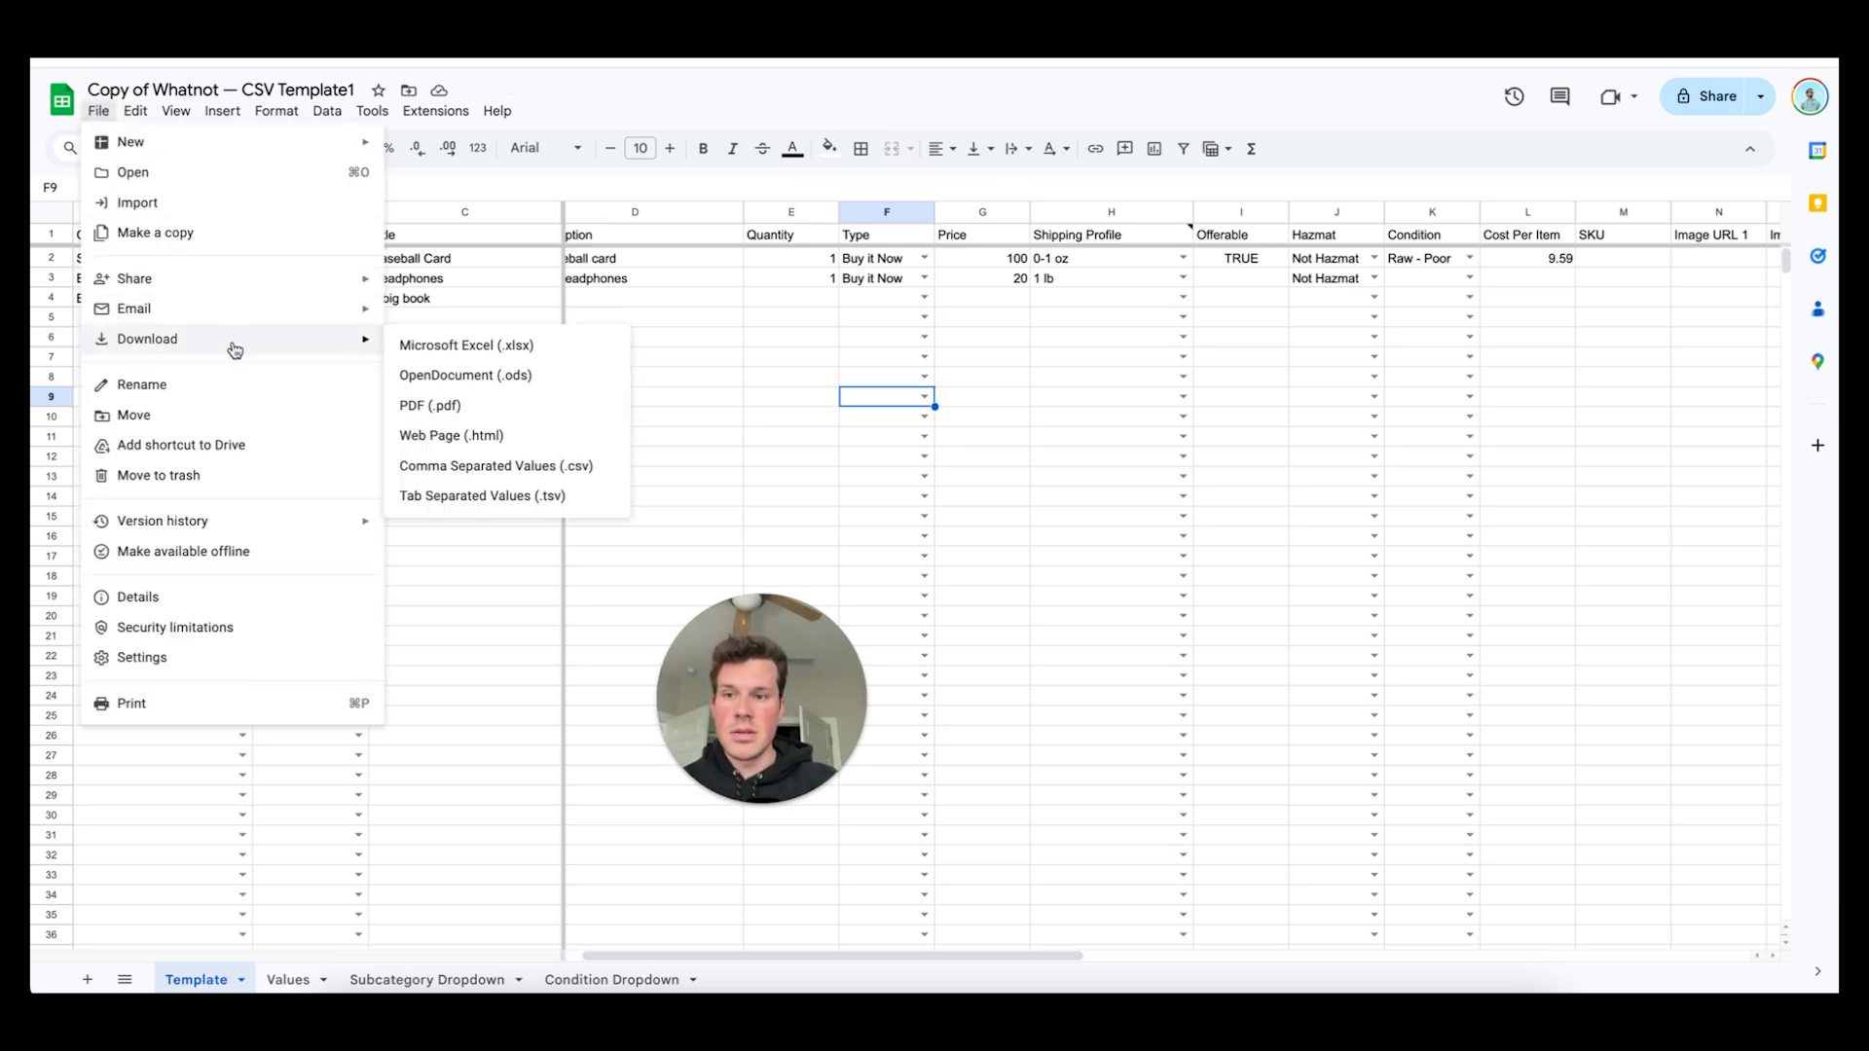
{"action": "mouse_move", "coordinate": [559, 466]}
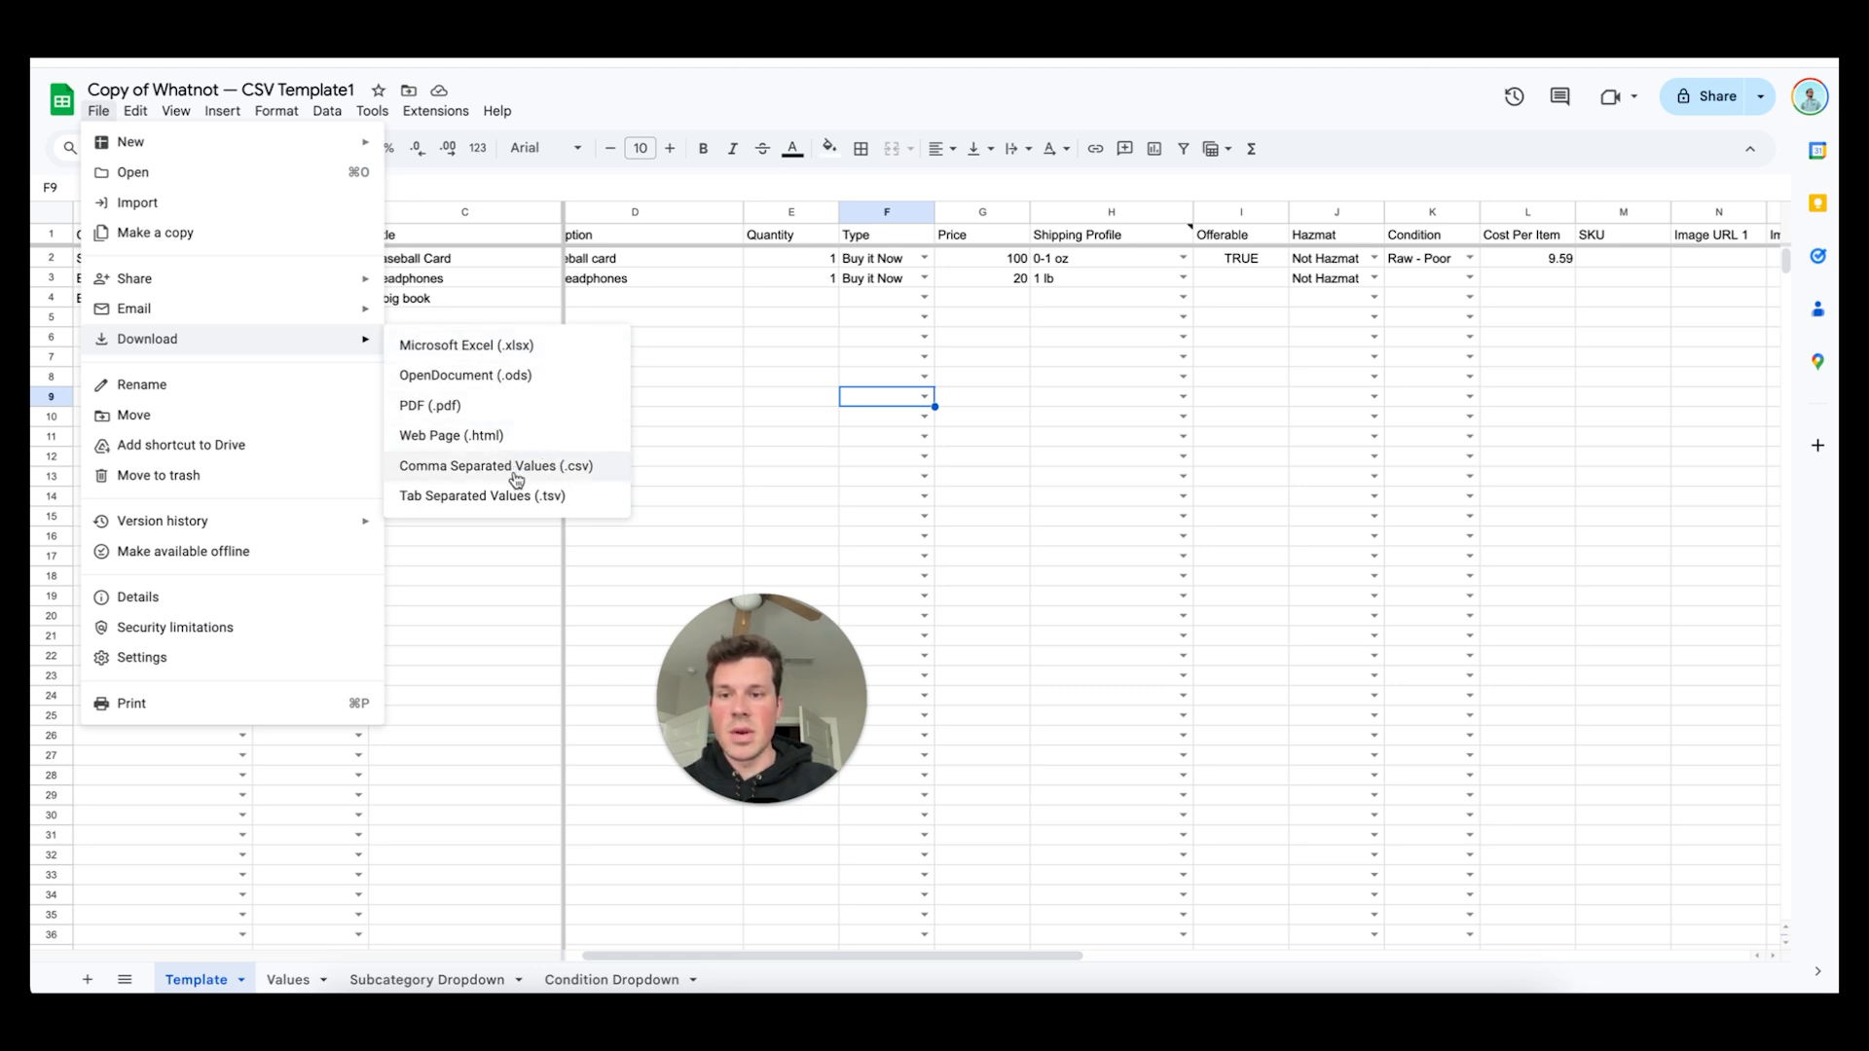
{"action": "left_click", "coordinate": [495, 466]}
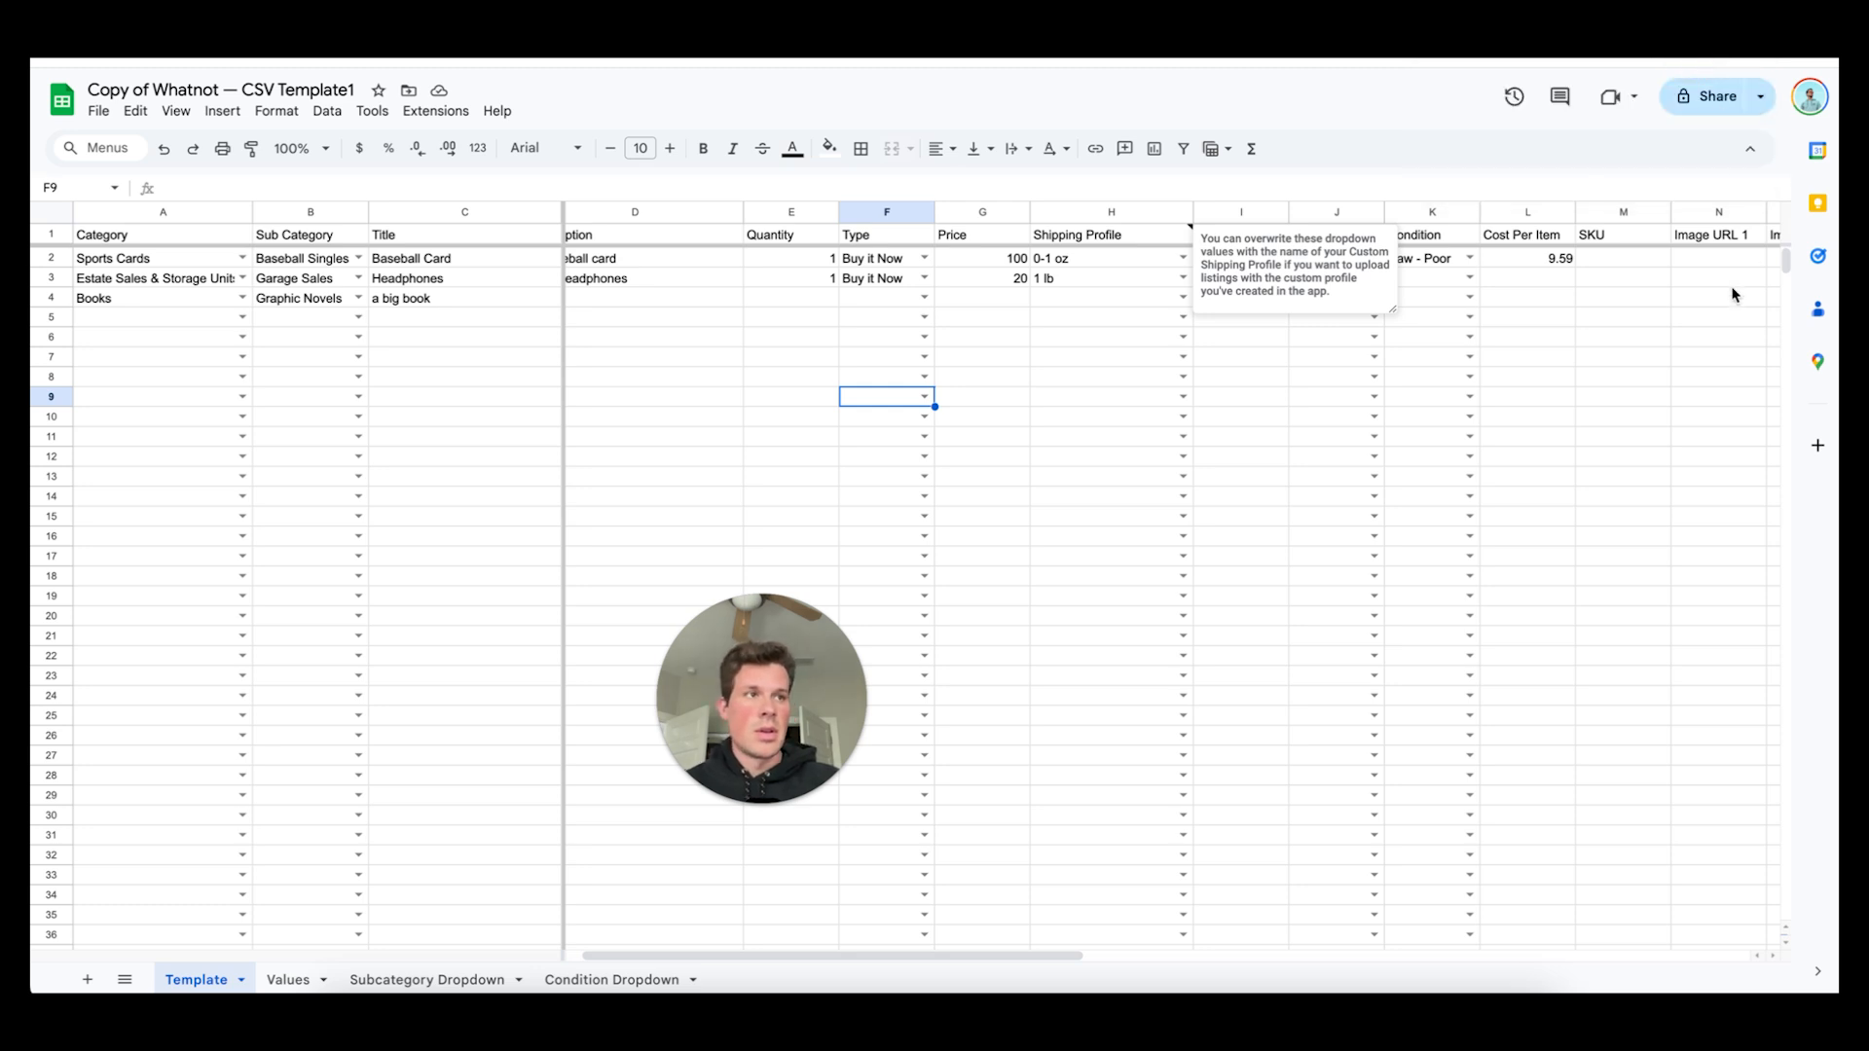
{"action": "mouse_move", "coordinate": [1736, 294]}
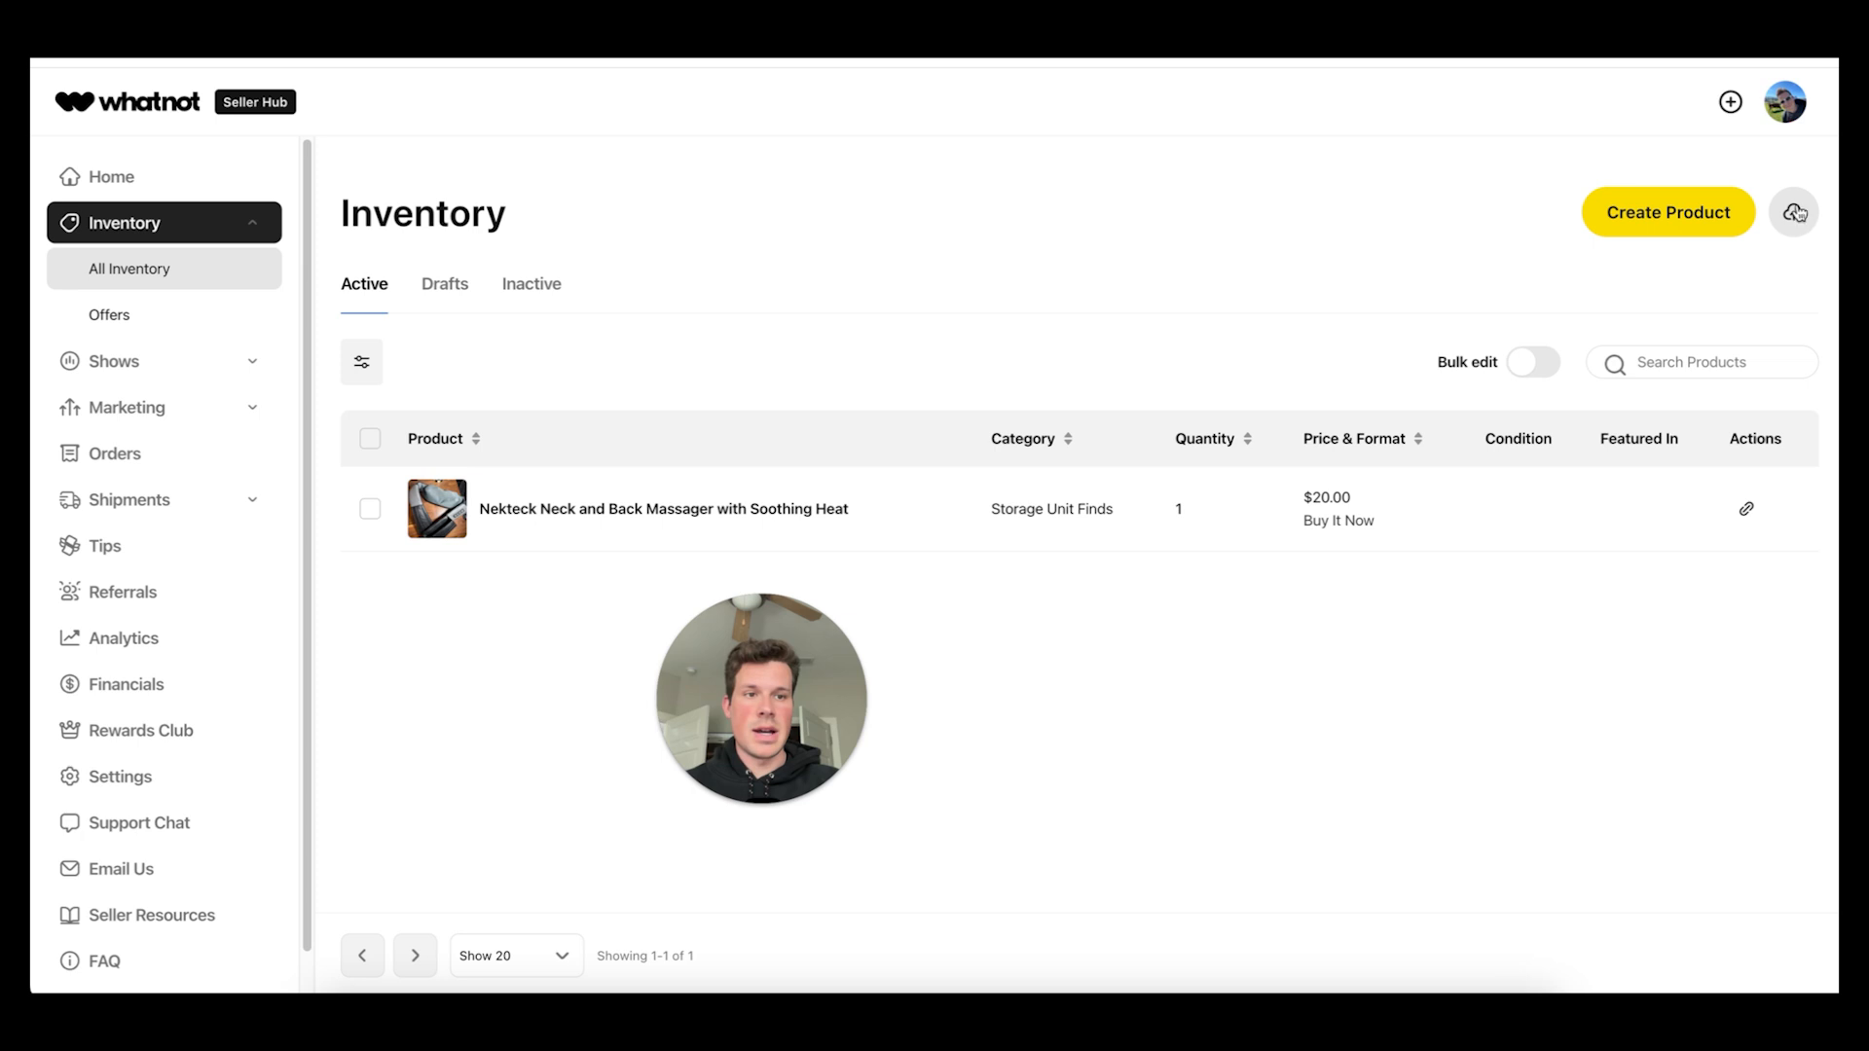
Import the downloaded CSV into Seller Hub inventory, then show the full inventory list
{"action": "left_click", "coordinate": [1794, 213]}
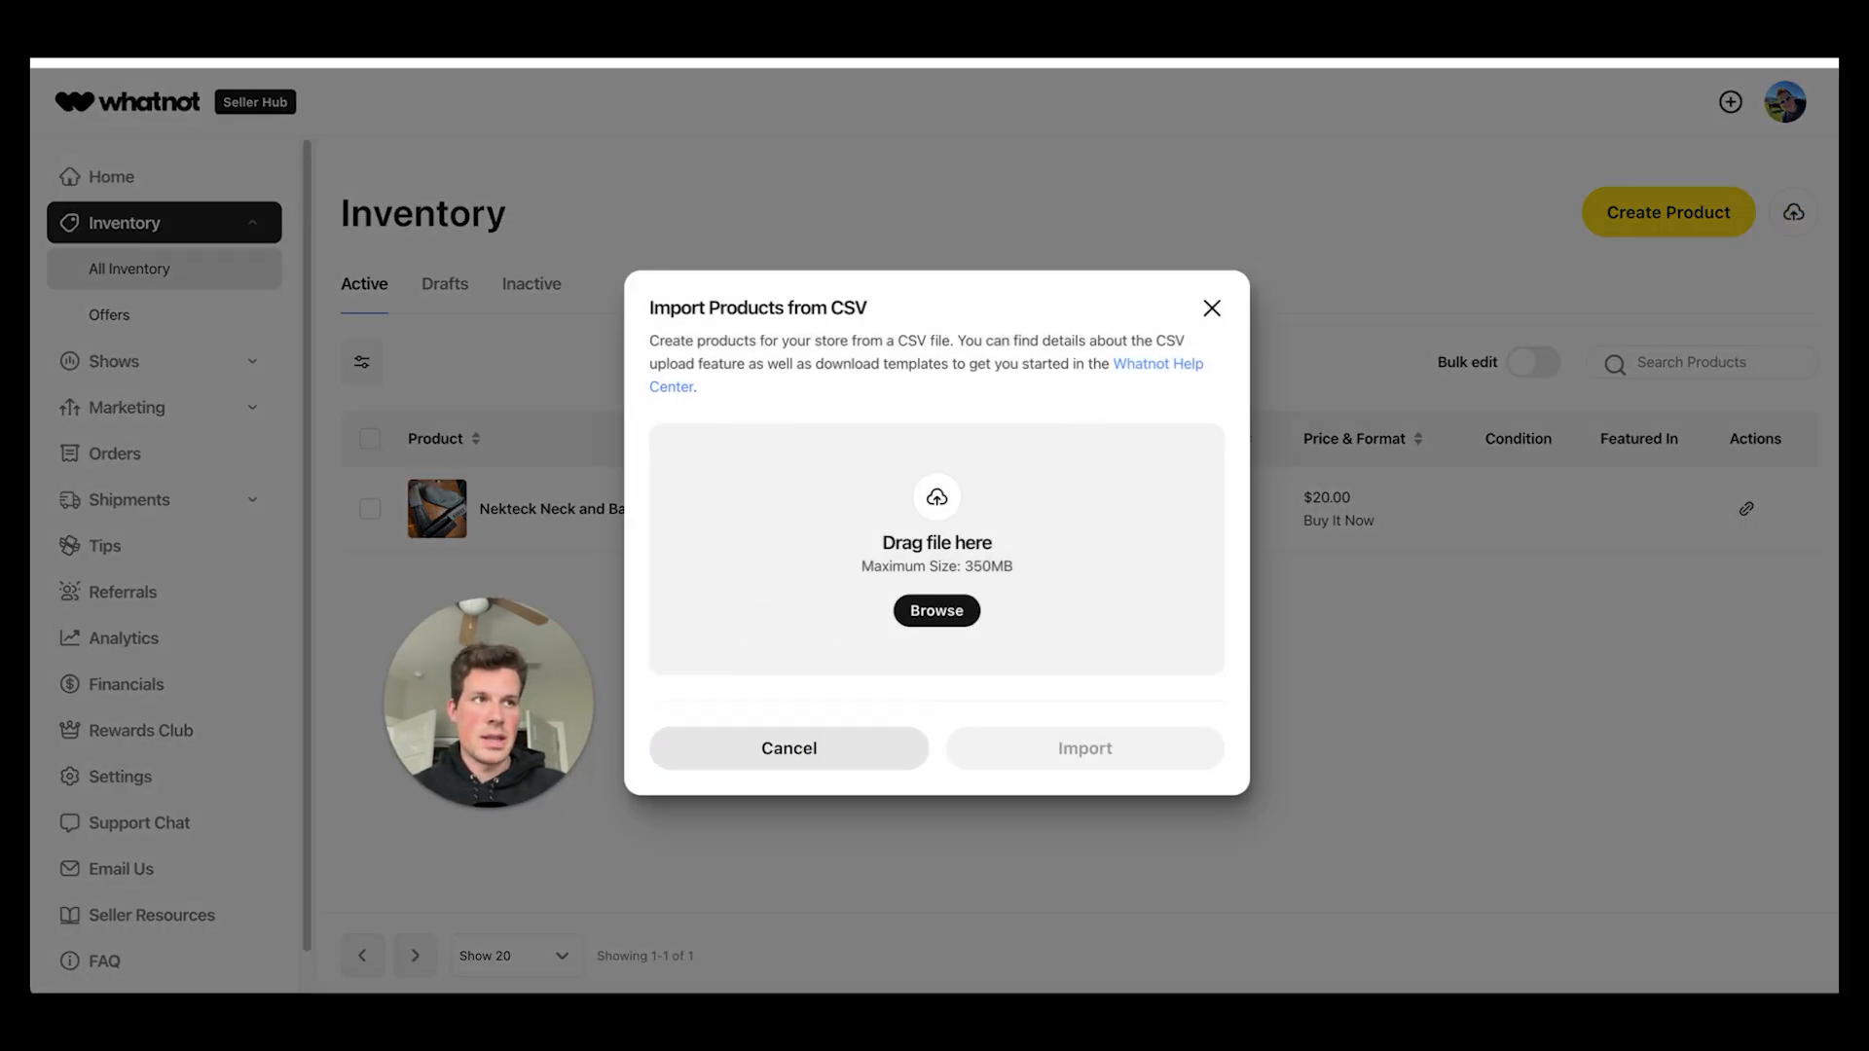
{"action": "left_click", "coordinate": [936, 611]}
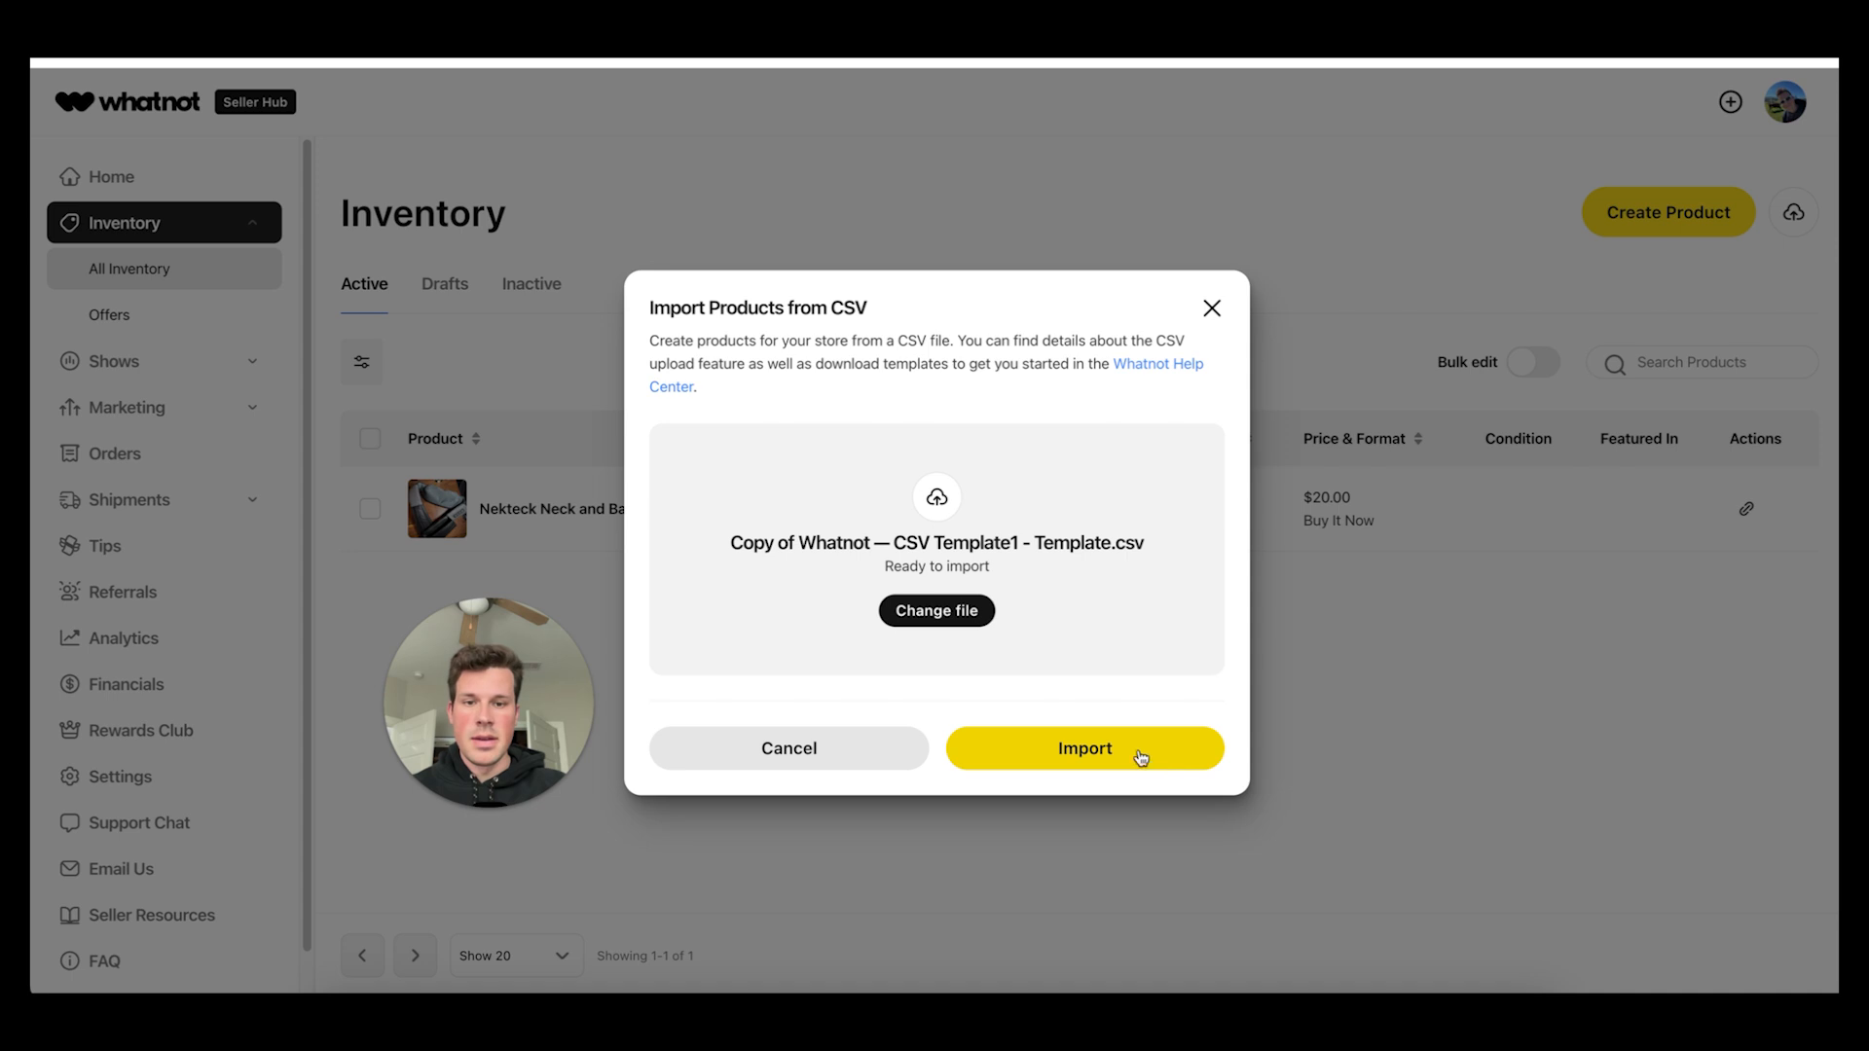
{"action": "left_click", "coordinate": [1083, 748]}
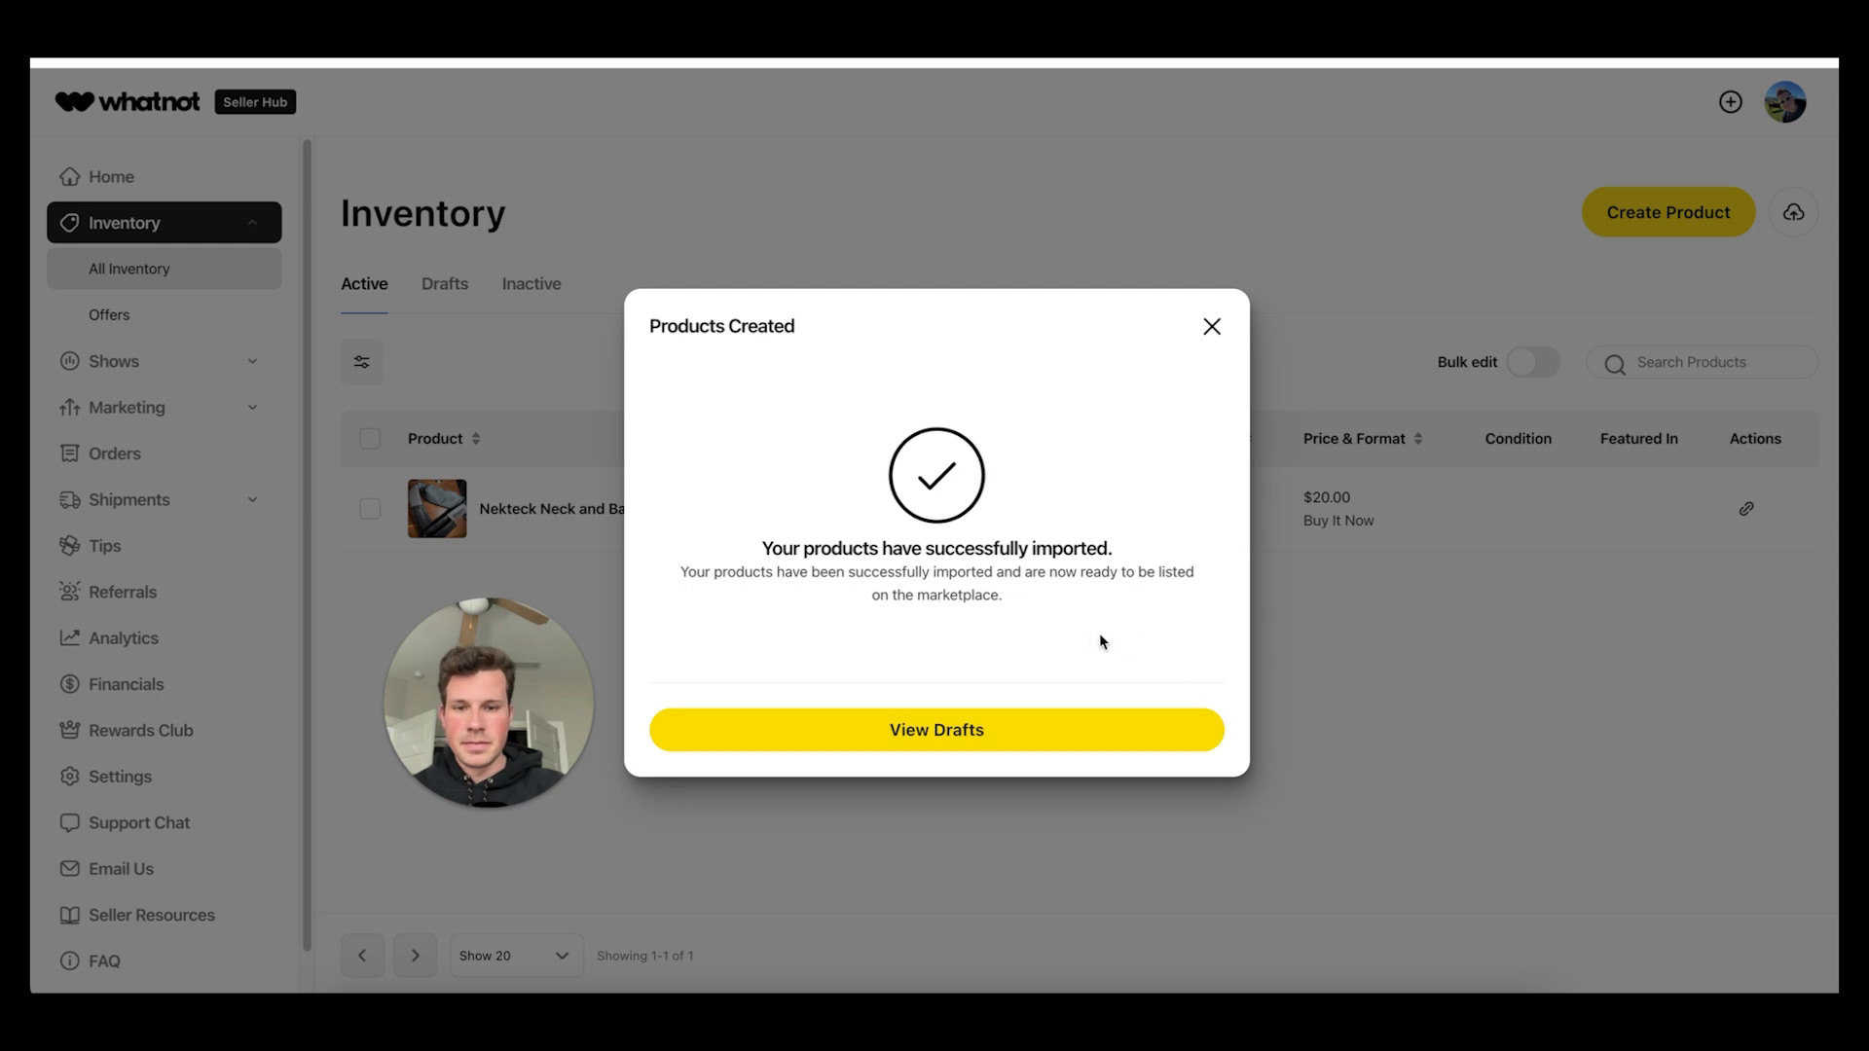
{"action": "left_click", "coordinate": [1212, 327]}
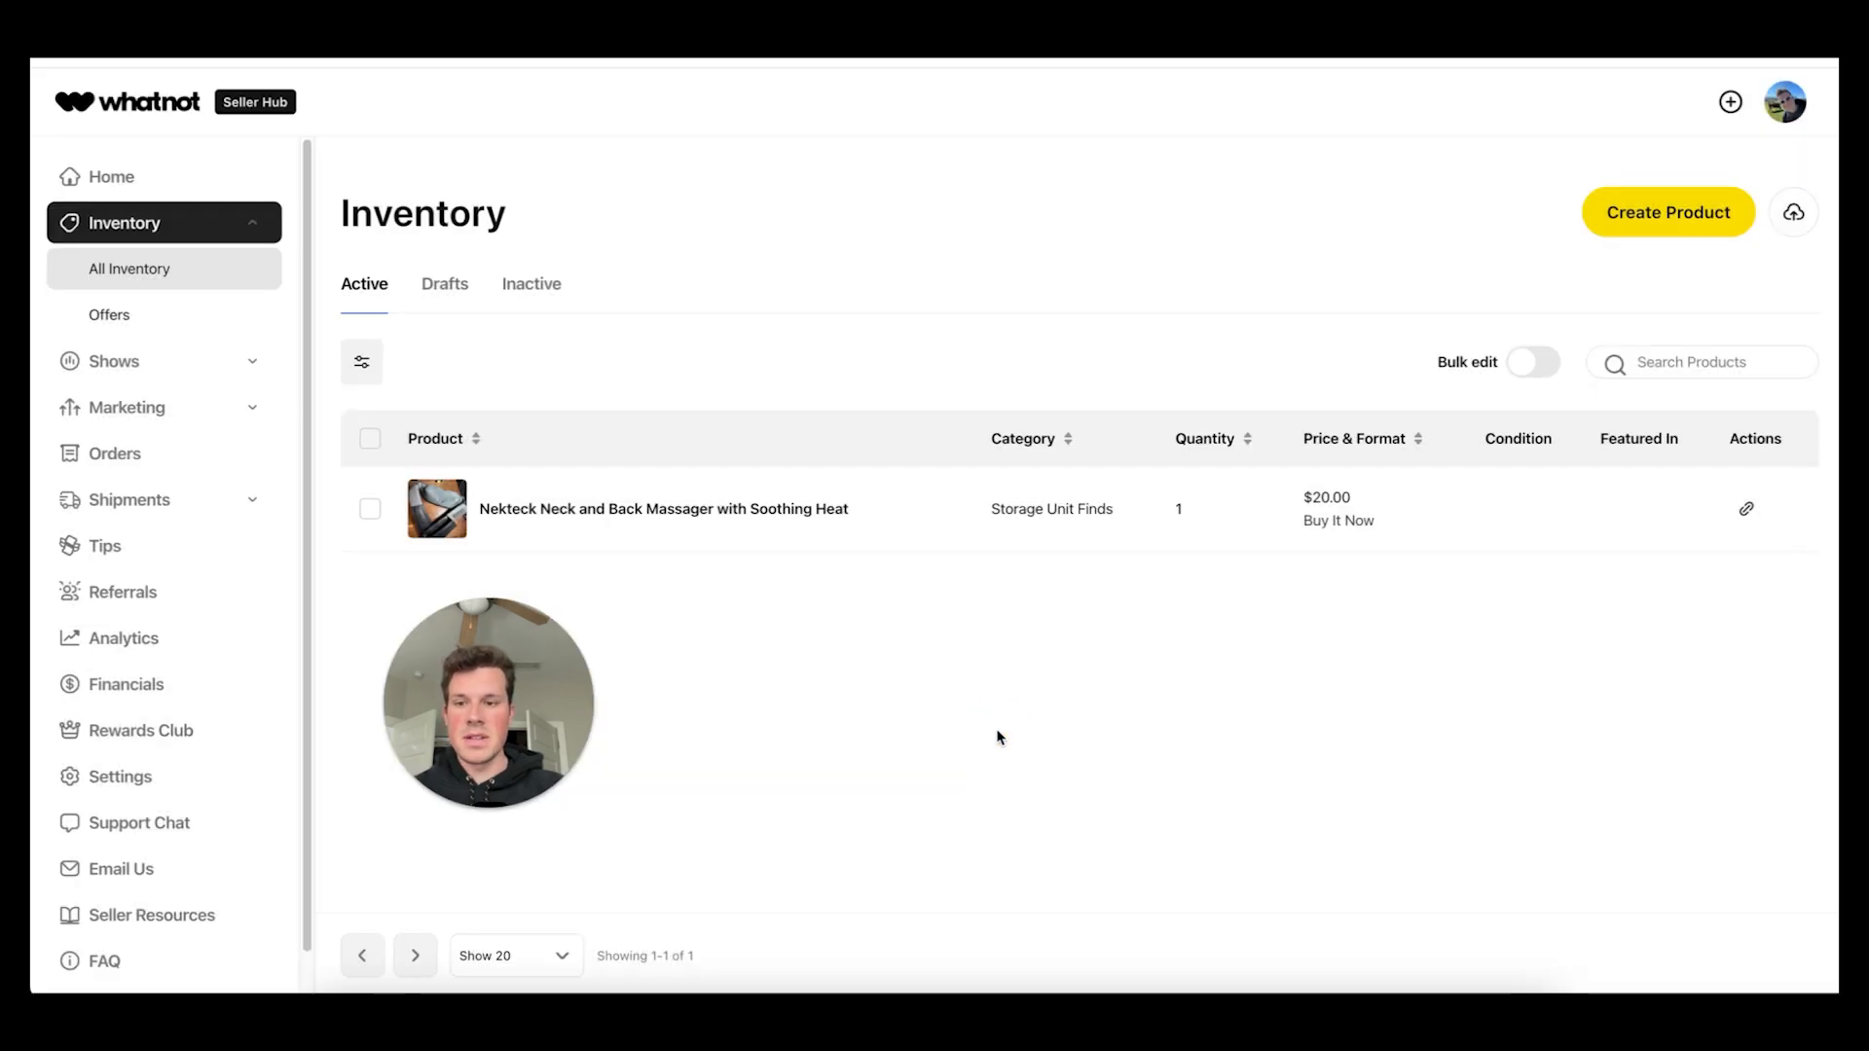
Open the Headphones draft from the Drafts tab and scroll through its listing details
{"action": "left_click", "coordinate": [444, 283]}
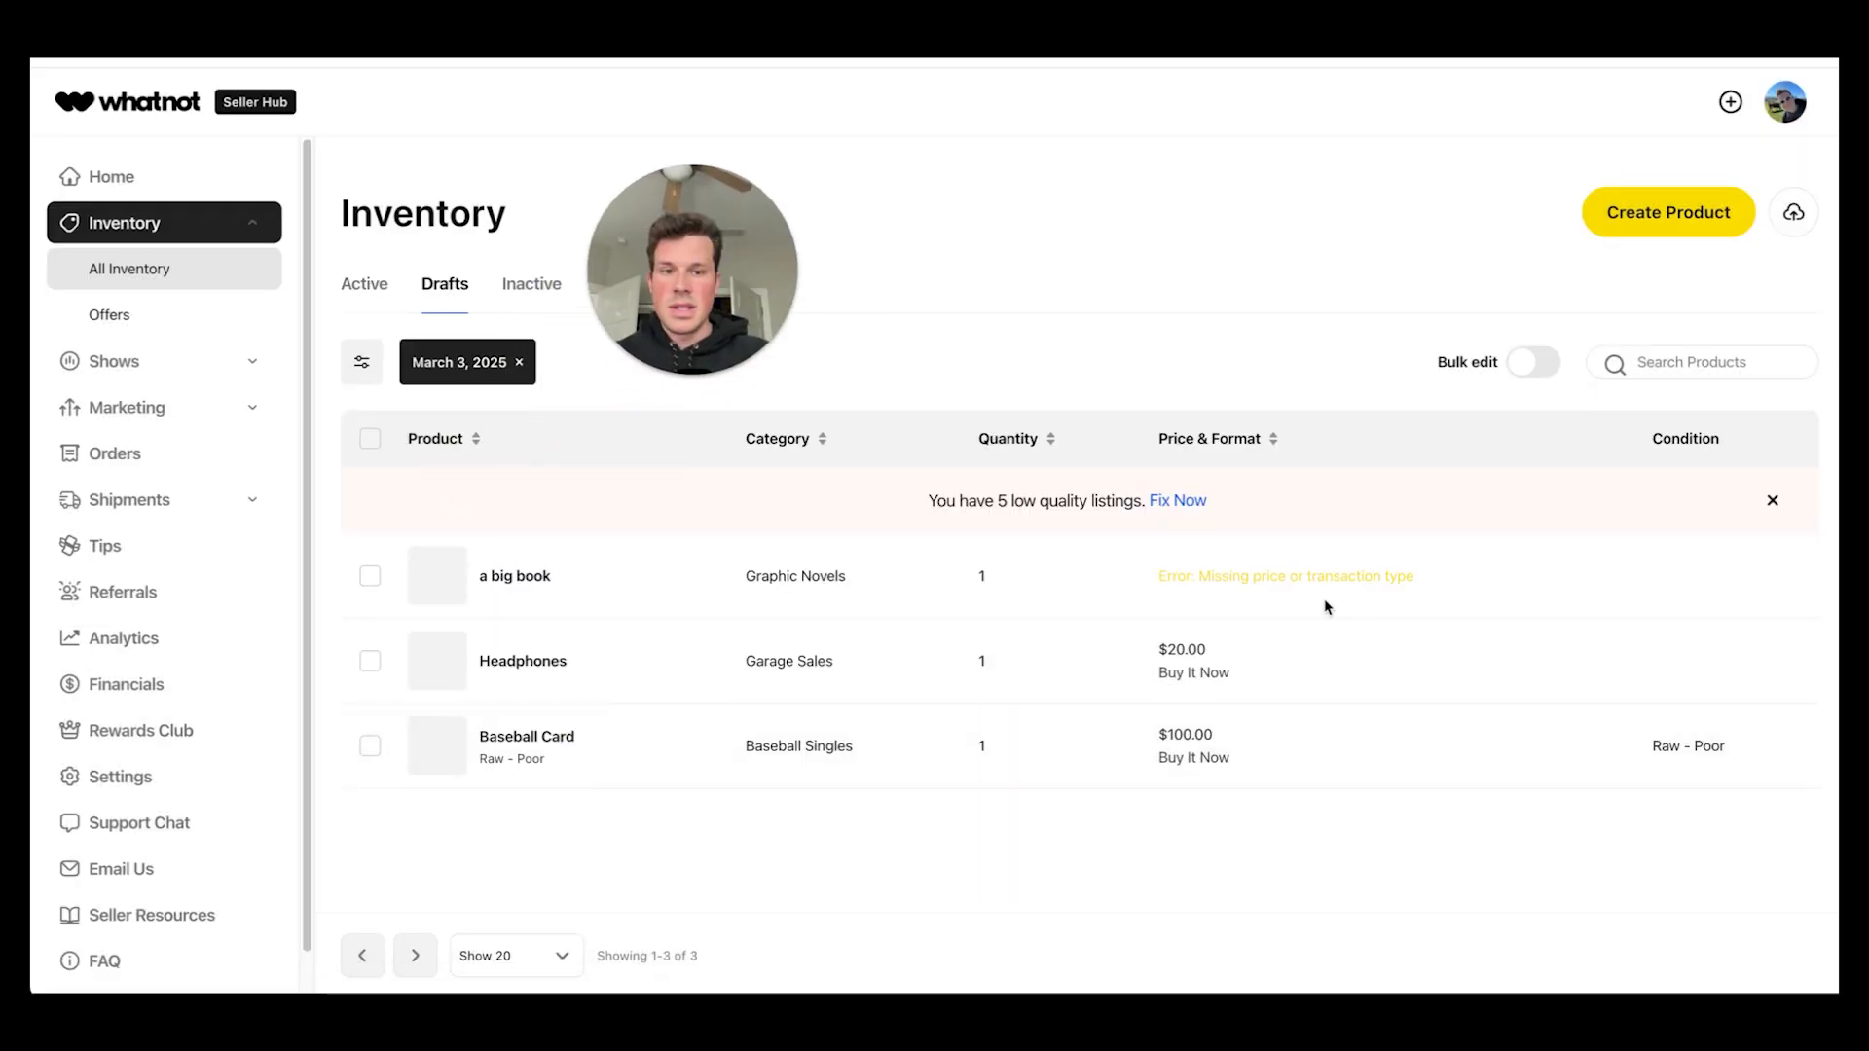
{"action": "mouse_move", "coordinate": [1086, 557]}
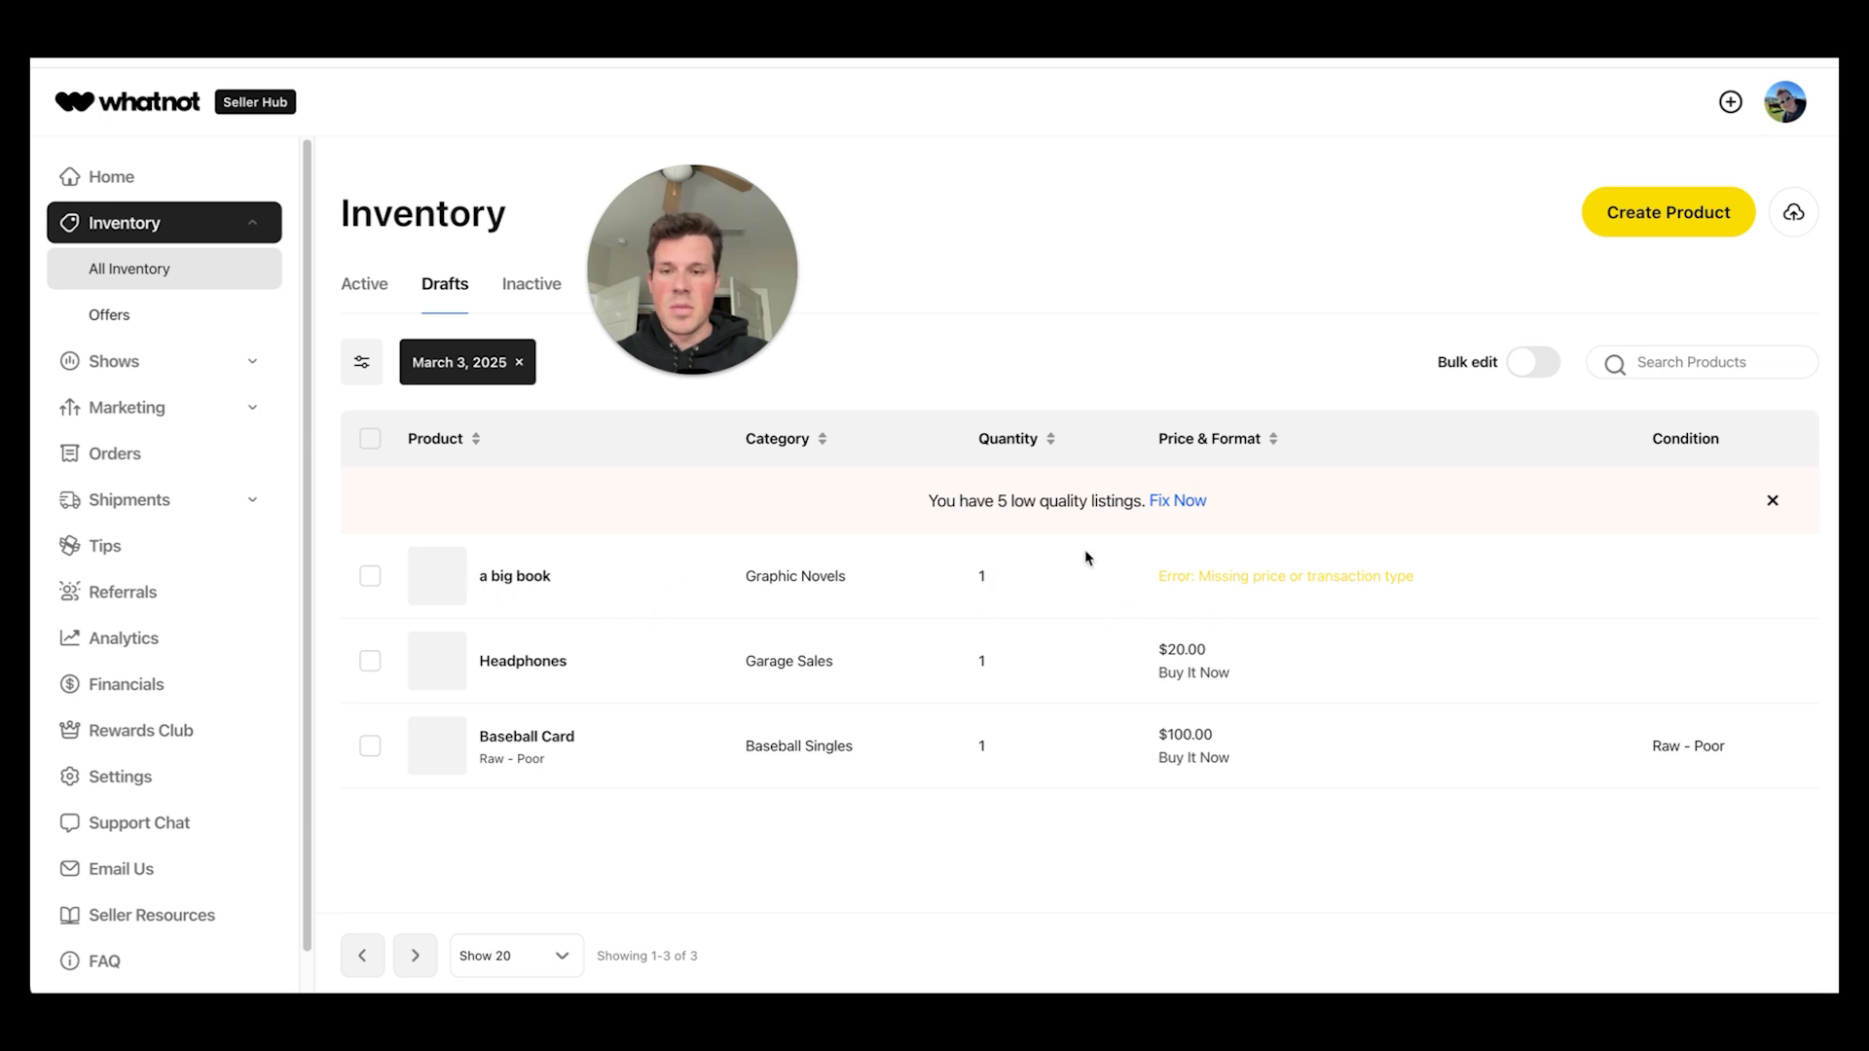
{"action": "mouse_move", "coordinate": [1280, 653]}
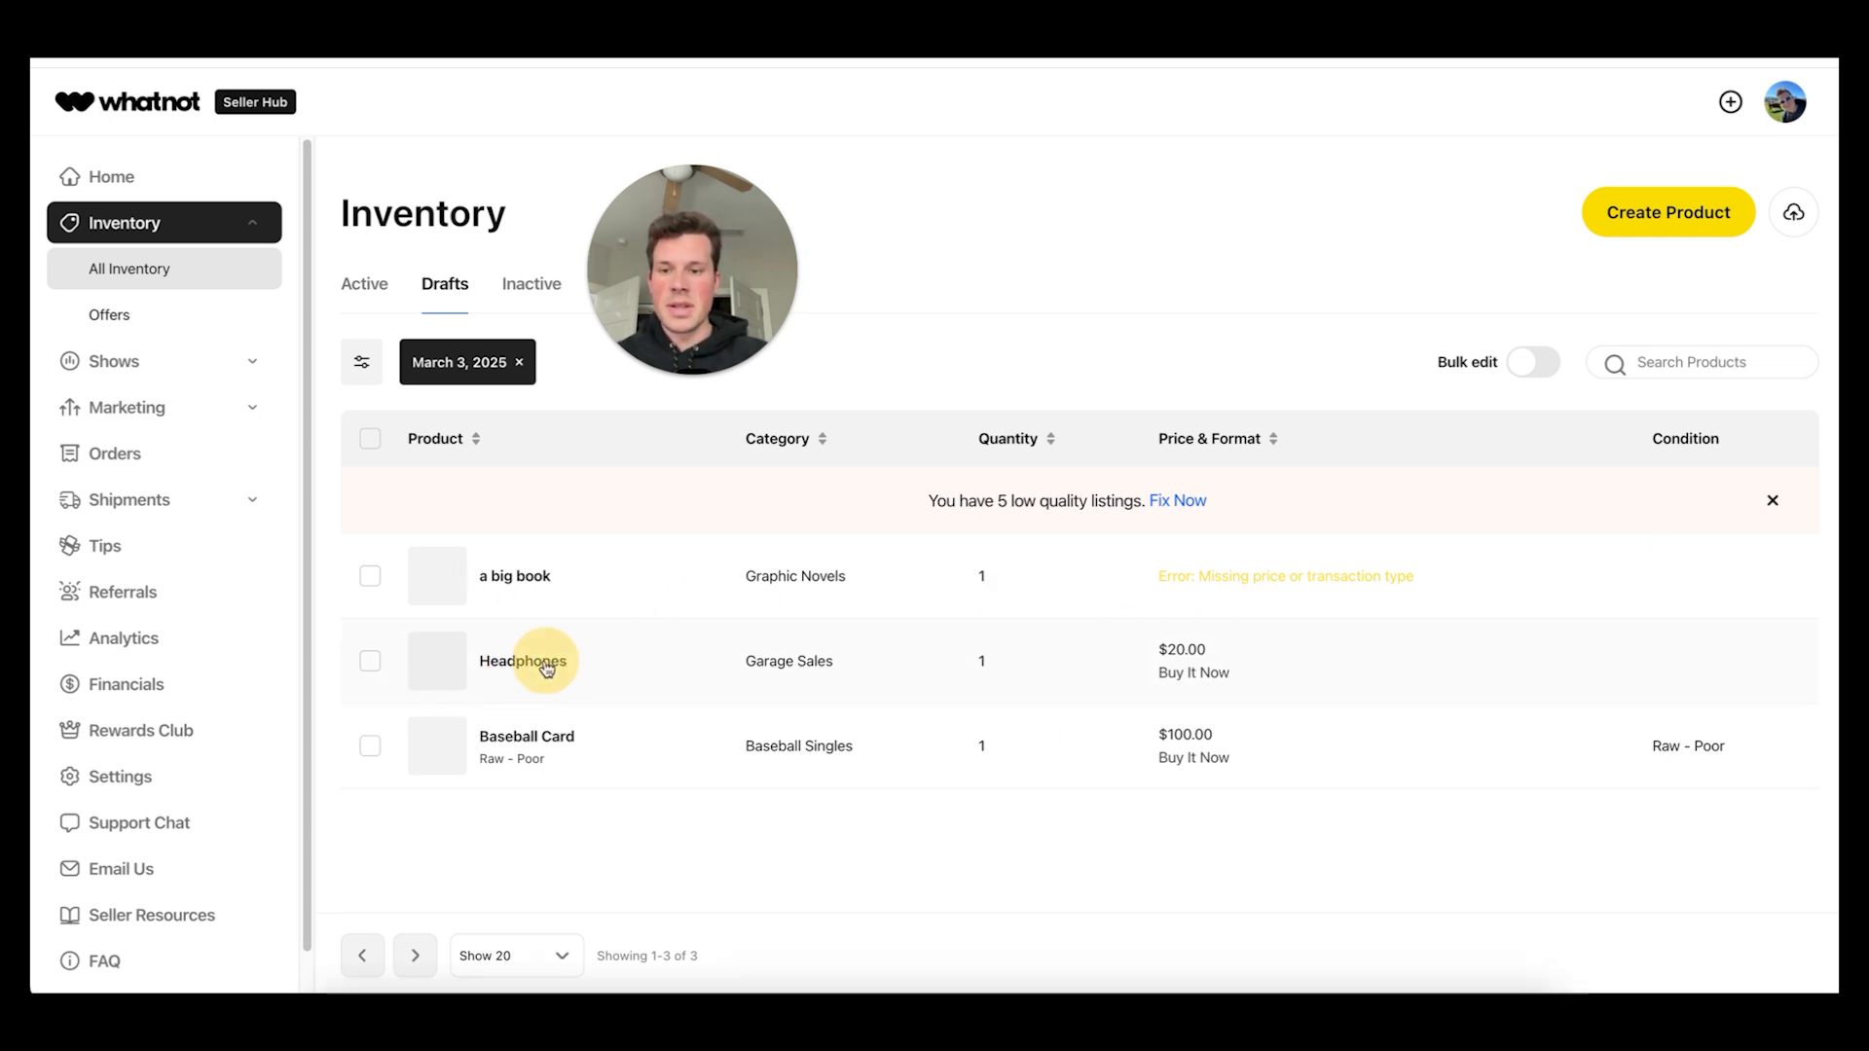
{"action": "left_click", "coordinate": [522, 660]}
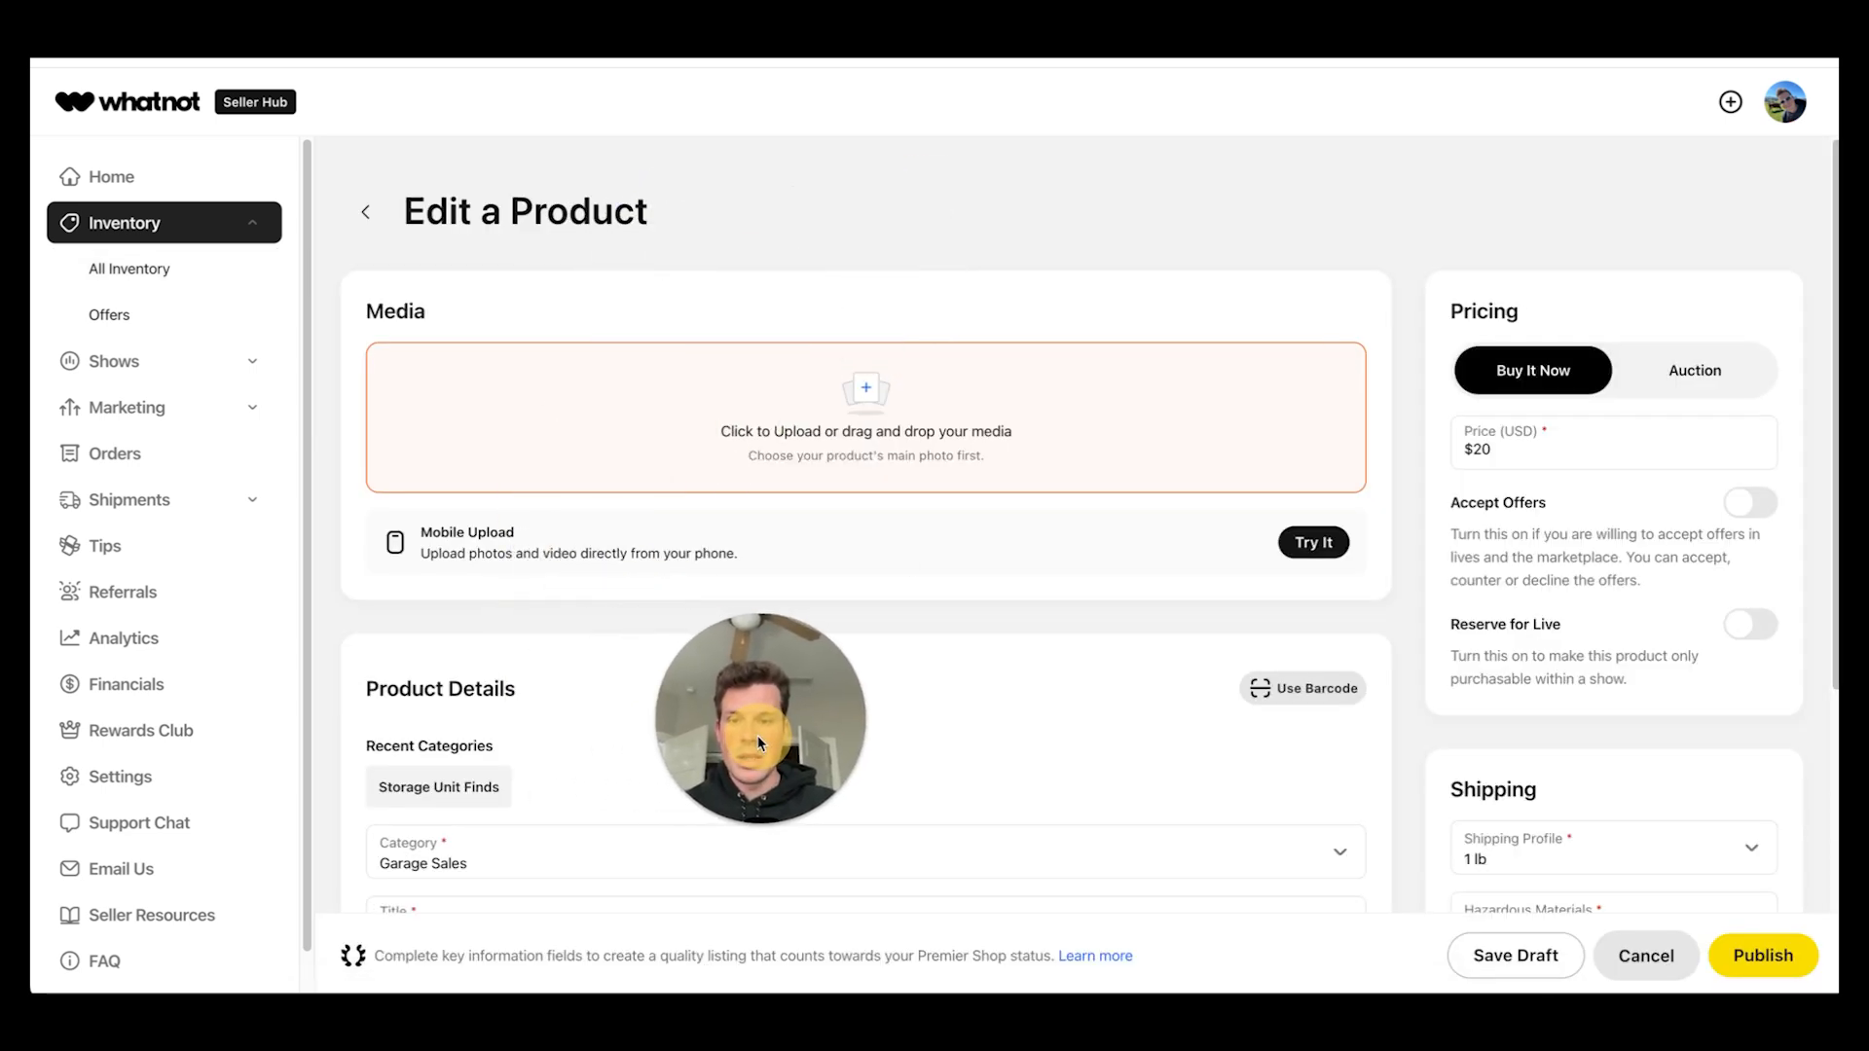
{"action": "scroll", "scroll_direction": "down", "scroll_amount": 3}
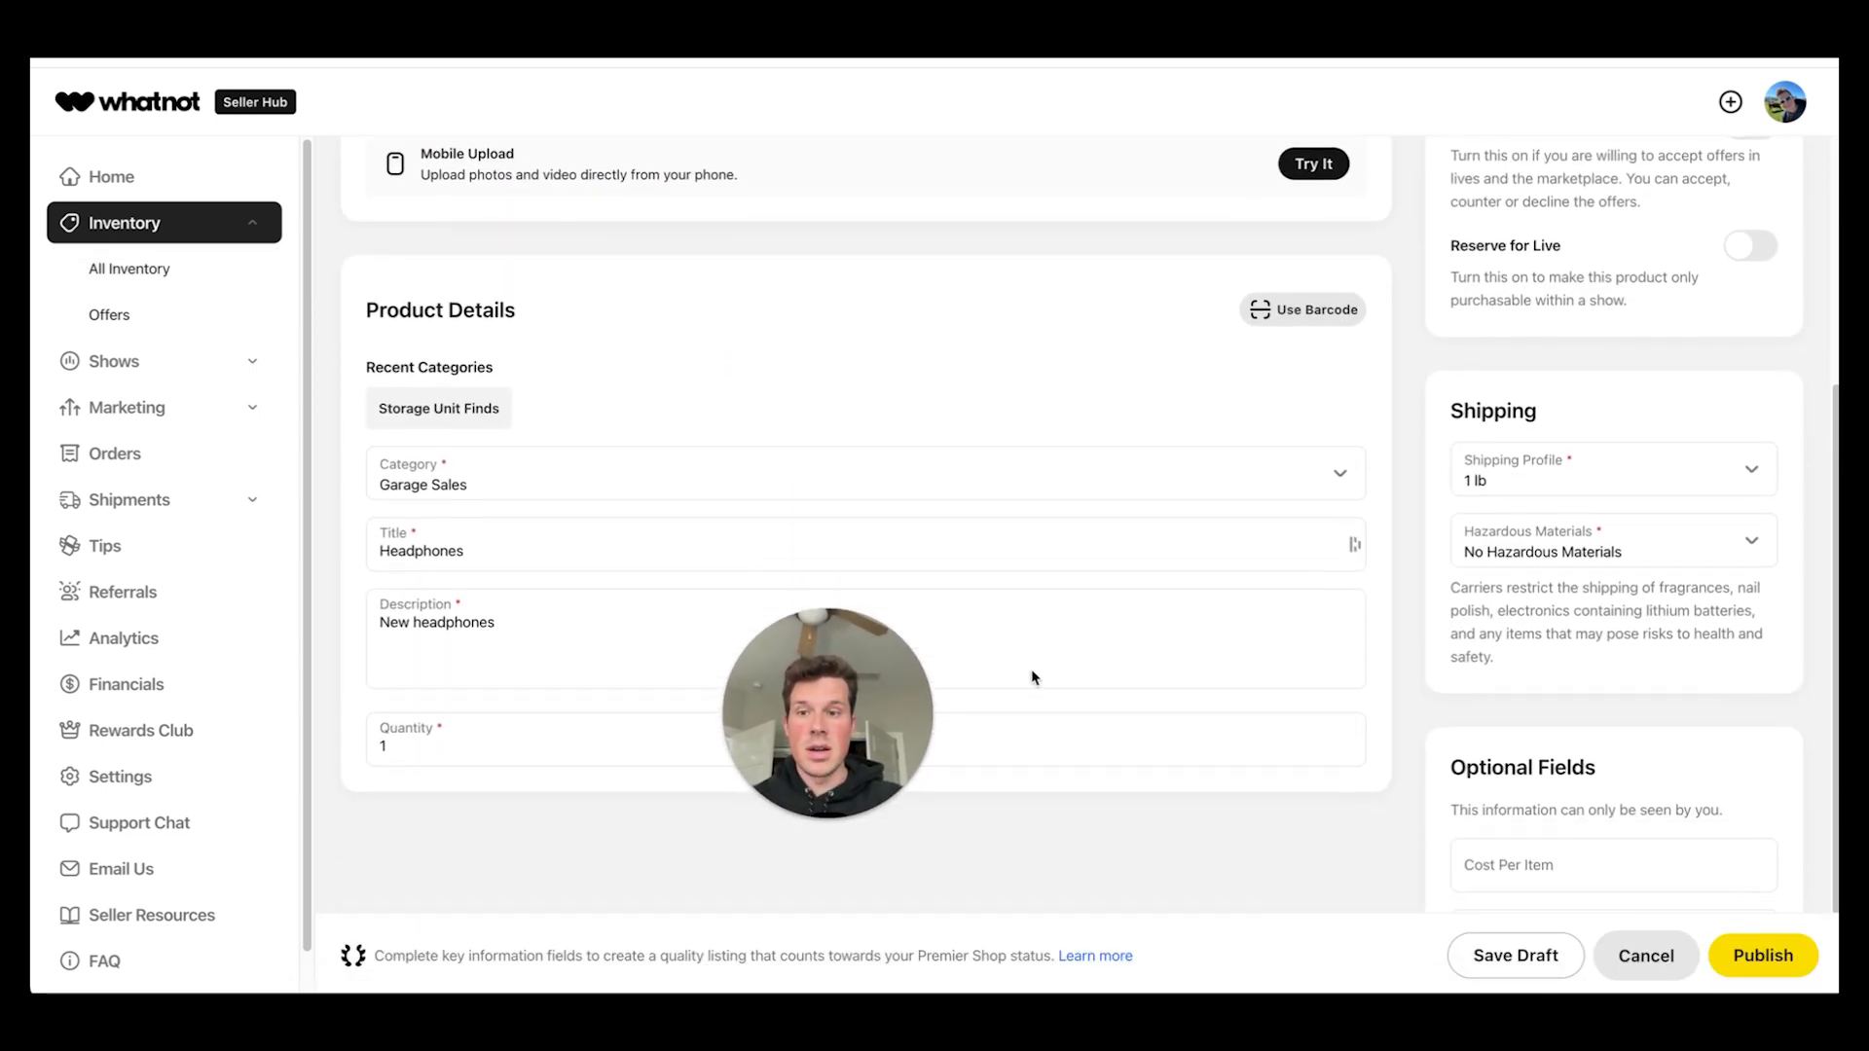
{"action": "scroll", "scroll_direction": "up", "scroll_amount": 3}
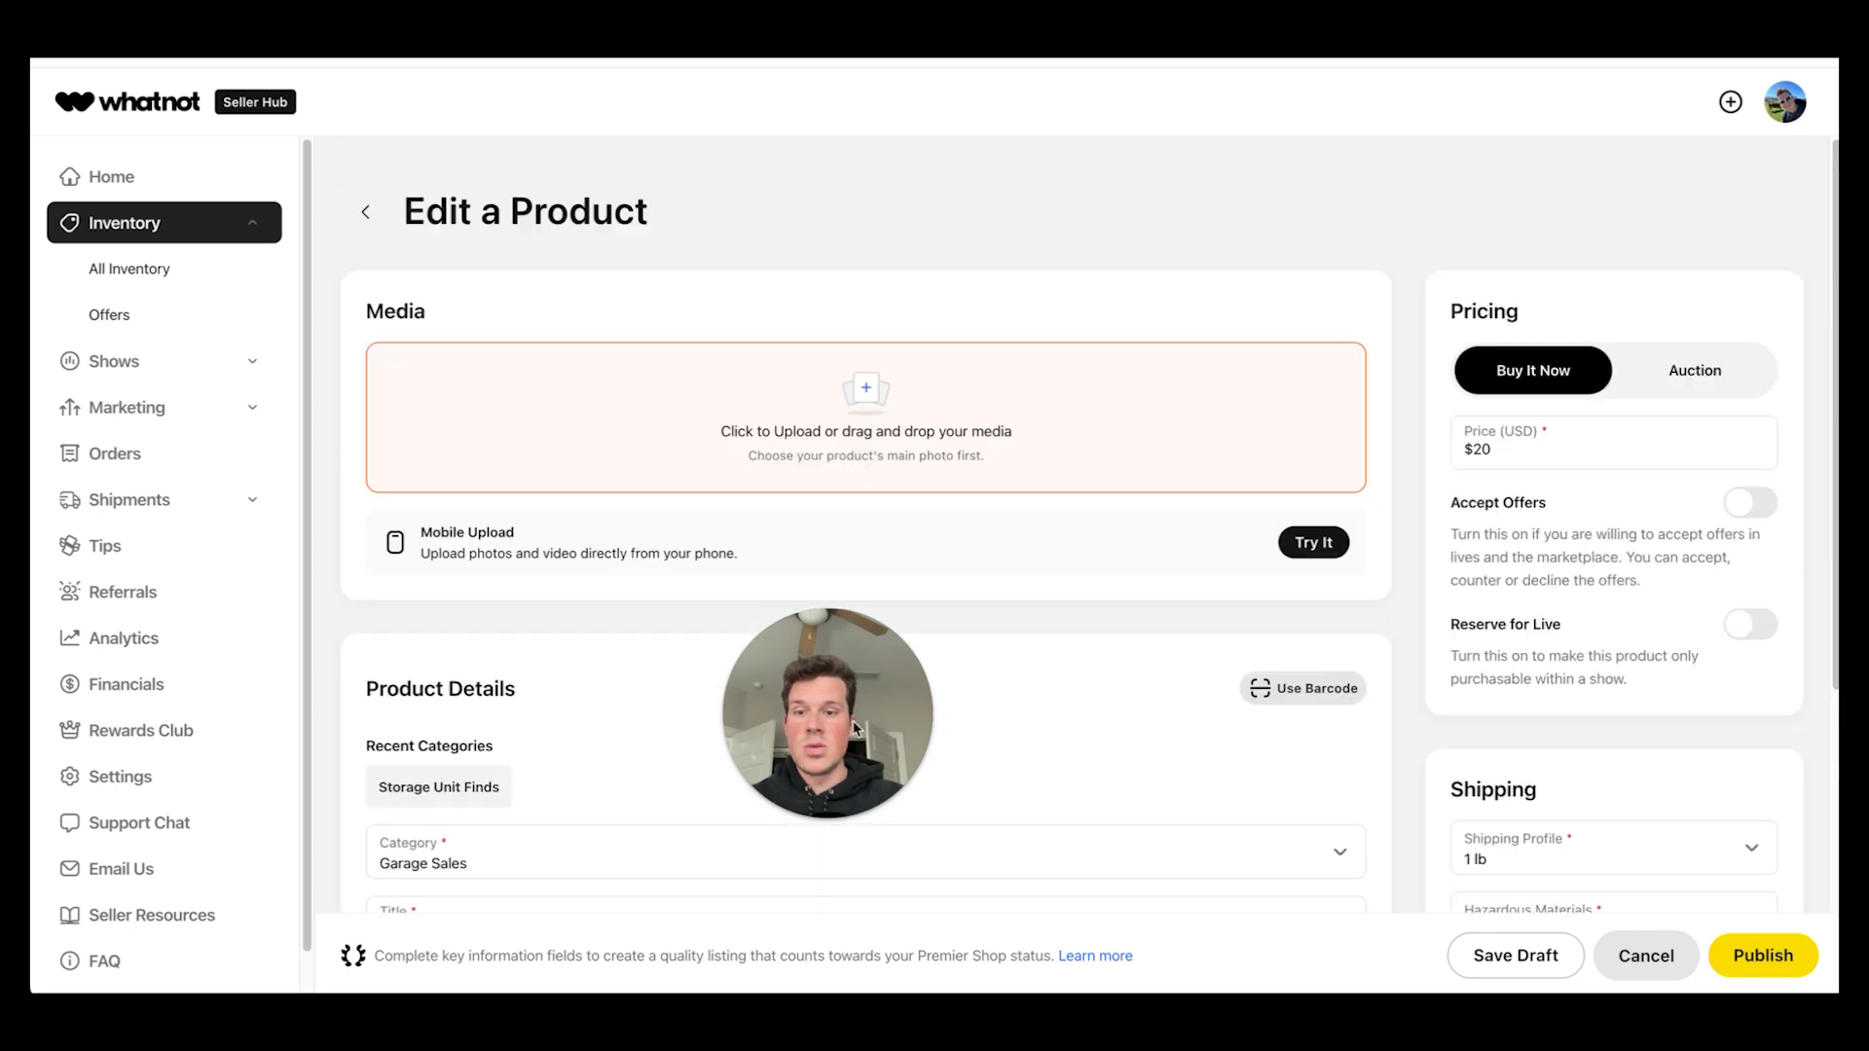
{"action": "scroll", "scroll_direction": "down", "scroll_amount": 3}
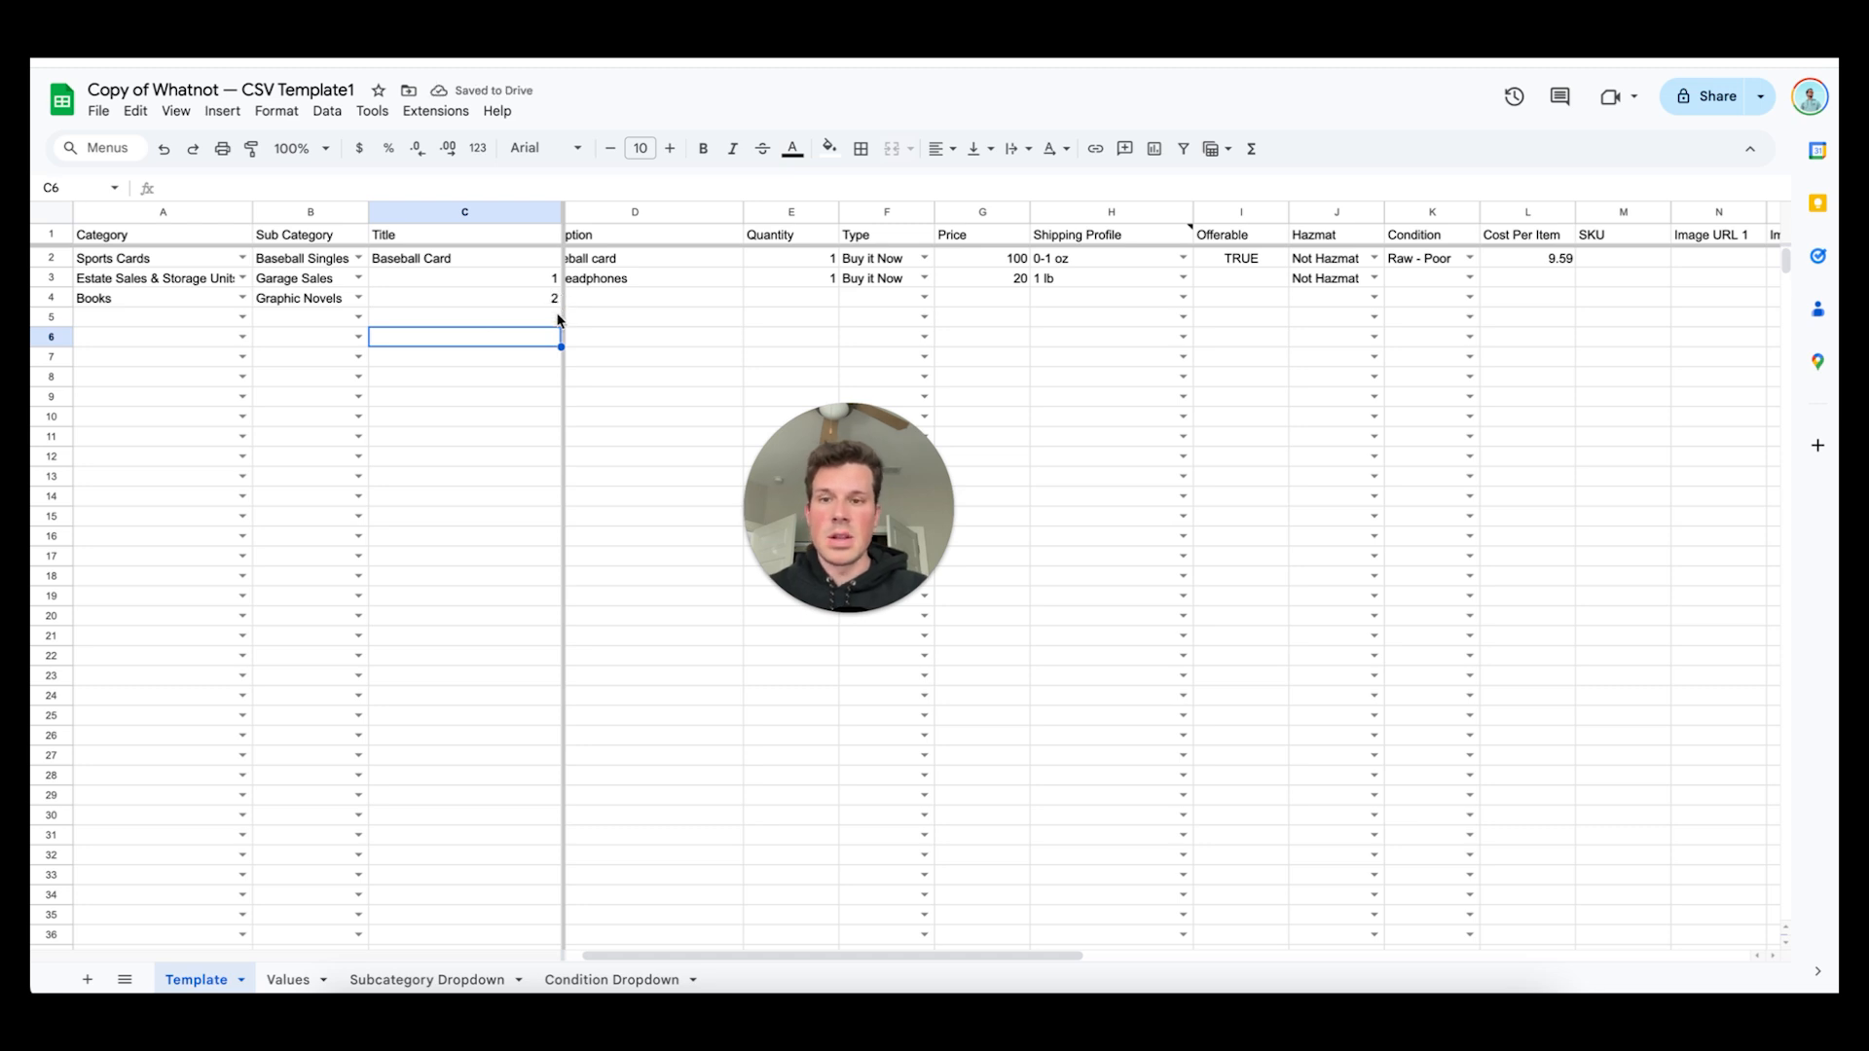
{"action": "left_click", "coordinate": [634, 298]}
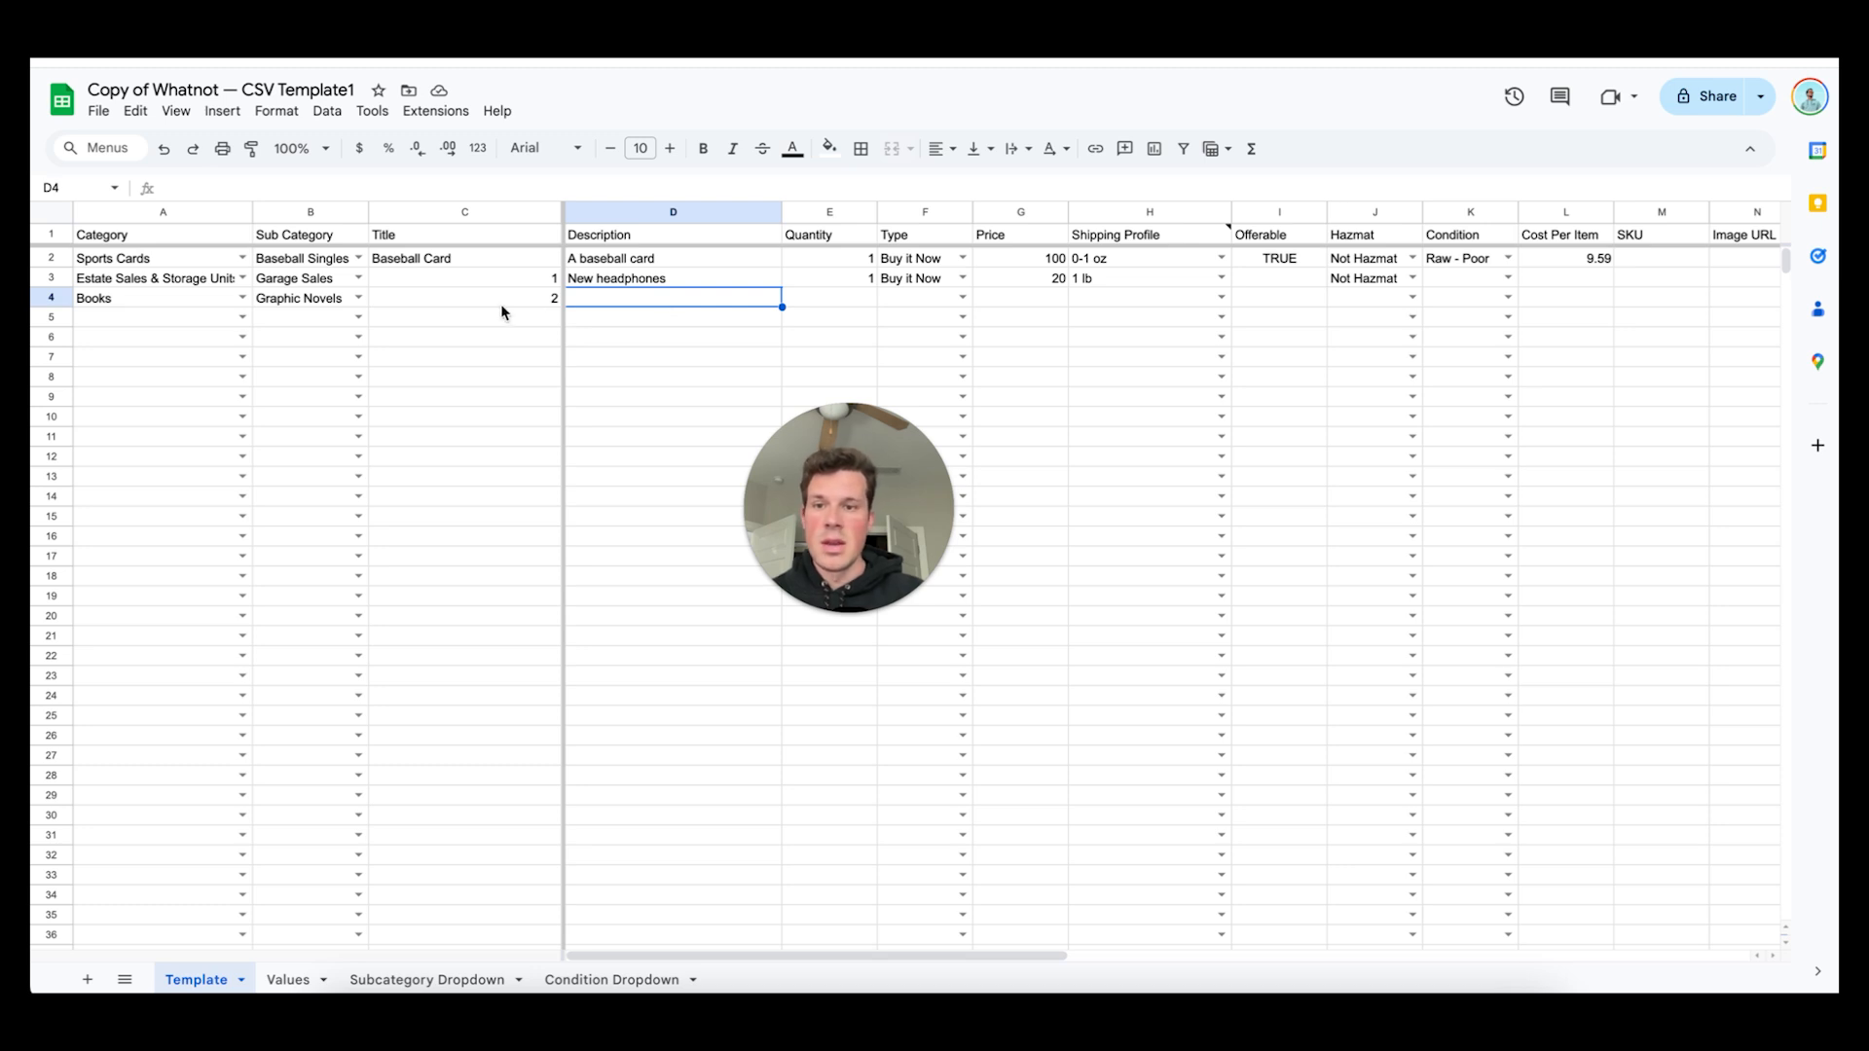
{"action": "mouse_move", "coordinate": [533, 287]}
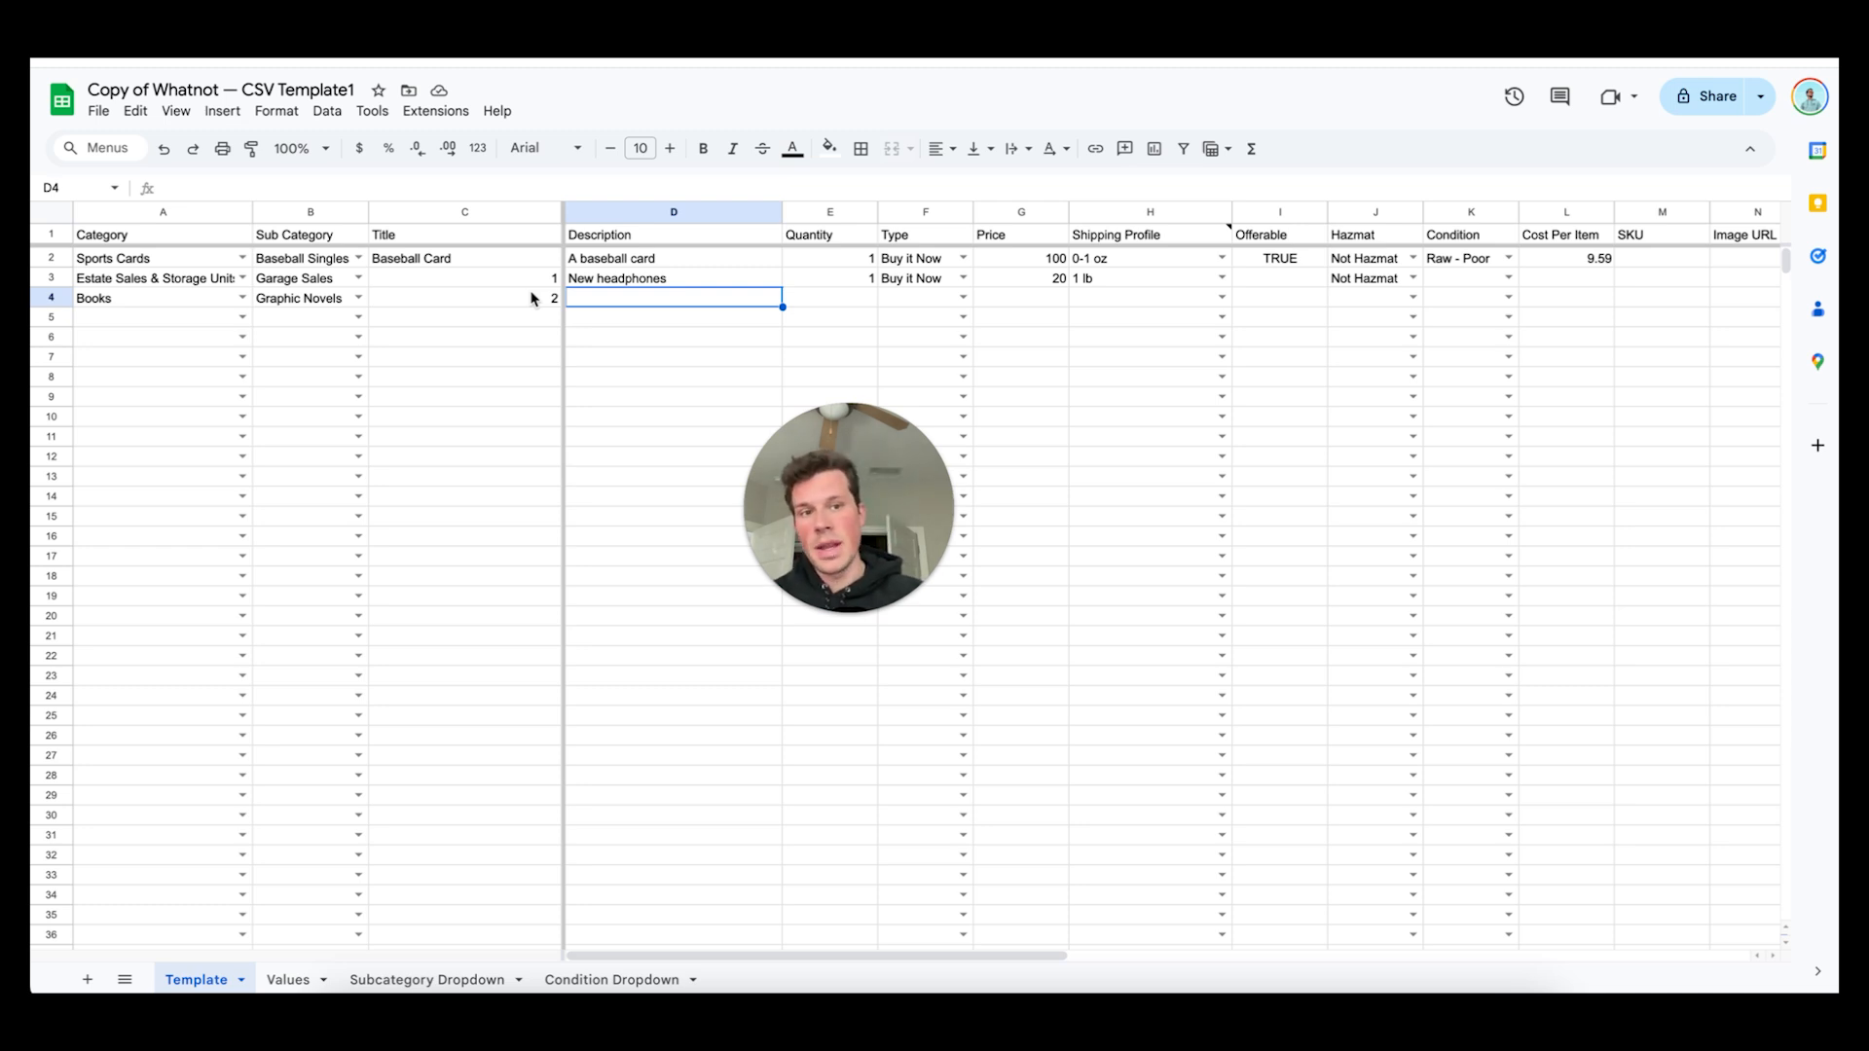
{"action": "mouse_move", "coordinate": [997, 314]}
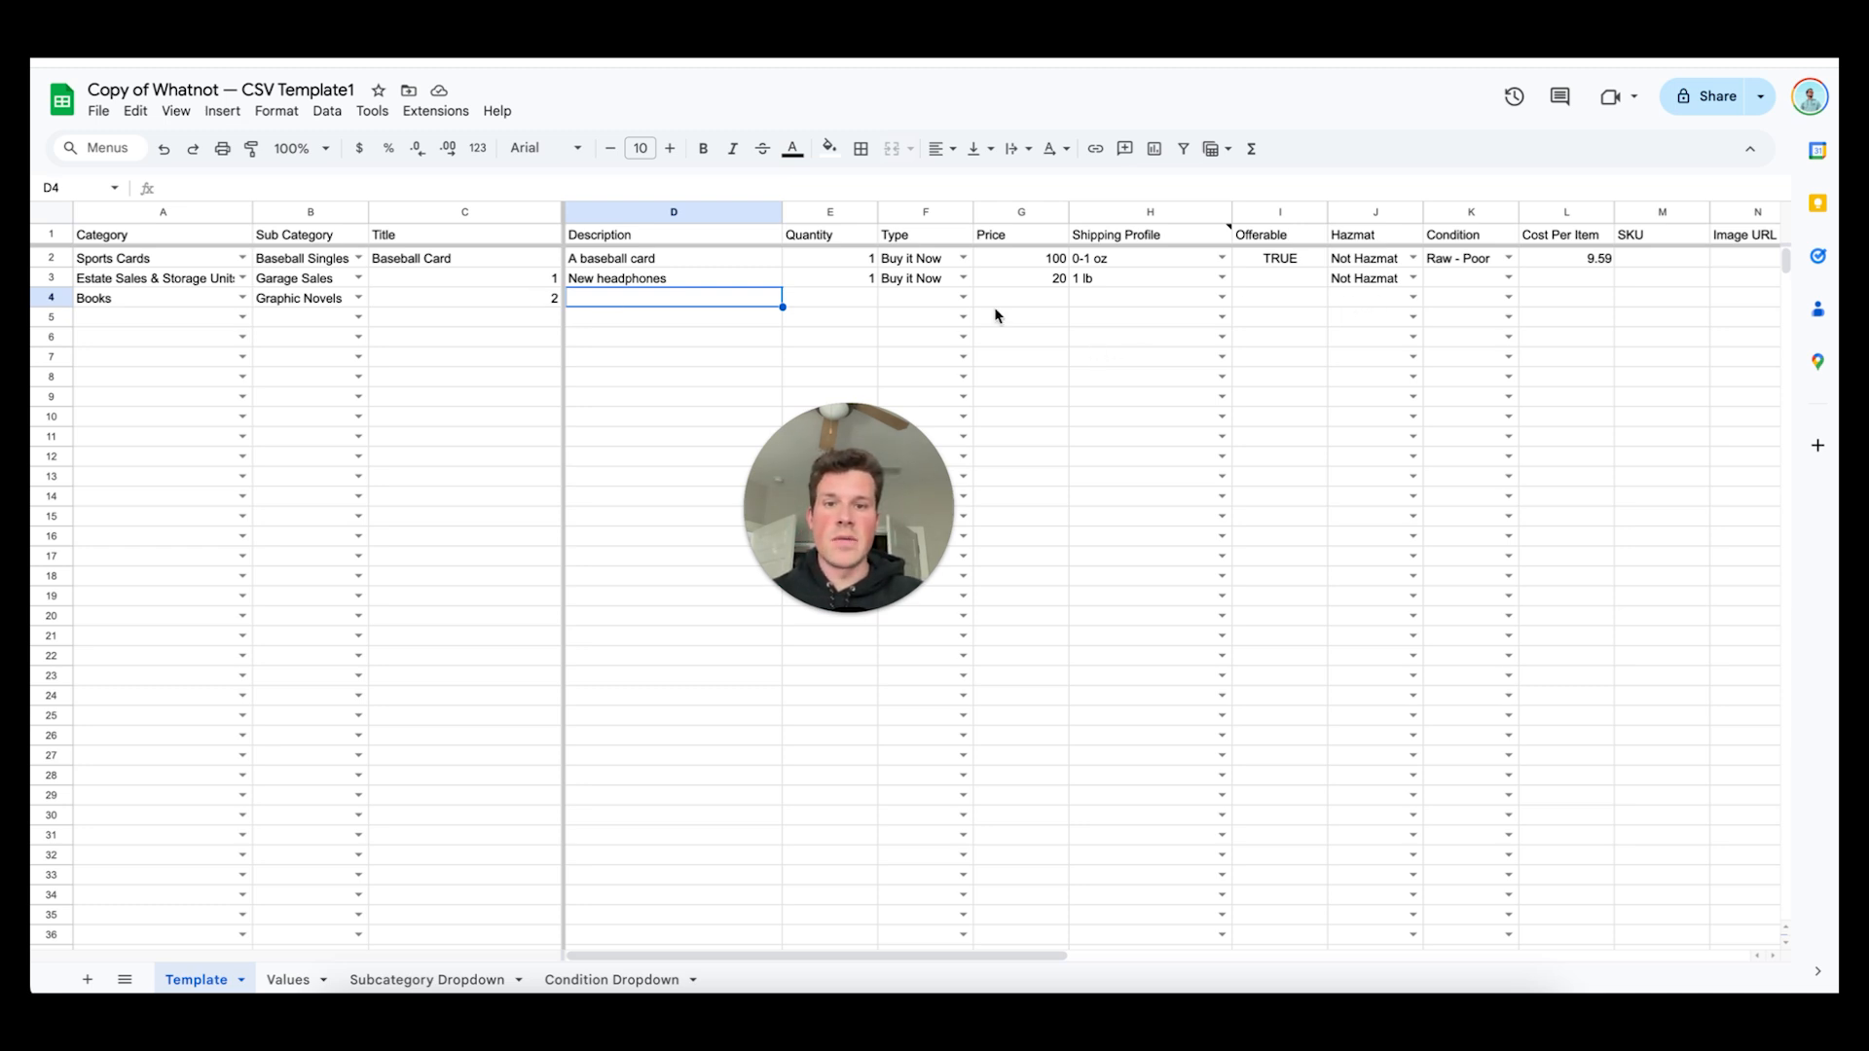
{"action": "left_click", "coordinate": [962, 277]}
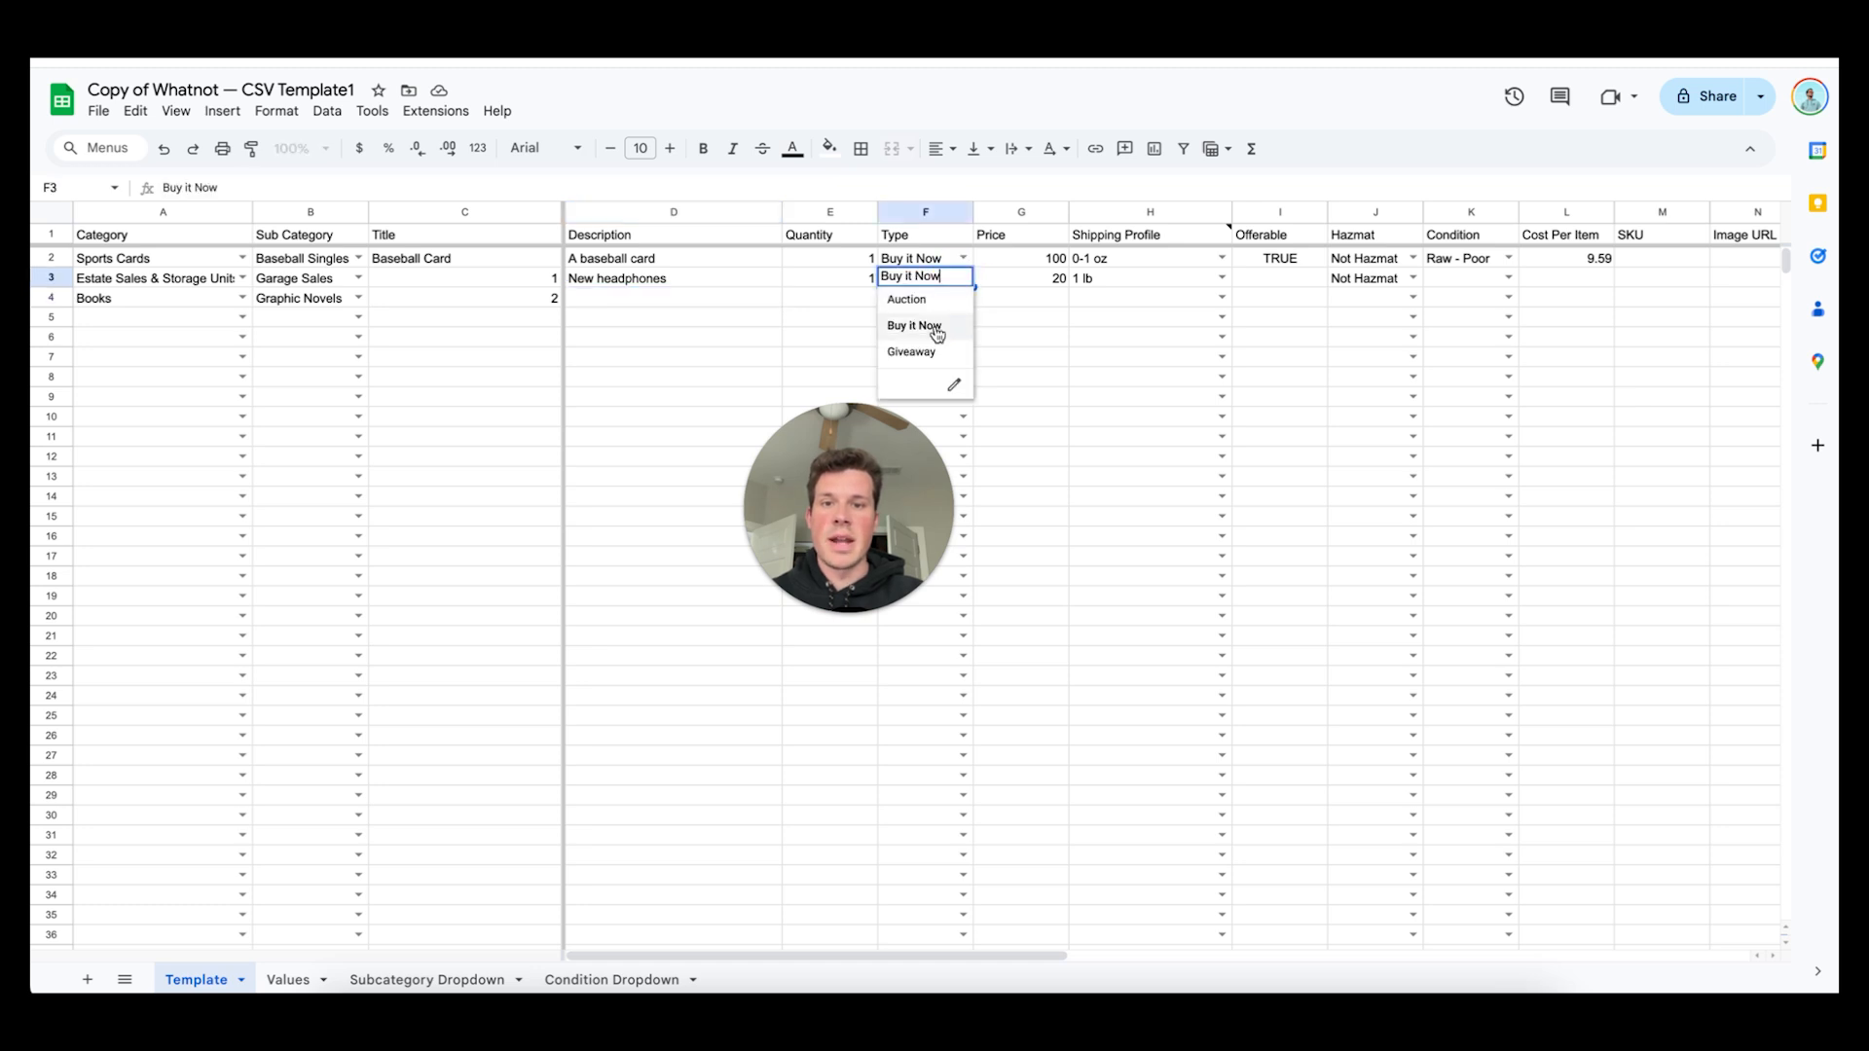
{"action": "left_click", "coordinate": [907, 299]}
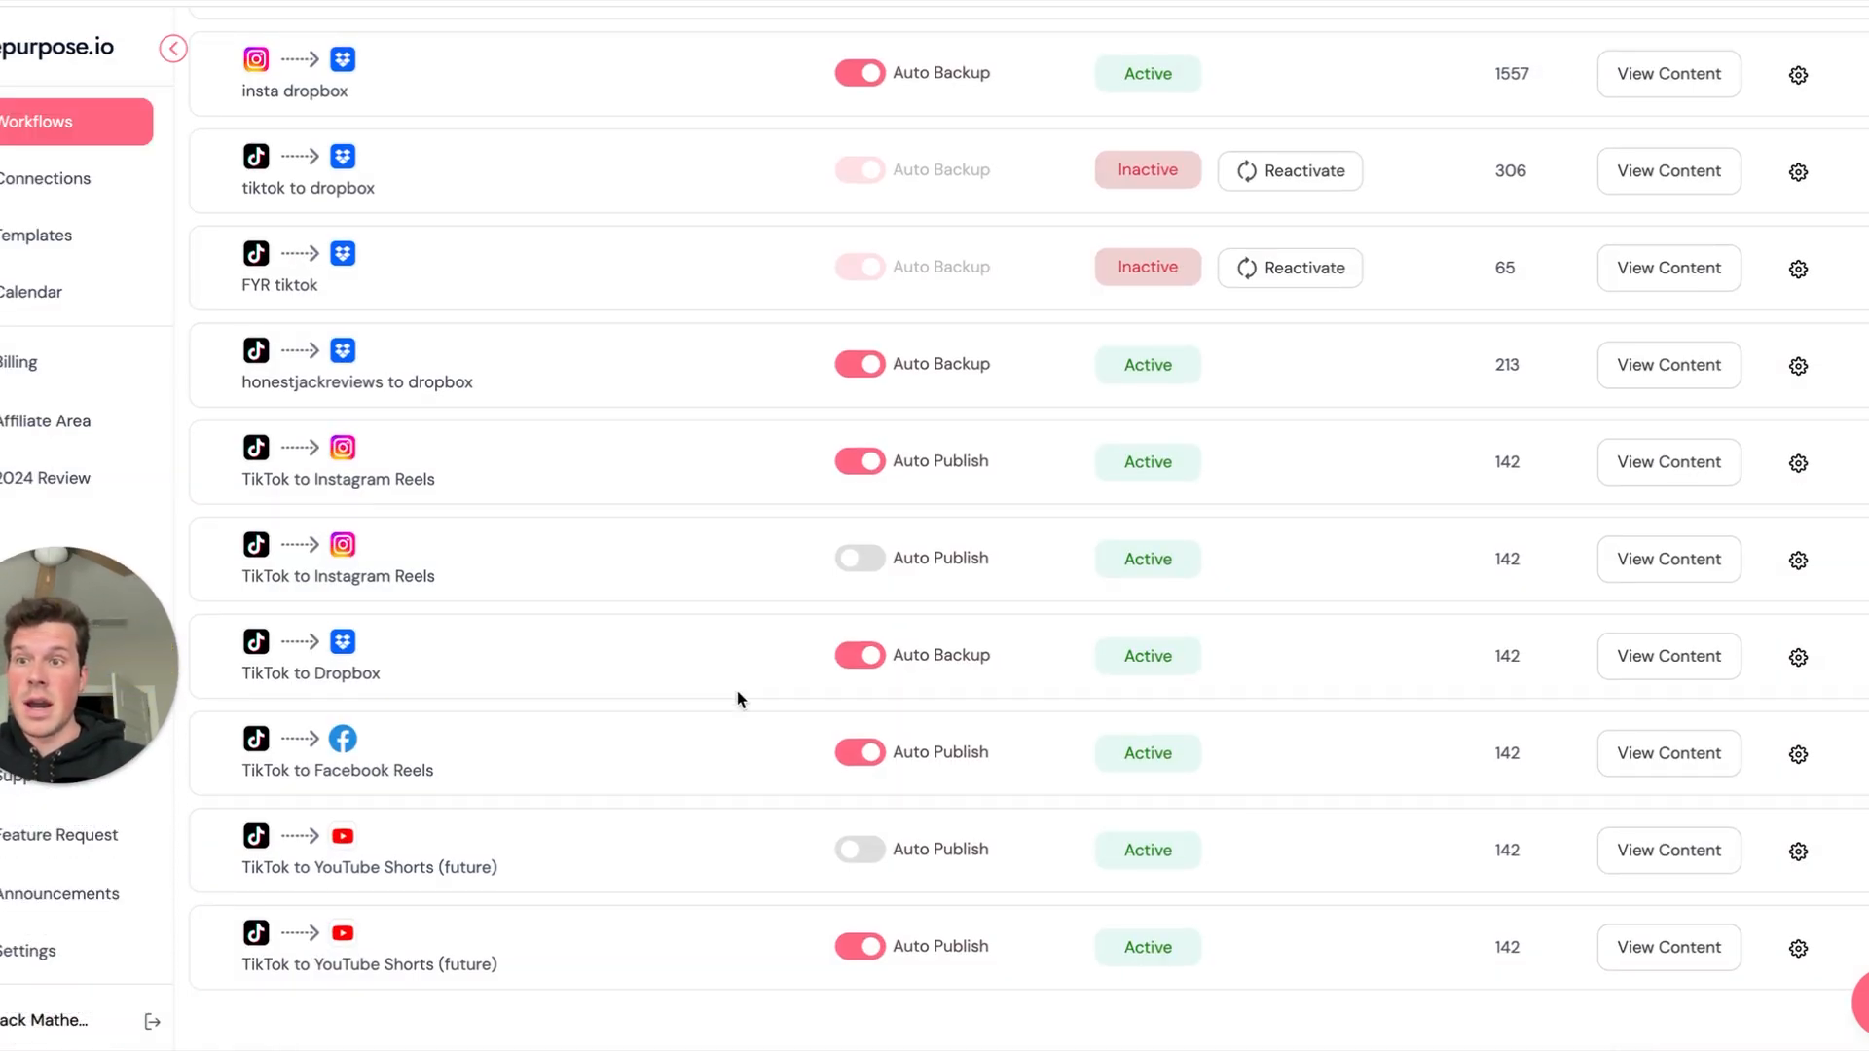
{"action": "mouse_move", "coordinate": [393, 807]}
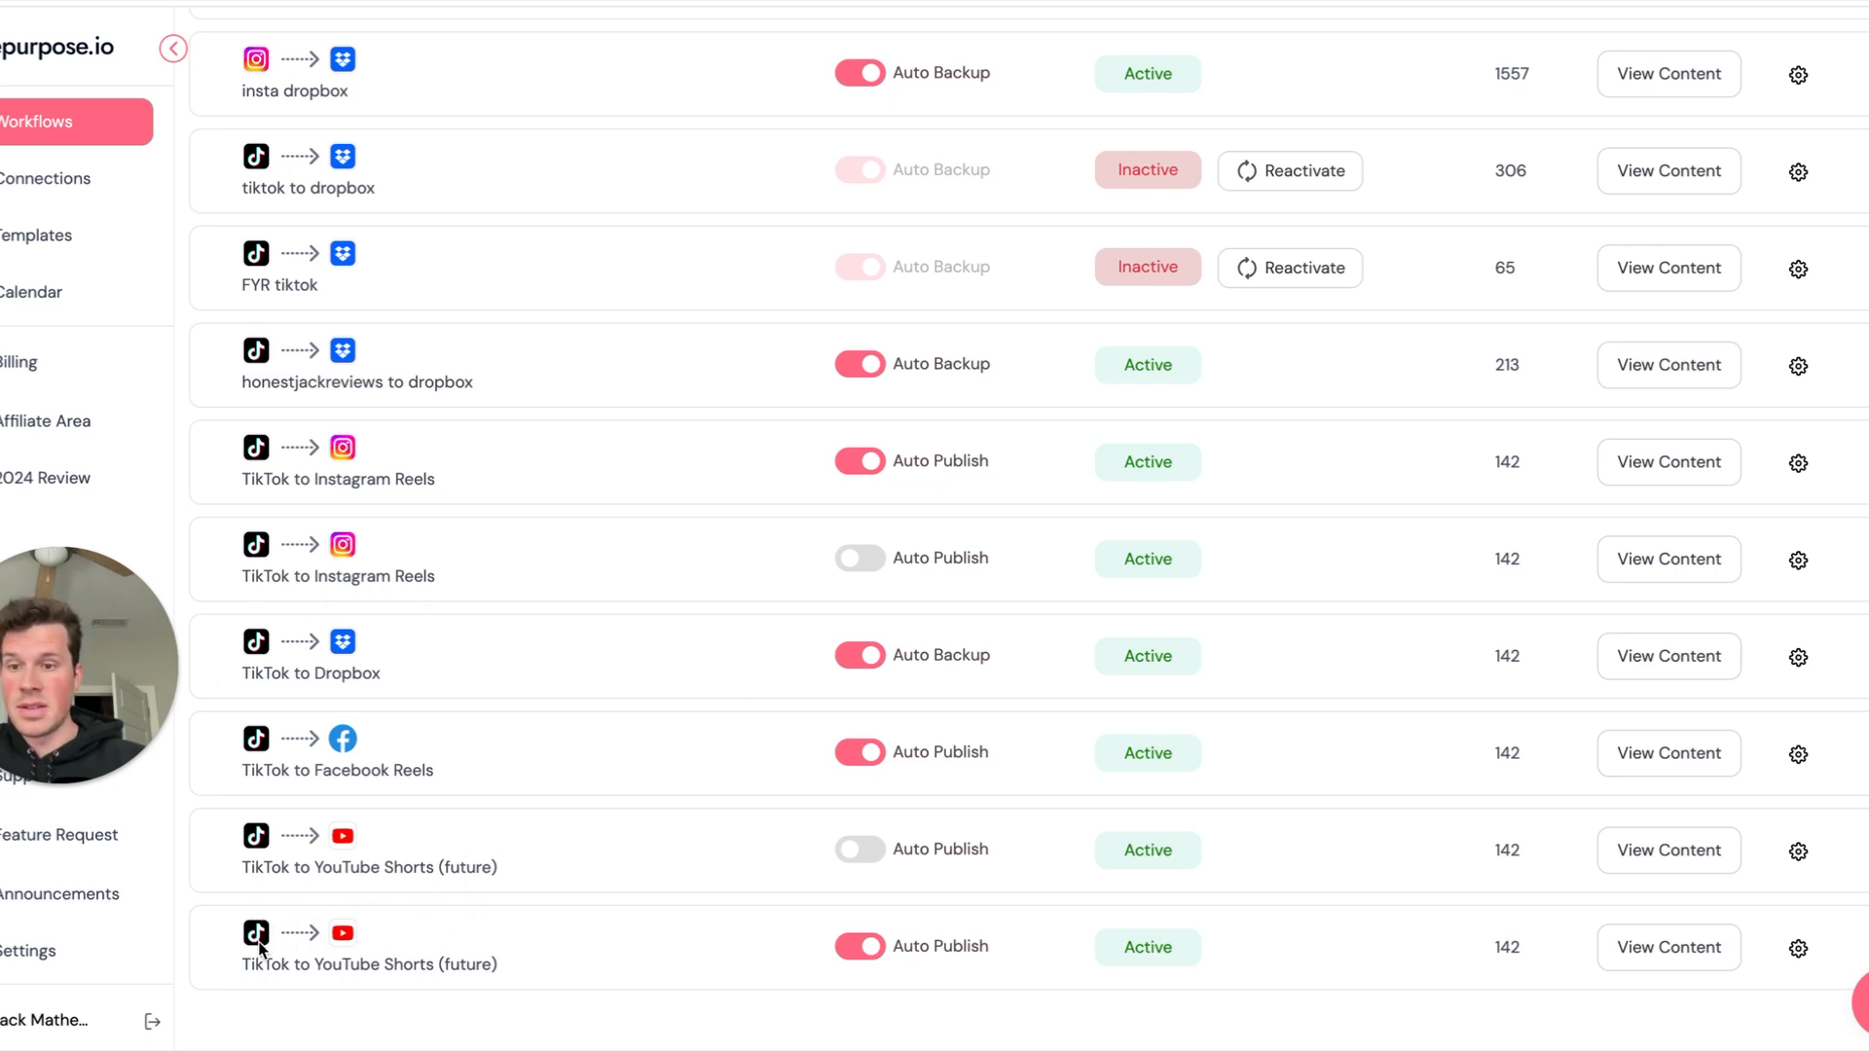
{"action": "mouse_move", "coordinate": [255, 743]}
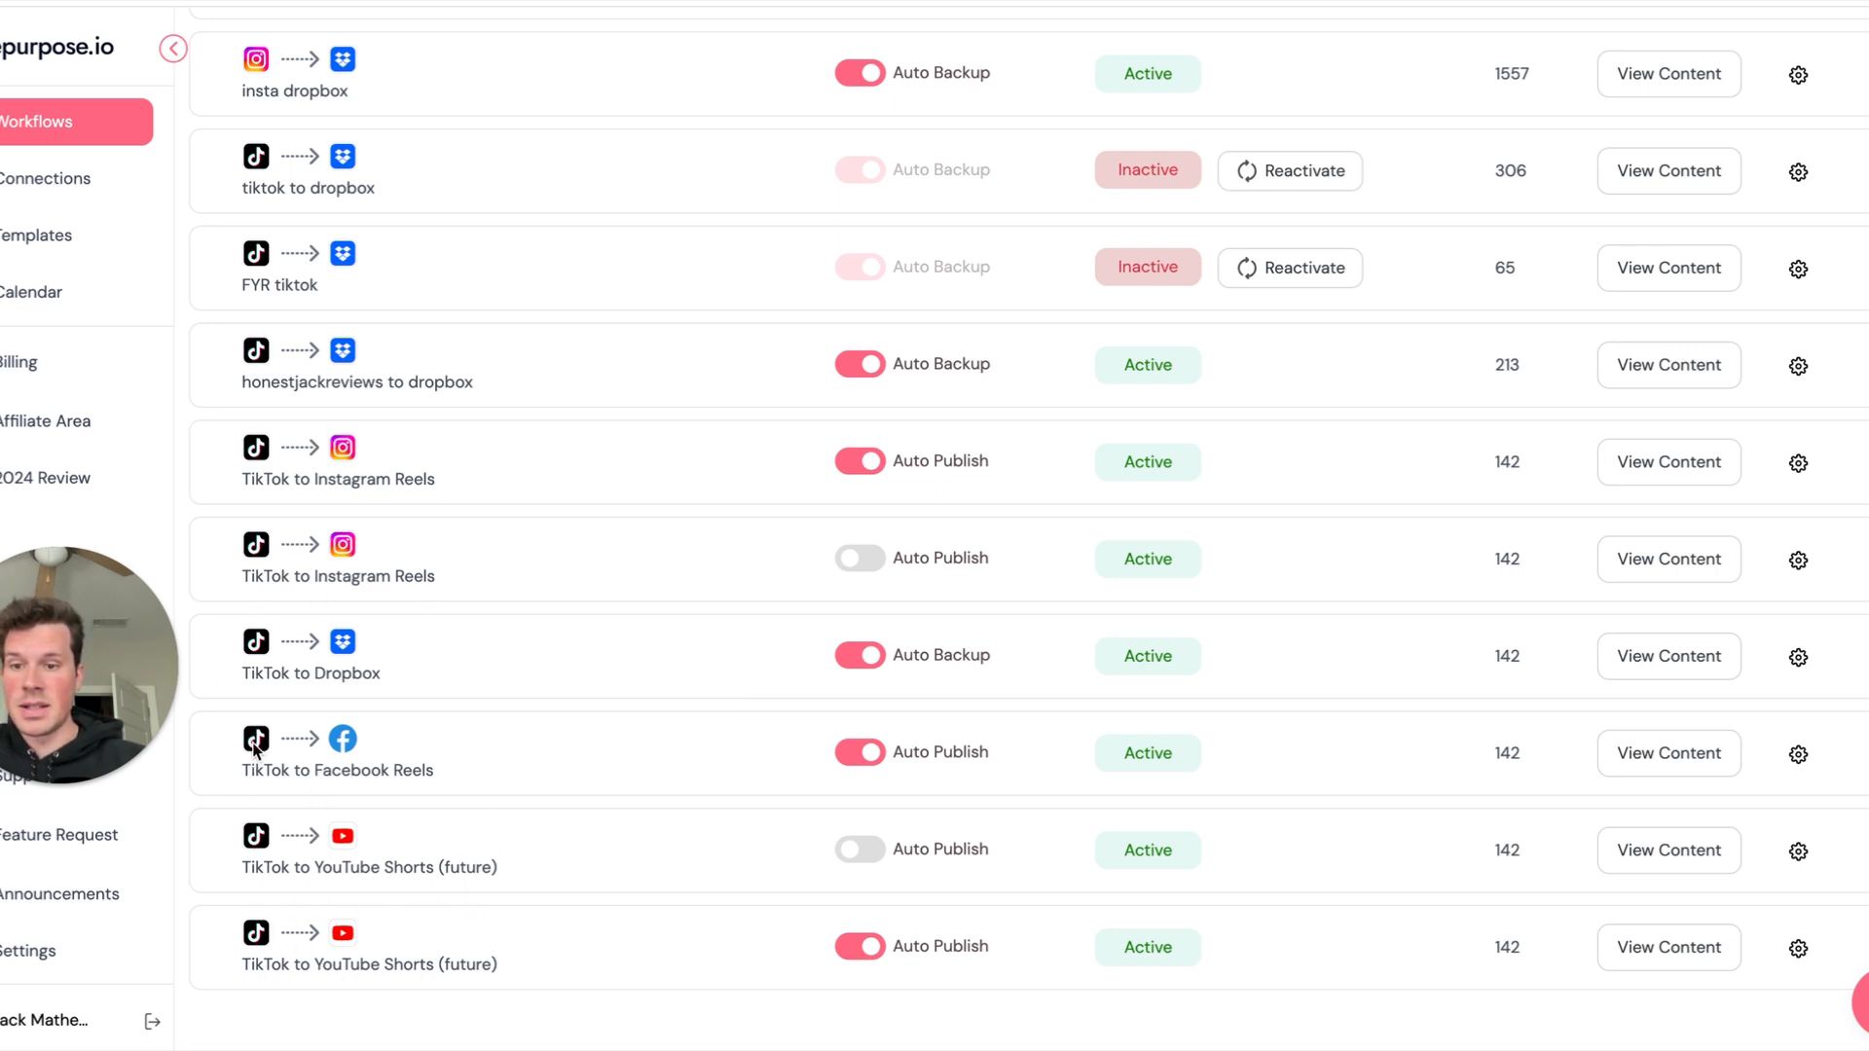
{"action": "mouse_move", "coordinate": [390, 855]}
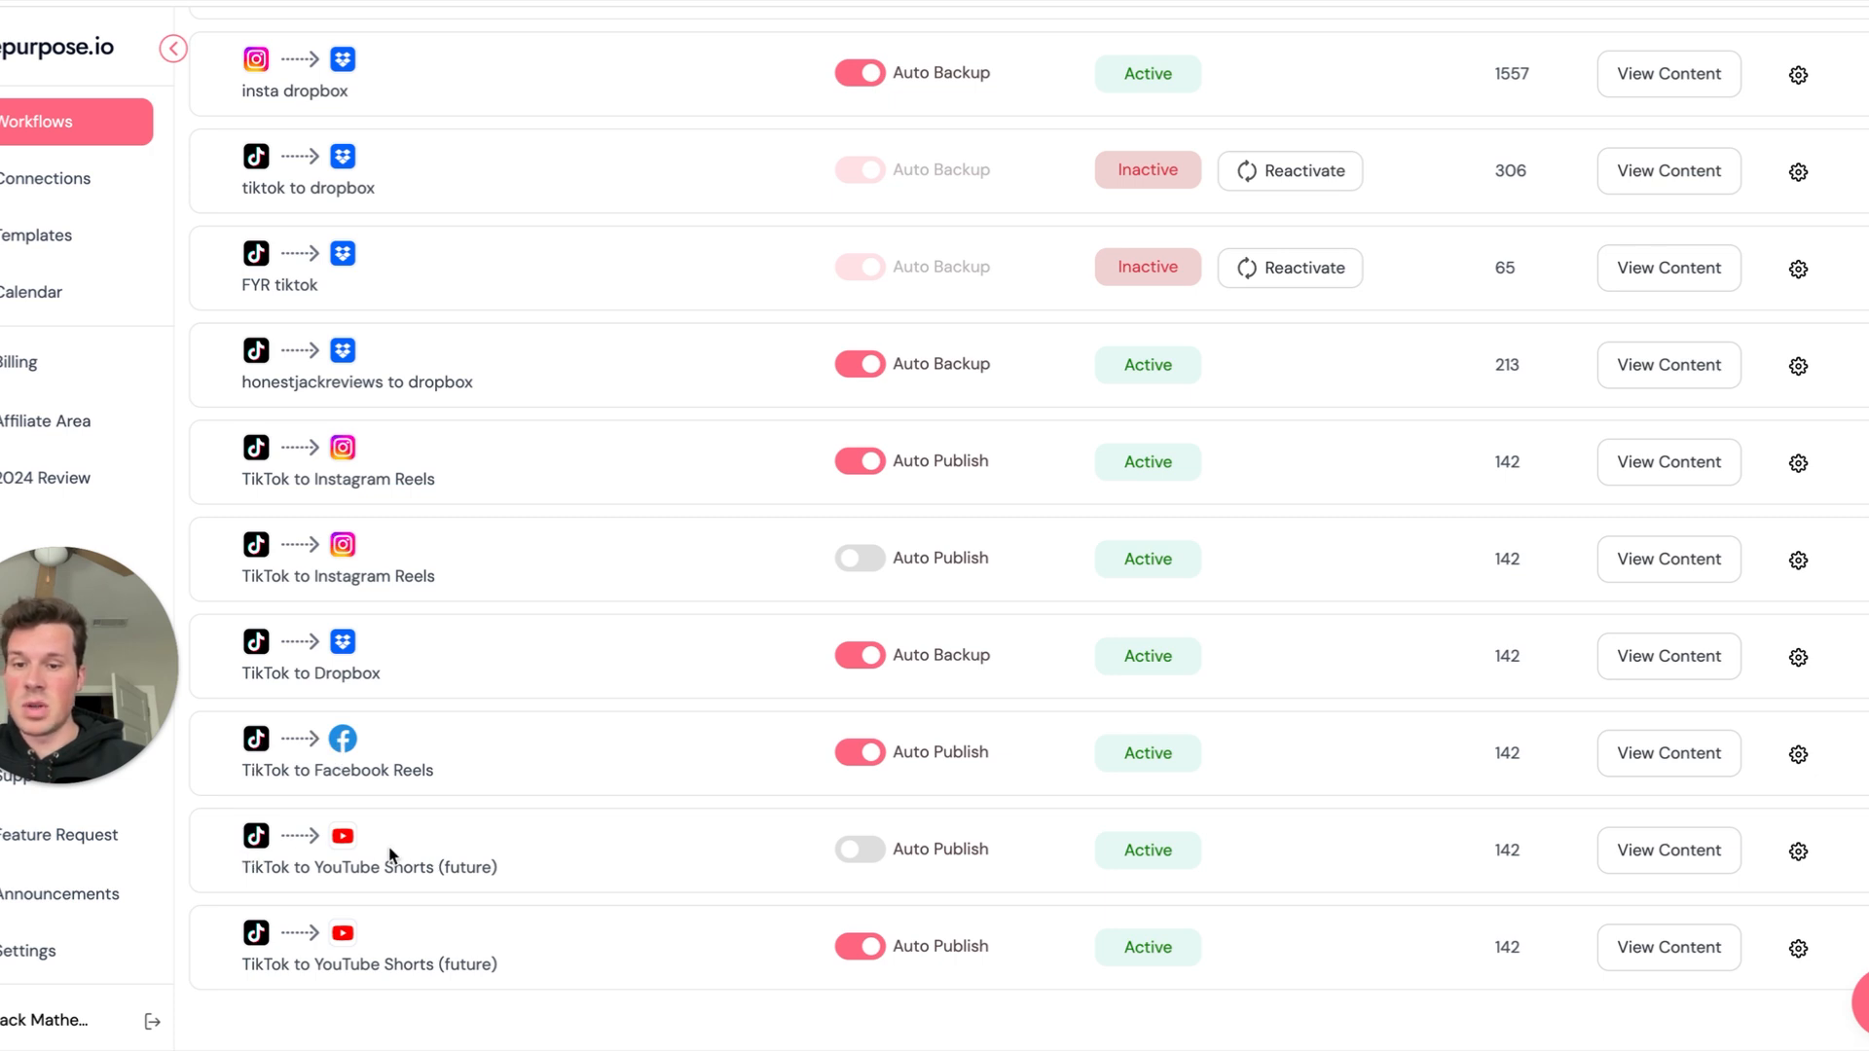
{"action": "mouse_move", "coordinate": [396, 717]}
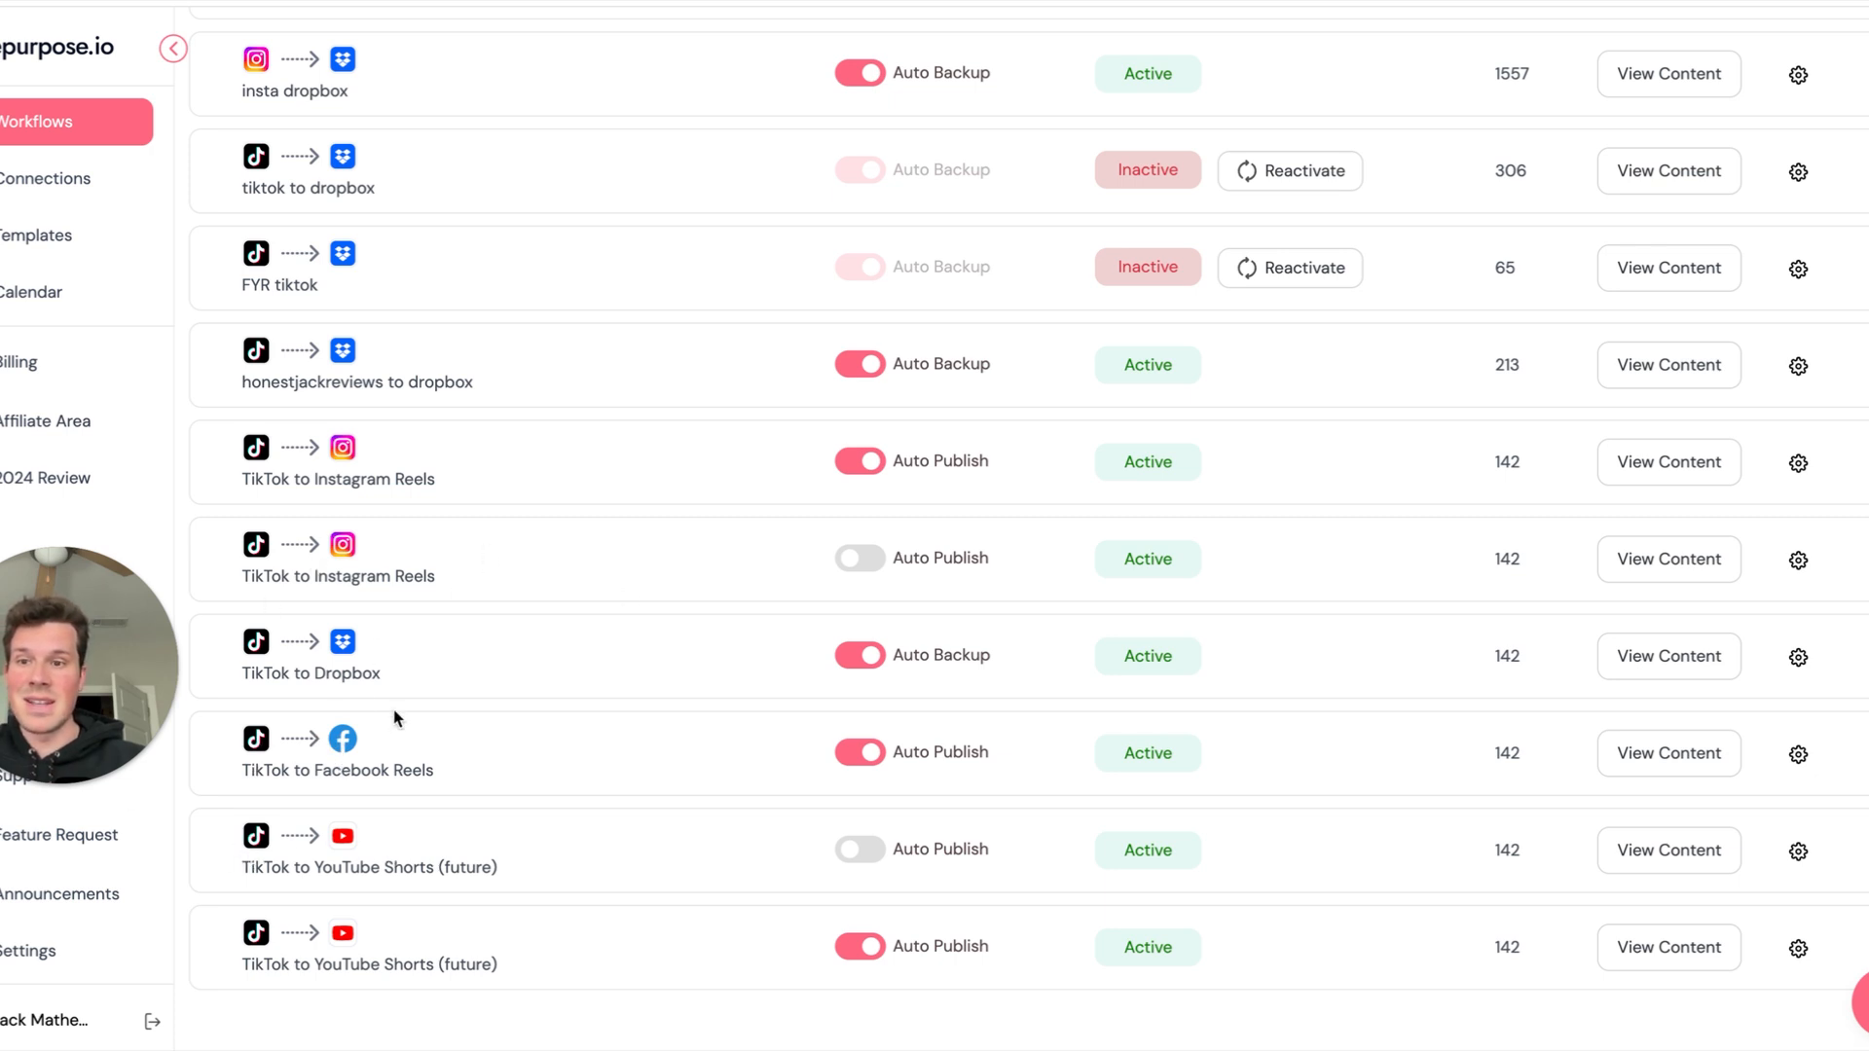
{"action": "mouse_move", "coordinate": [351, 751]}
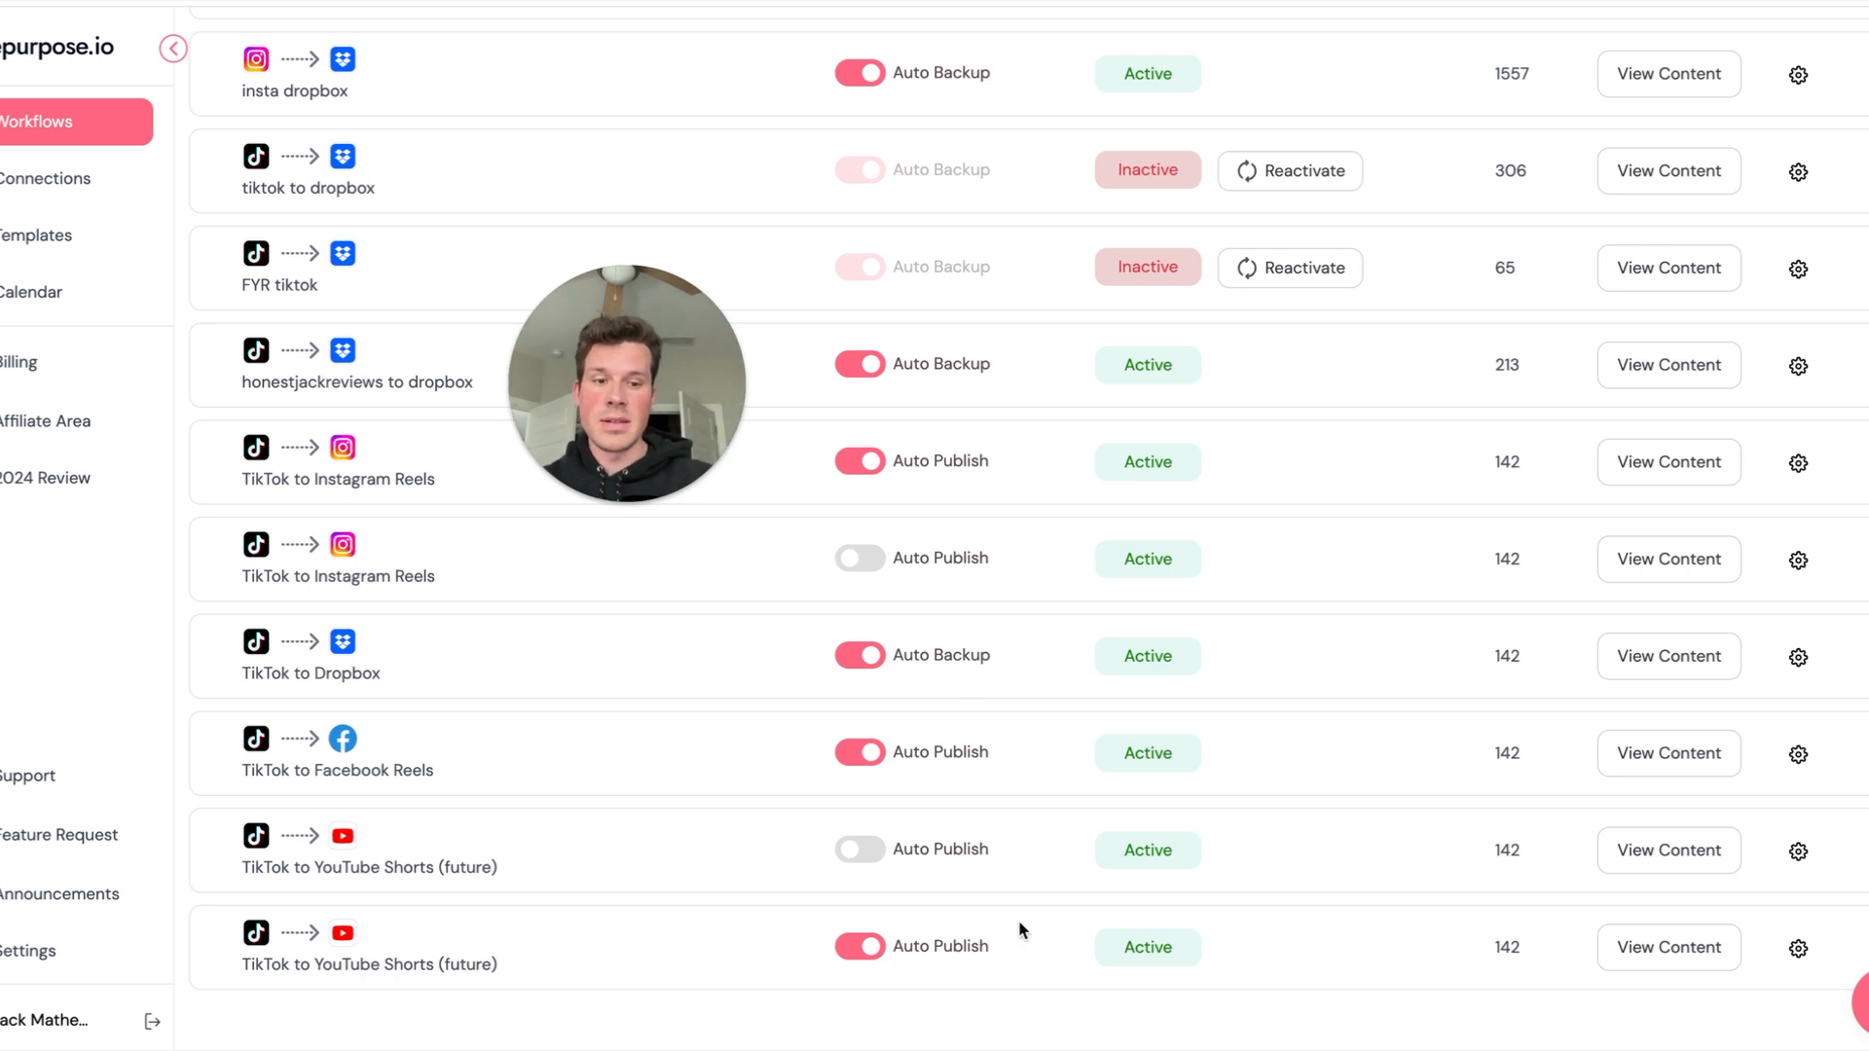
{"action": "mouse_move", "coordinate": [1698, 989]}
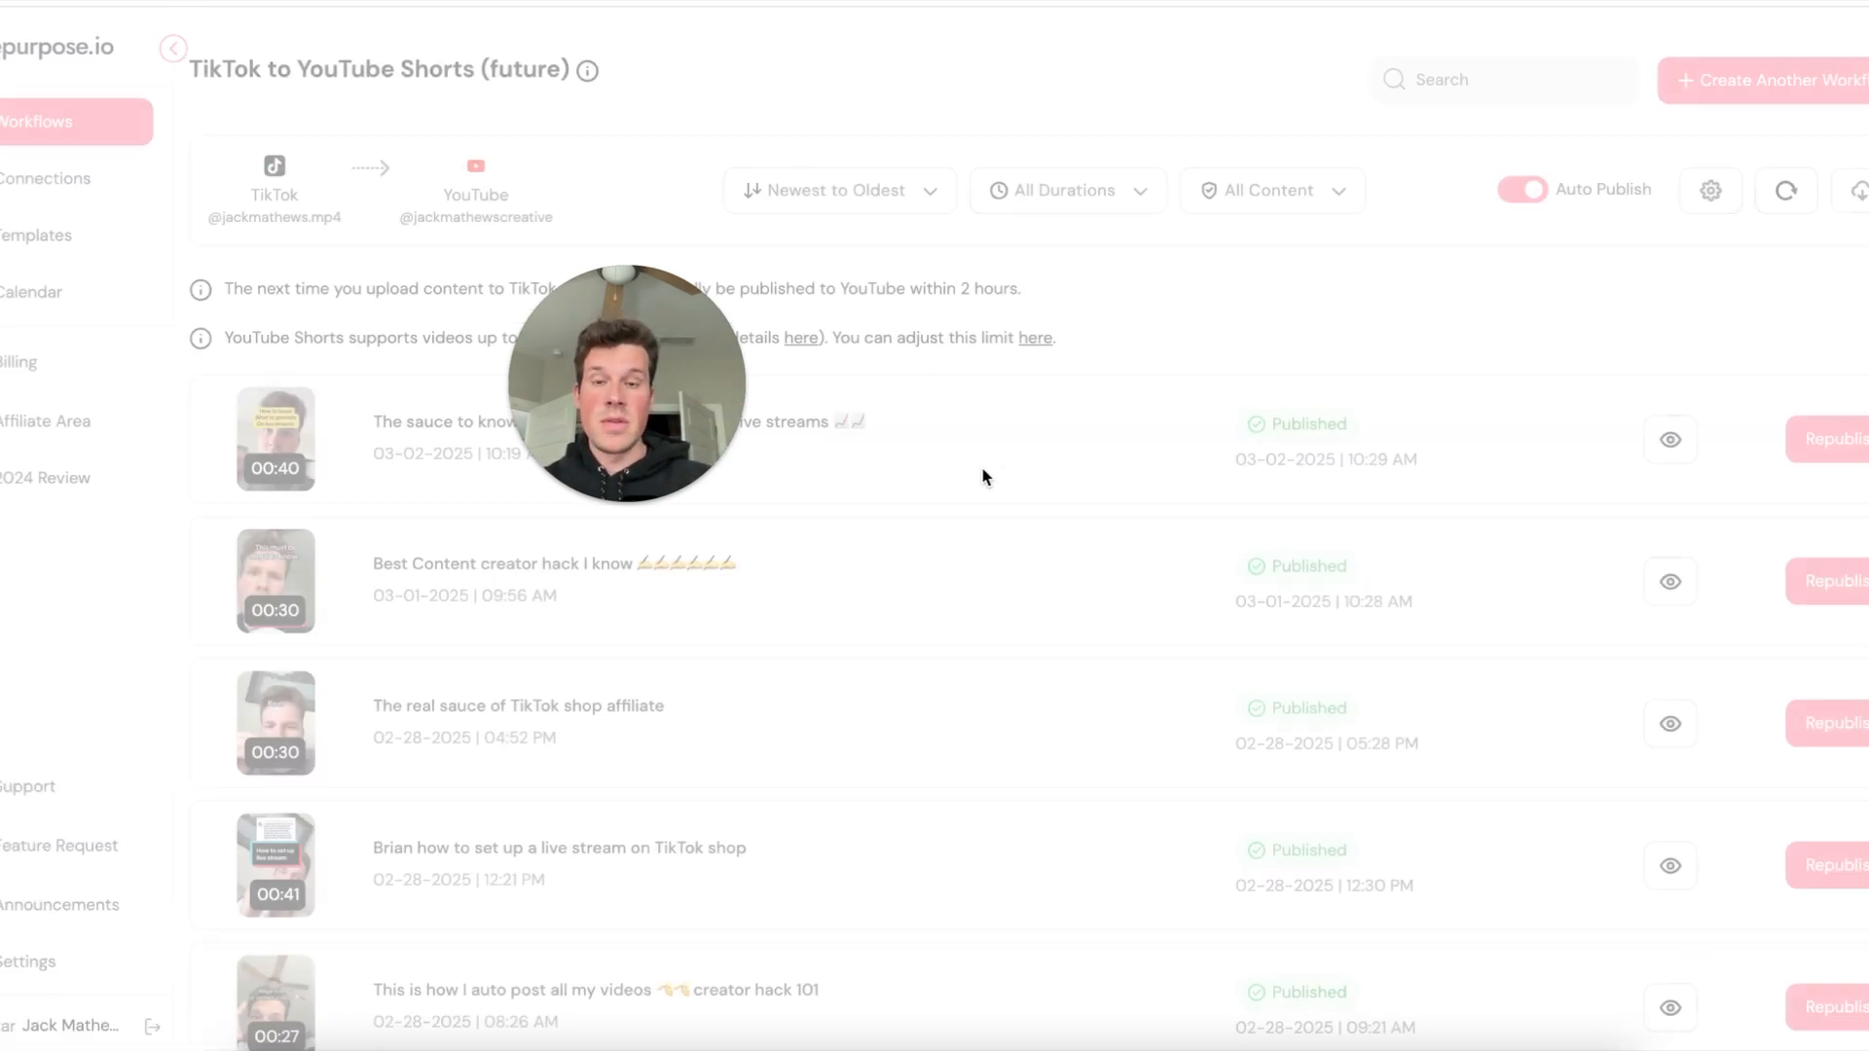
Scroll down through the Repurpose.io workflow's list of published videos
{"action": "scroll", "scroll_direction": "down", "scroll_amount": 3}
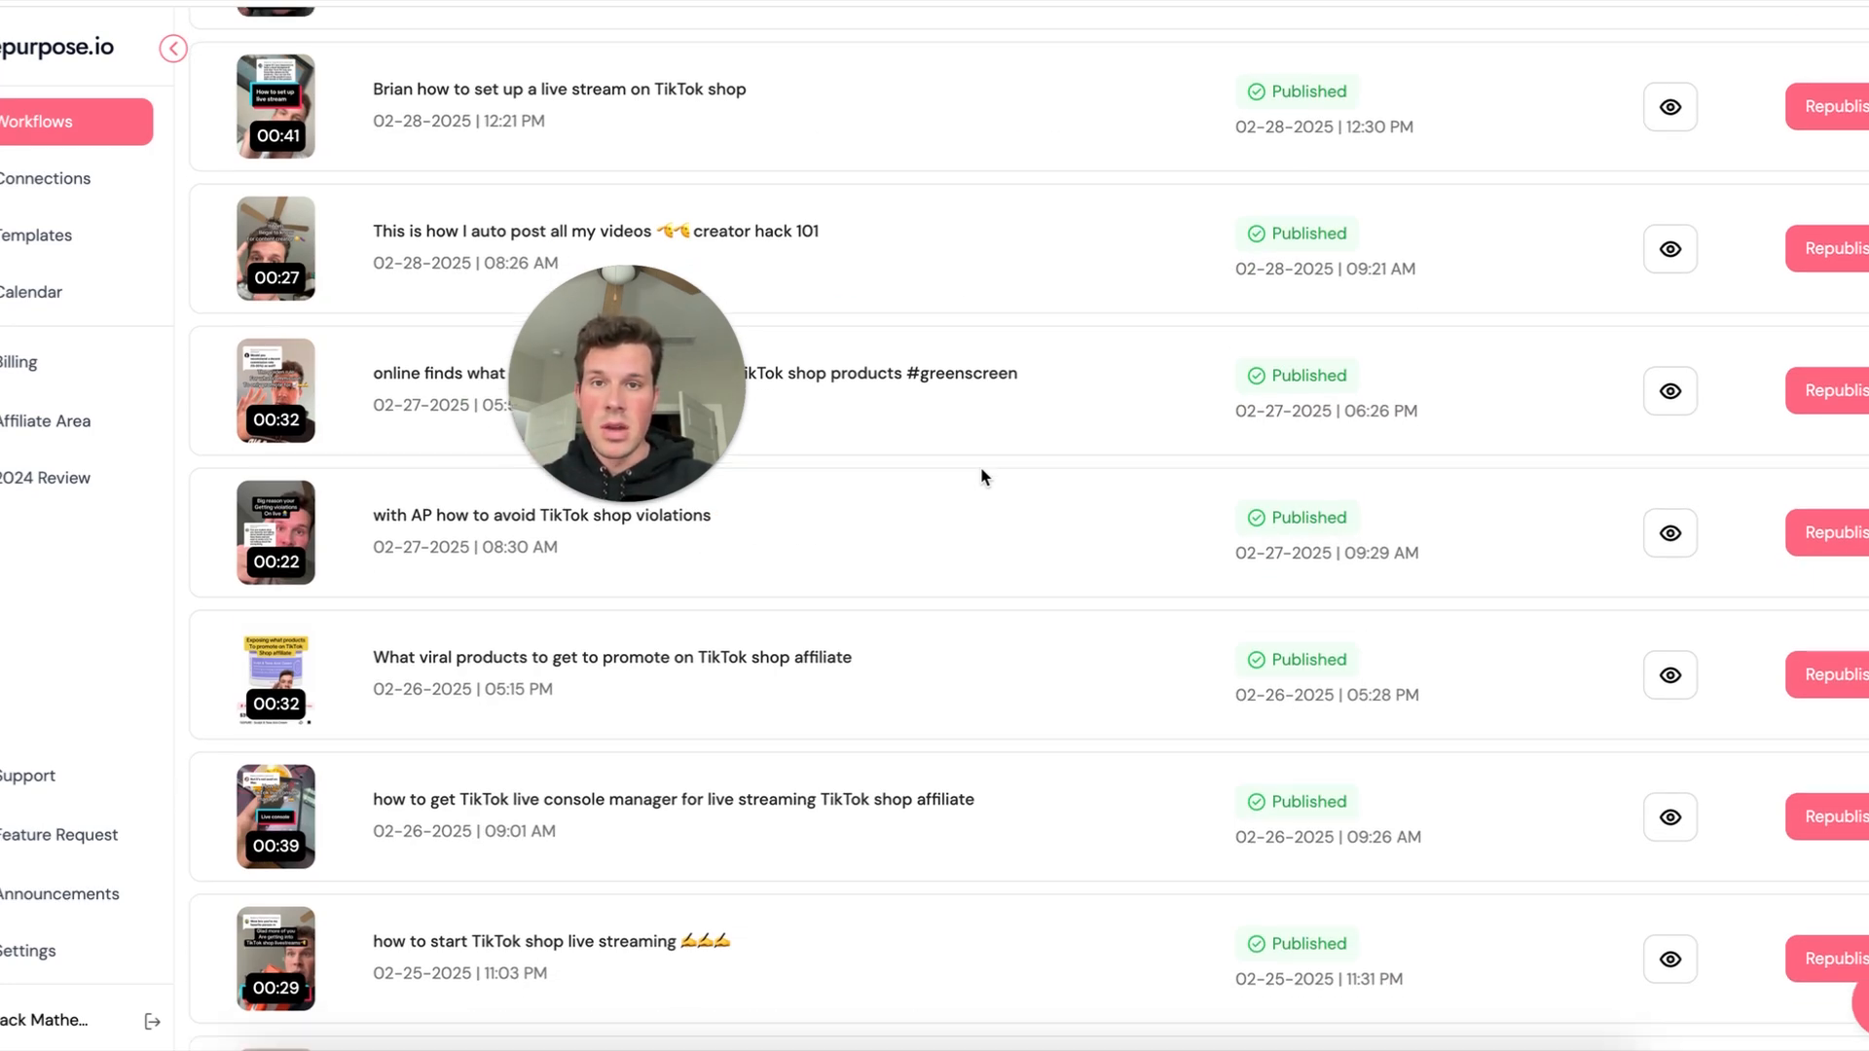
{"action": "scroll", "scroll_direction": "down", "scroll_amount": 3}
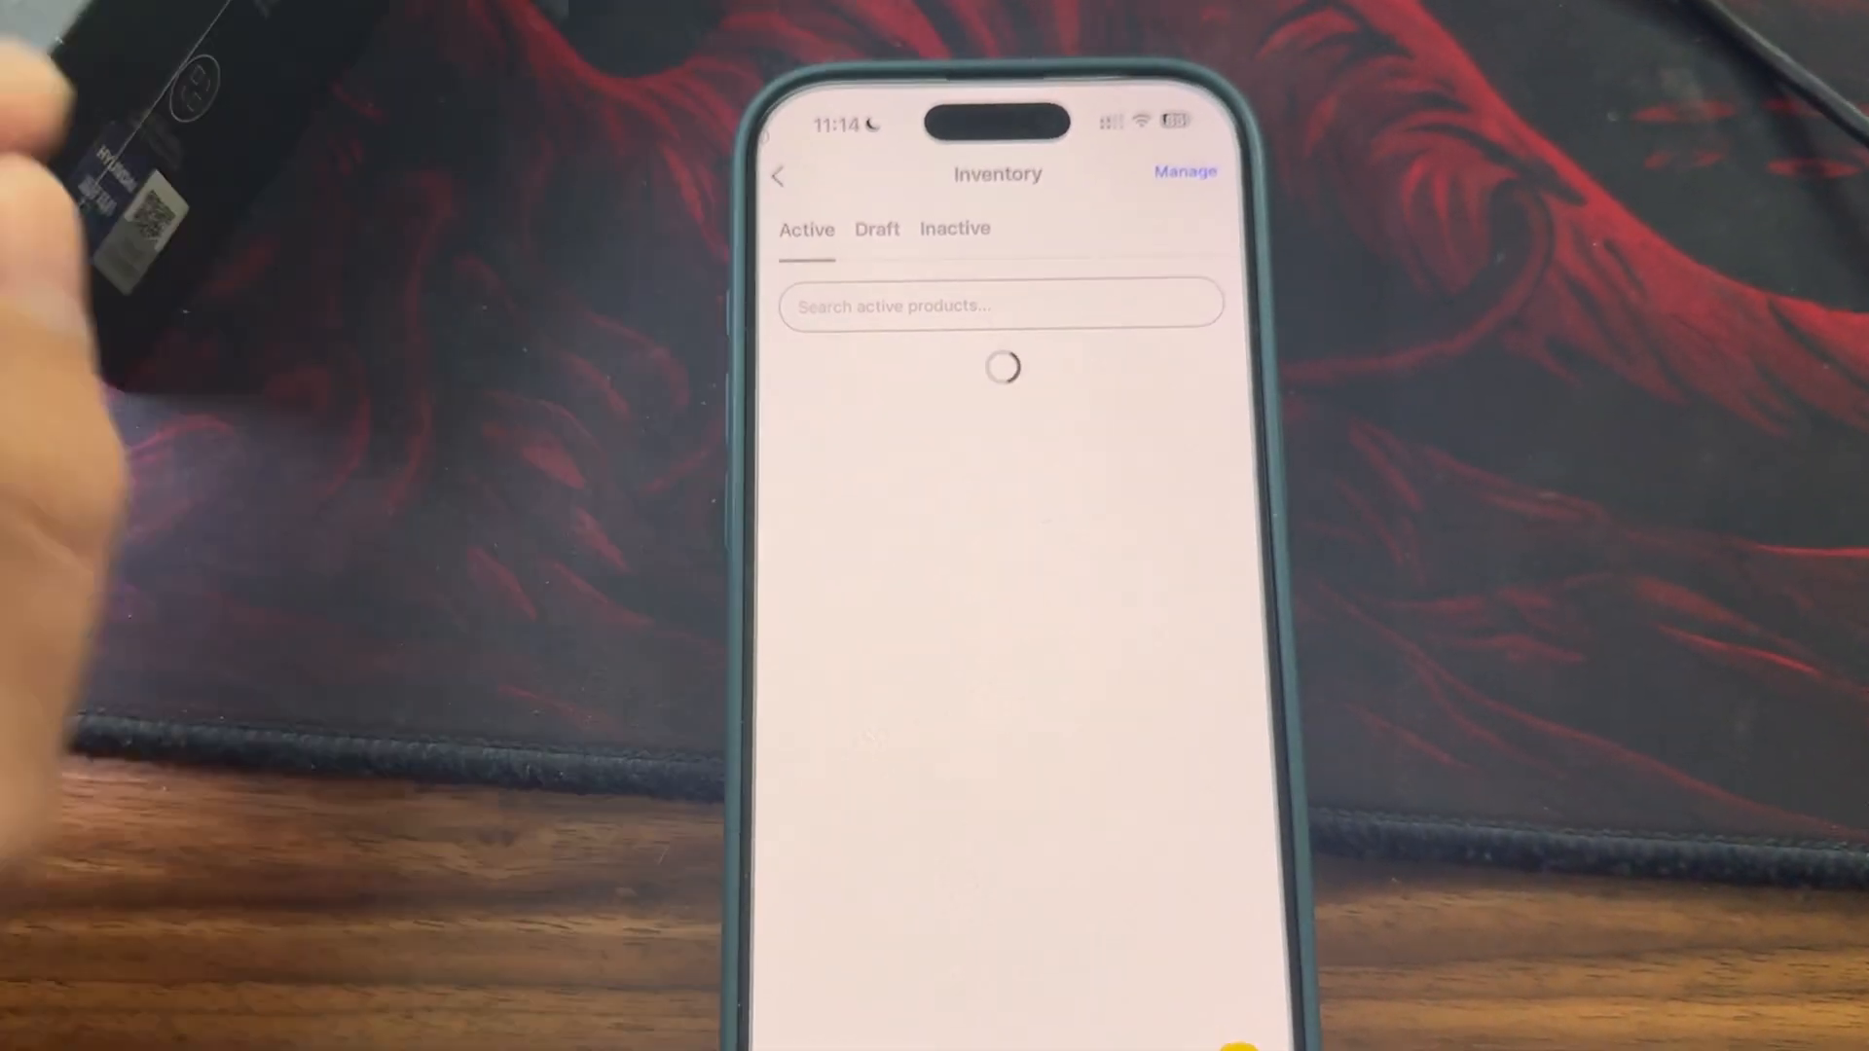
Open the Headphones draft from the Draft tab and publish it as a $20 Buy It Now listing
{"action": "left_click", "coordinate": [876, 228]}
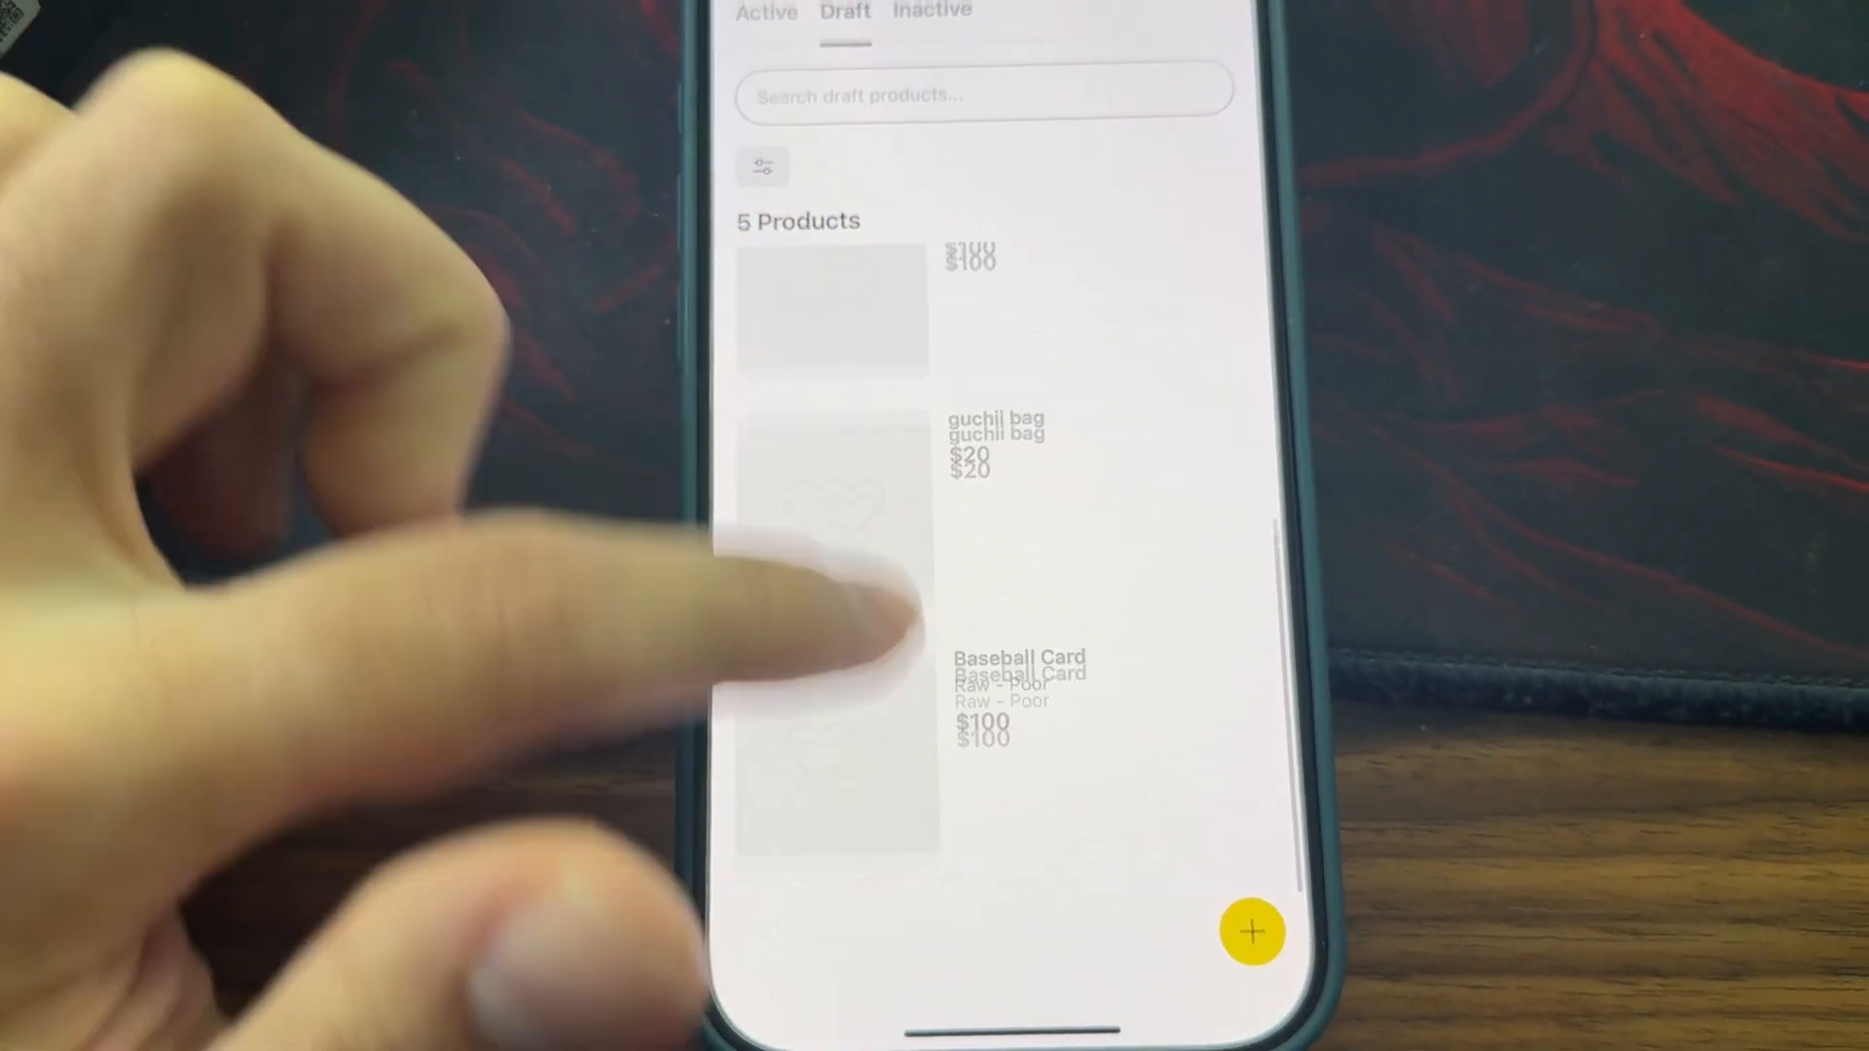
{"action": "scroll", "scroll_direction": "up", "scroll_amount": 3}
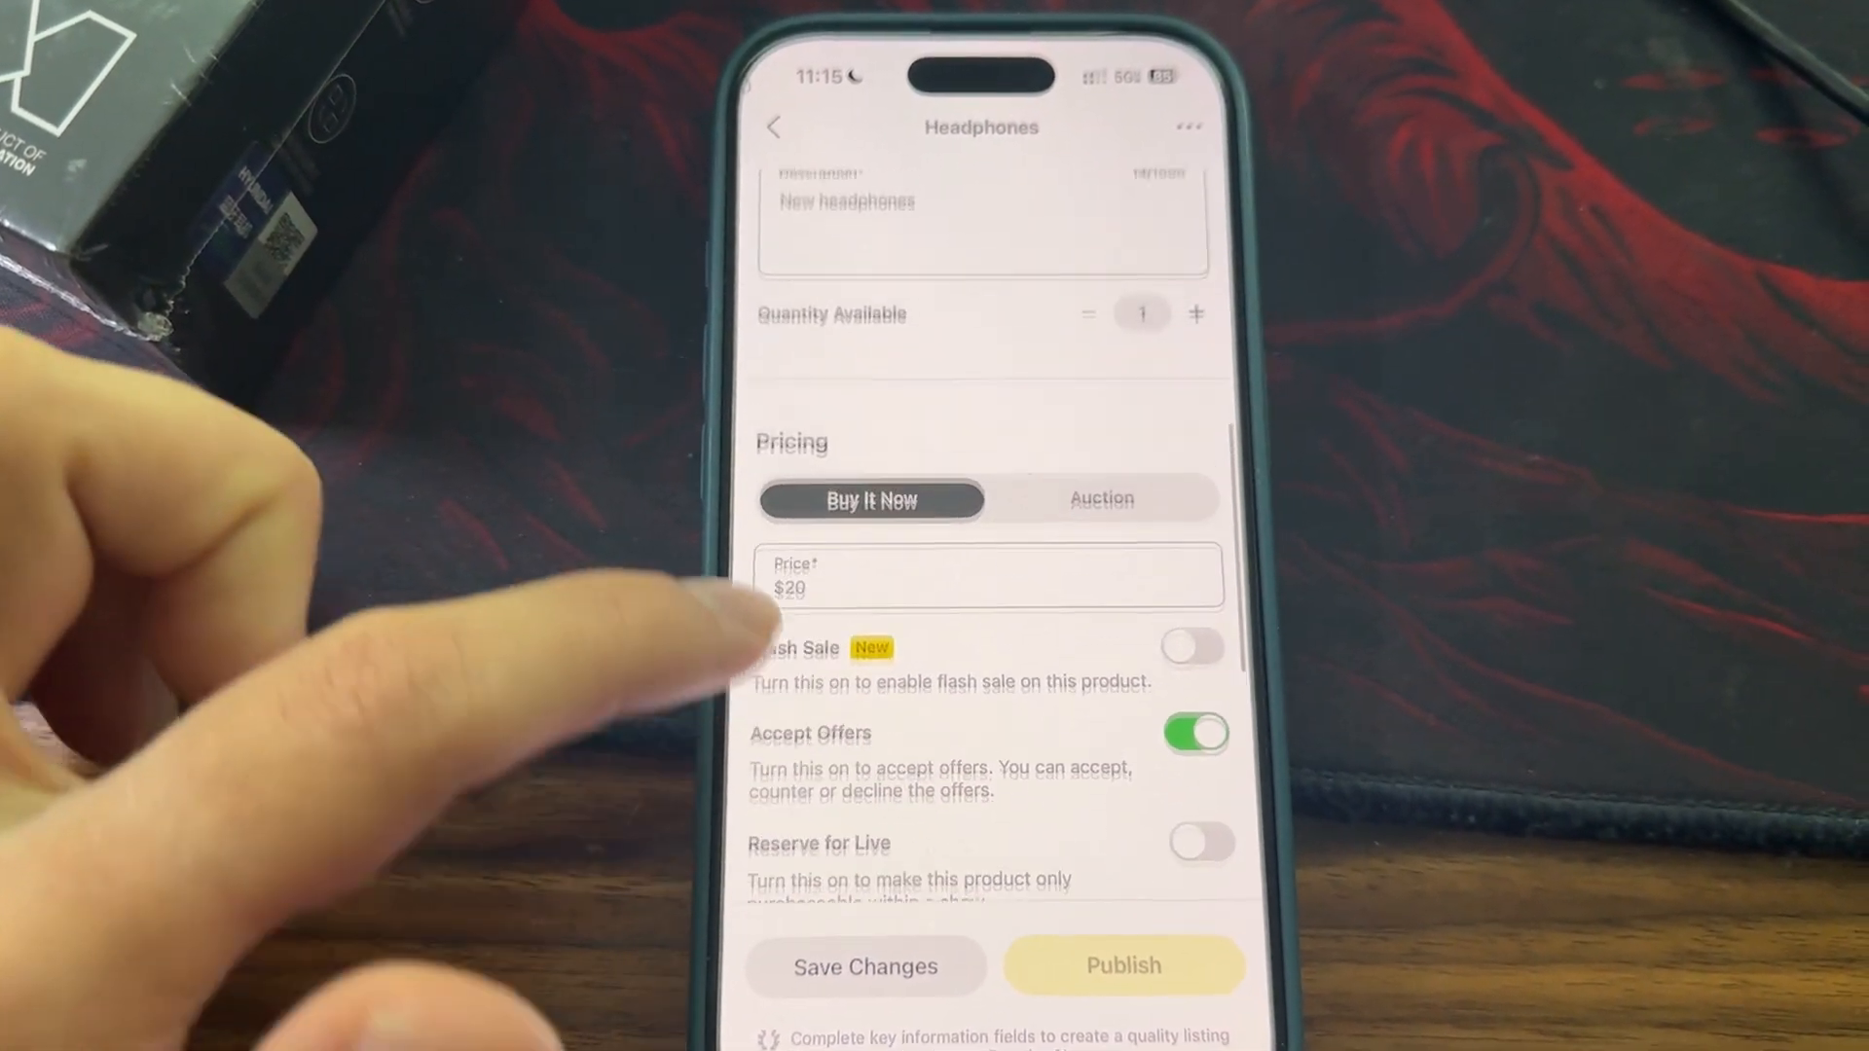
{"action": "scroll", "scroll_direction": "up", "scroll_amount": 3}
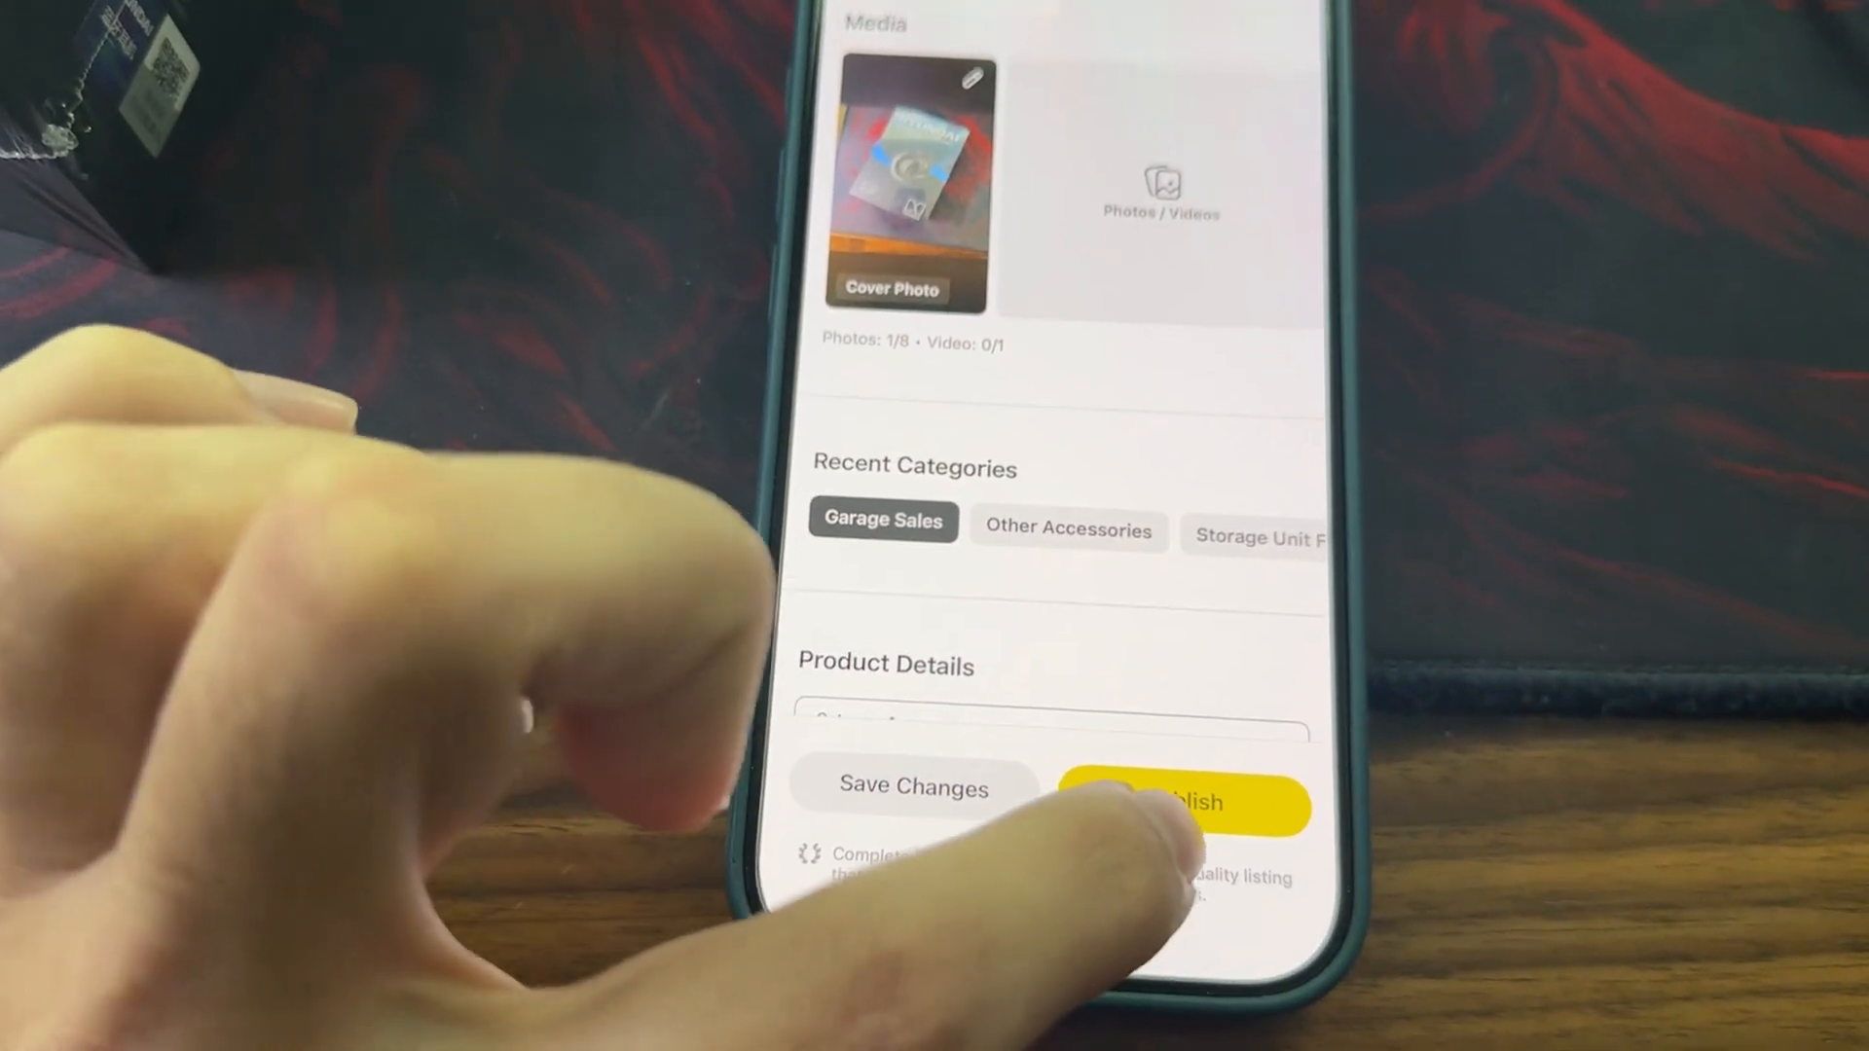
{"action": "left_click", "coordinate": [1186, 802]}
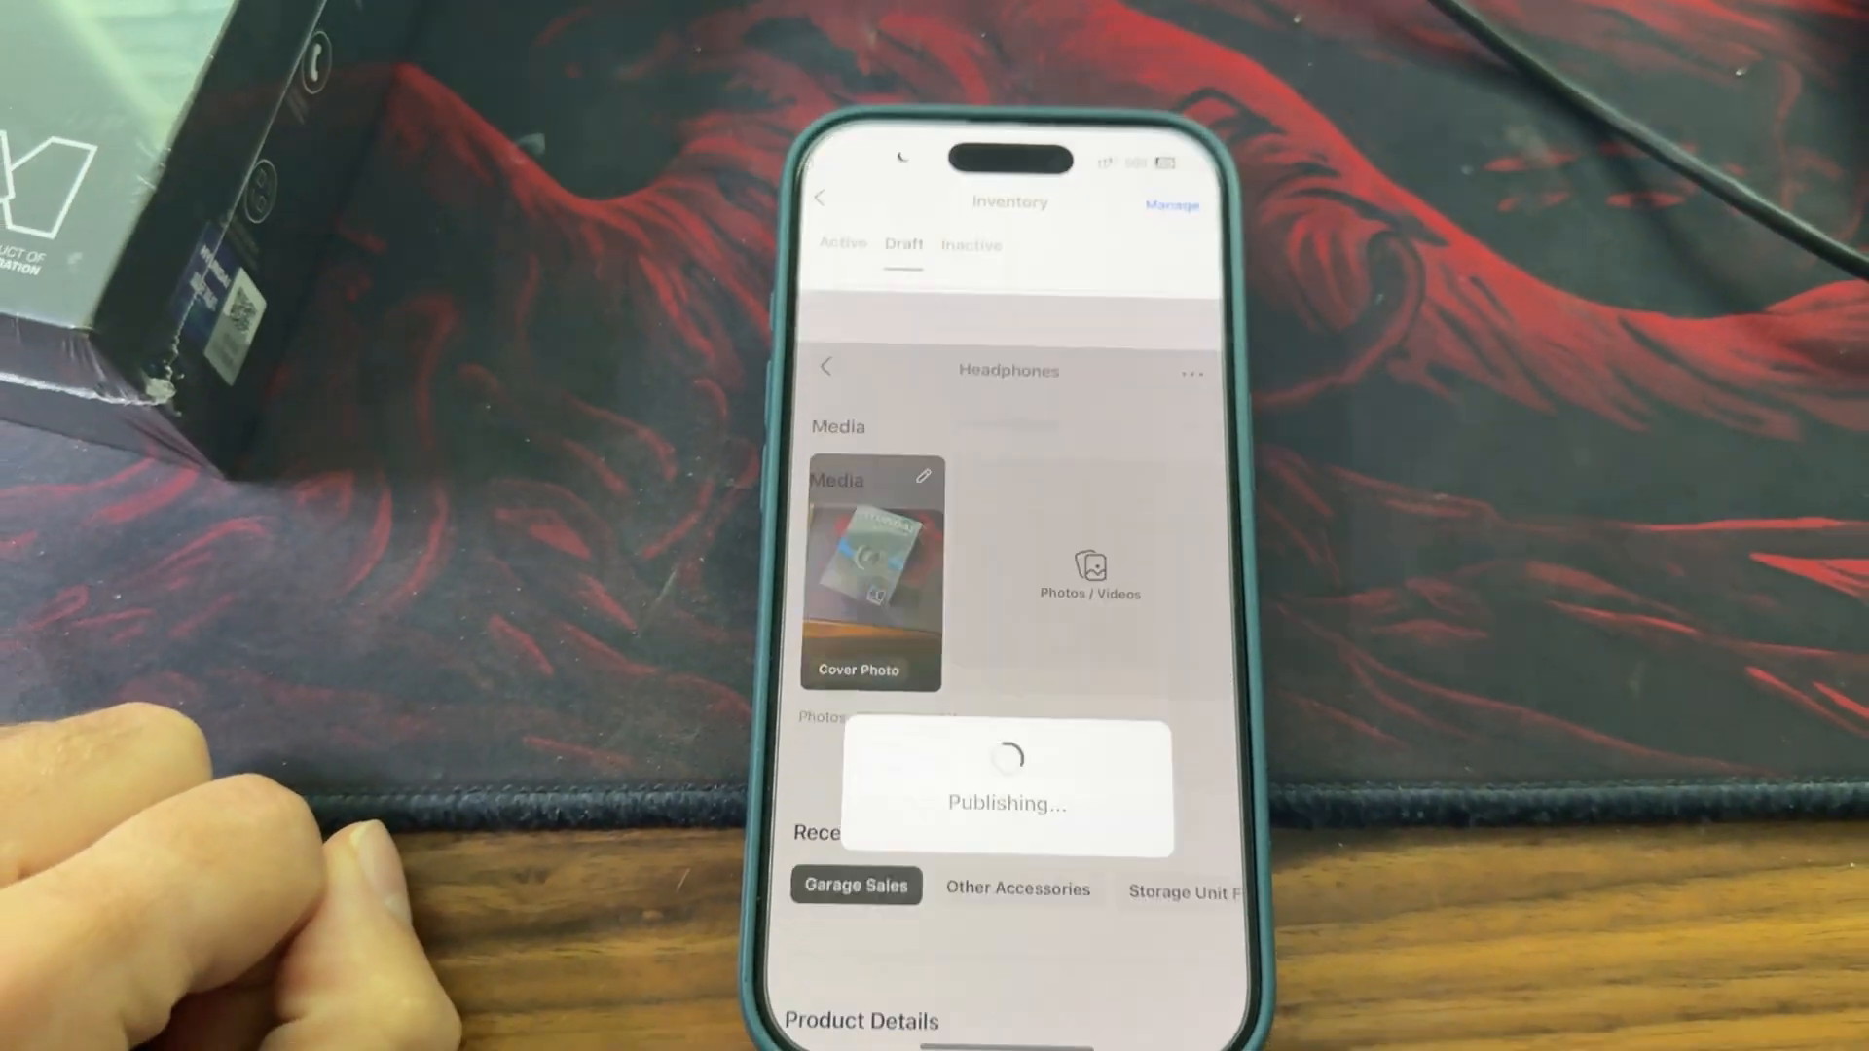